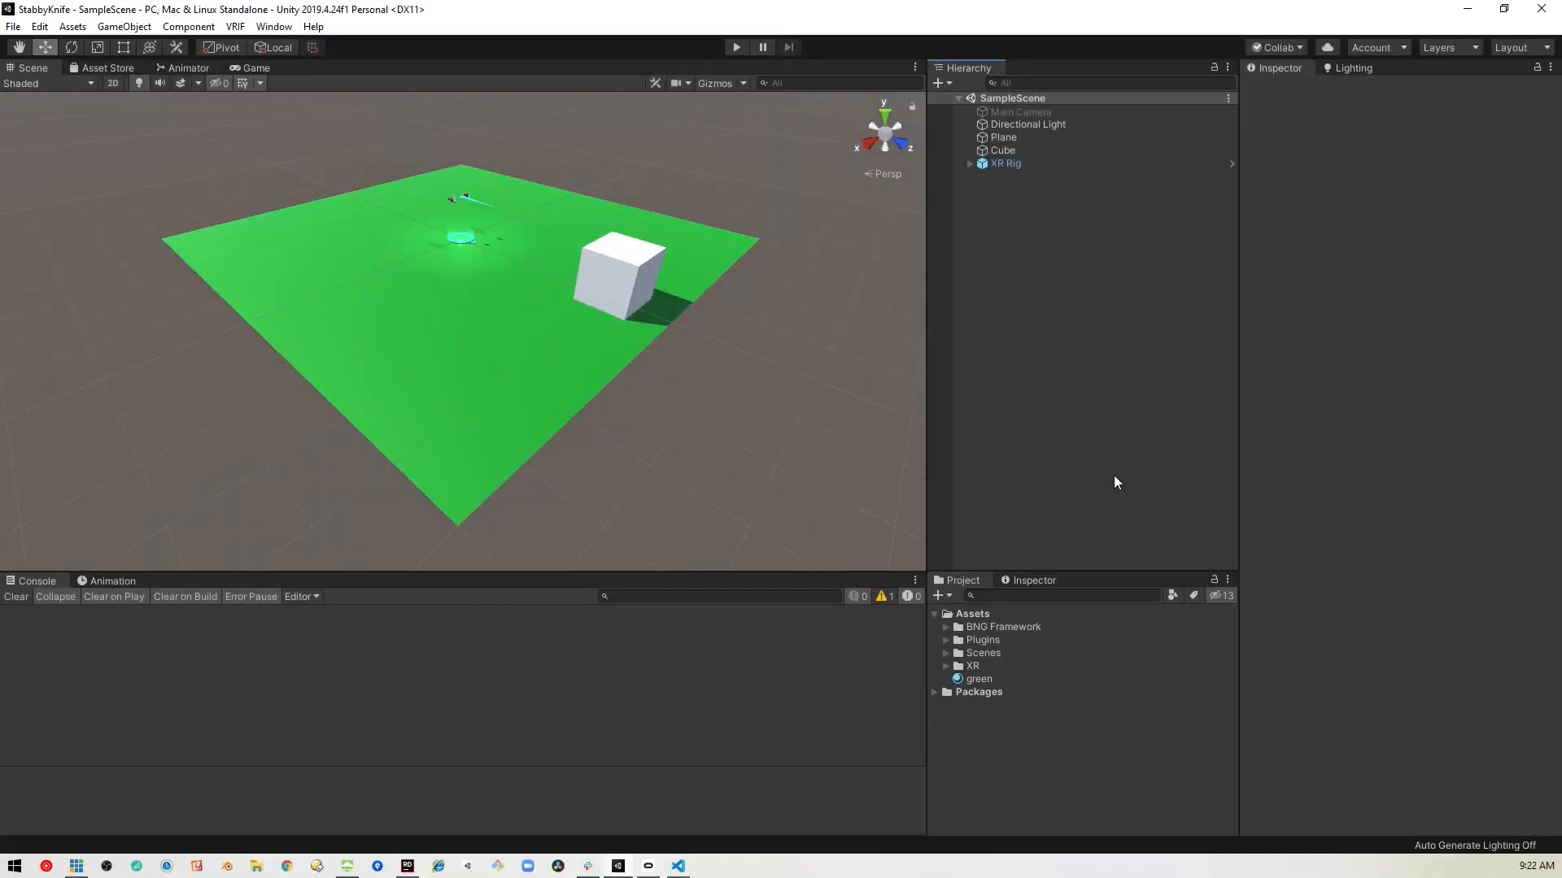
{"action": "mouse_move", "coordinate": [358, 73]}
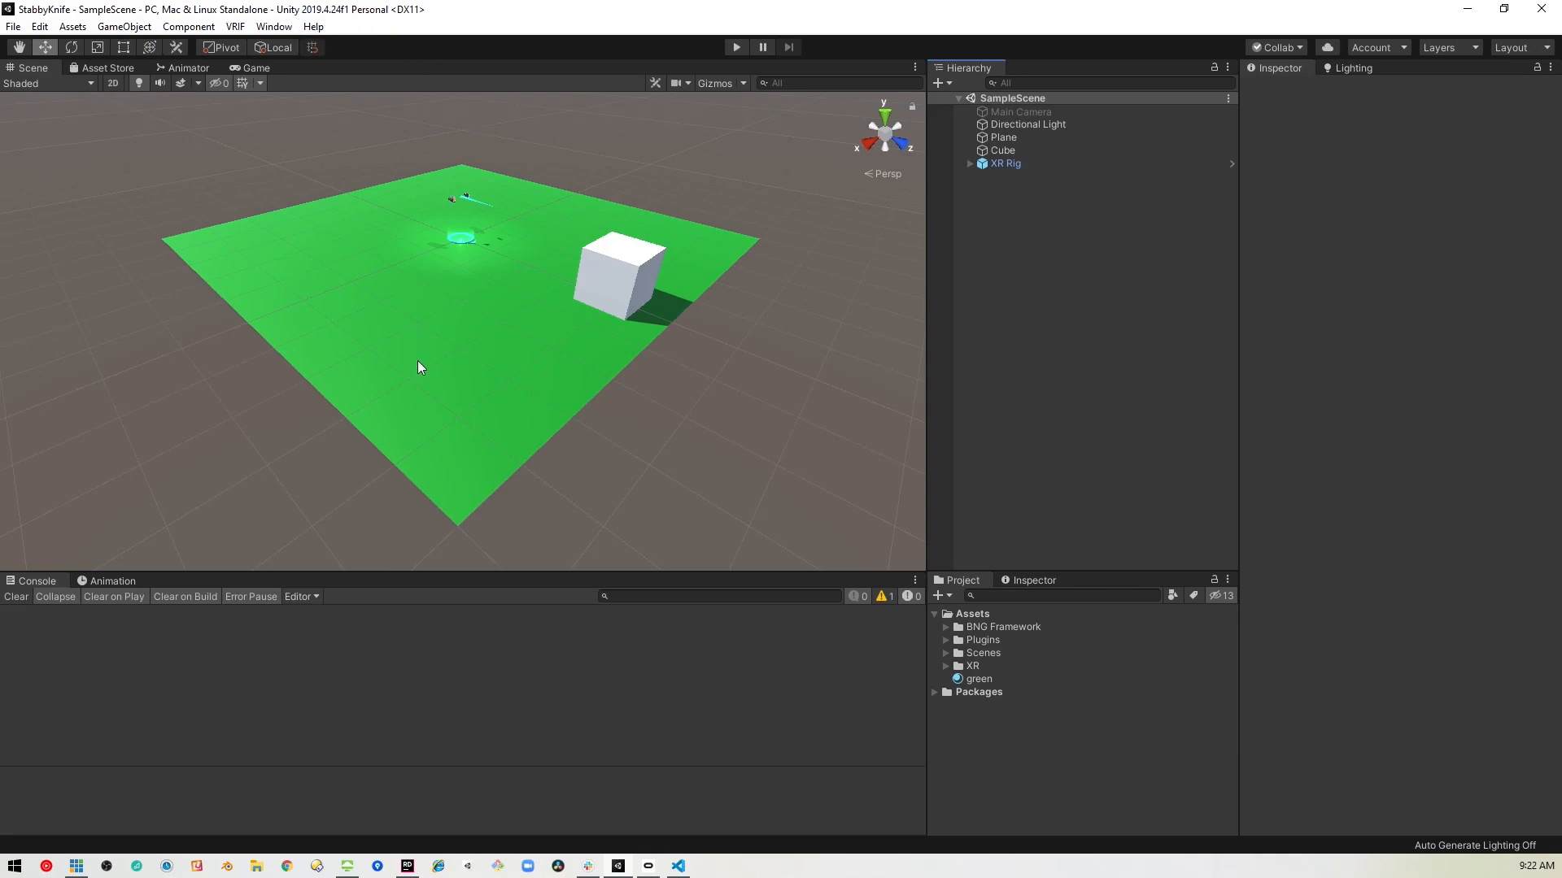
{"action": "mouse_move", "coordinate": [1058, 641]}
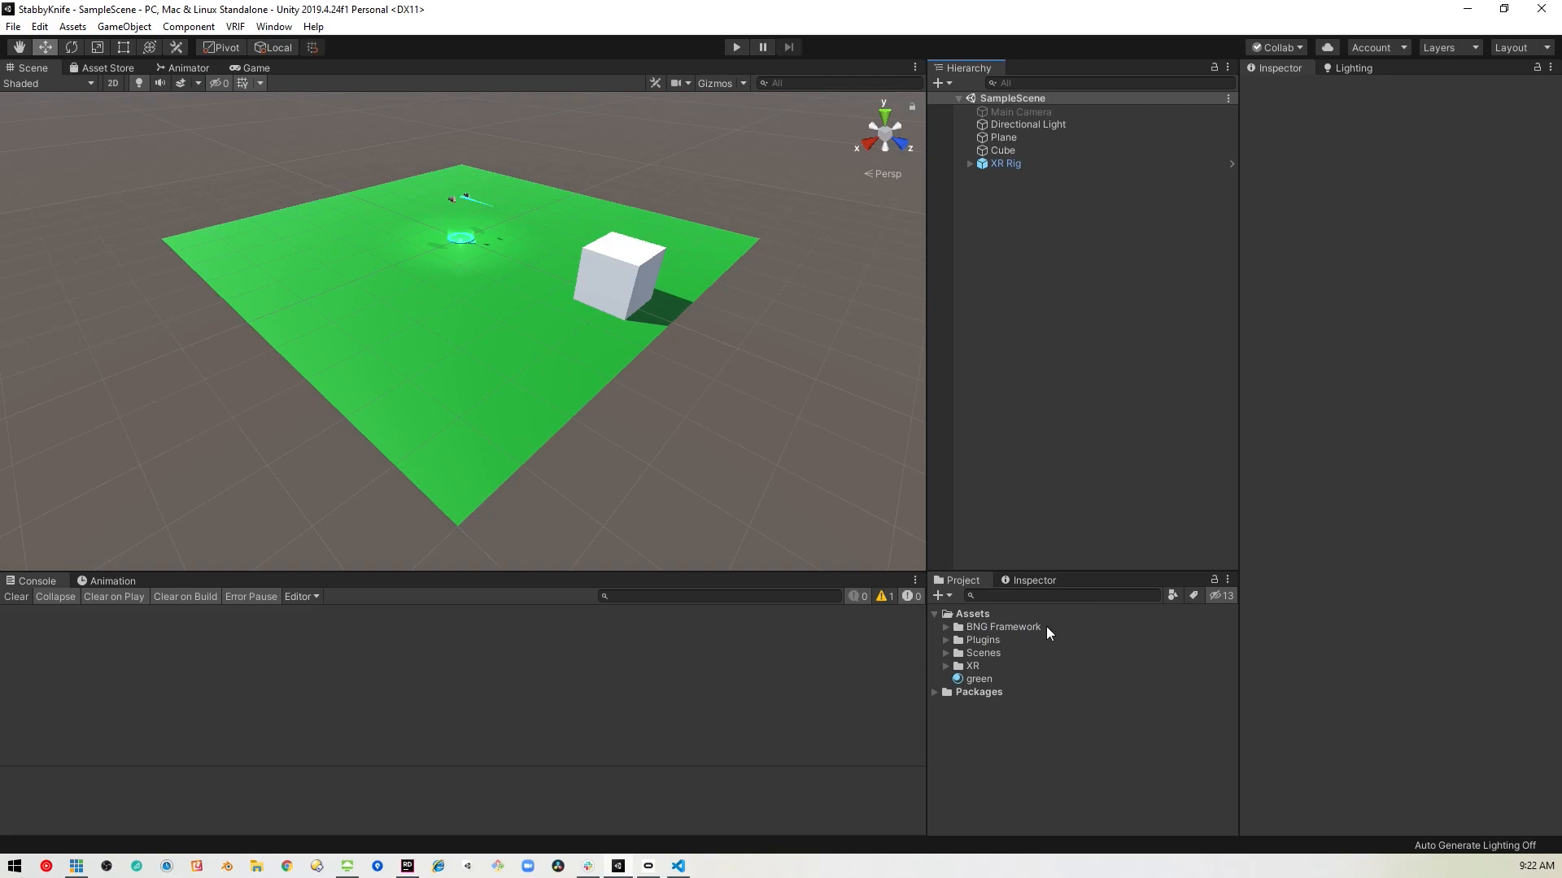
{"action": "mouse_move", "coordinate": [940, 633]}
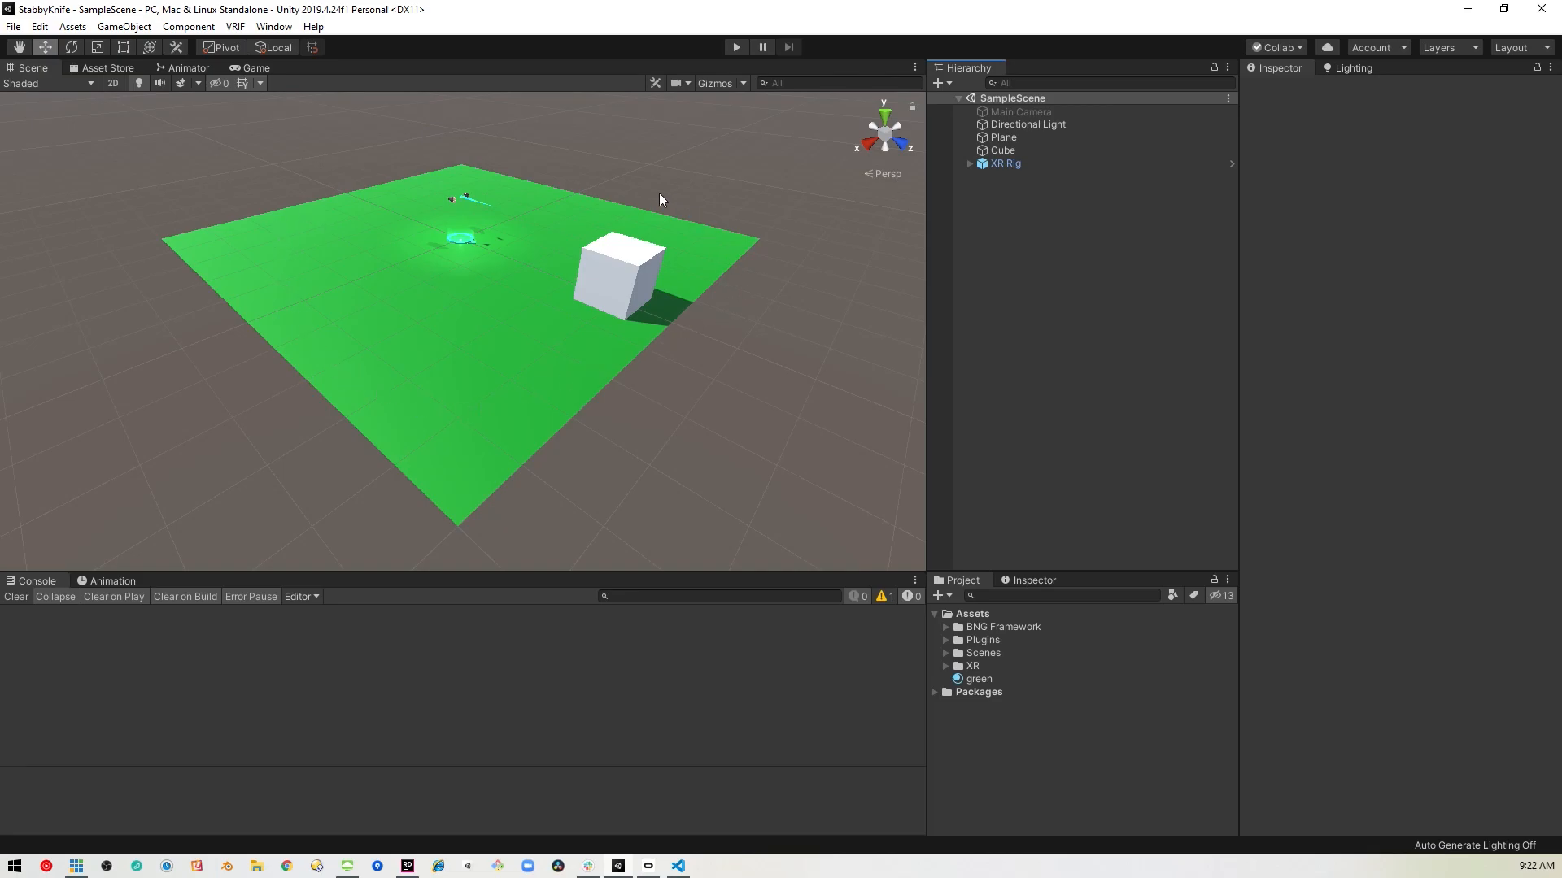
{"action": "mouse_move", "coordinate": [1070, 254]}
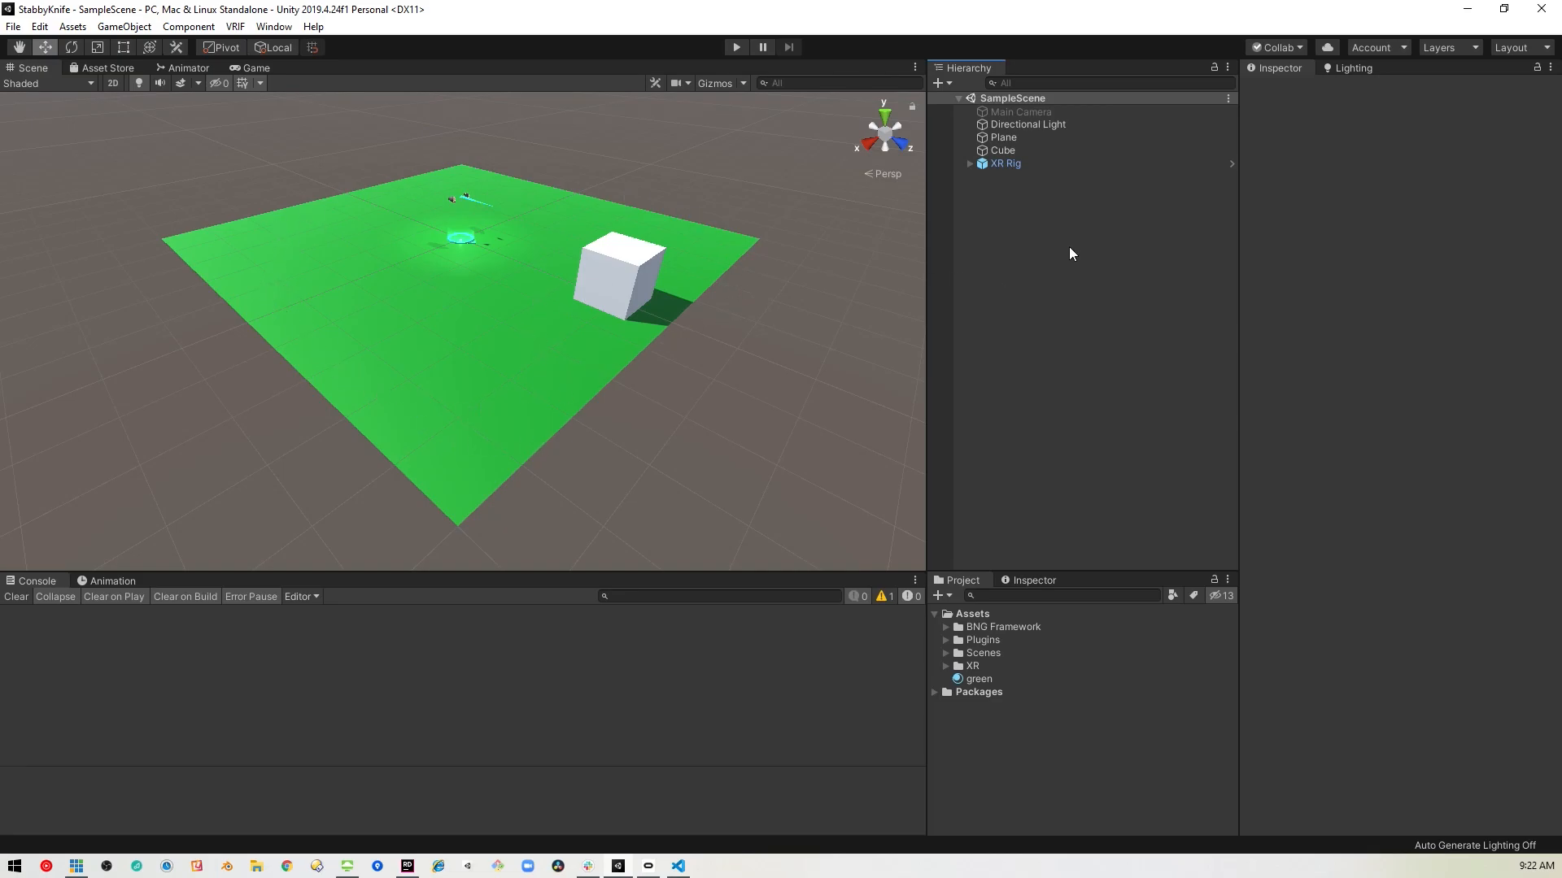
- Inspect the XR Rig and Cube settings in the Hierarchy, then clear the selection
{"action": "left_click", "coordinate": [1004, 163]}
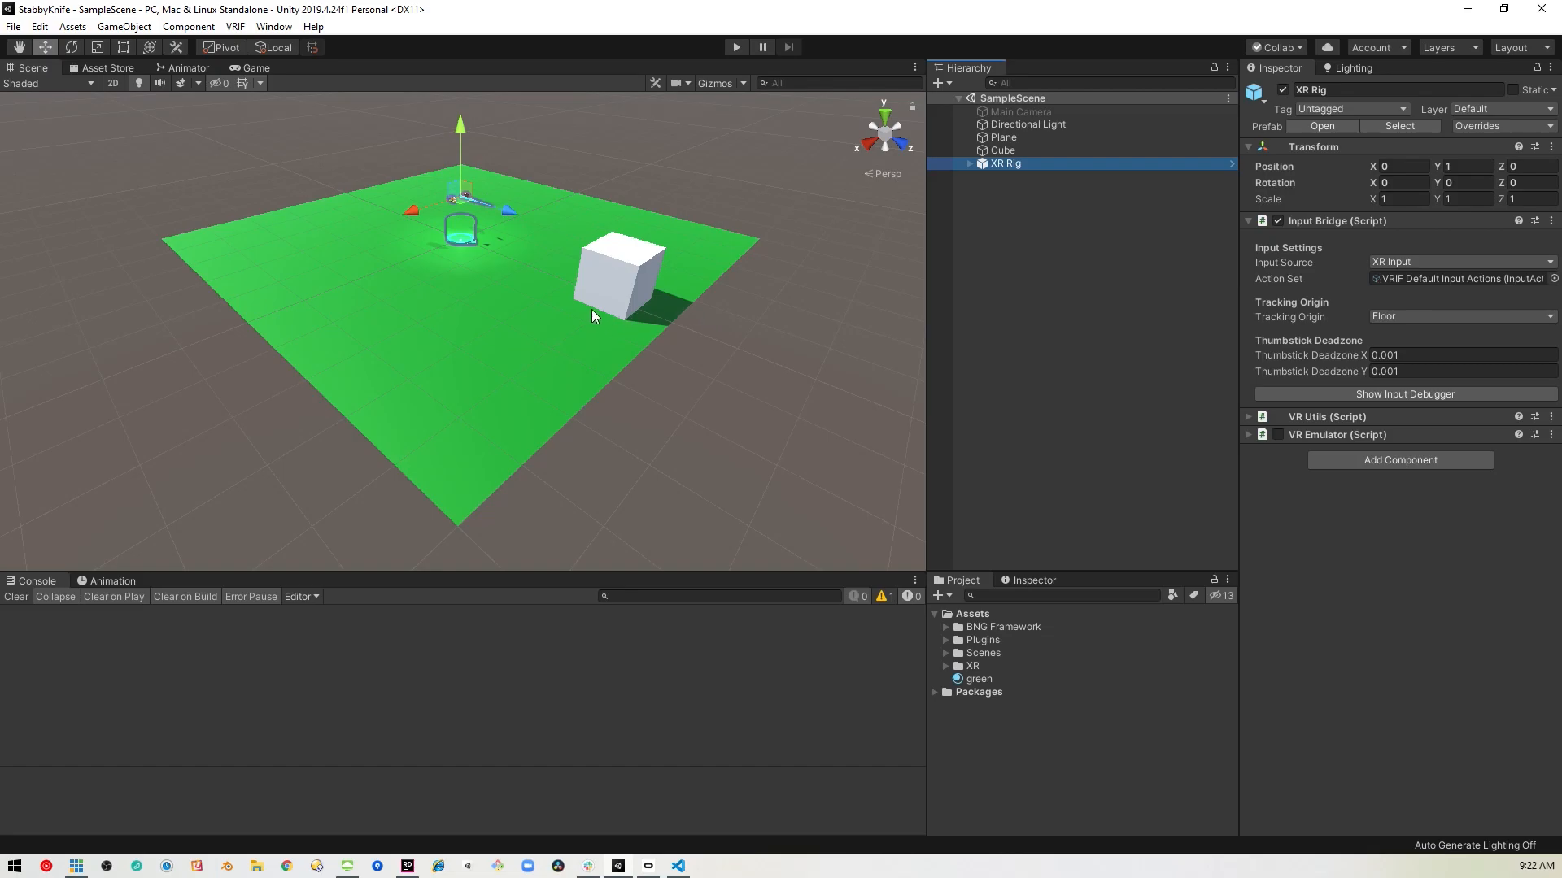
{"action": "mouse_move", "coordinate": [511, 345]}
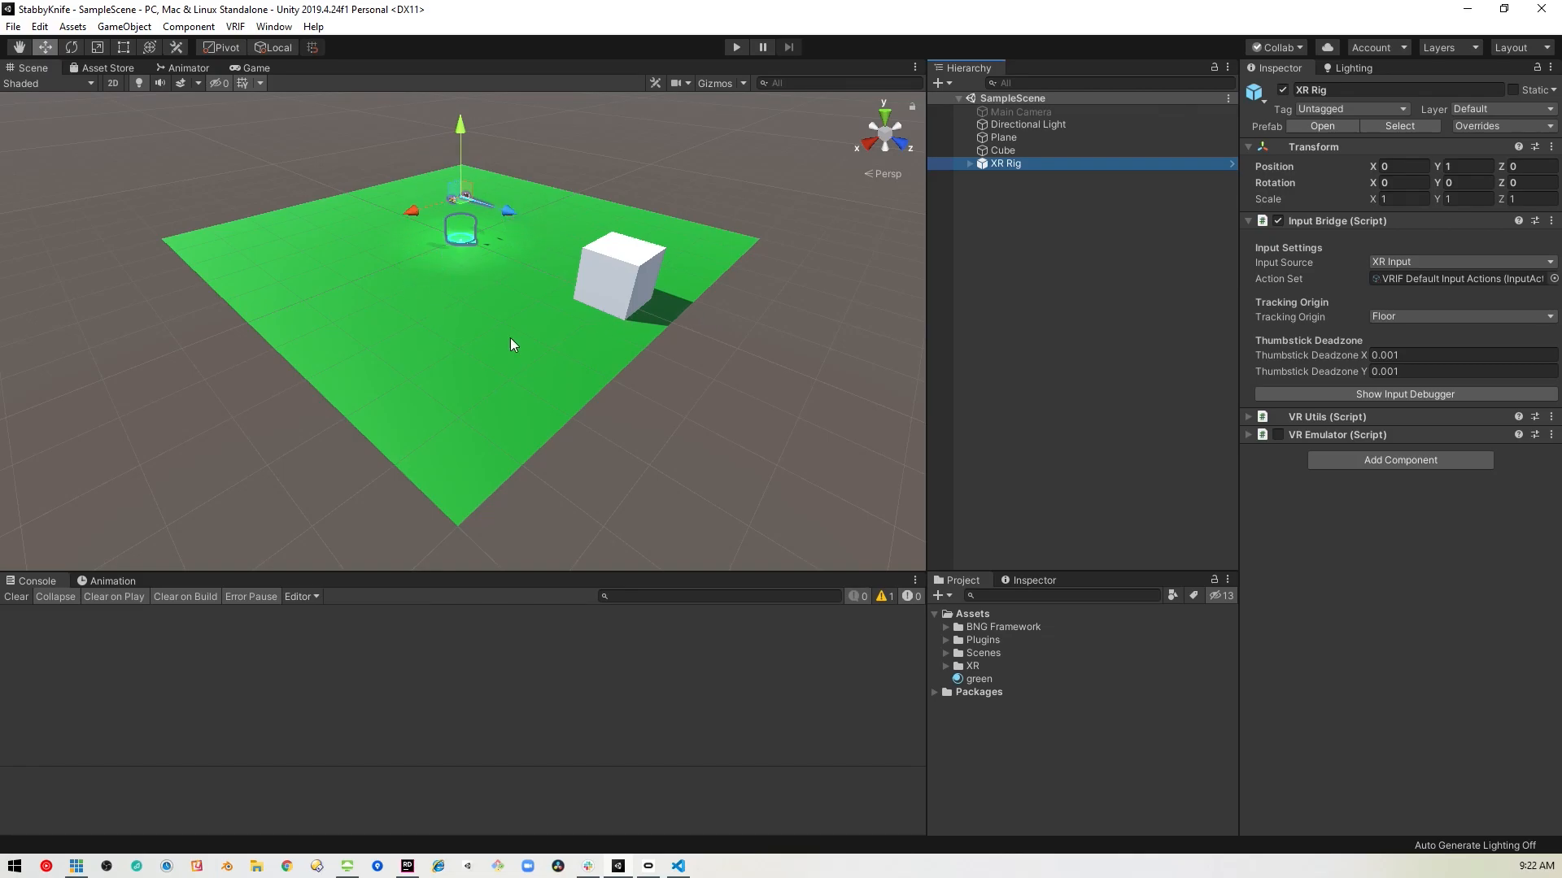
{"action": "left_click", "coordinate": [1002, 150]}
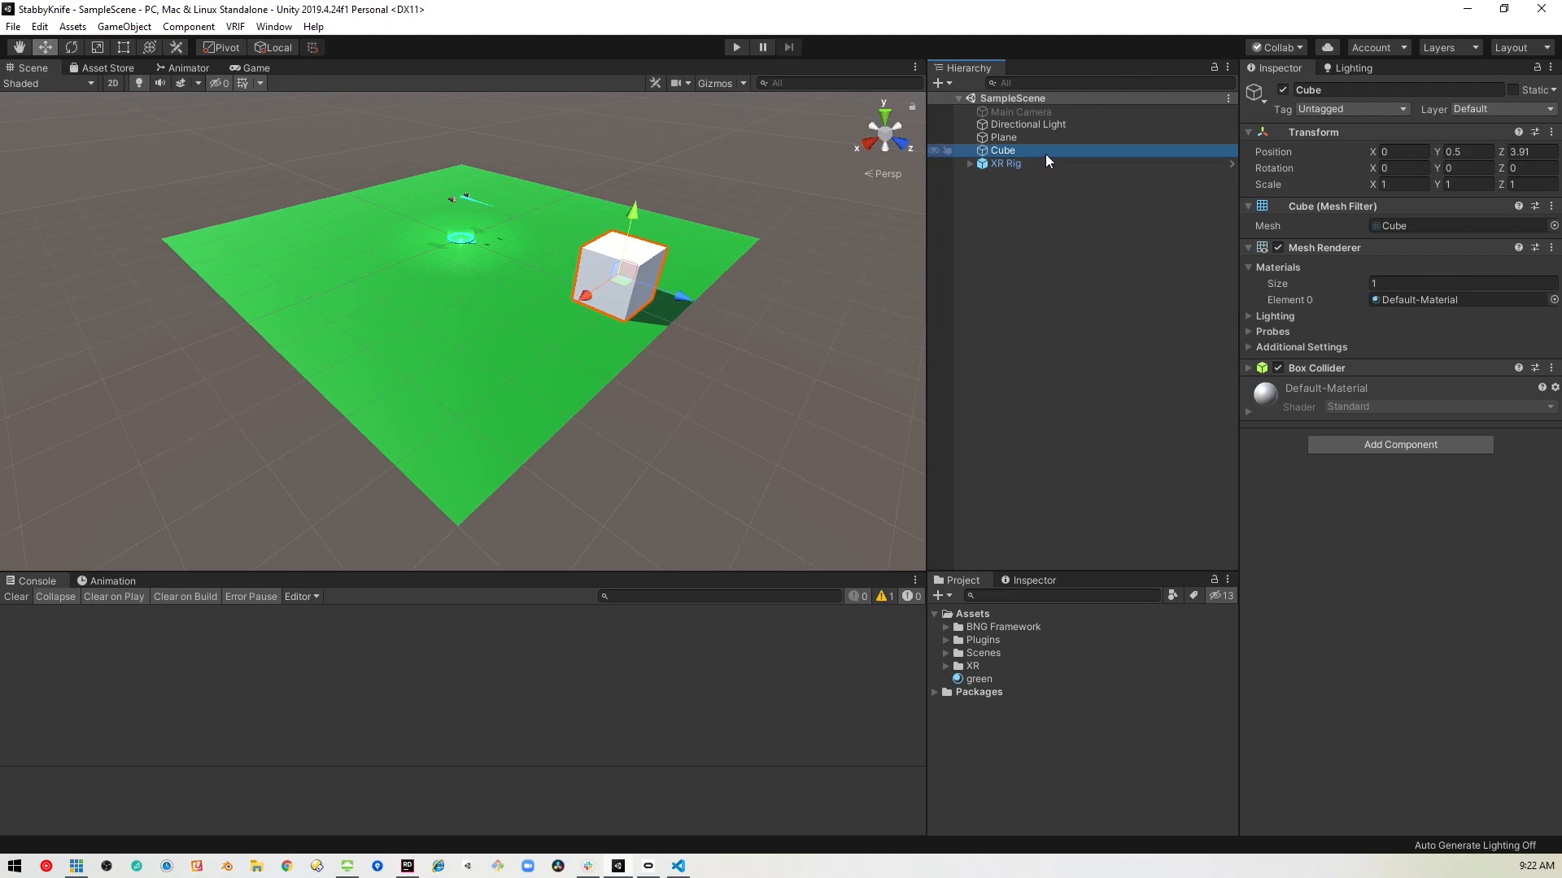
{"action": "right_click", "coordinate": [1046, 161]}
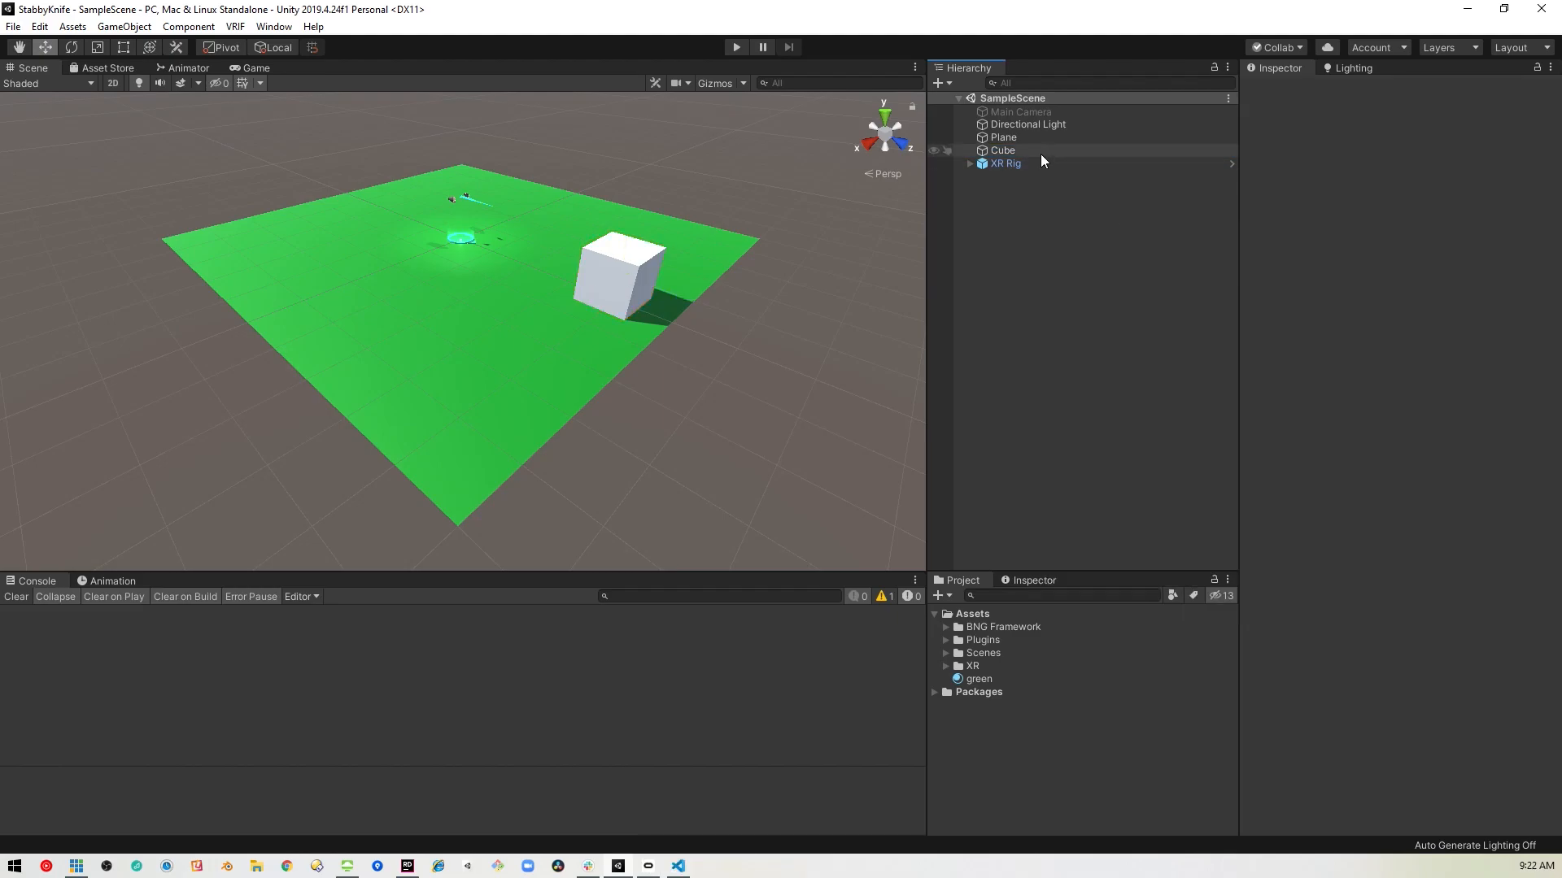
{"action": "left_click", "coordinate": [1003, 149]}
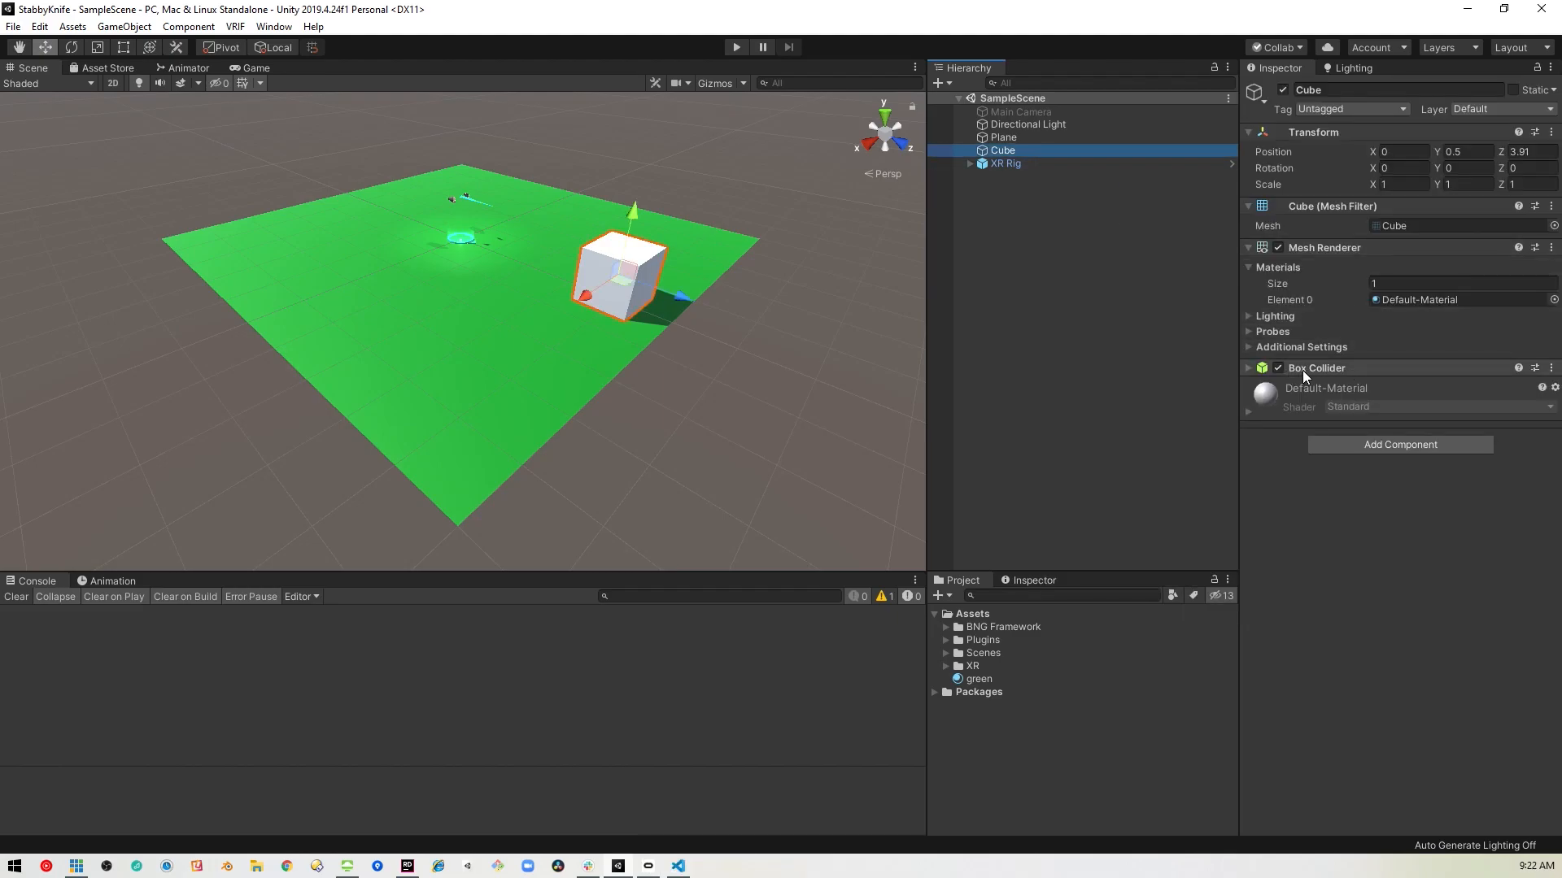
{"action": "left_click", "coordinate": [919, 283]}
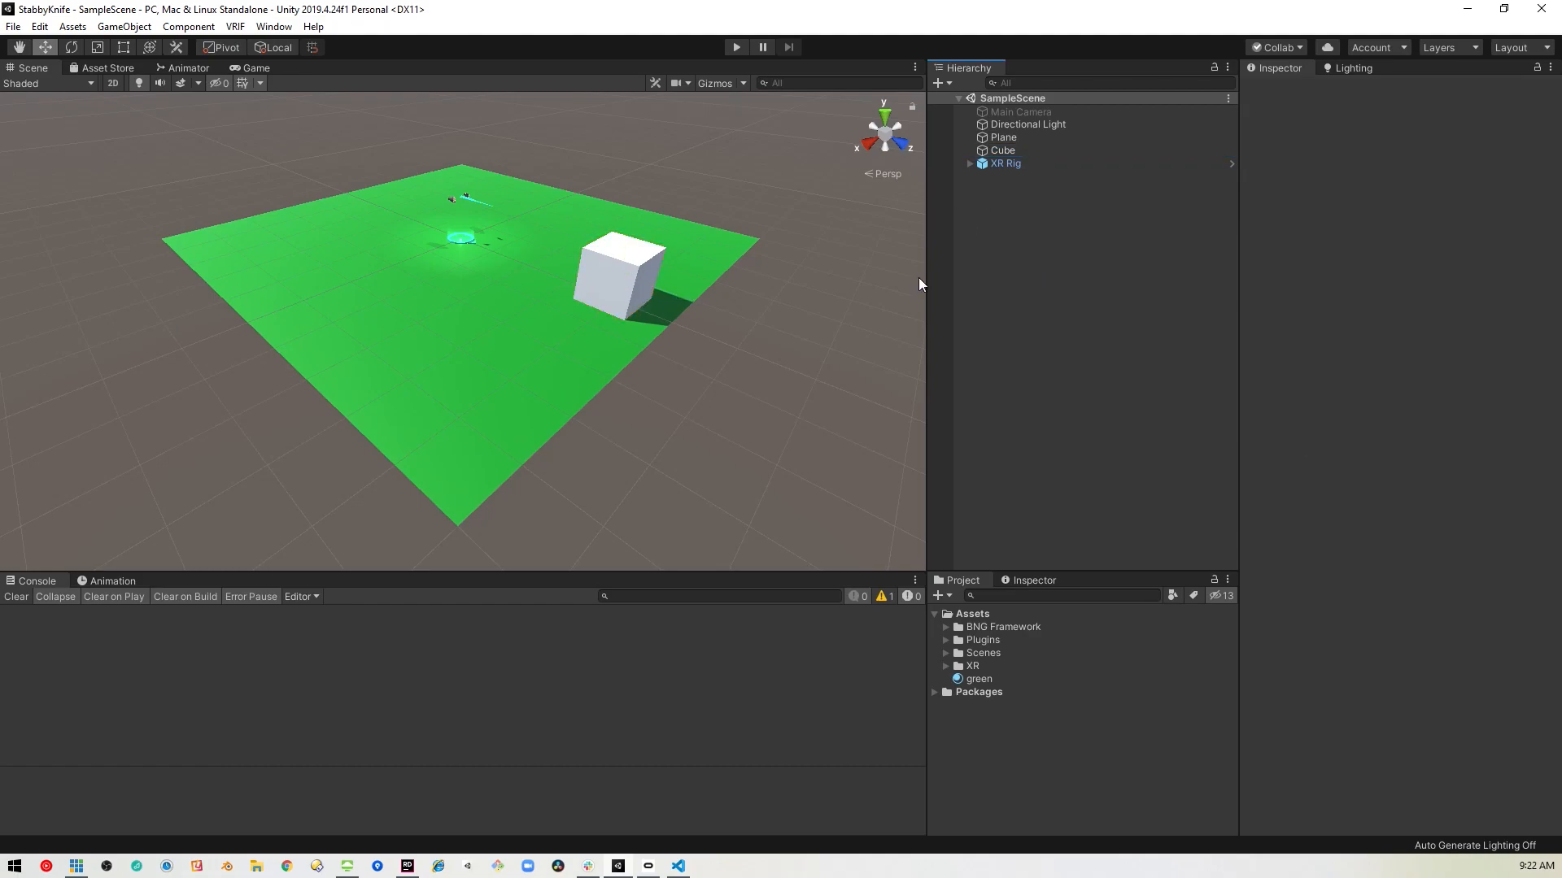
{"action": "mouse_move", "coordinate": [605, 280]}
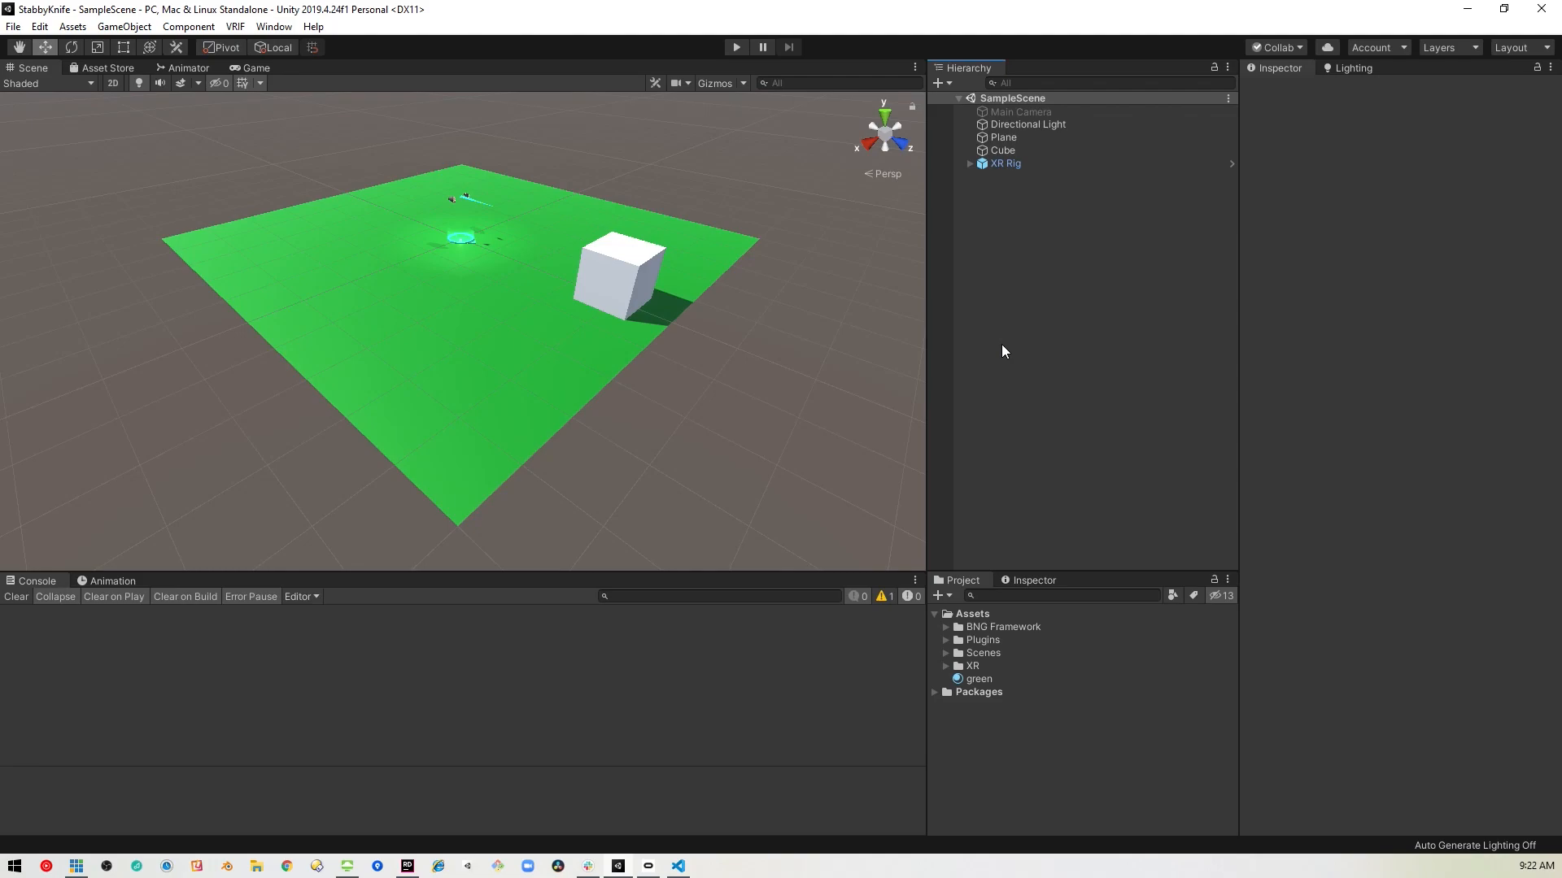
- Find the Knife prefab by searching 'knif' in the Project assets and bring it into the scene
{"action": "left_click", "coordinate": [1060, 596]}
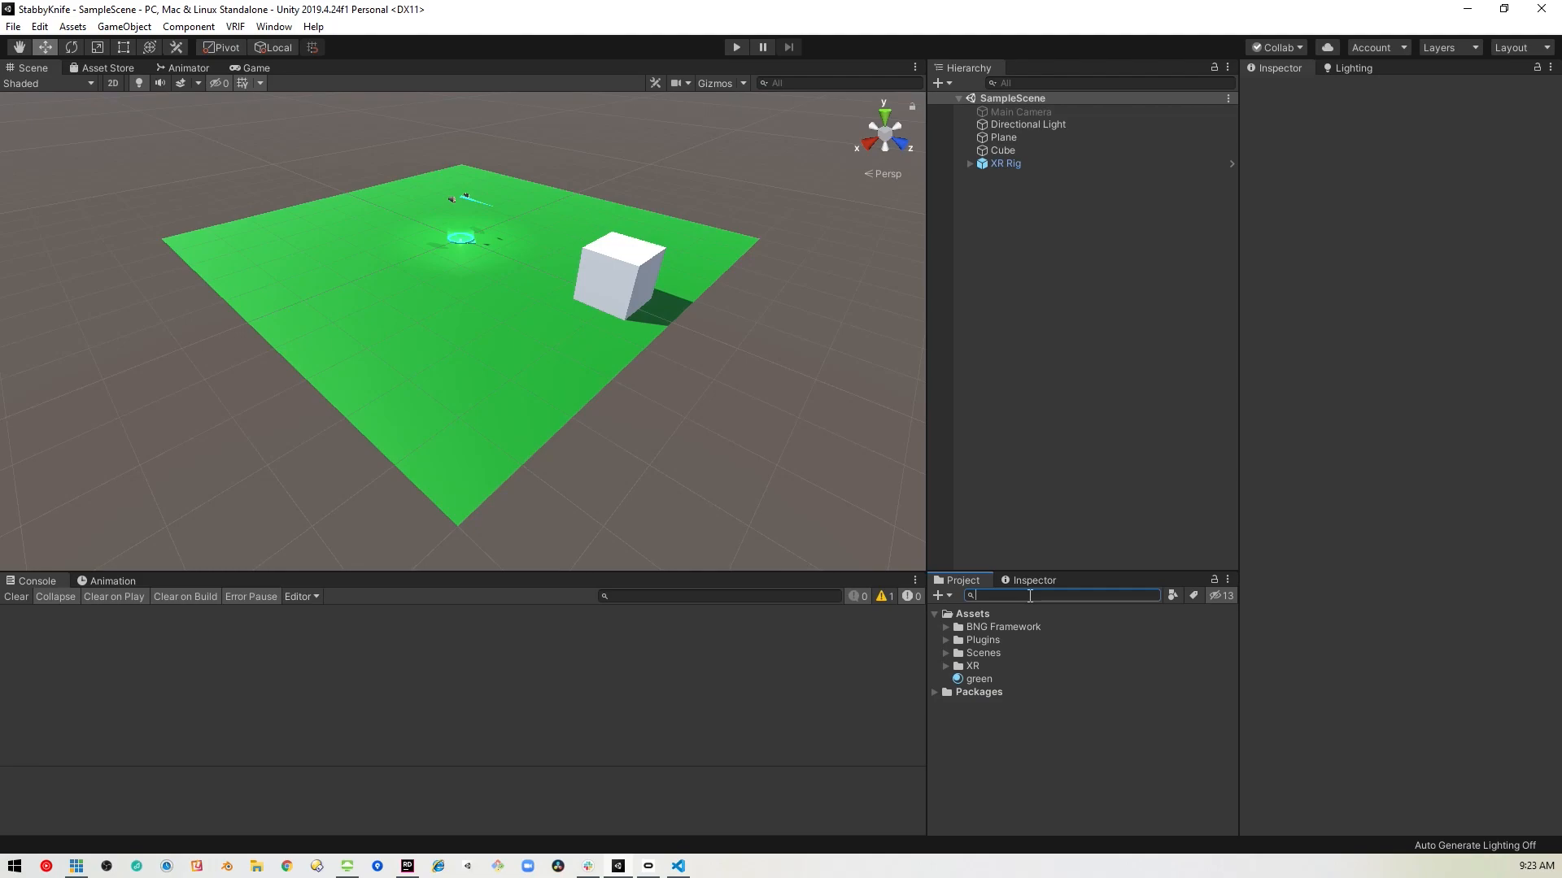
{"action": "type", "text": "knif"}
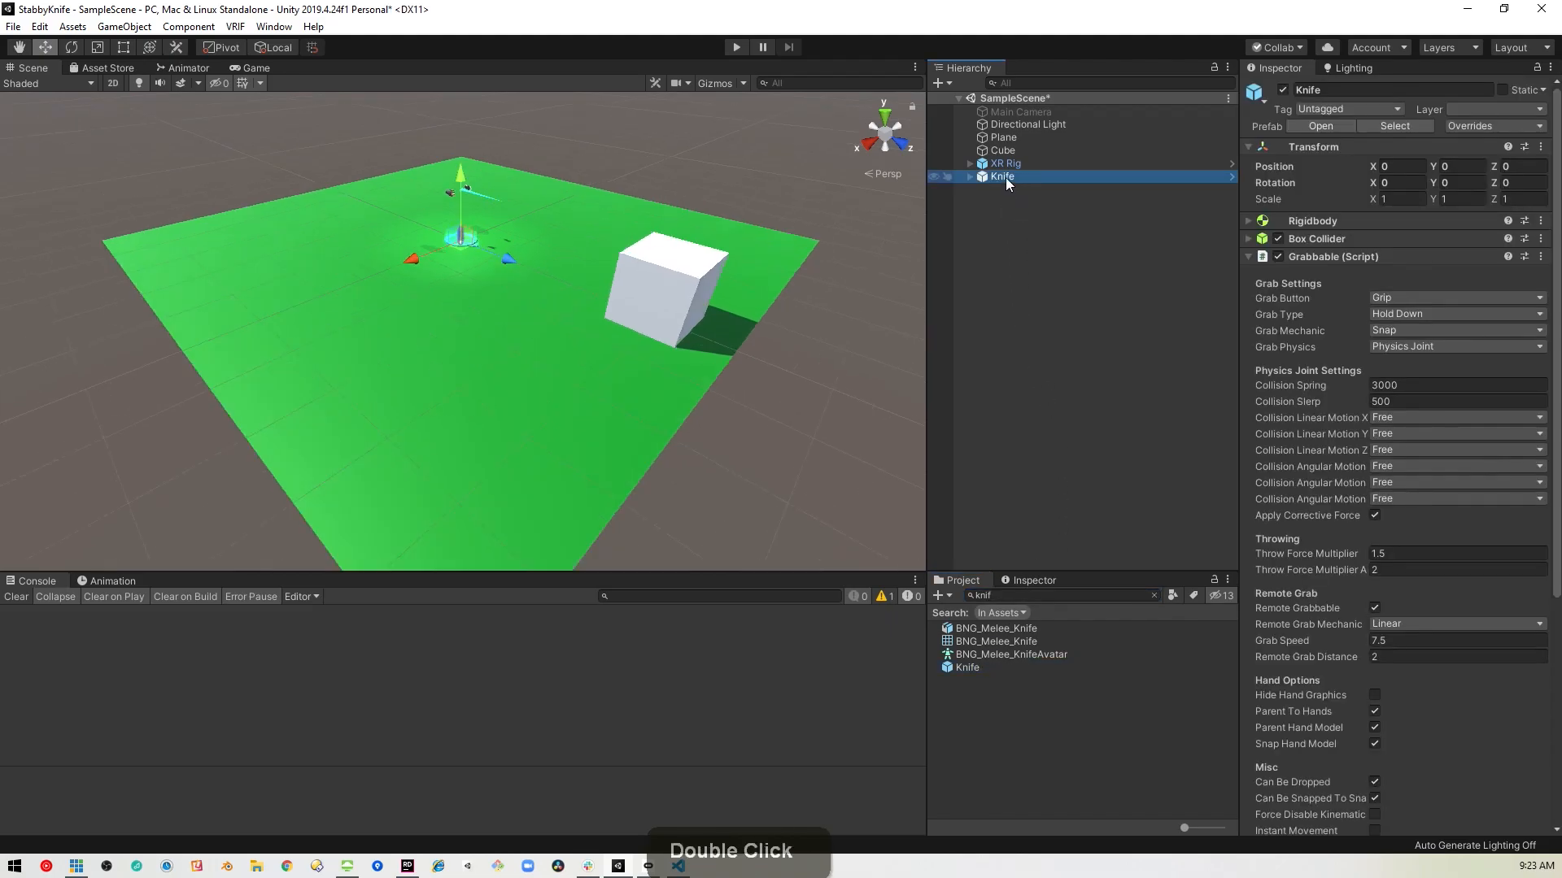
{"action": "scroll", "scroll_direction": "down", "scroll_amount": 3}
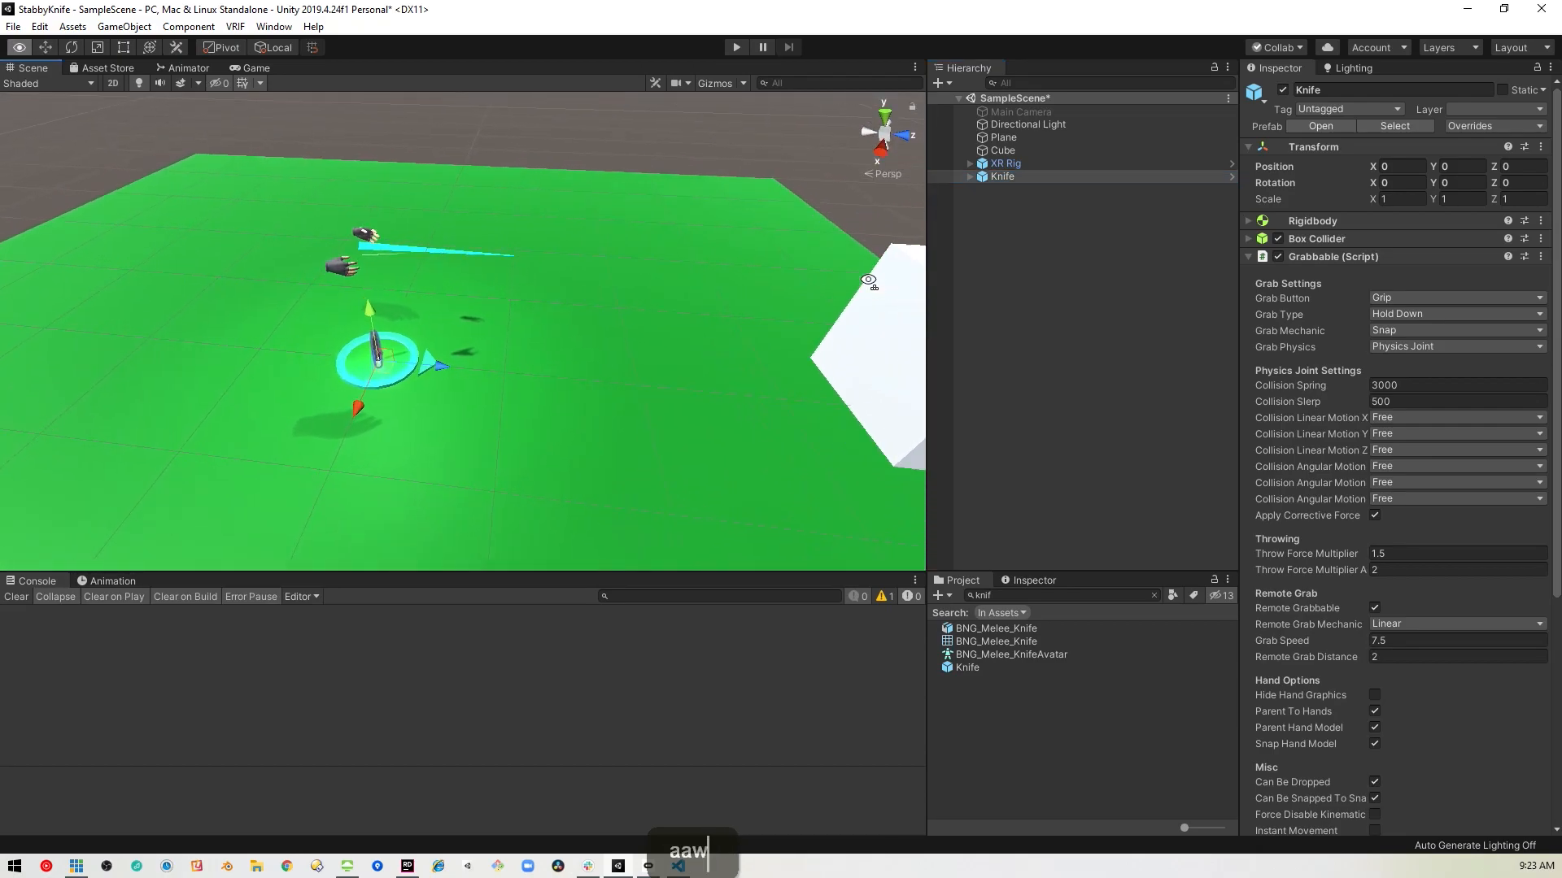
{"action": "type", "text": "dd"}
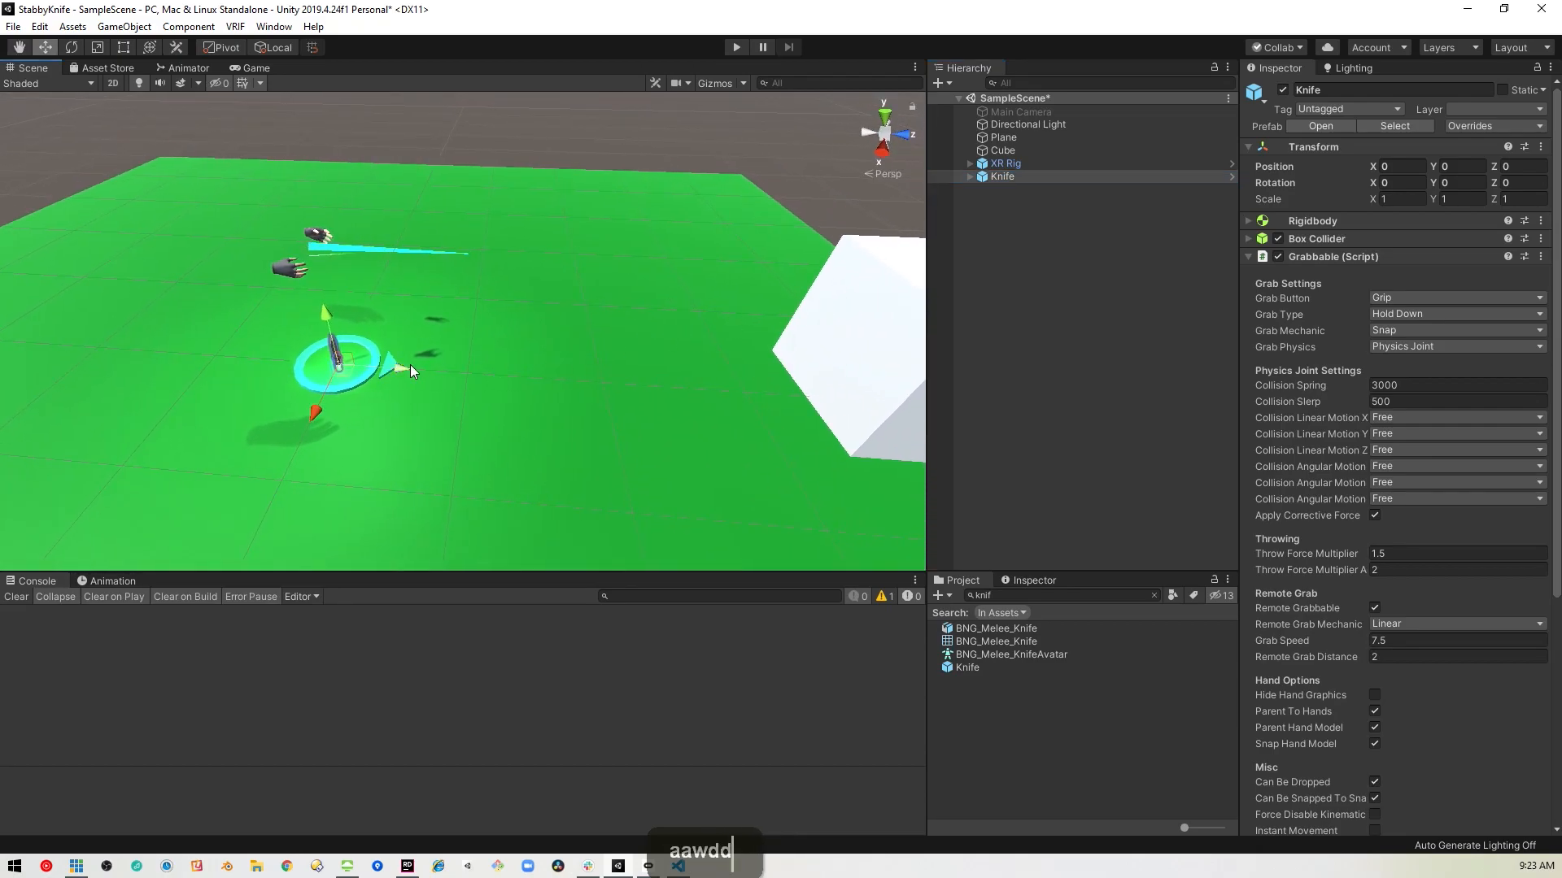
{"action": "left_click_drag", "start_coordinate": [333, 349], "coordinate": [602, 374]}
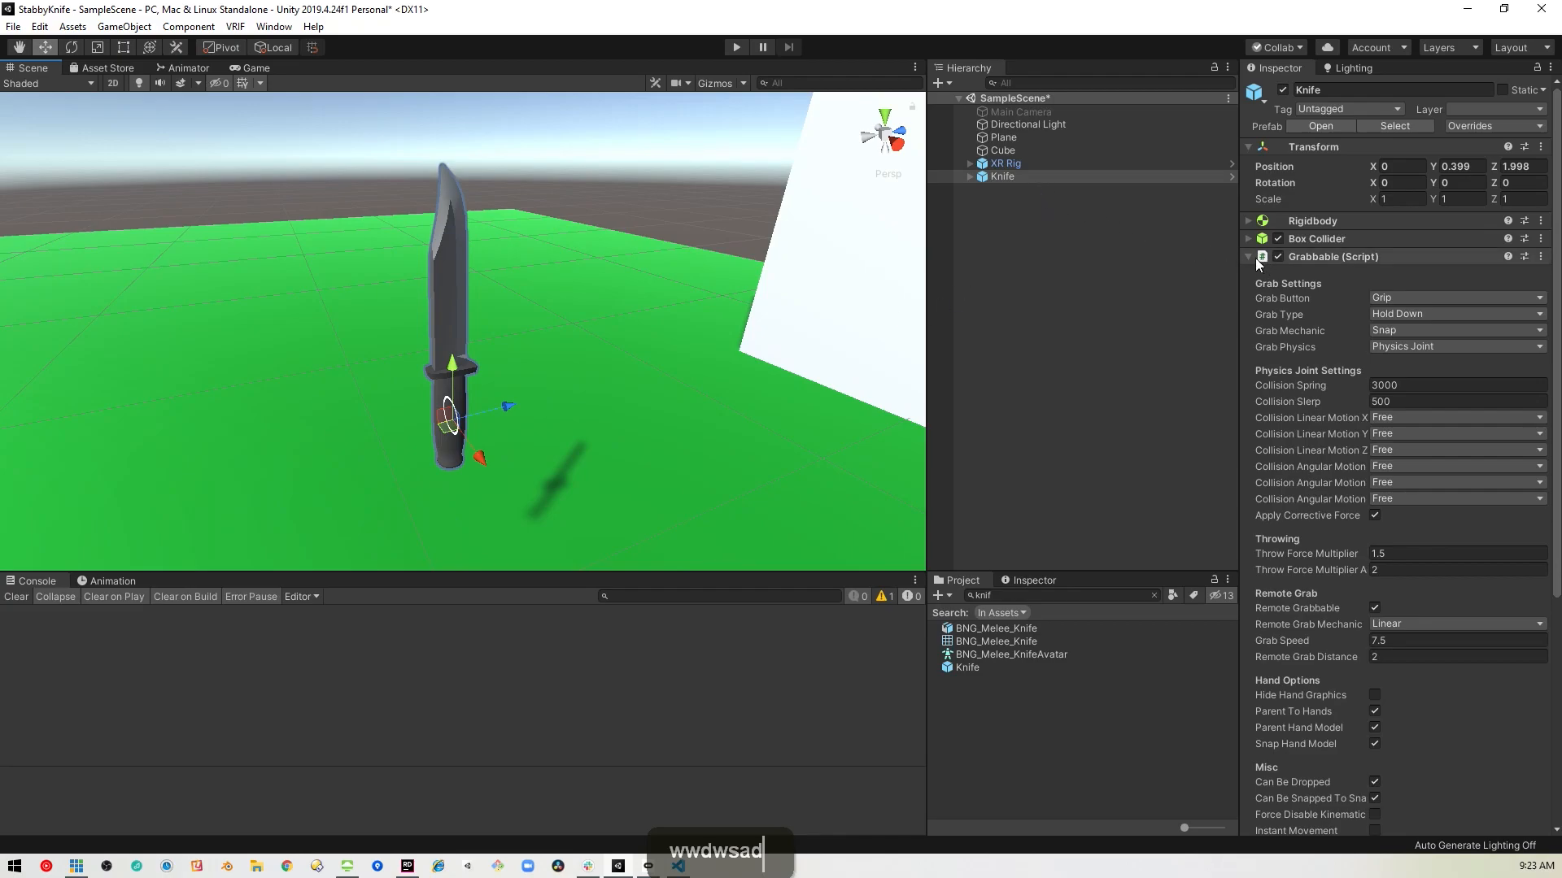
- Untick the enable checkbox on the Knife's first Box Collider, leaving the second enabled
{"action": "left_click", "coordinate": [1249, 256]}
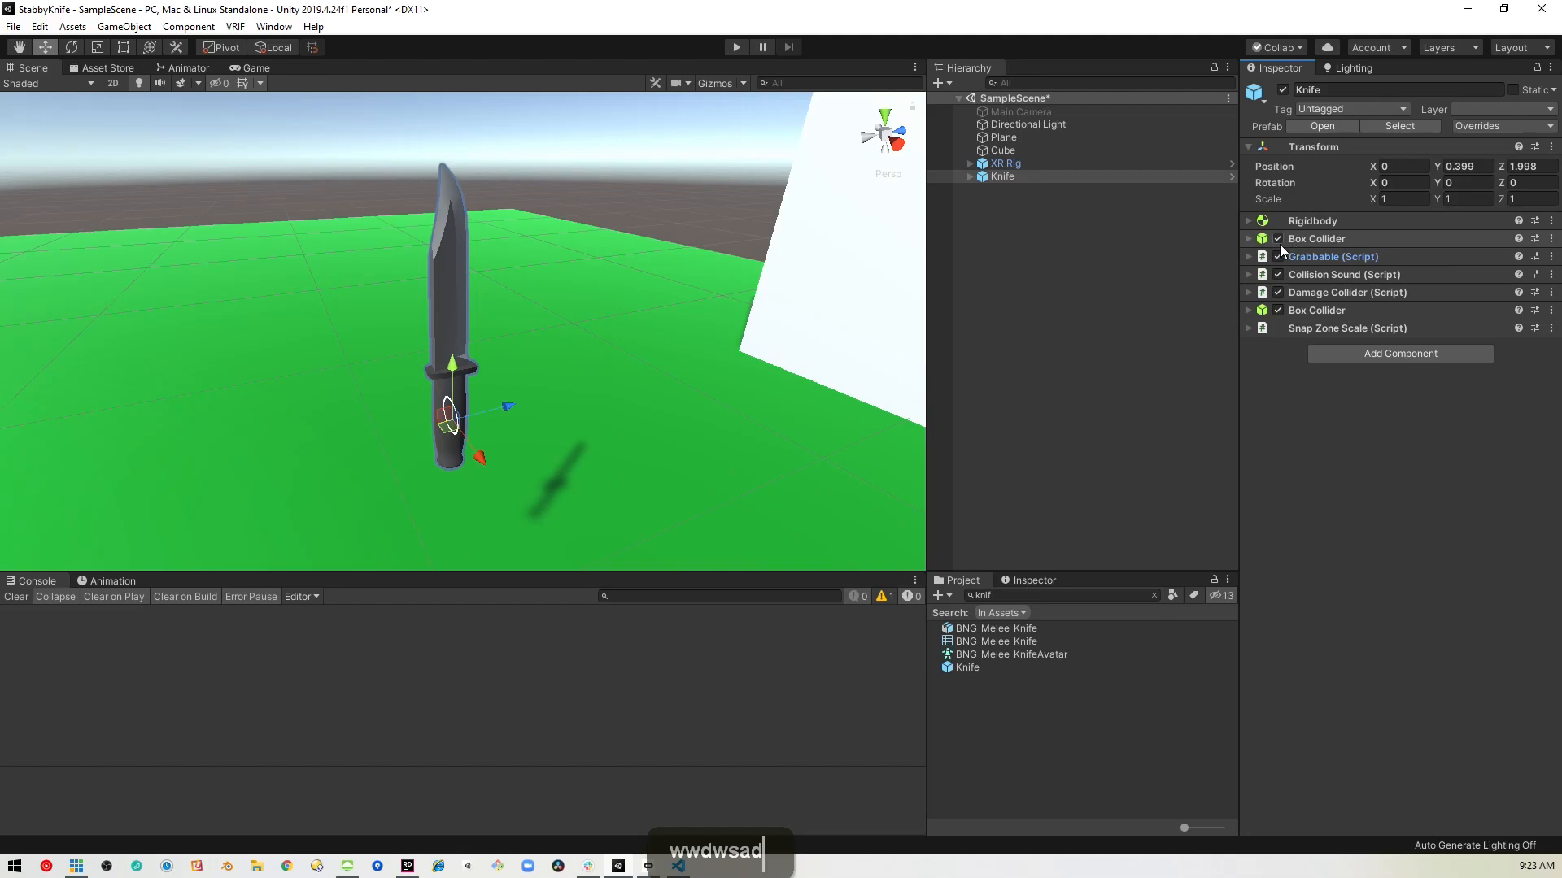
{"action": "left_click", "coordinate": [1248, 238]}
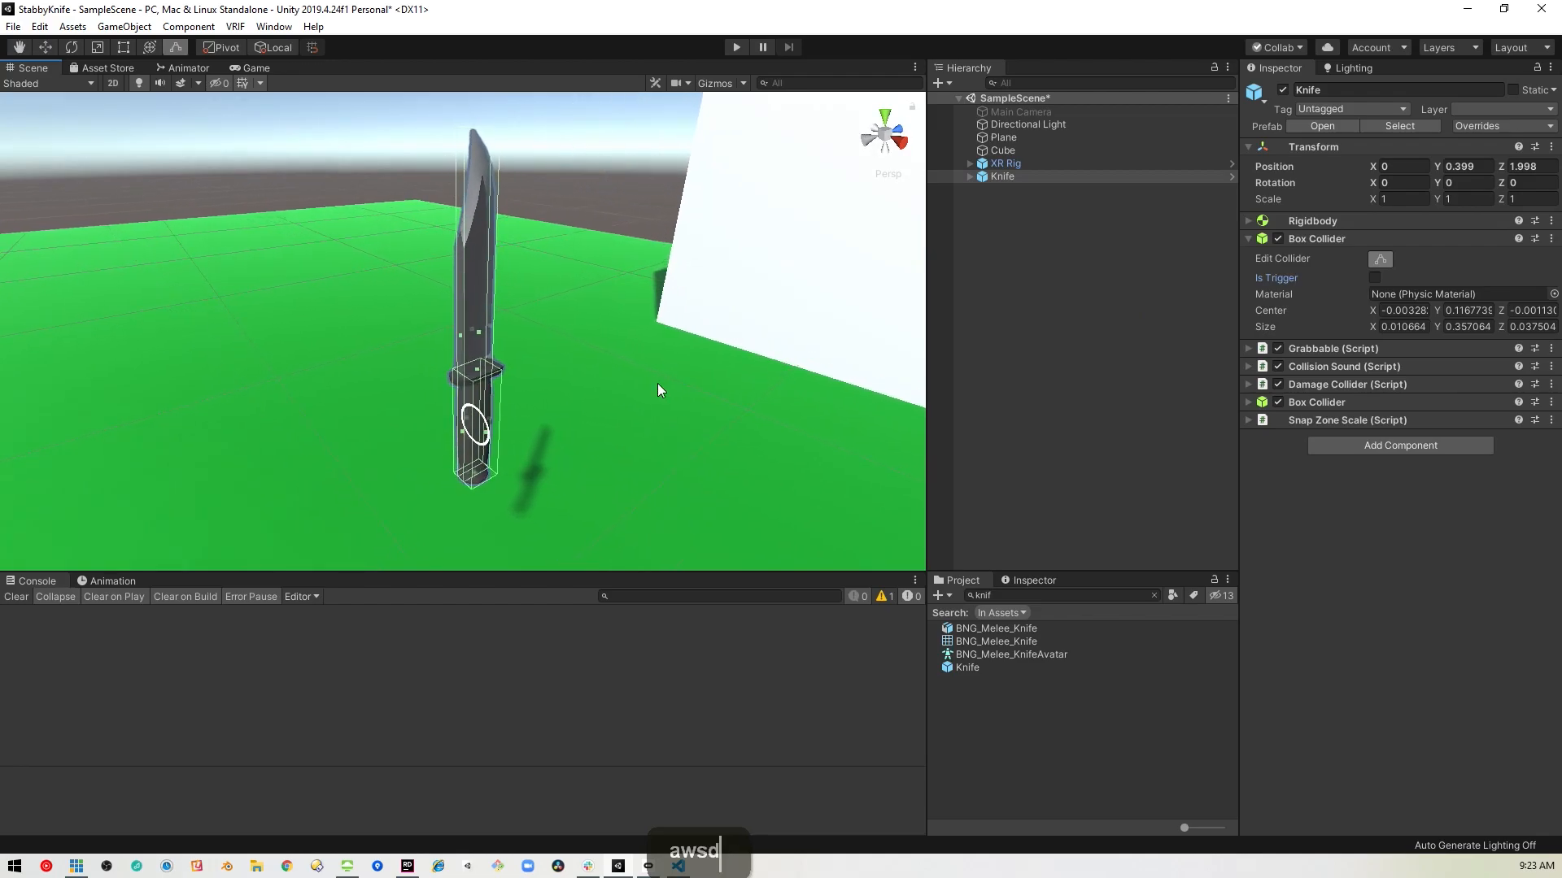
{"action": "mouse_move", "coordinate": [498, 309]}
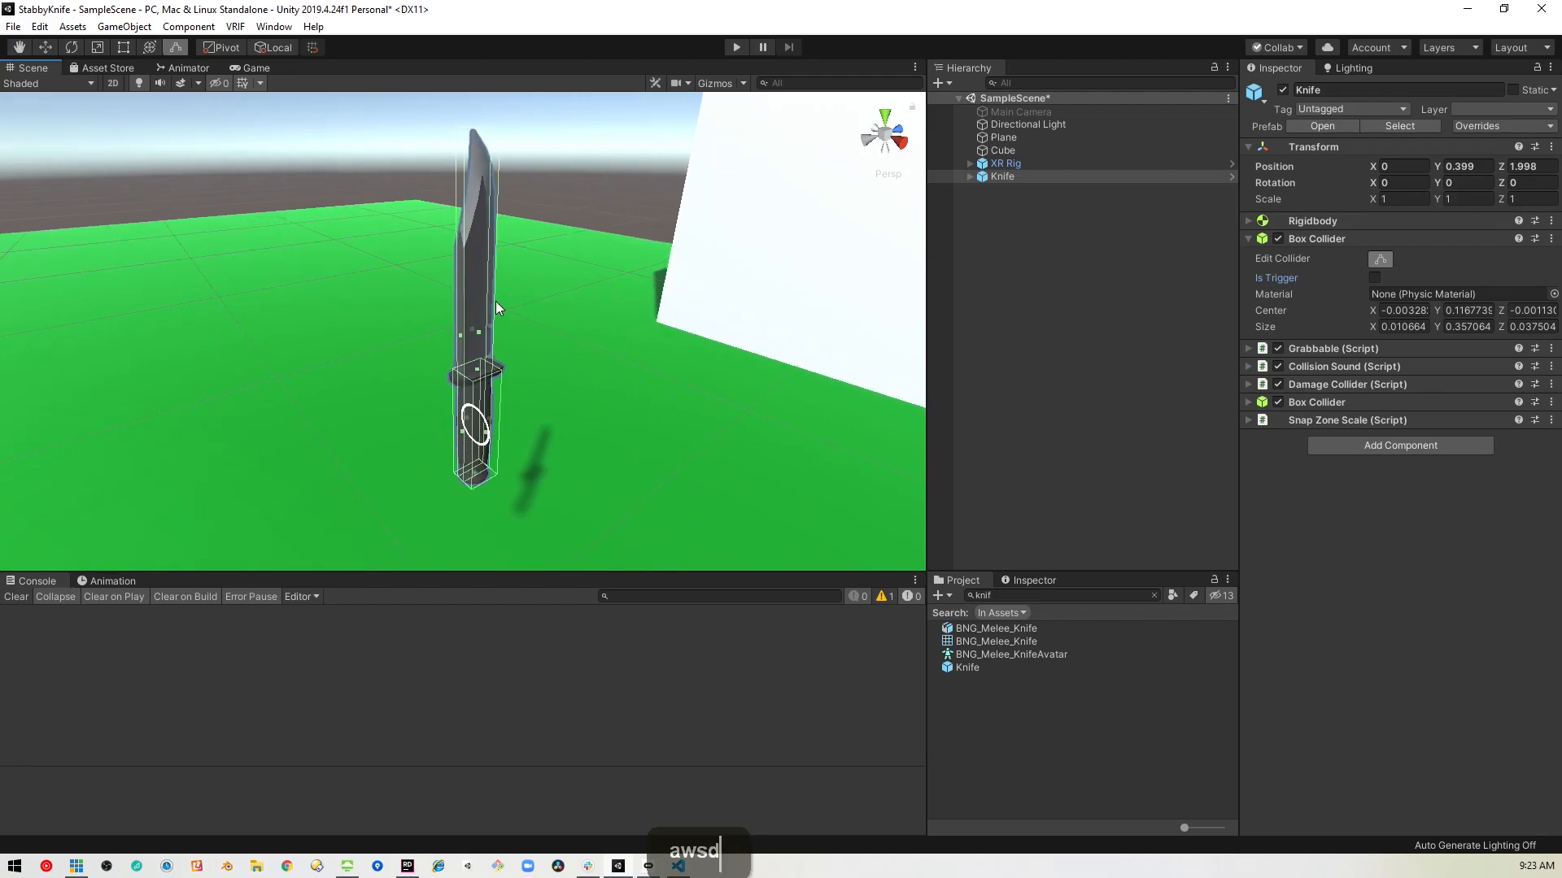
{"action": "mouse_move", "coordinate": [479, 155]}
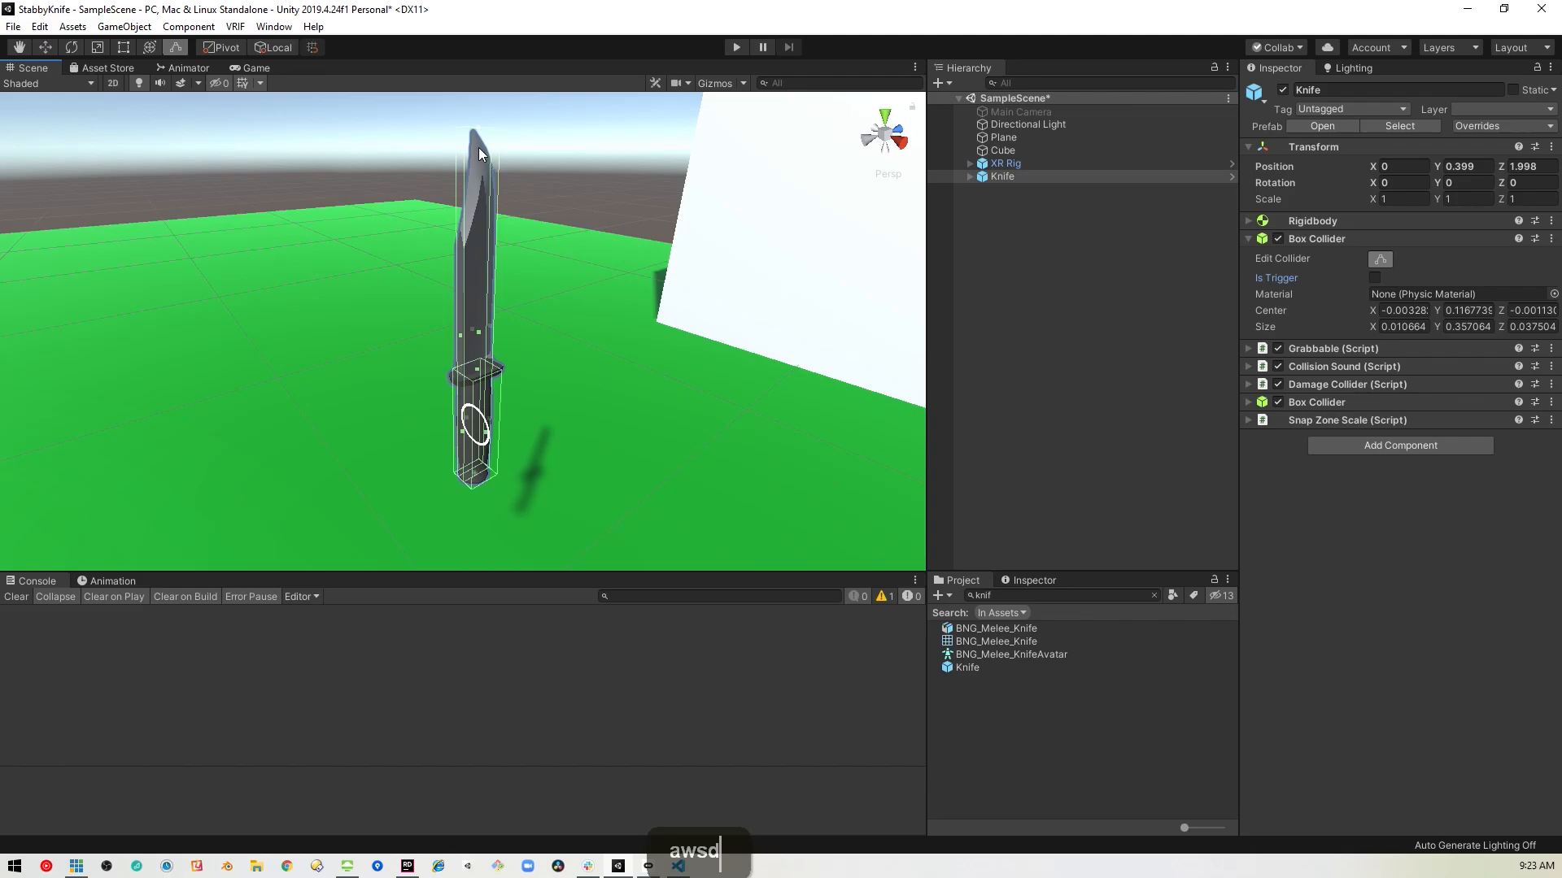
{"action": "mouse_move", "coordinate": [488, 456]}
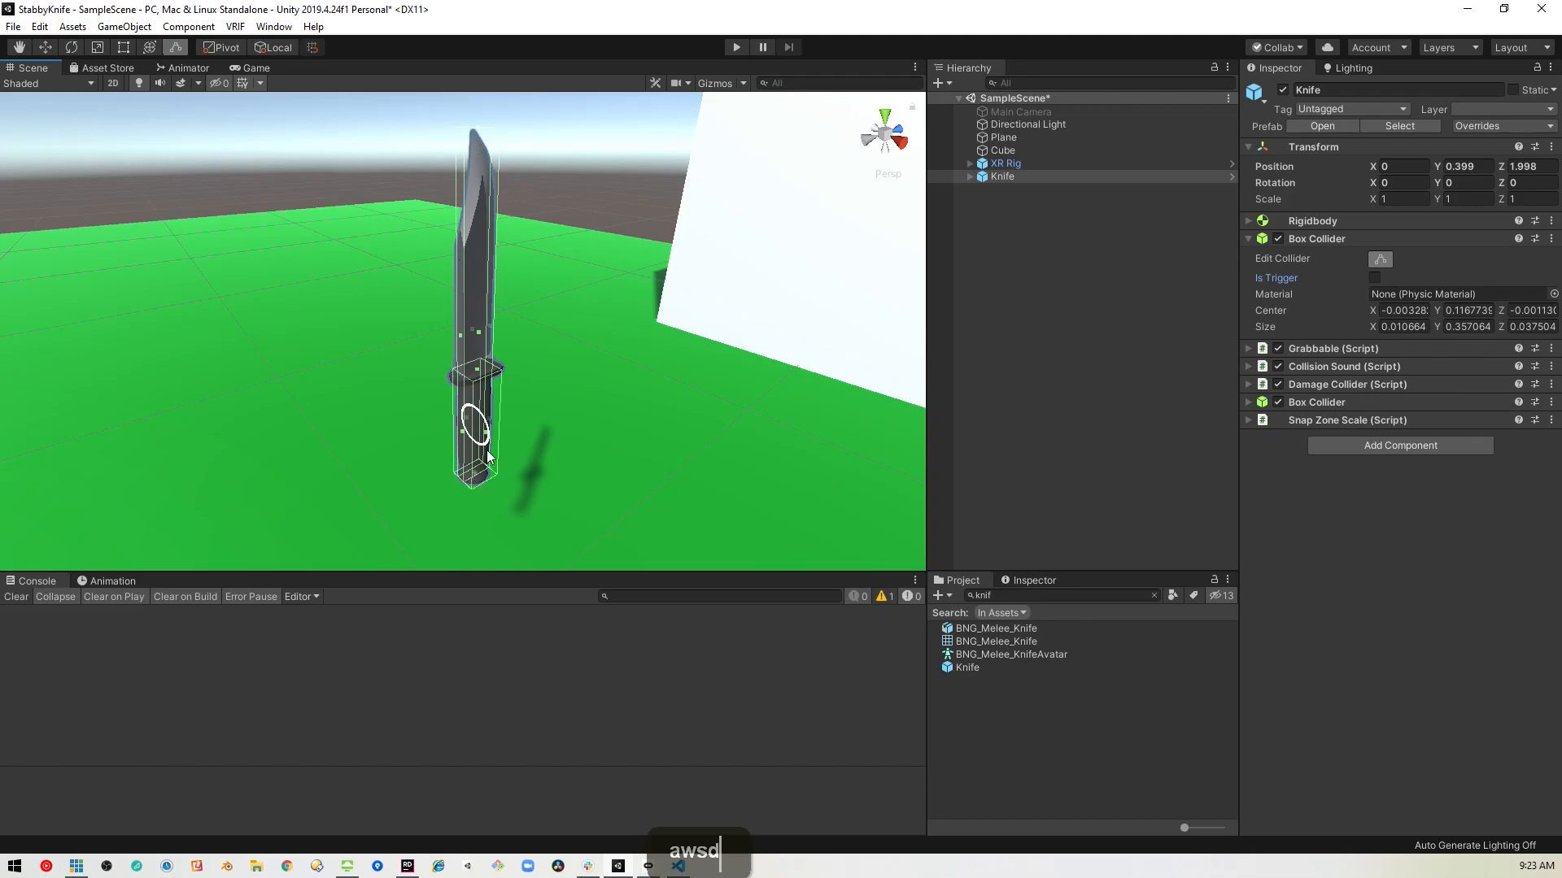
{"action": "mouse_move", "coordinate": [478, 324]}
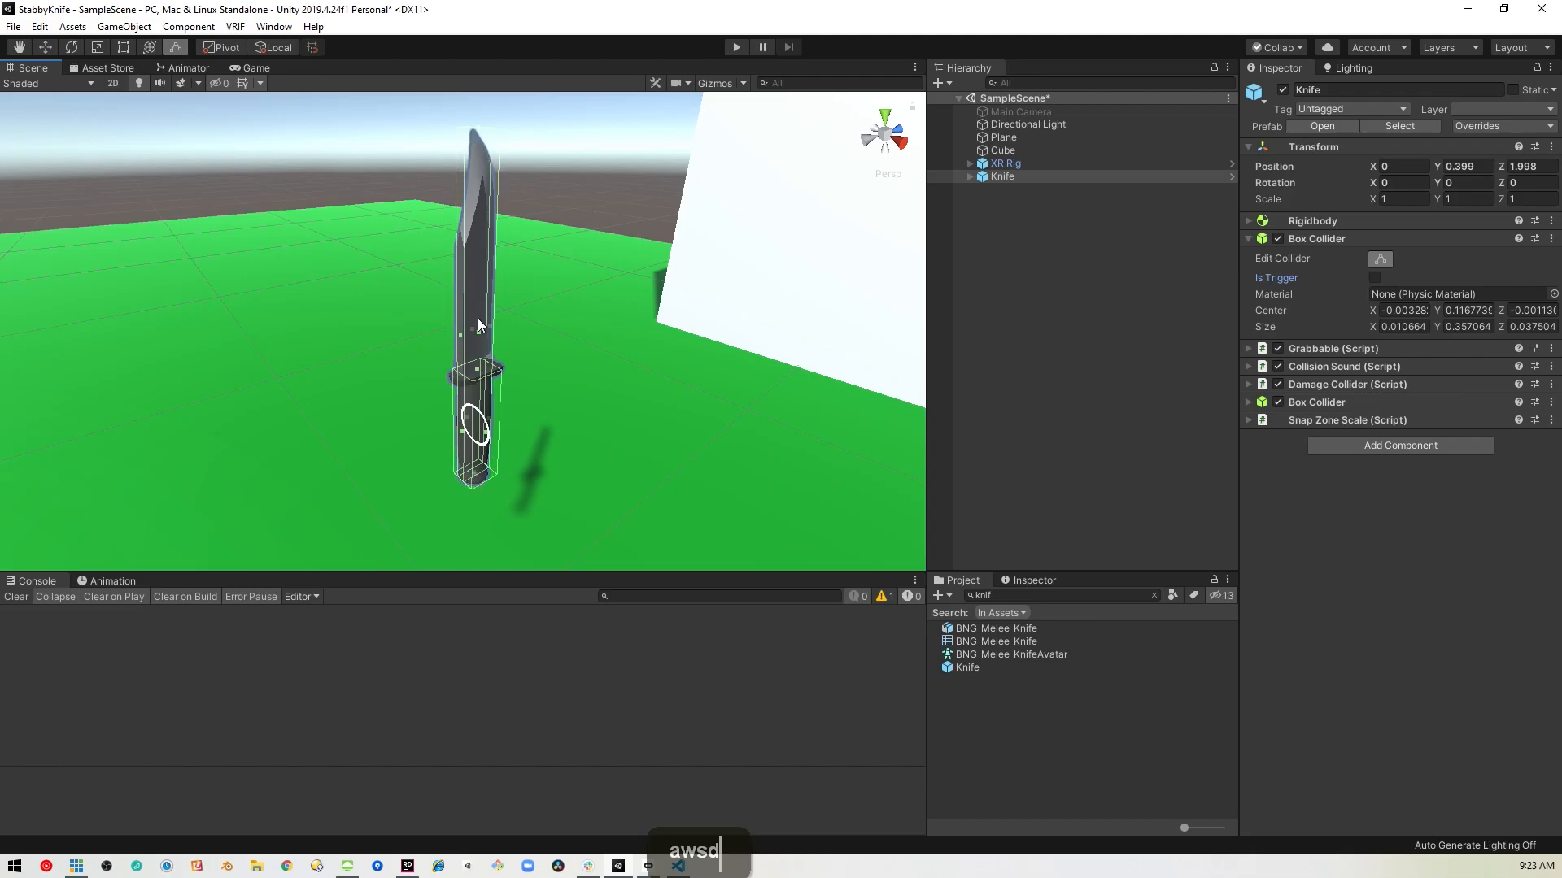
{"action": "mouse_move", "coordinate": [503, 239]}
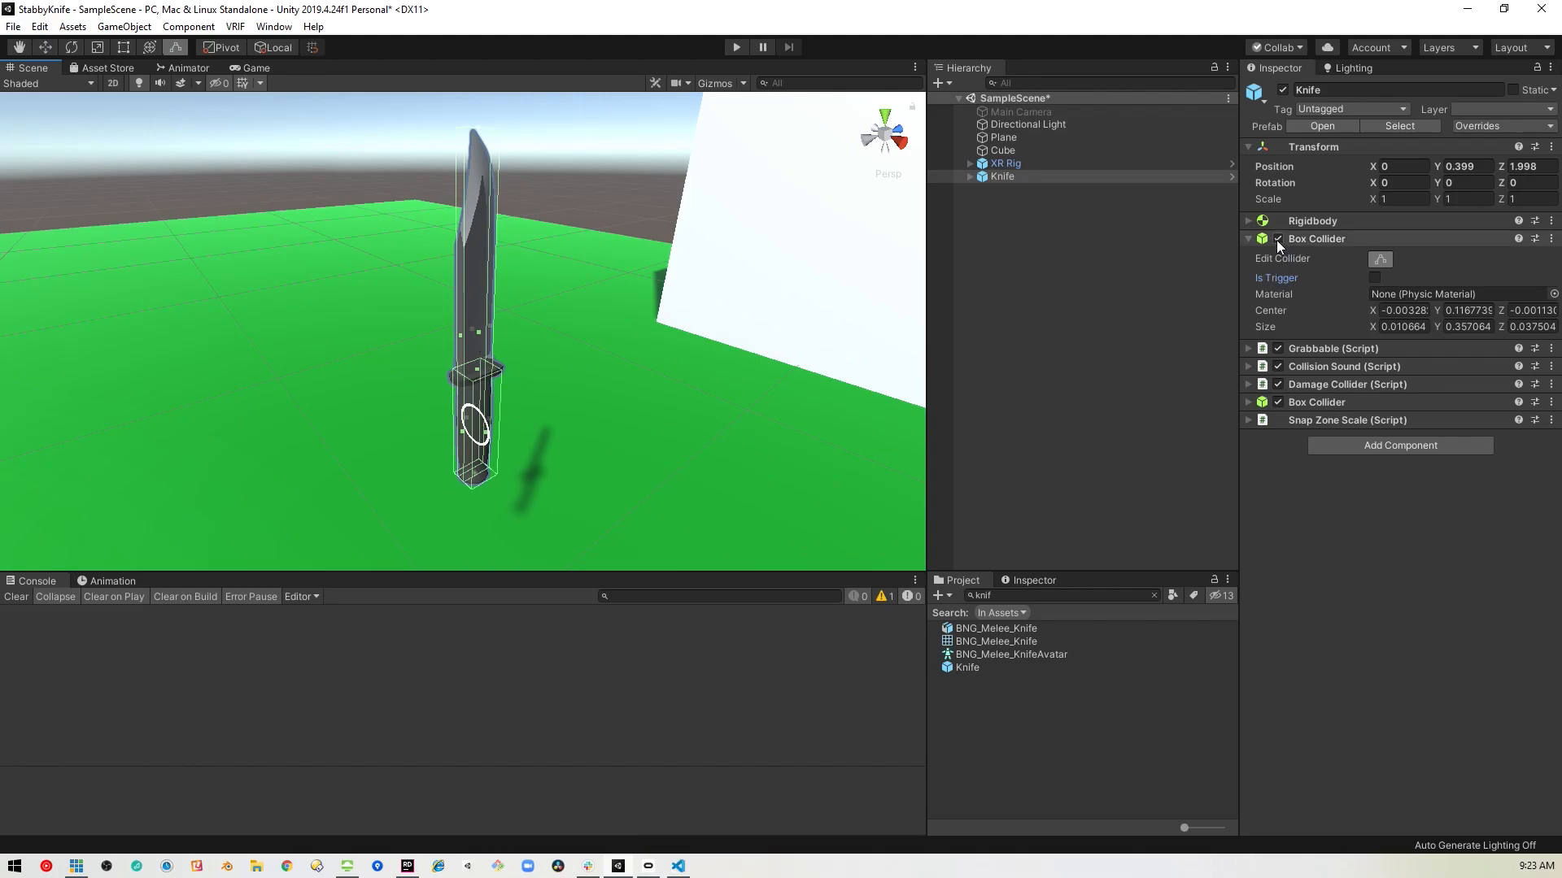
{"action": "left_click", "coordinate": [1279, 237]}
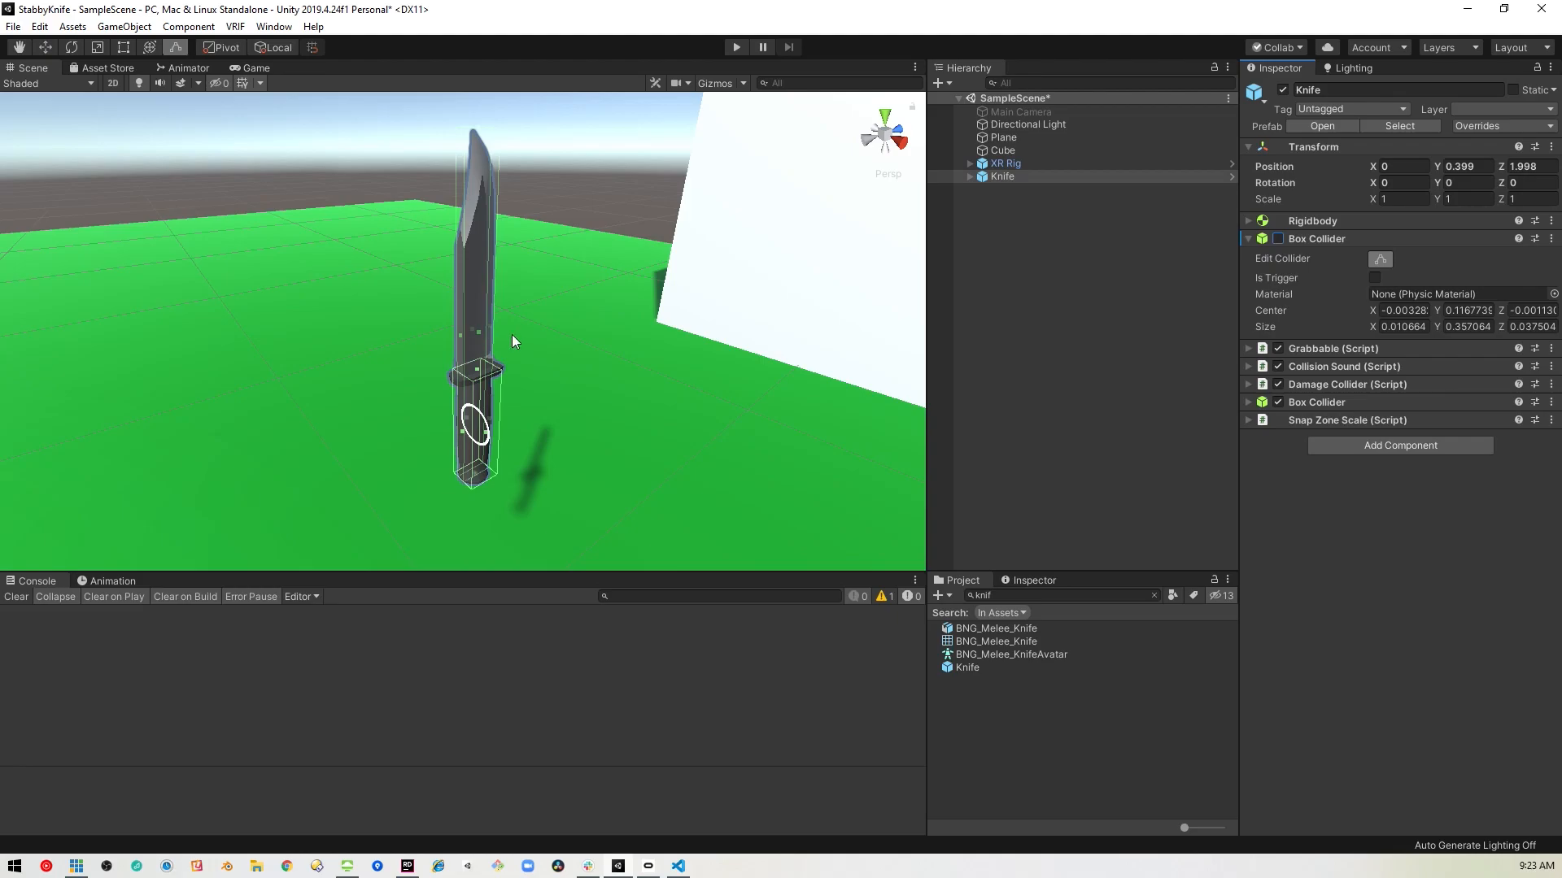
{"action": "mouse_move", "coordinate": [1230, 317]}
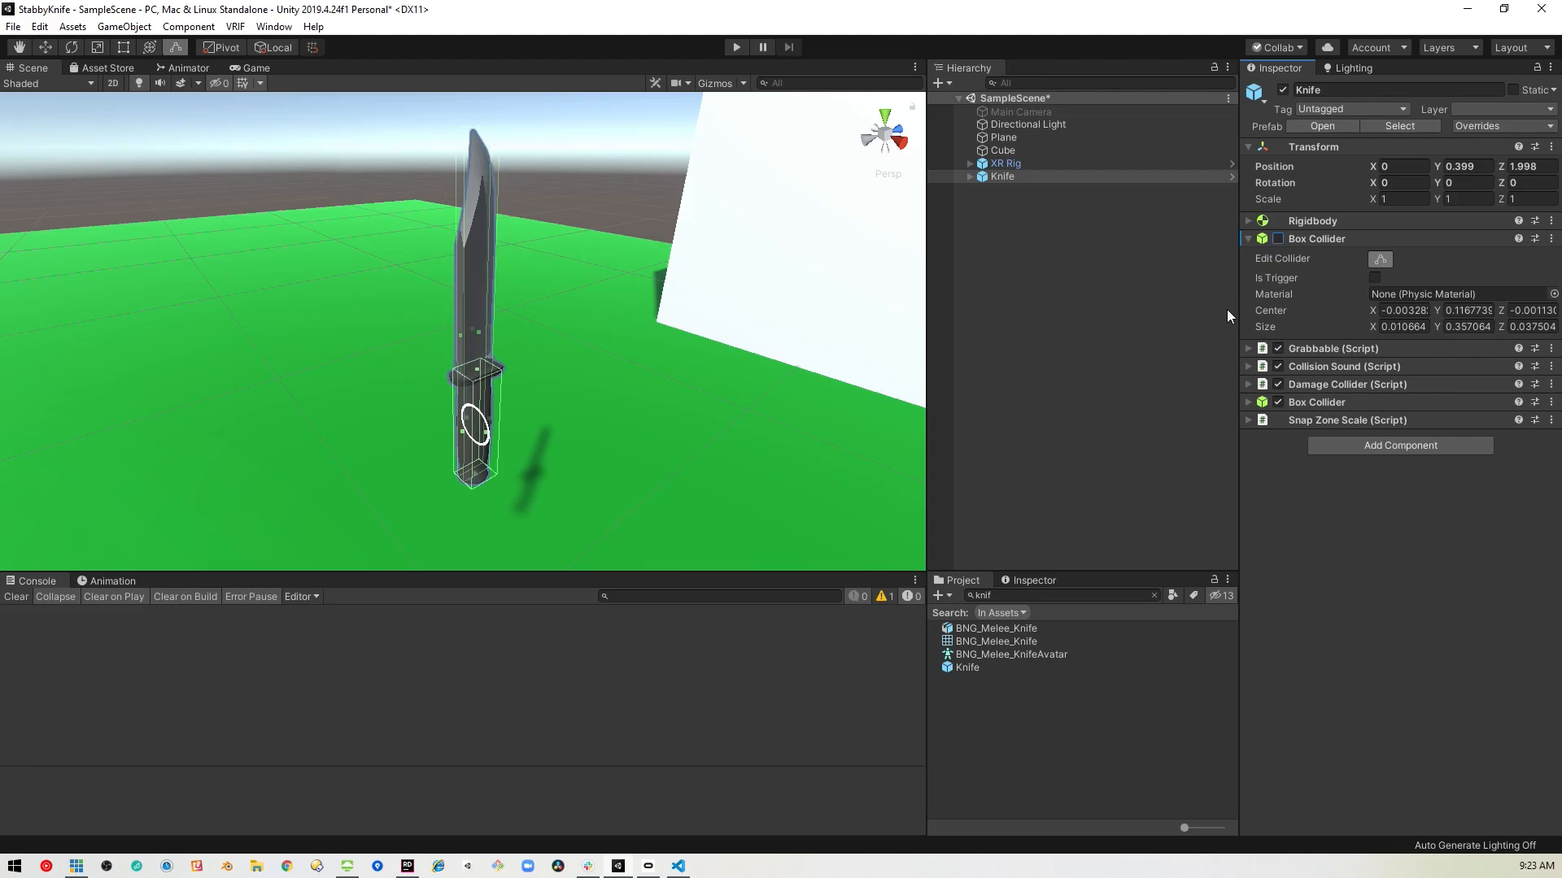
{"action": "left_click", "coordinate": [1247, 238]}
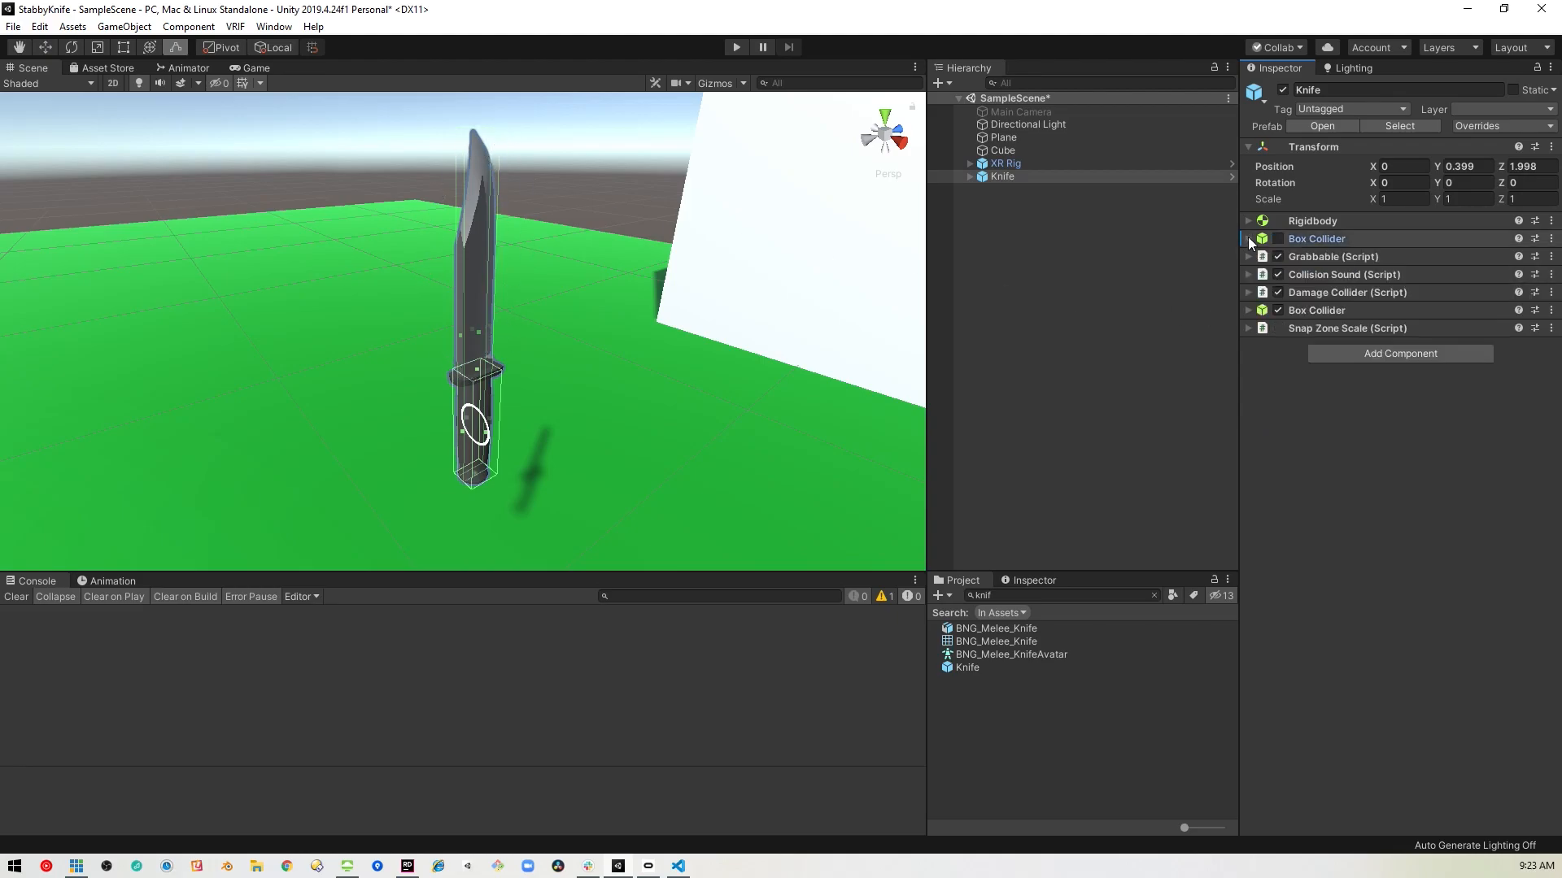
- Set the Knife Rigidbody's collision detection to Continuous and collapse its panel
{"action": "left_click", "coordinate": [1248, 220]}
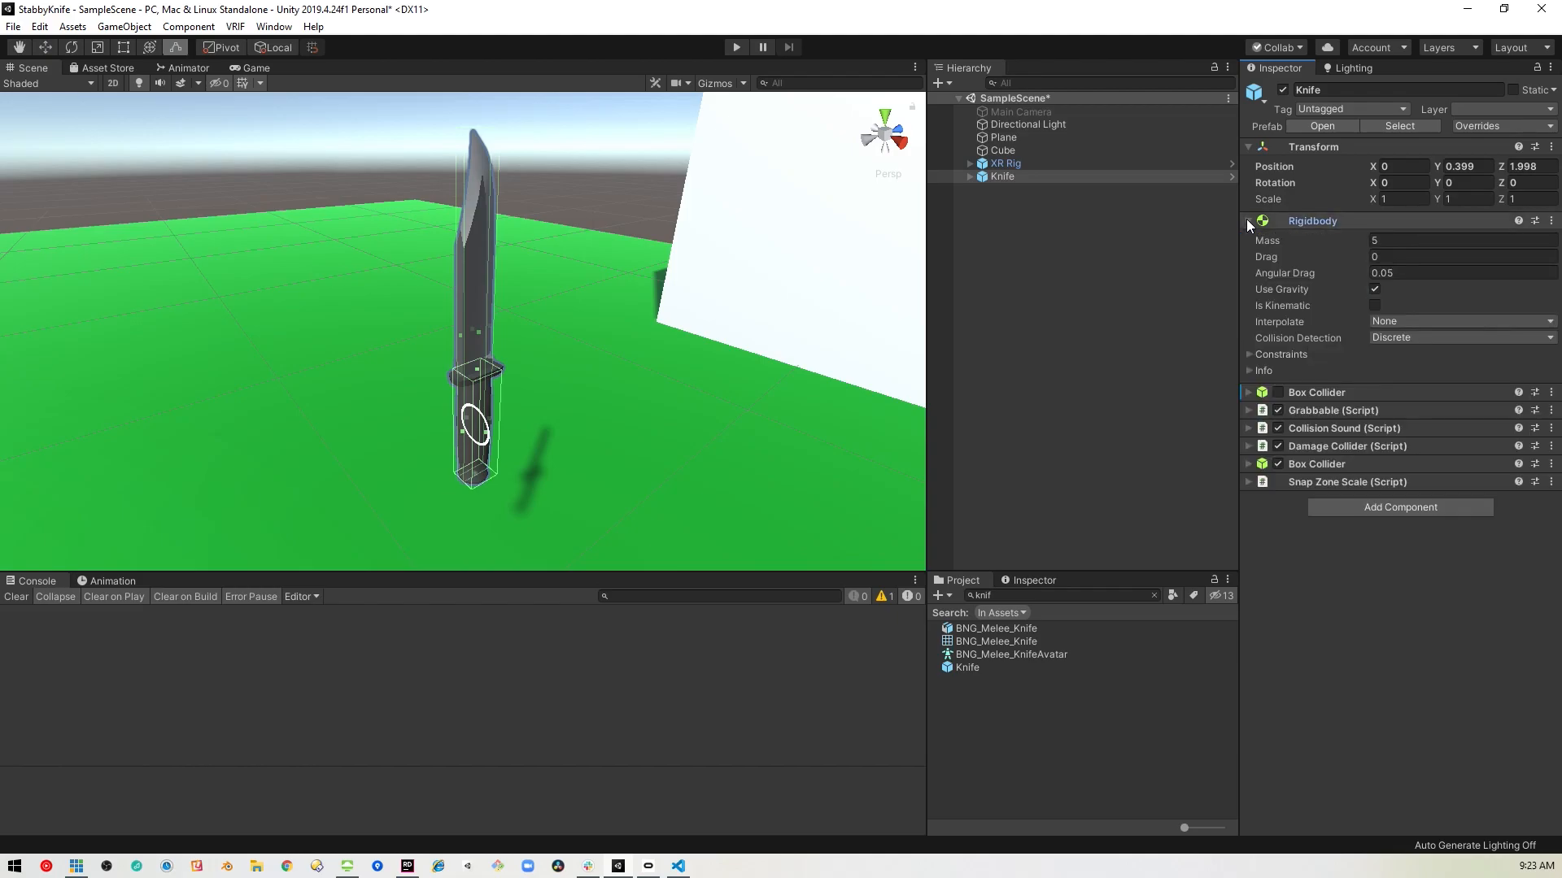
{"action": "mouse_move", "coordinate": [1310, 350]}
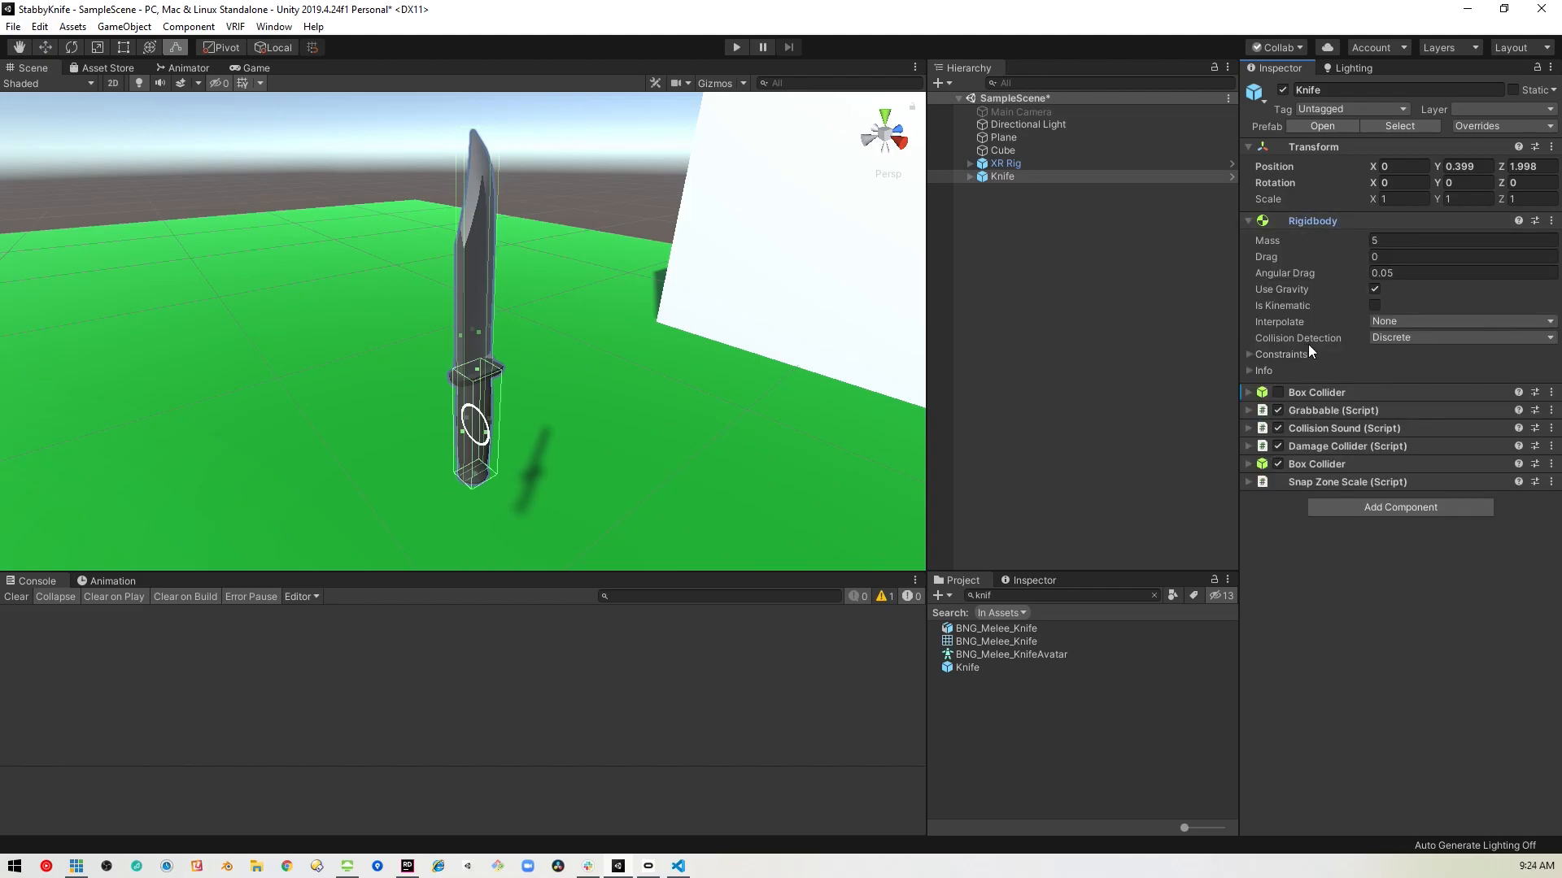
{"action": "left_click", "coordinate": [1459, 337]}
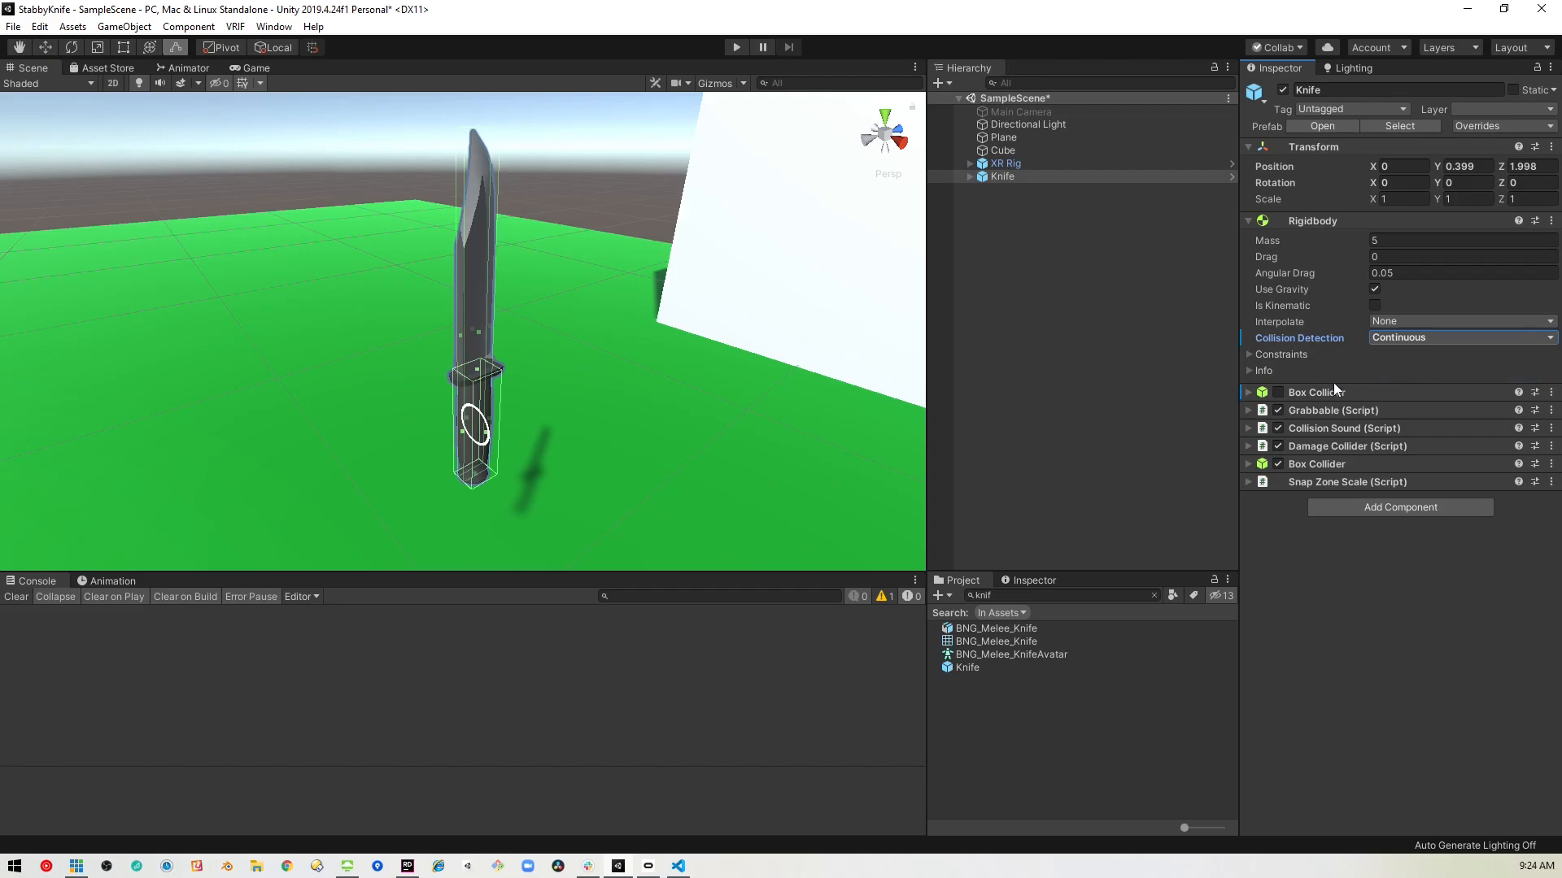
{"action": "mouse_move", "coordinate": [1256, 233]}
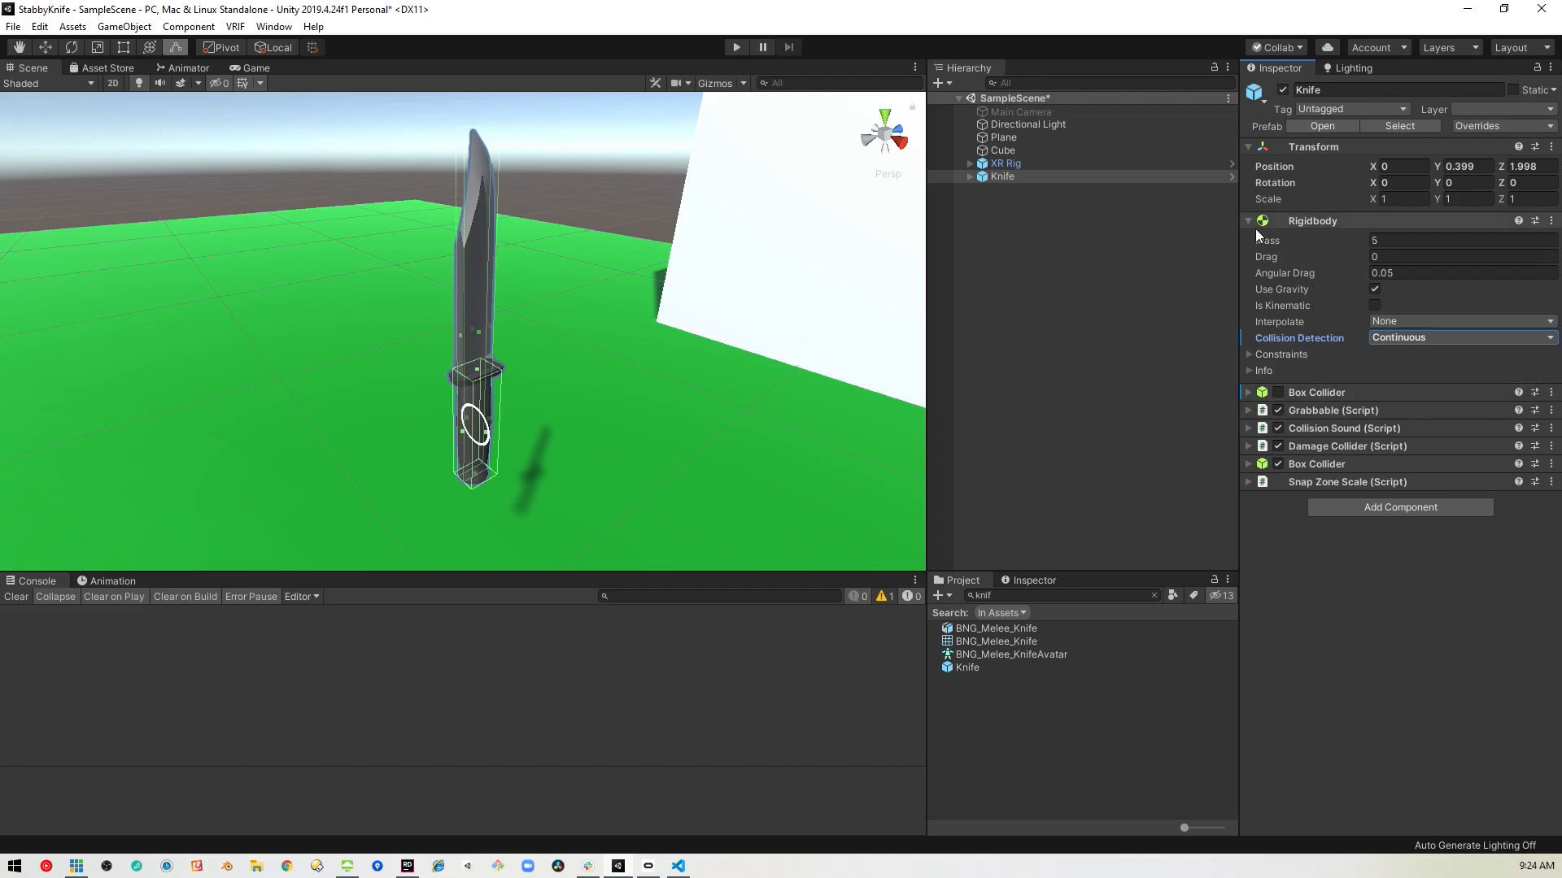
{"action": "mouse_move", "coordinate": [1333, 329]}
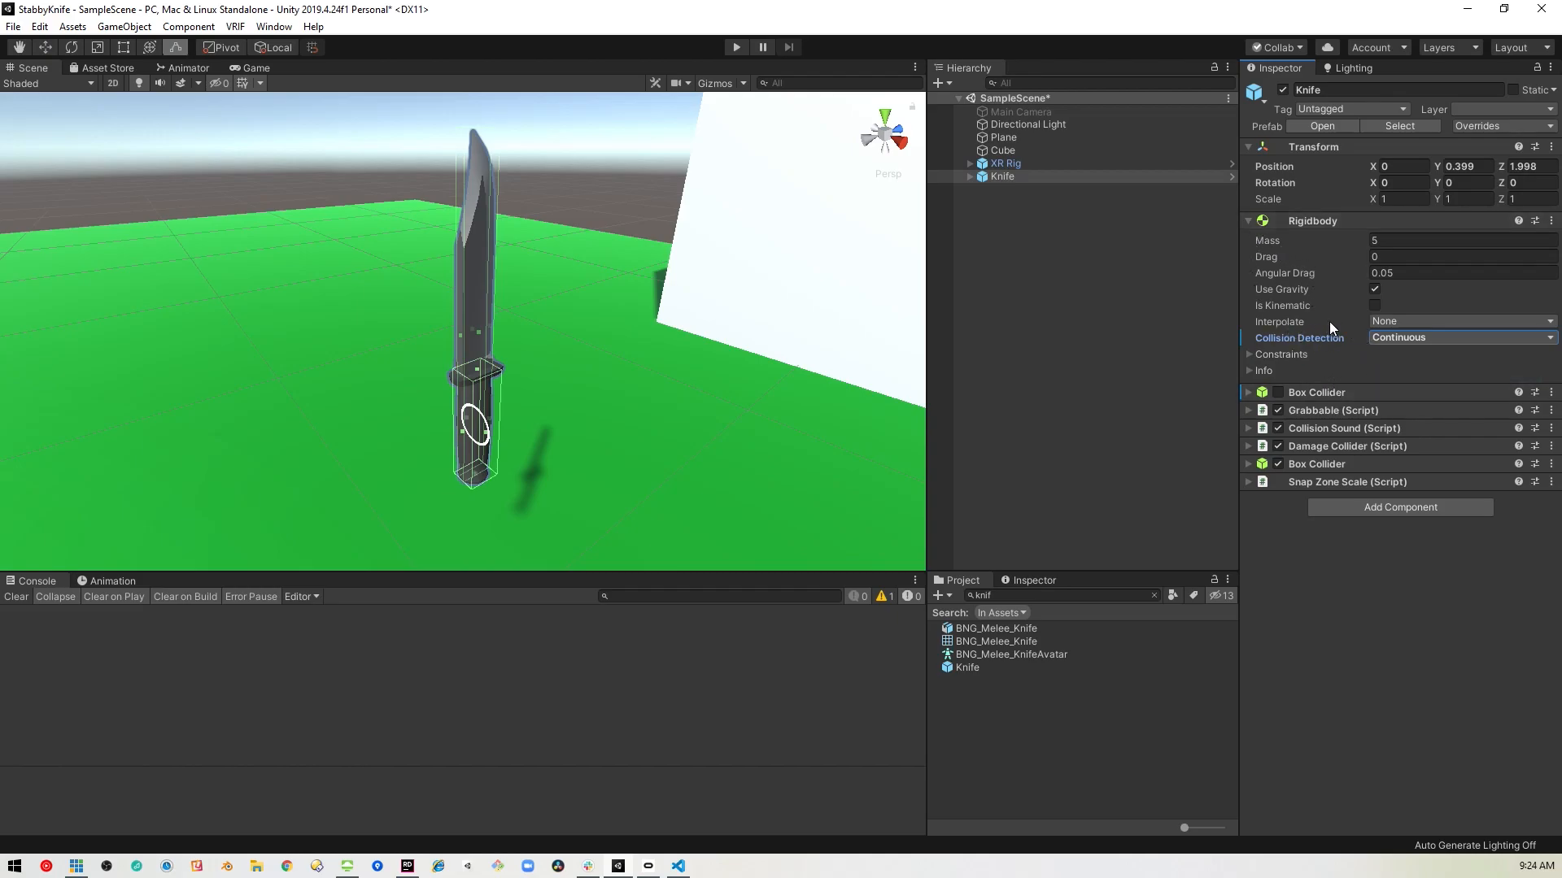
{"action": "left_click", "coordinate": [1248, 220]}
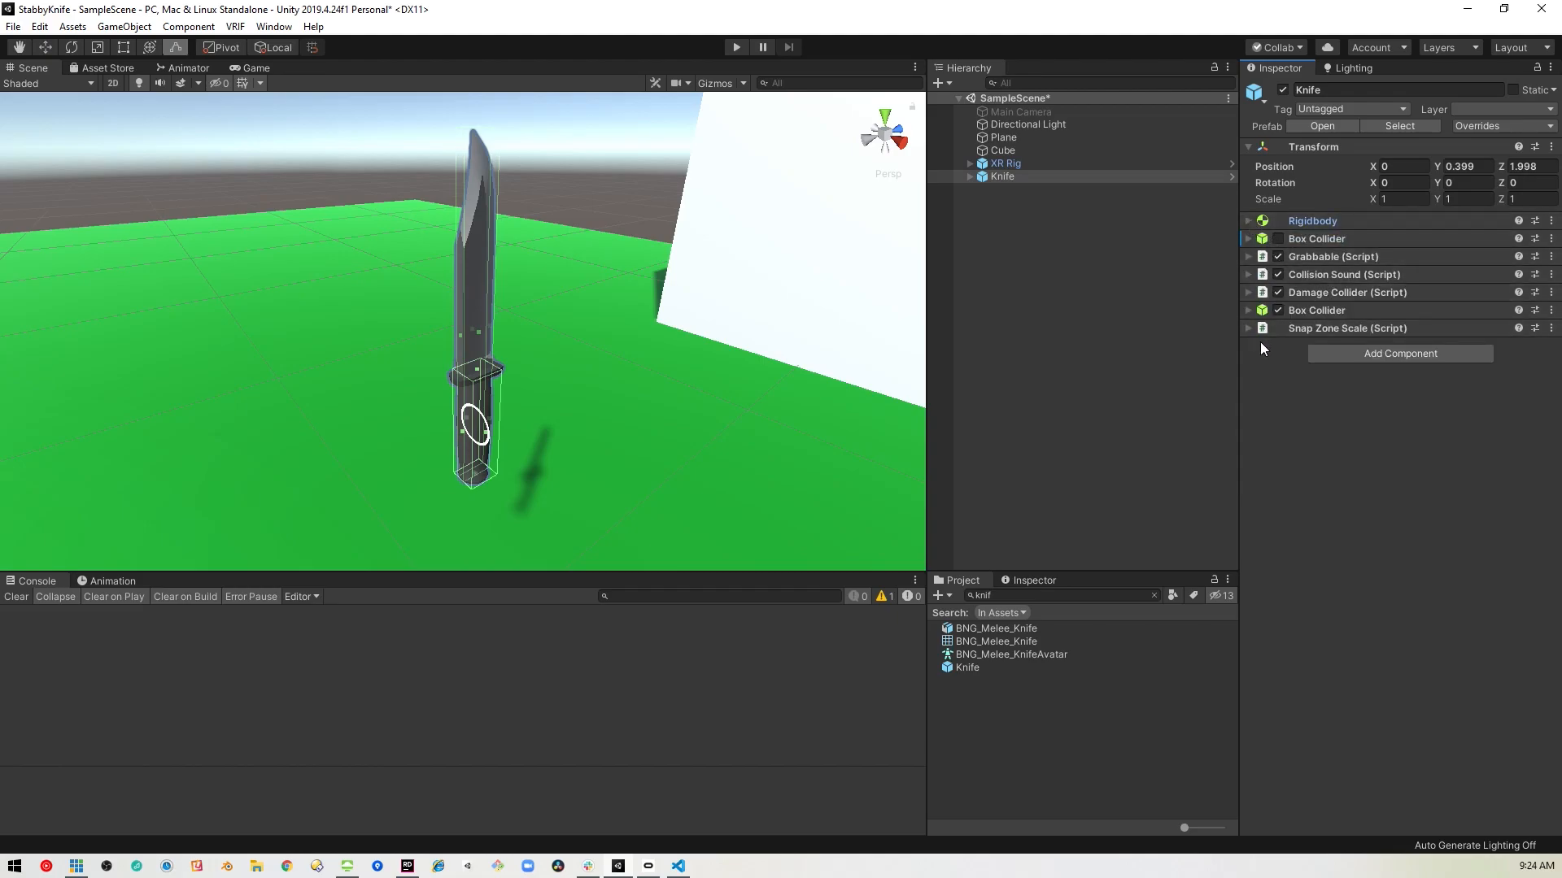
{"action": "mouse_move", "coordinate": [1182, 212]}
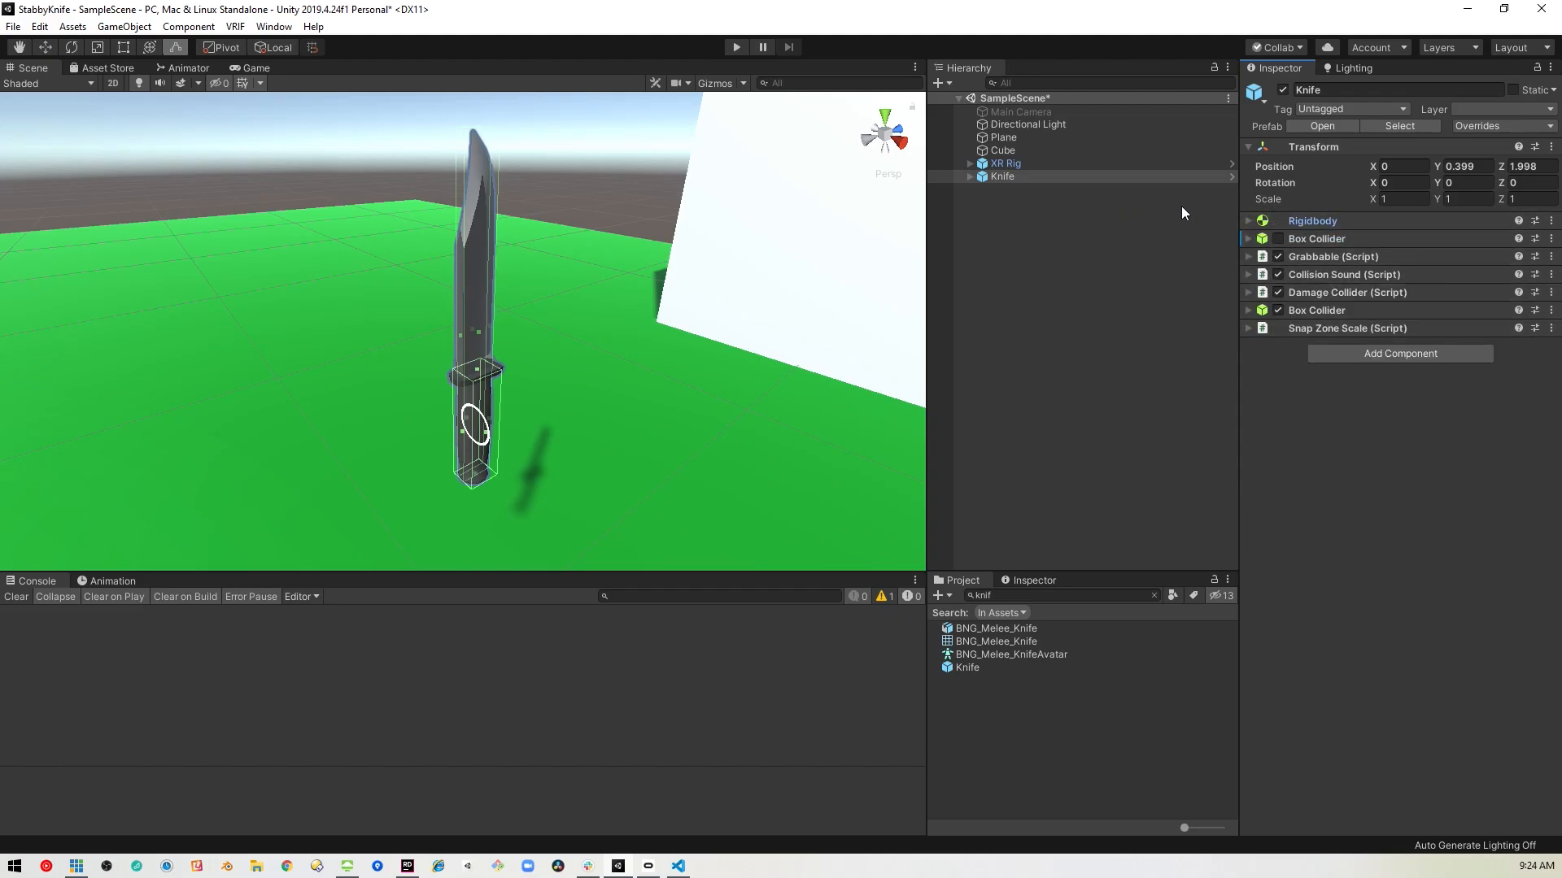
- Create an empty child object under the Knife
{"action": "left_click", "coordinate": [969, 175]}
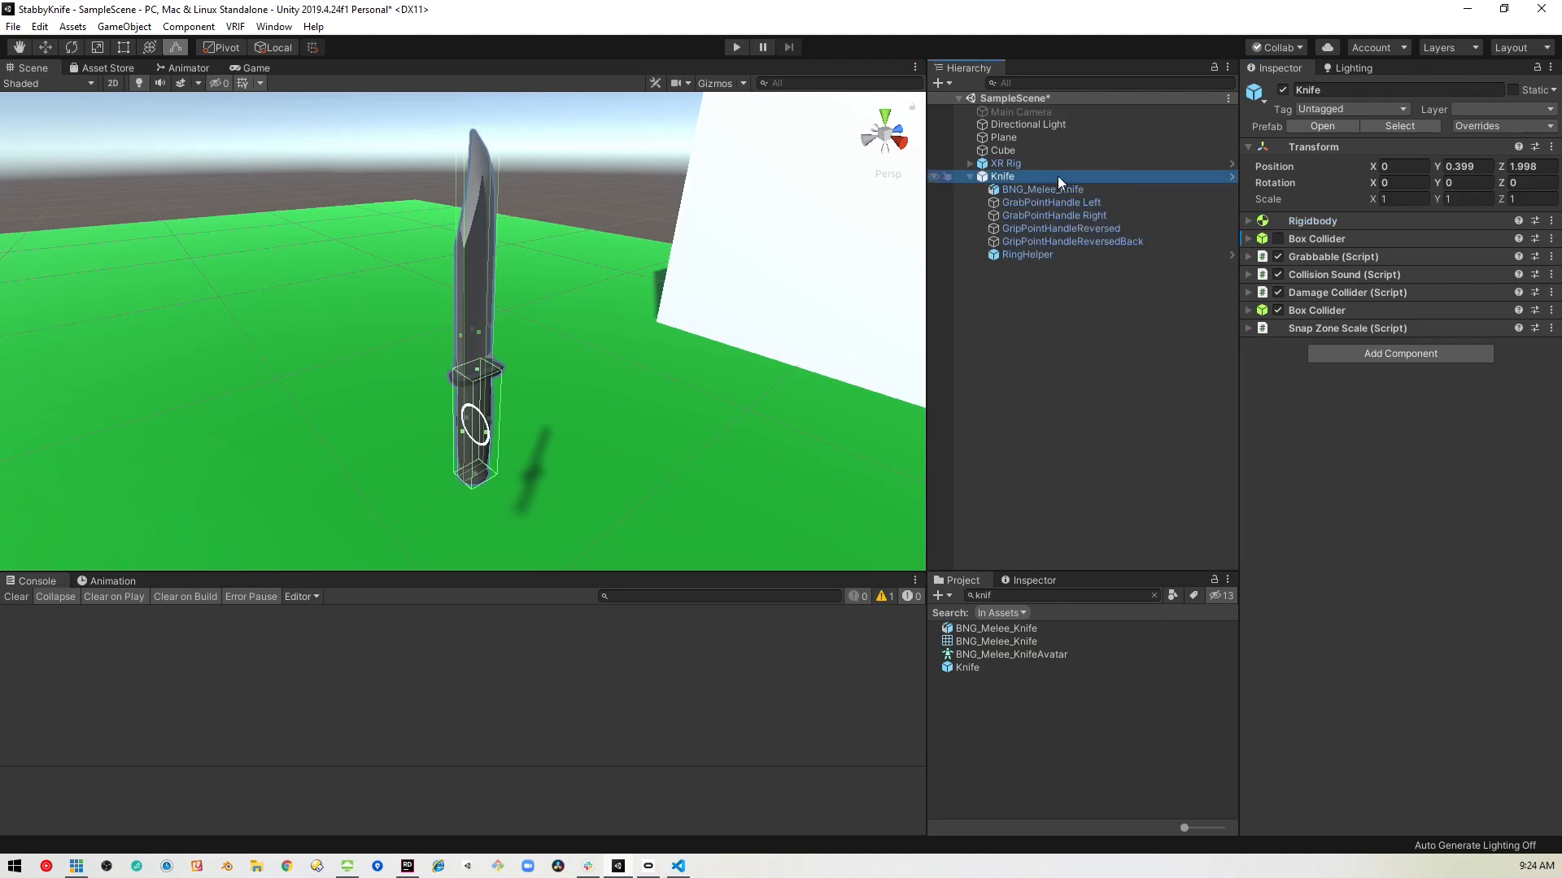
{"action": "right_click", "coordinate": [1051, 176]}
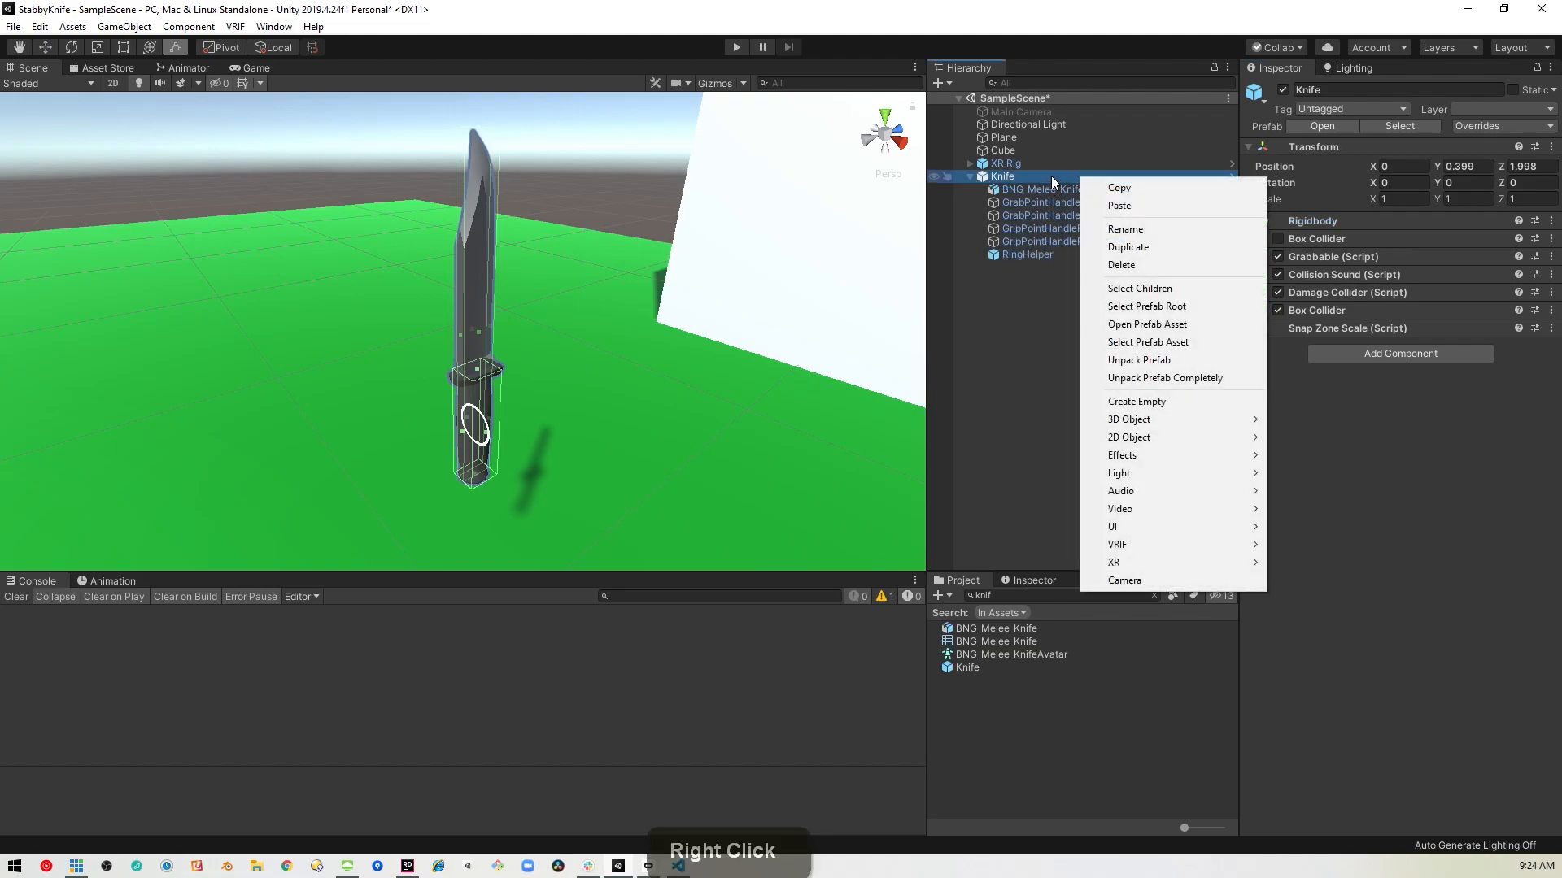
{"action": "left_click", "coordinate": [1135, 402]}
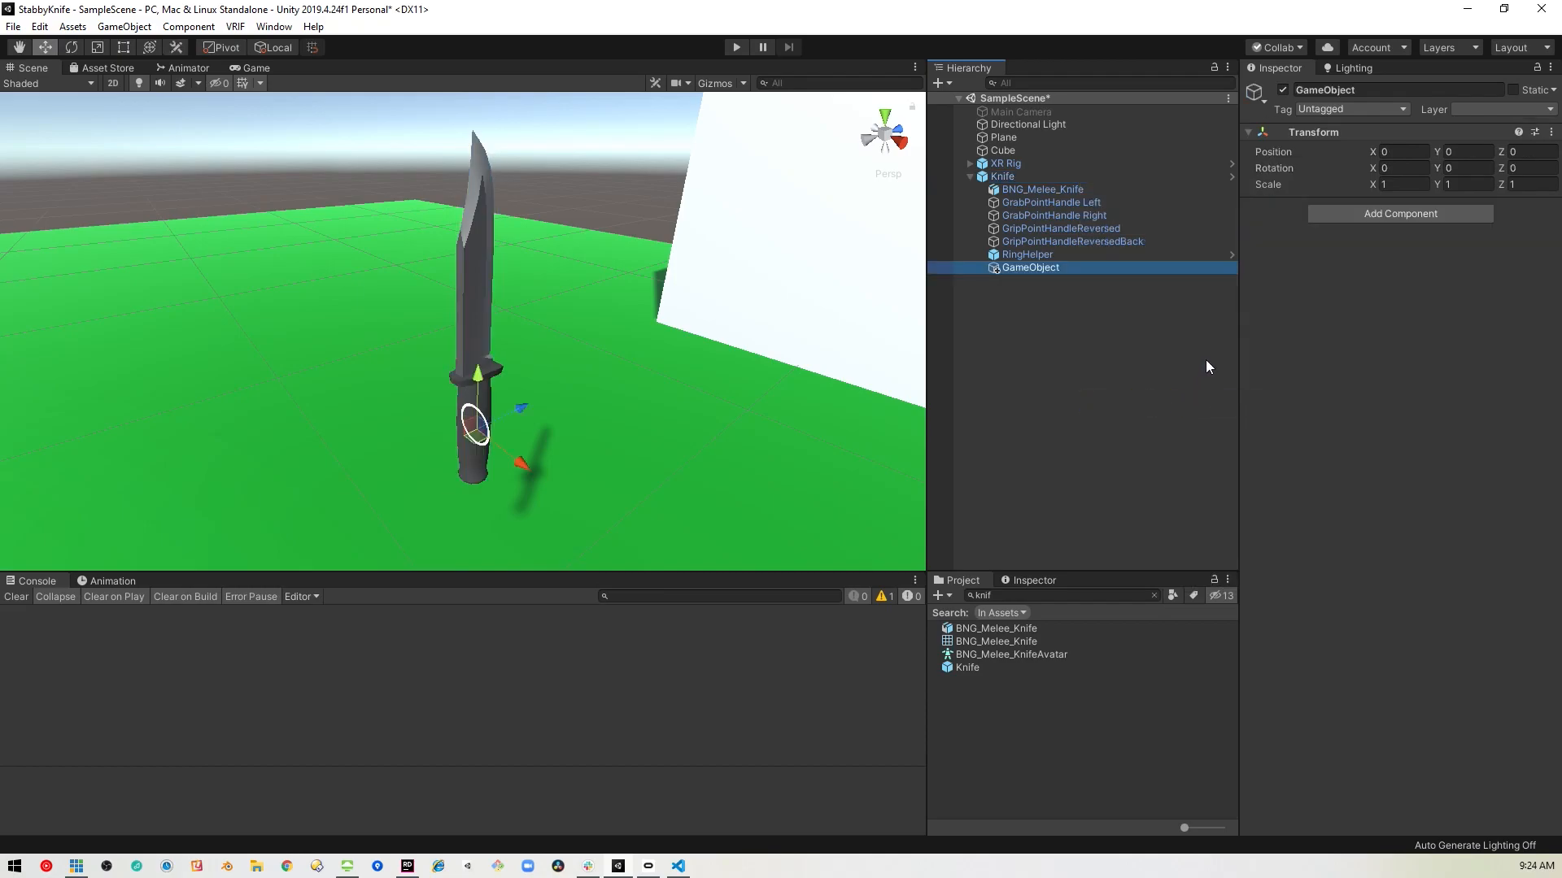
{"action": "mouse_move", "coordinate": [1046, 273]}
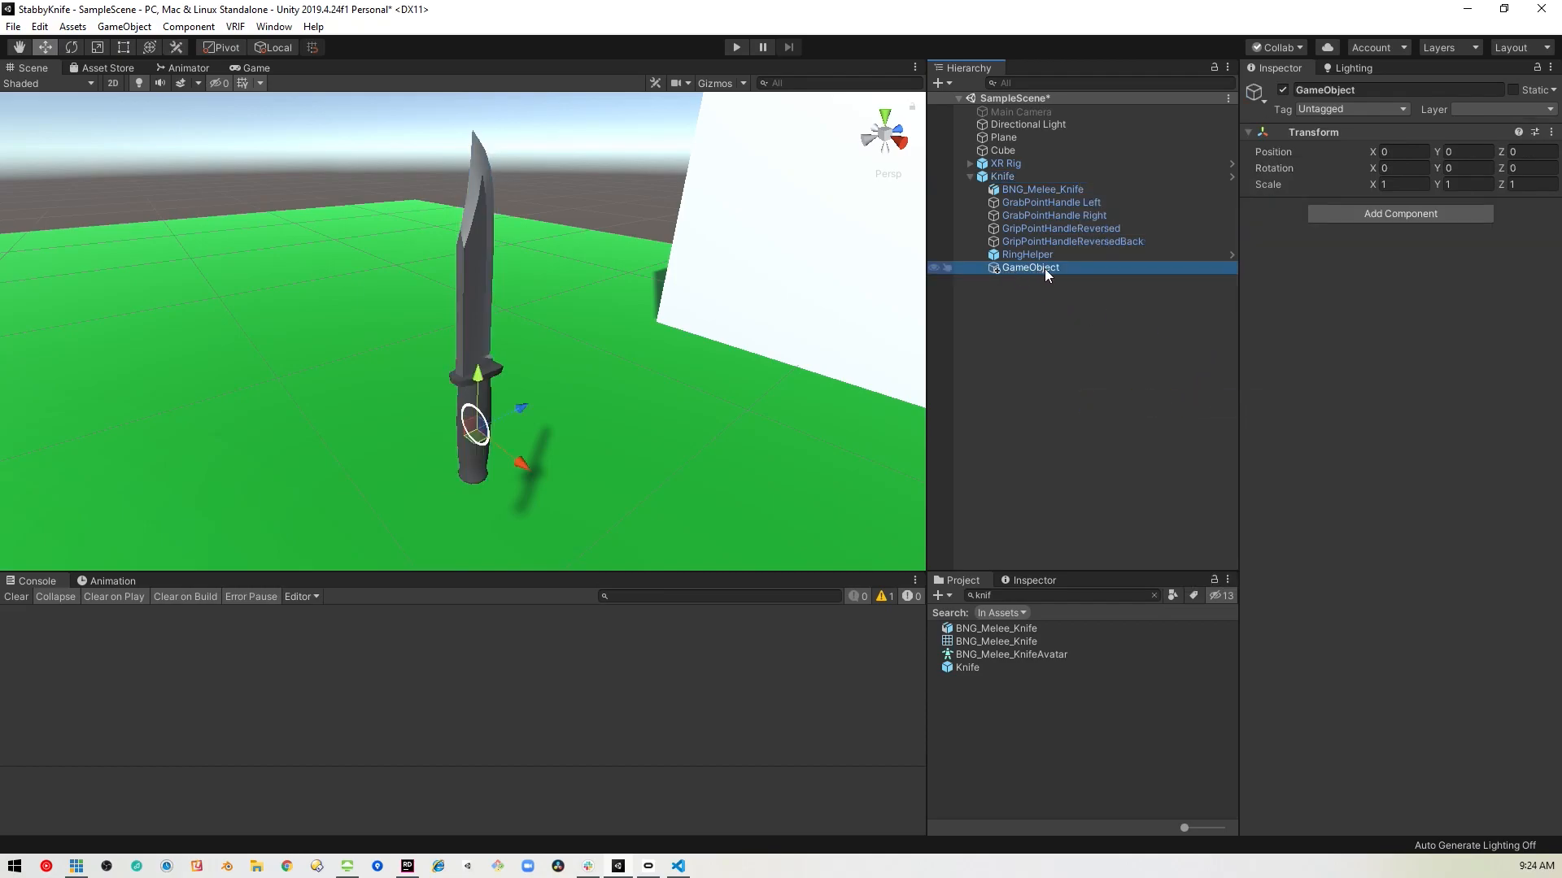
{"action": "scroll", "scroll_direction": "up", "scroll_amount": 3}
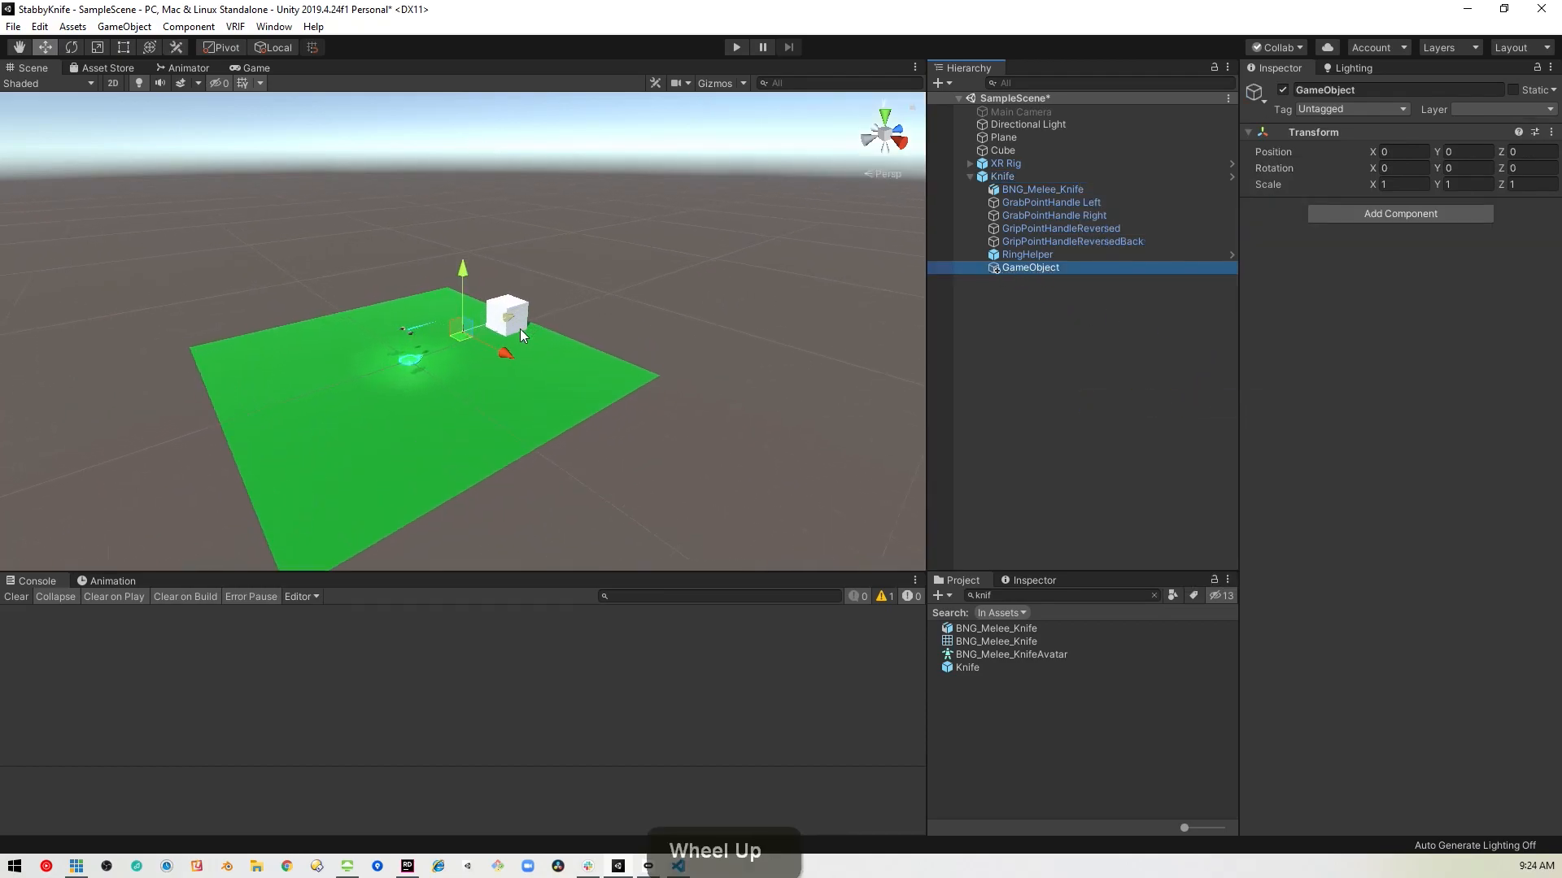
{"action": "scroll", "scroll_direction": "down", "scroll_amount": 3}
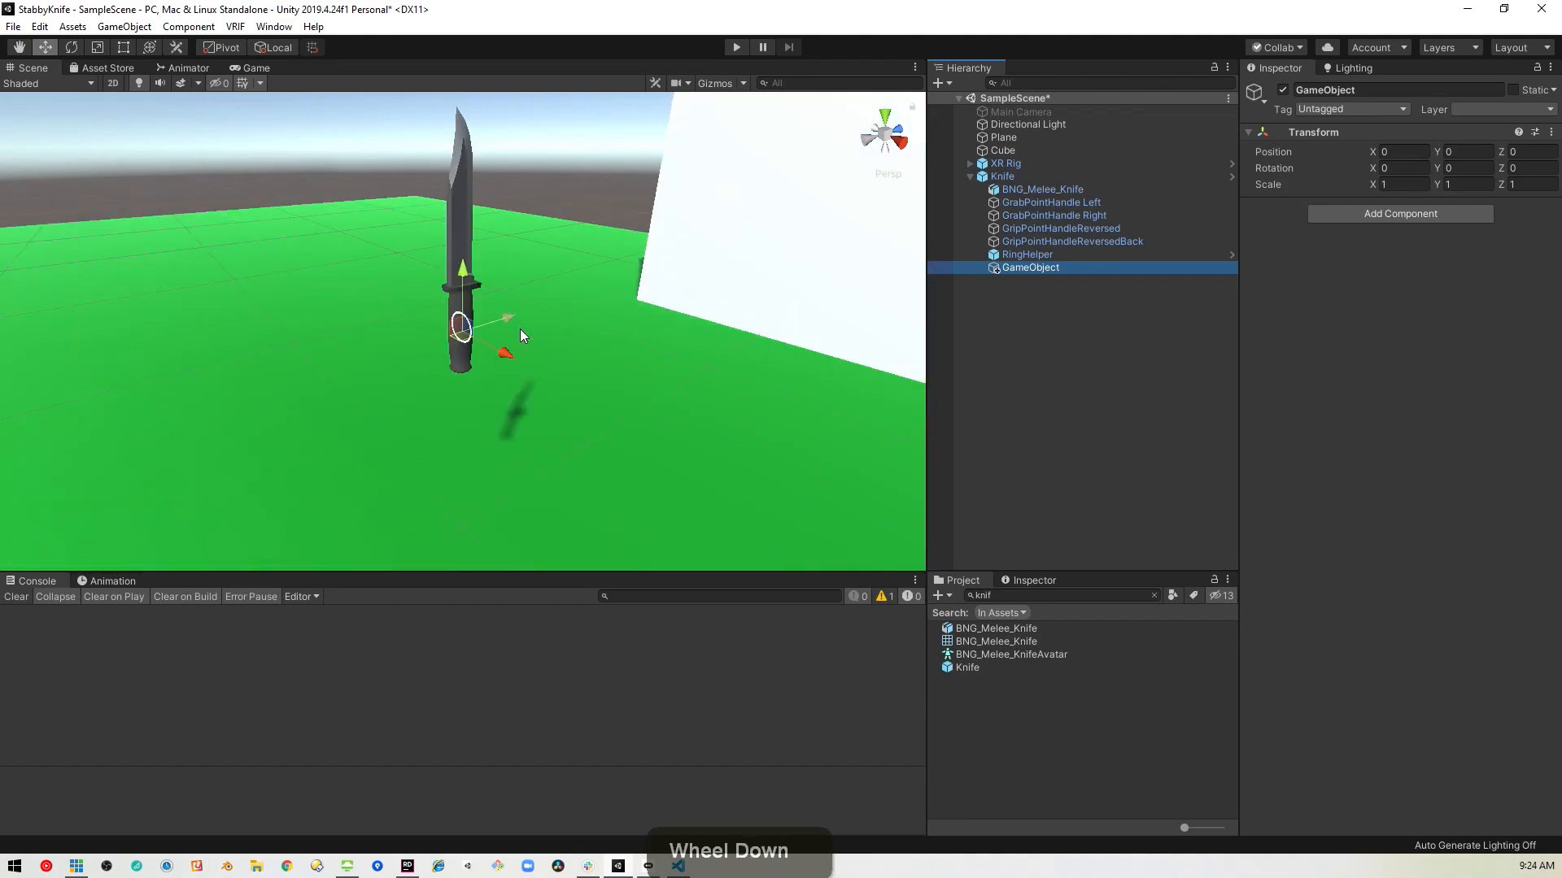
{"action": "scroll", "scroll_direction": "up", "scroll_amount": 3}
{"action": "type", "text": "R"}
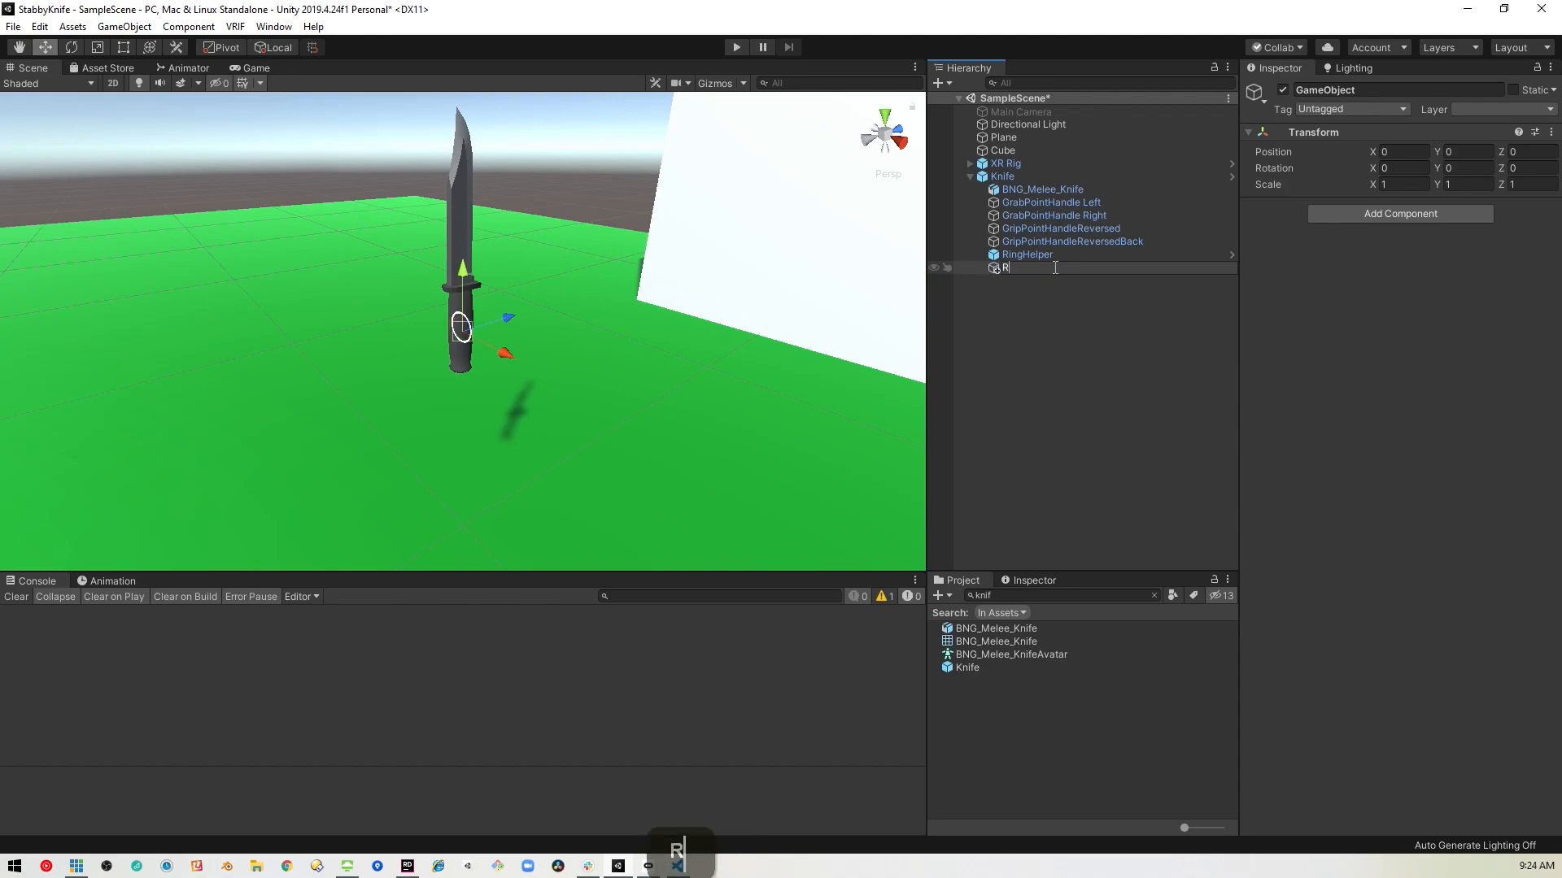
- Name the child RaycastPoint and raise it along Y up to the knife's guard
{"action": "type", "text": "aycastPo"}
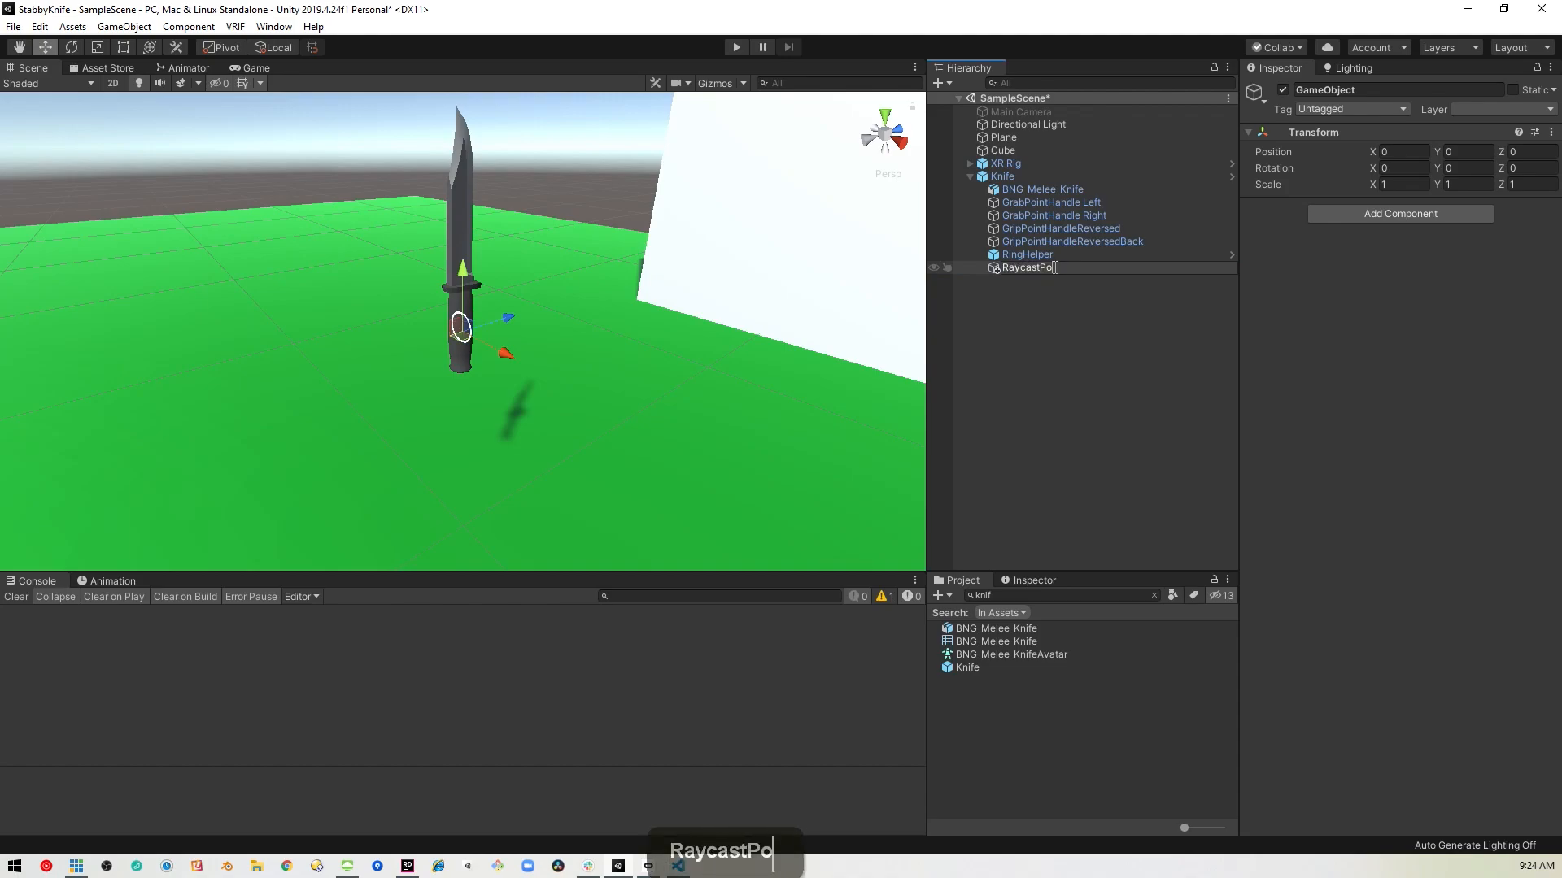
{"action": "key", "text": "Enter"}
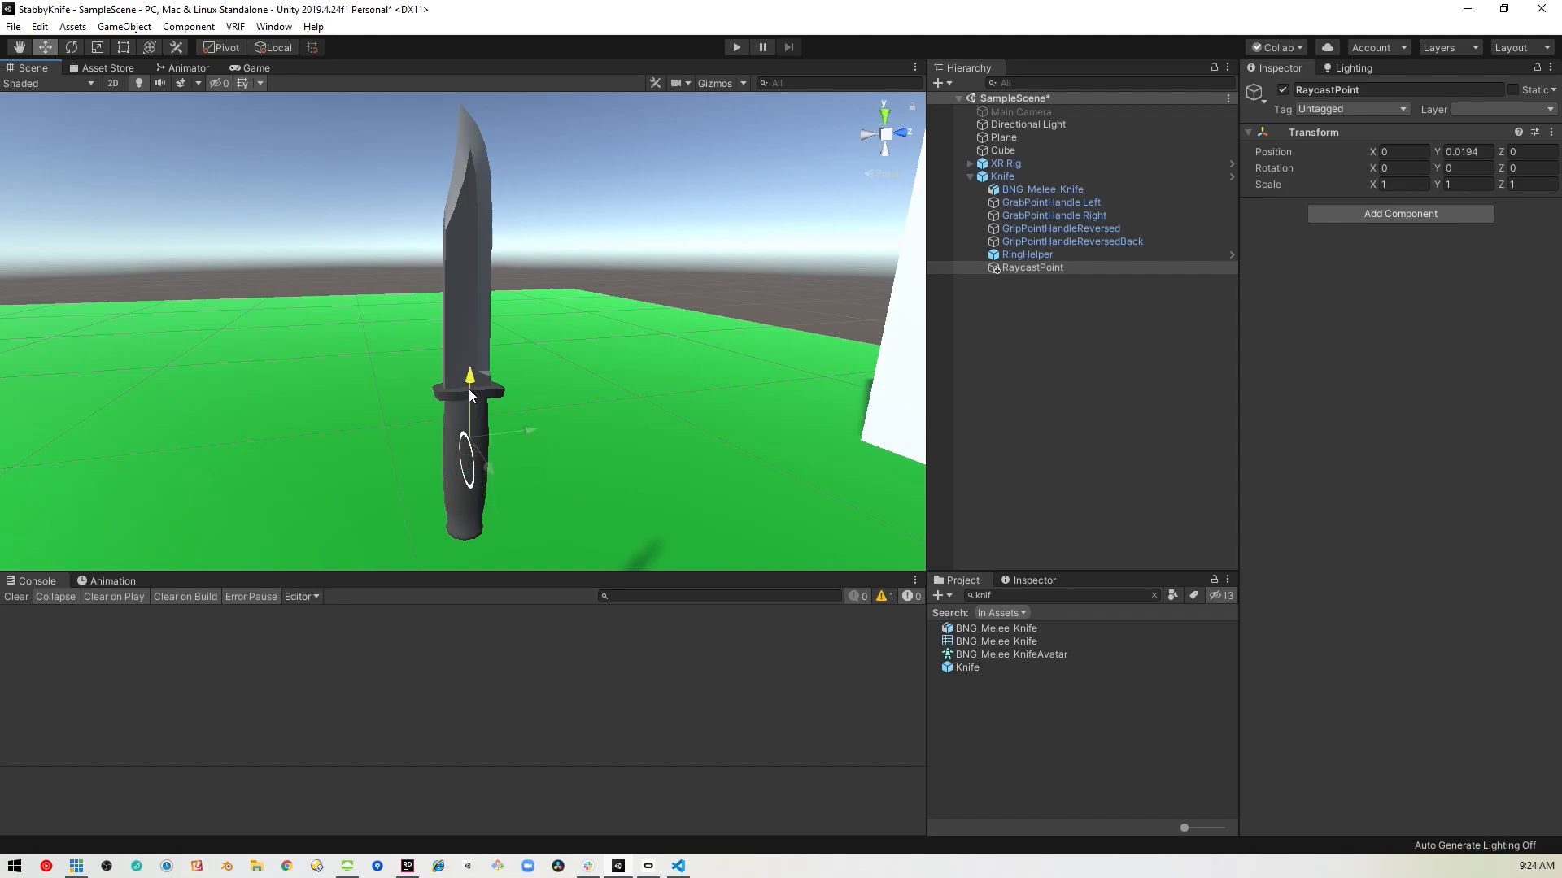
{"action": "left_click_drag", "start_coordinate": [469, 374], "coordinate": [469, 324]}
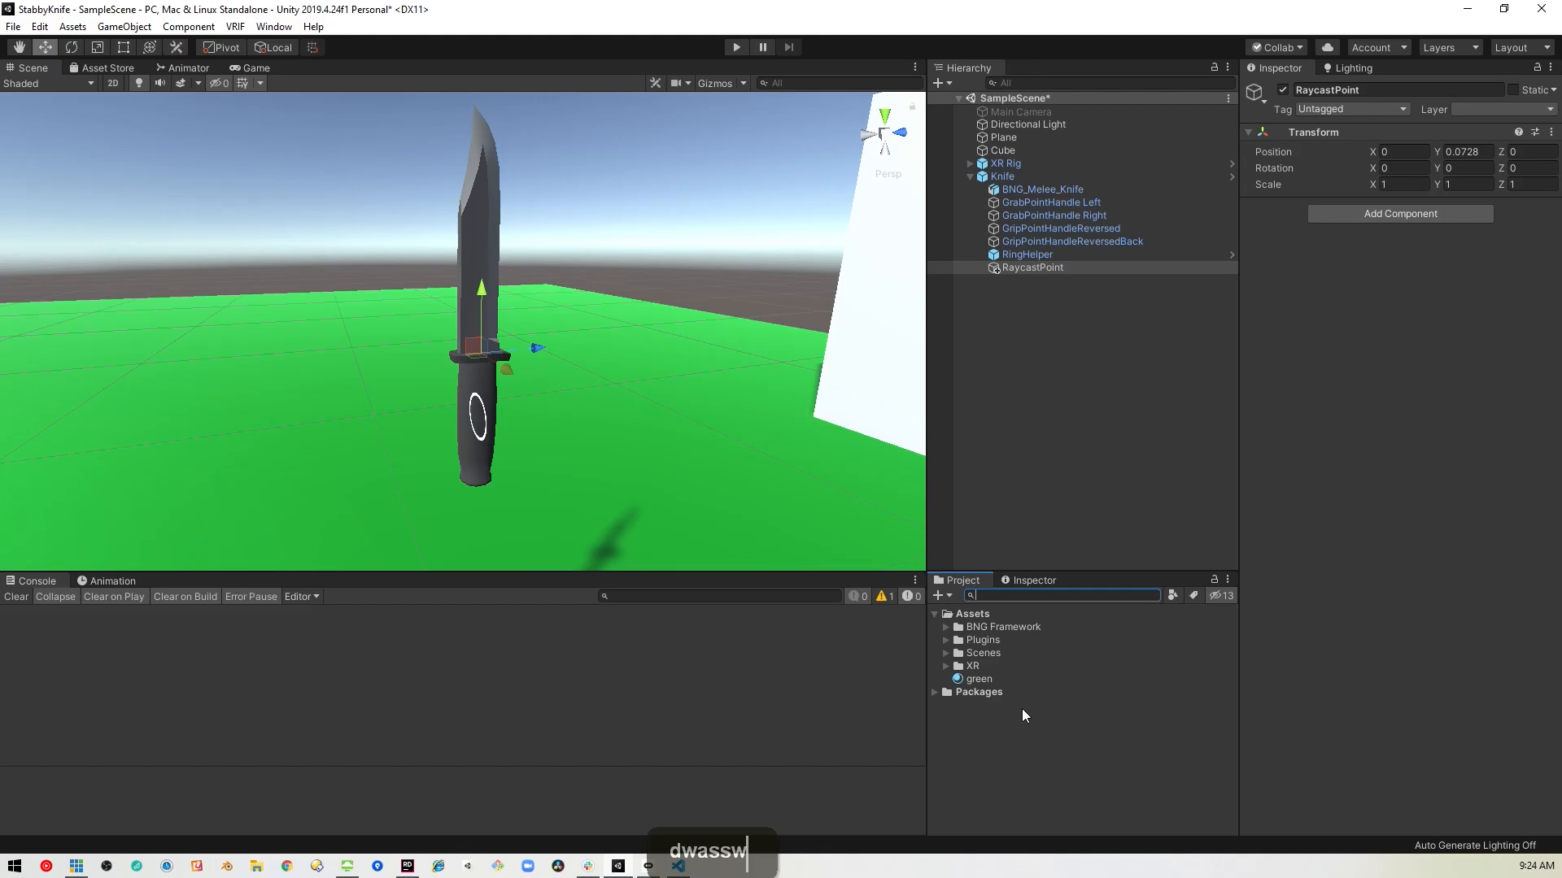
- Create a C# script named KnifeRaycast in the Assets folder and open it
{"action": "right_click", "coordinate": [971, 614]}
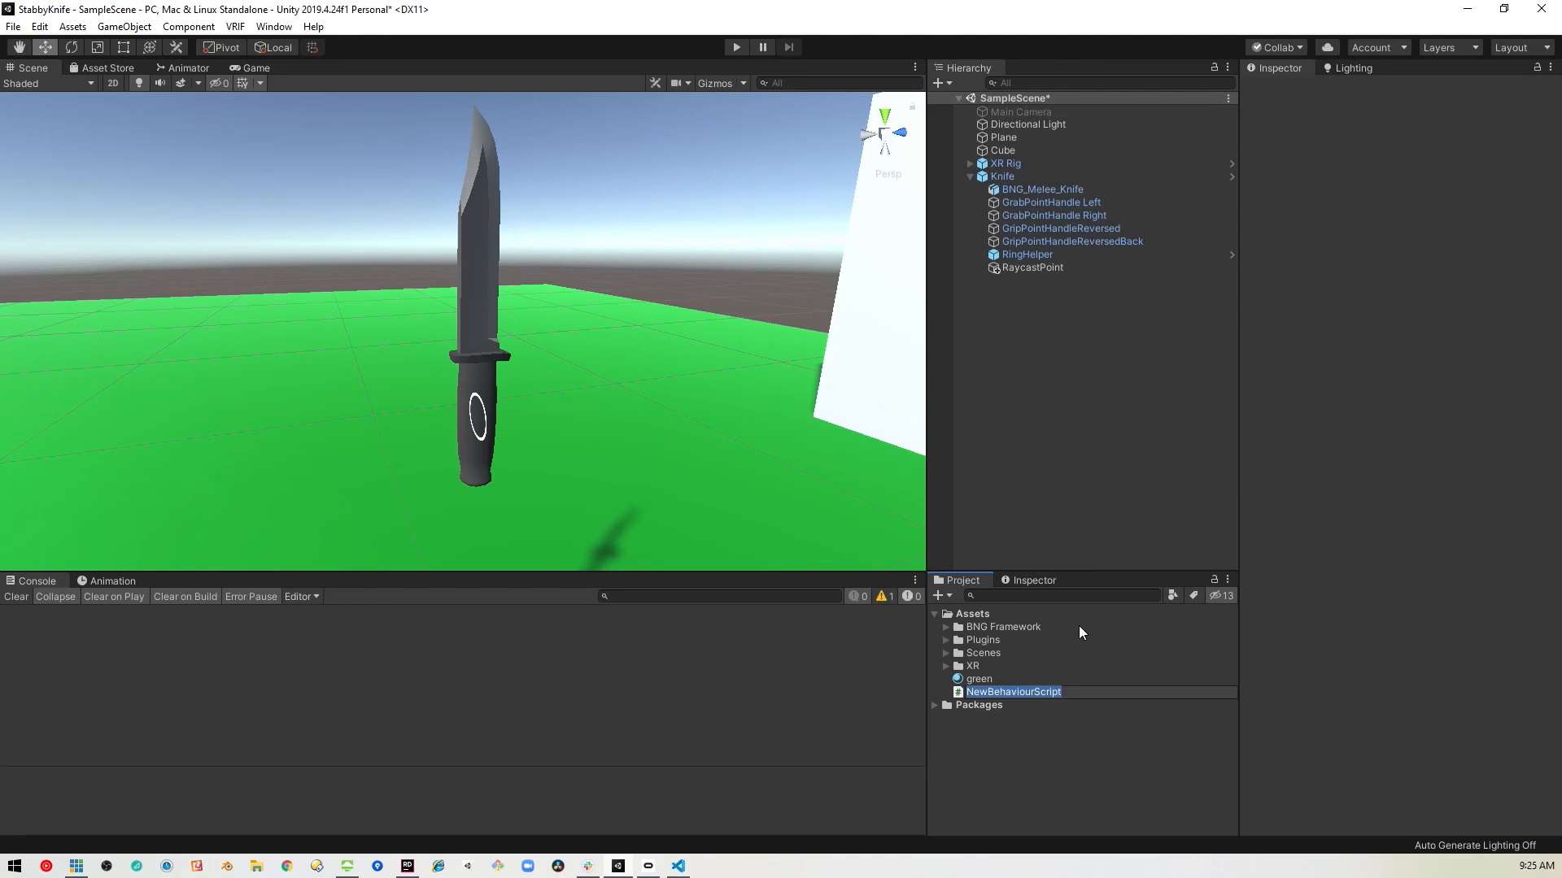
{"action": "type", "text": "K"}
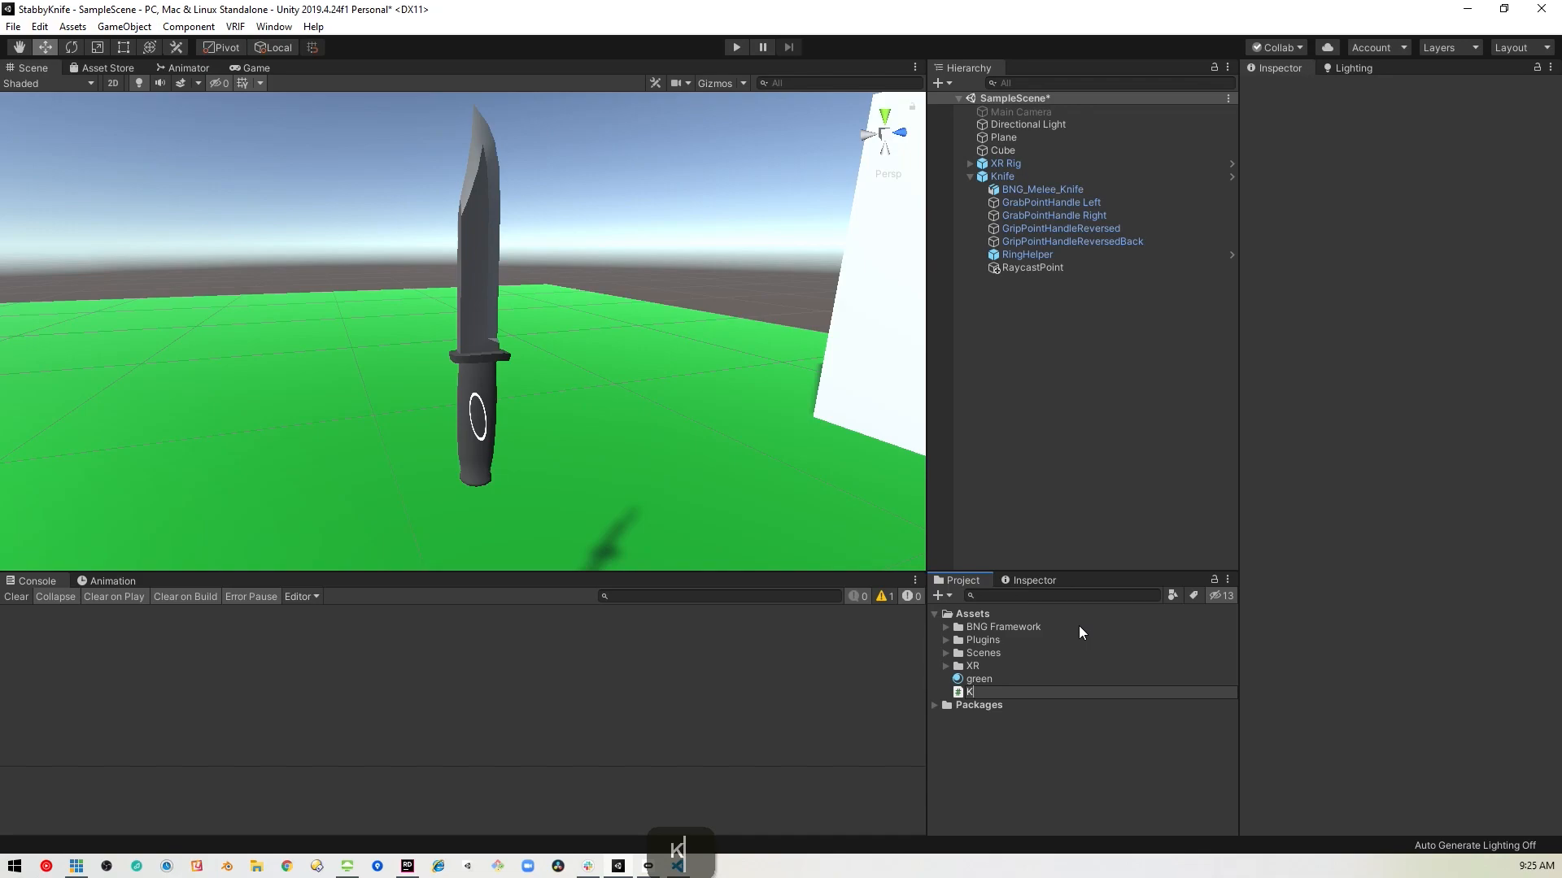
{"action": "type", "text": "nifeRaycast"}
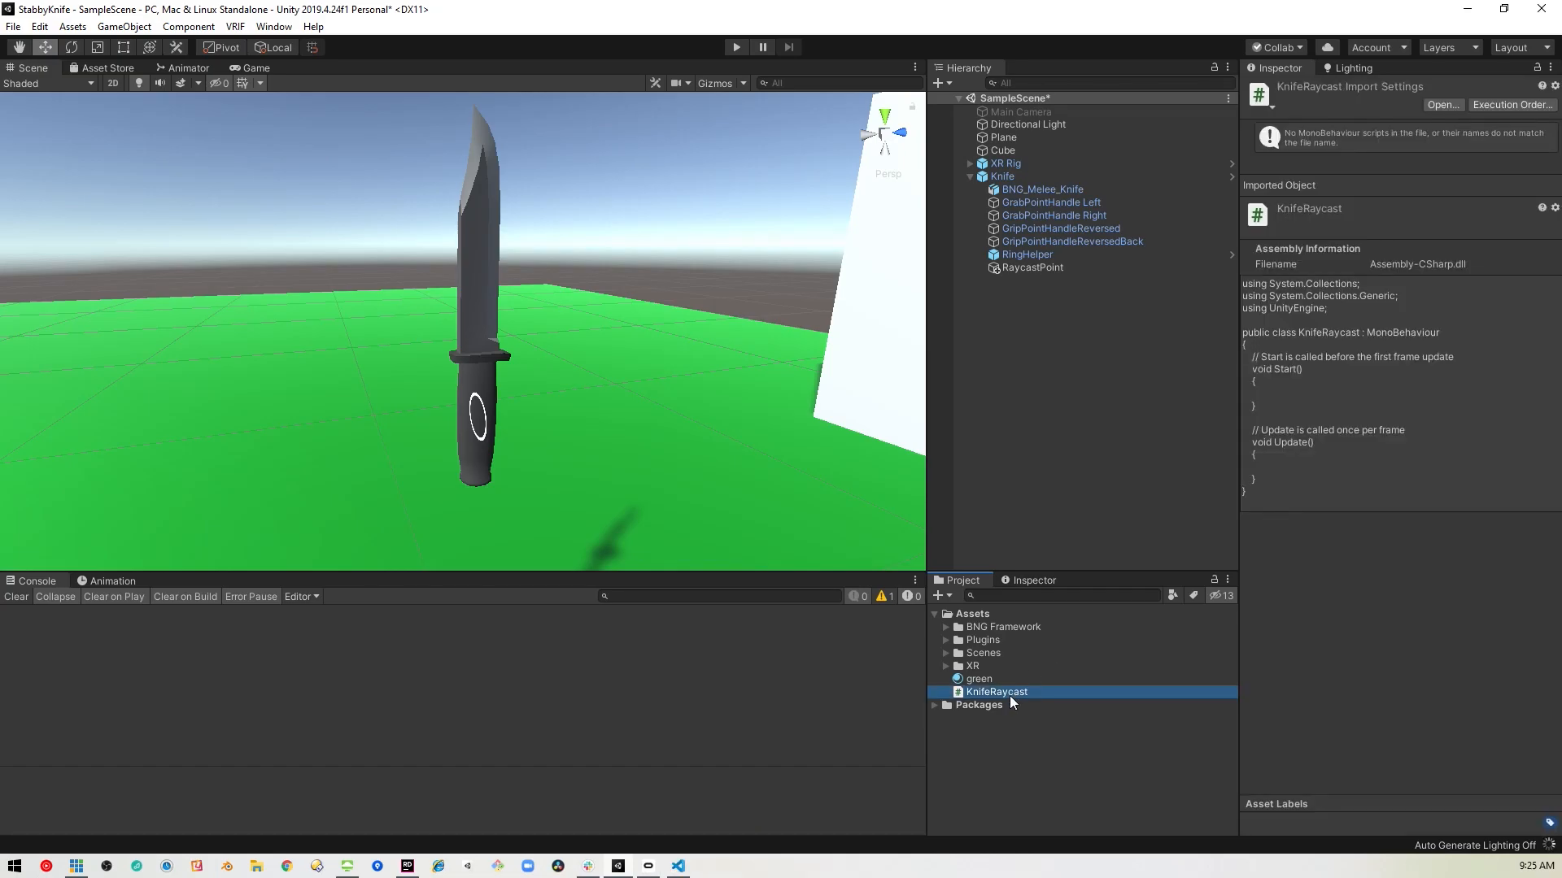
{"action": "mouse_move", "coordinate": [1061, 272]}
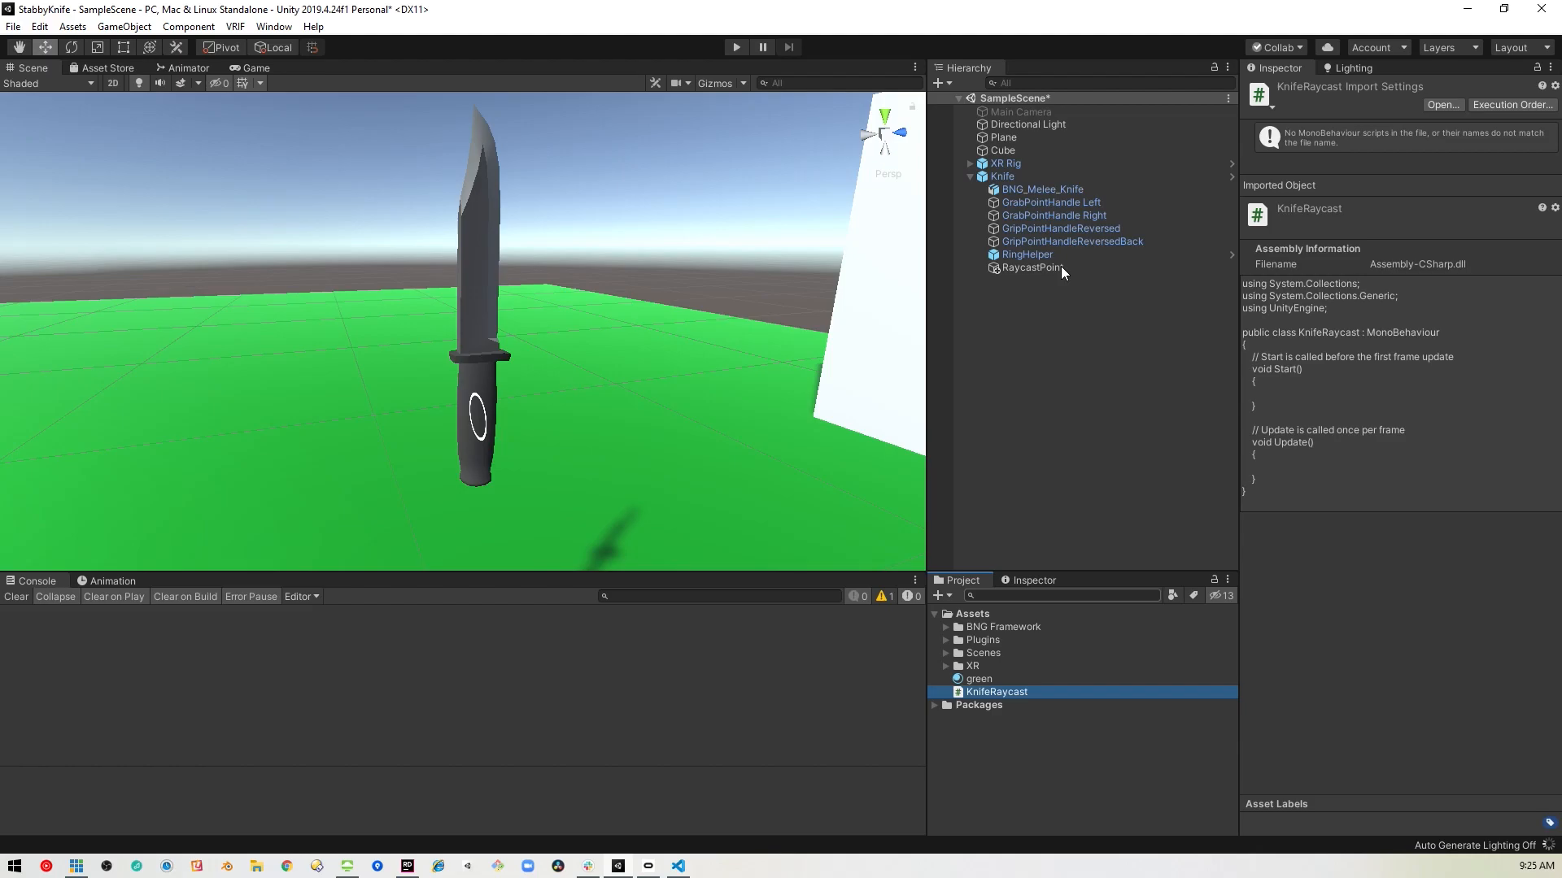
{"action": "mouse_move", "coordinate": [1046, 273]}
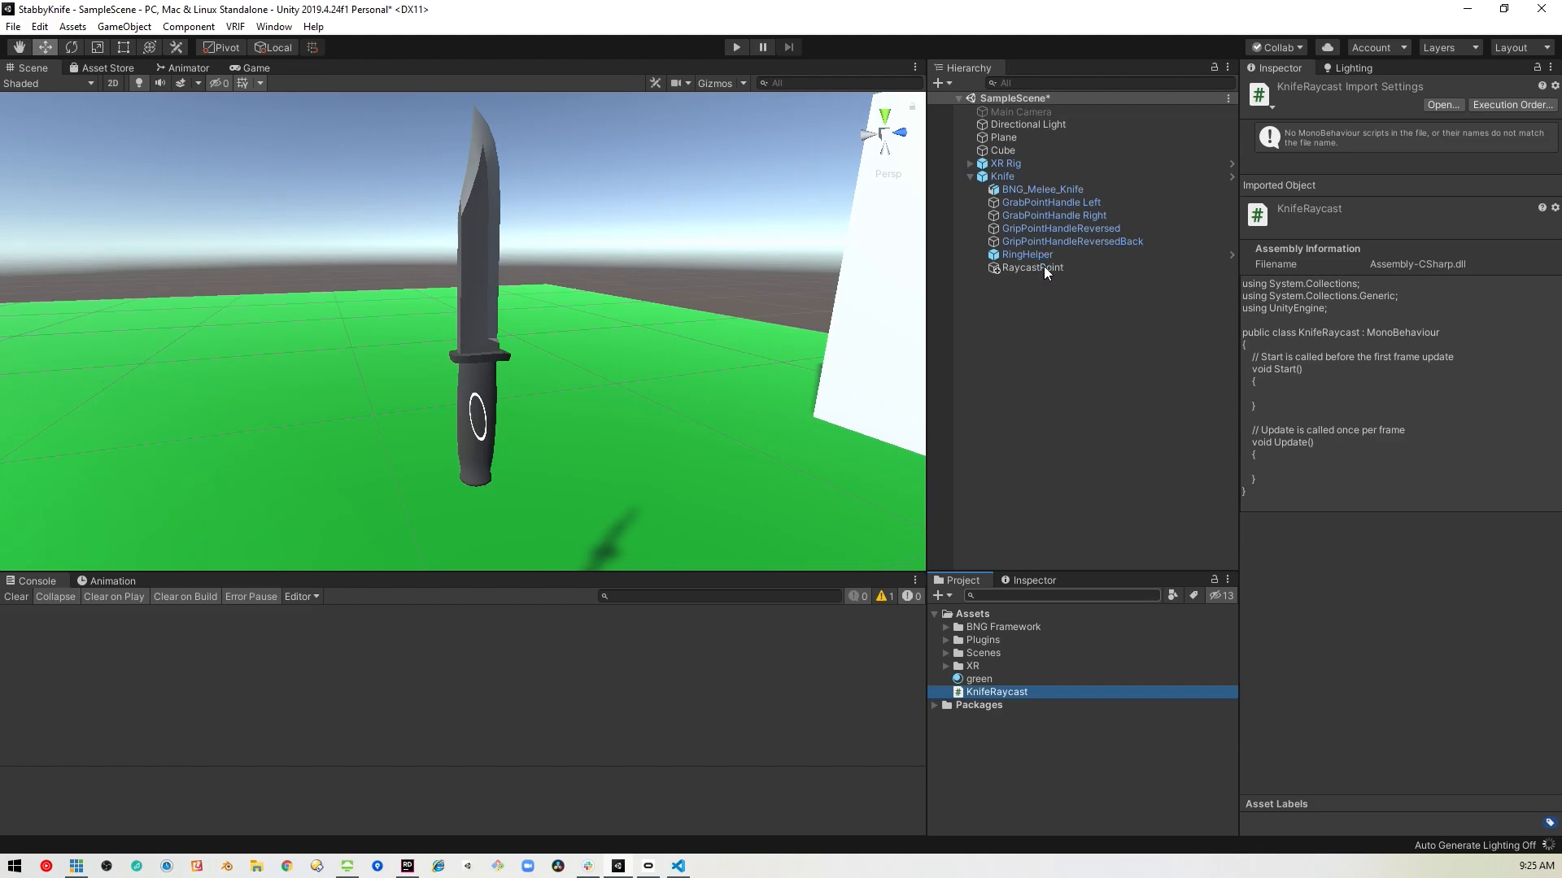
{"action": "left_click", "coordinate": [1032, 266]}
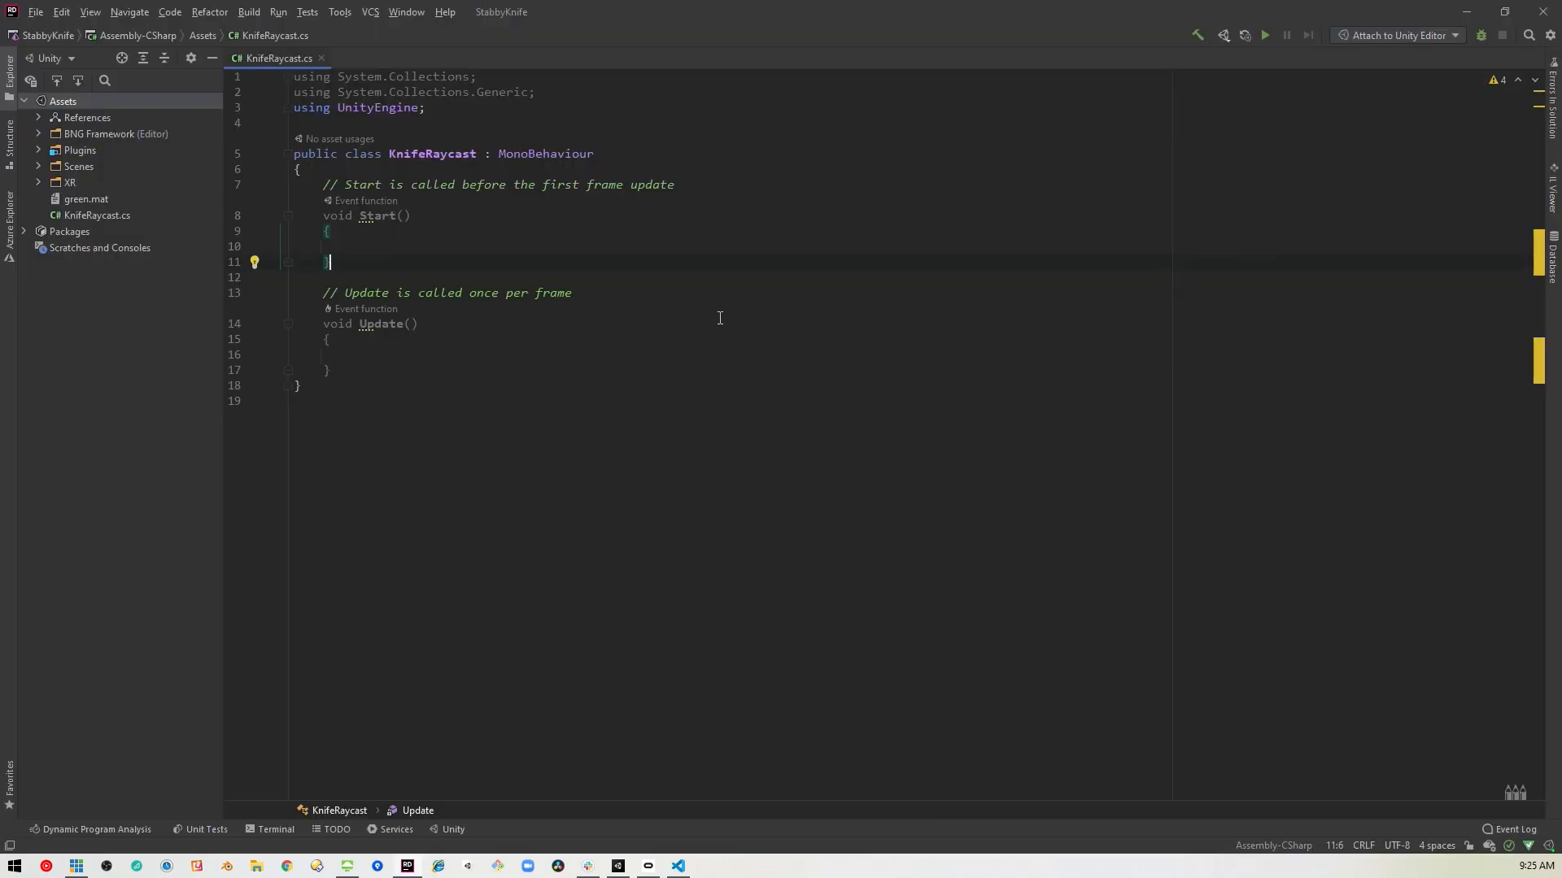
{"action": "mouse_move", "coordinate": [413, 221]}
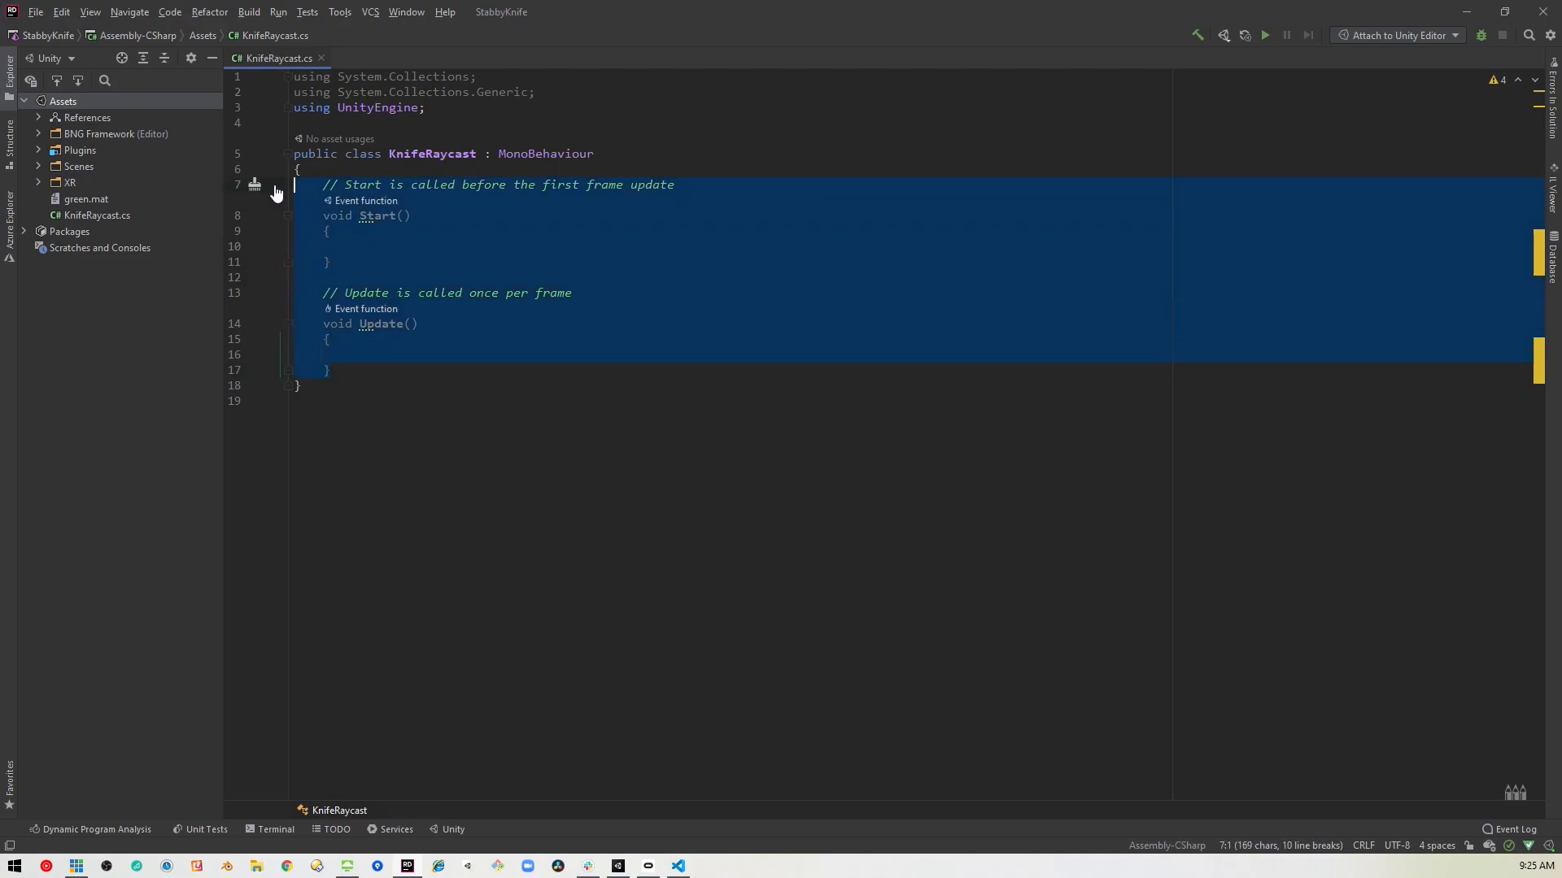
- Replace the template class body with the field 'private bool hasHit;'
{"action": "type", "text": "private bool hasHit;"}
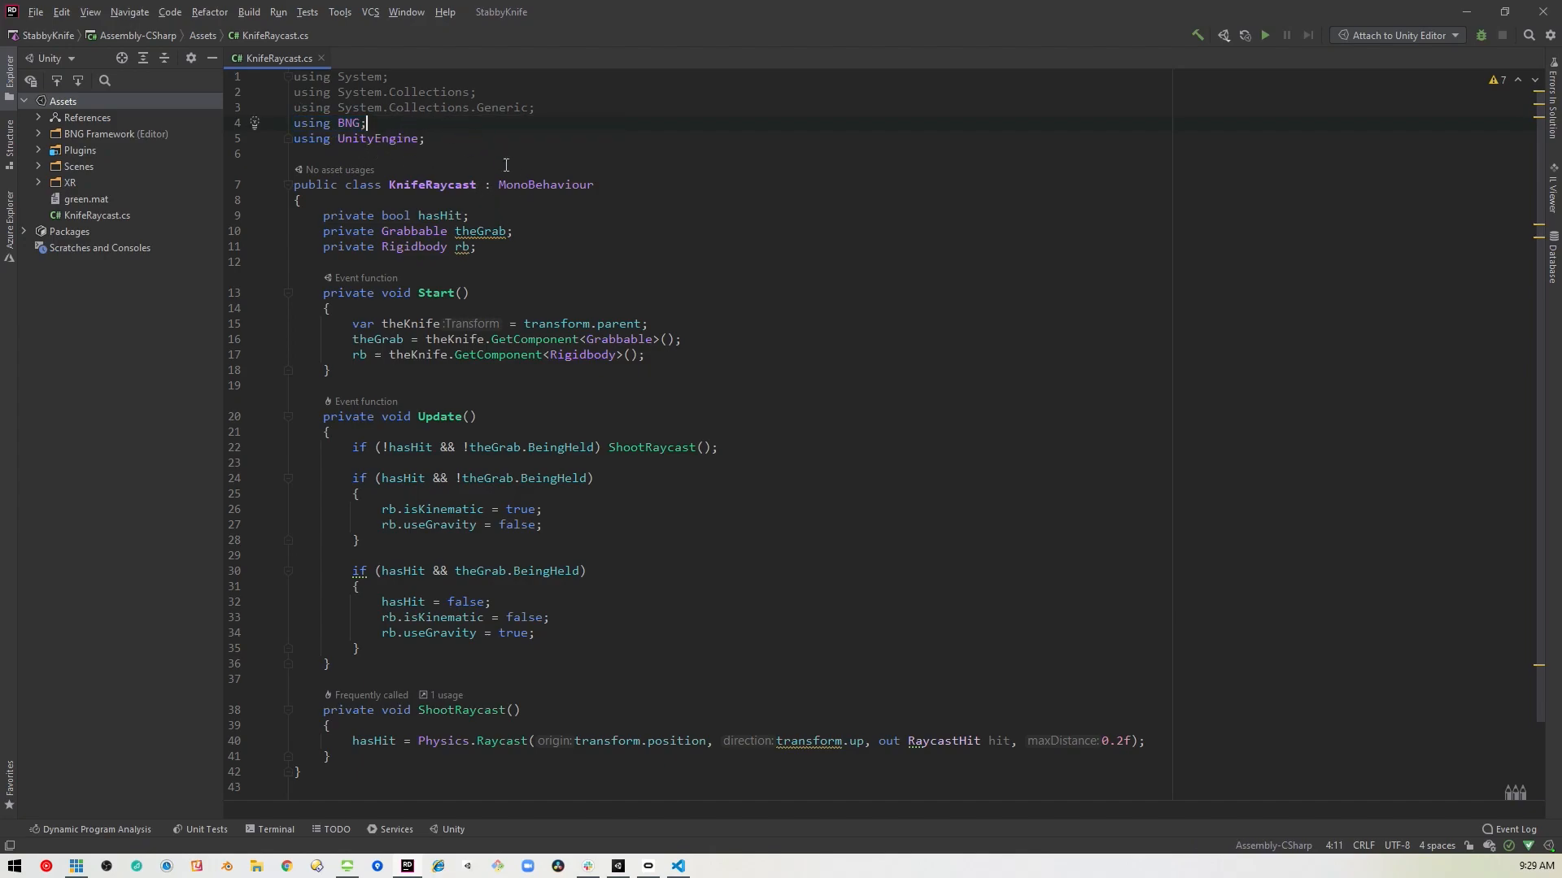
{"action": "scroll", "scroll_direction": "down", "scroll_amount": 3}
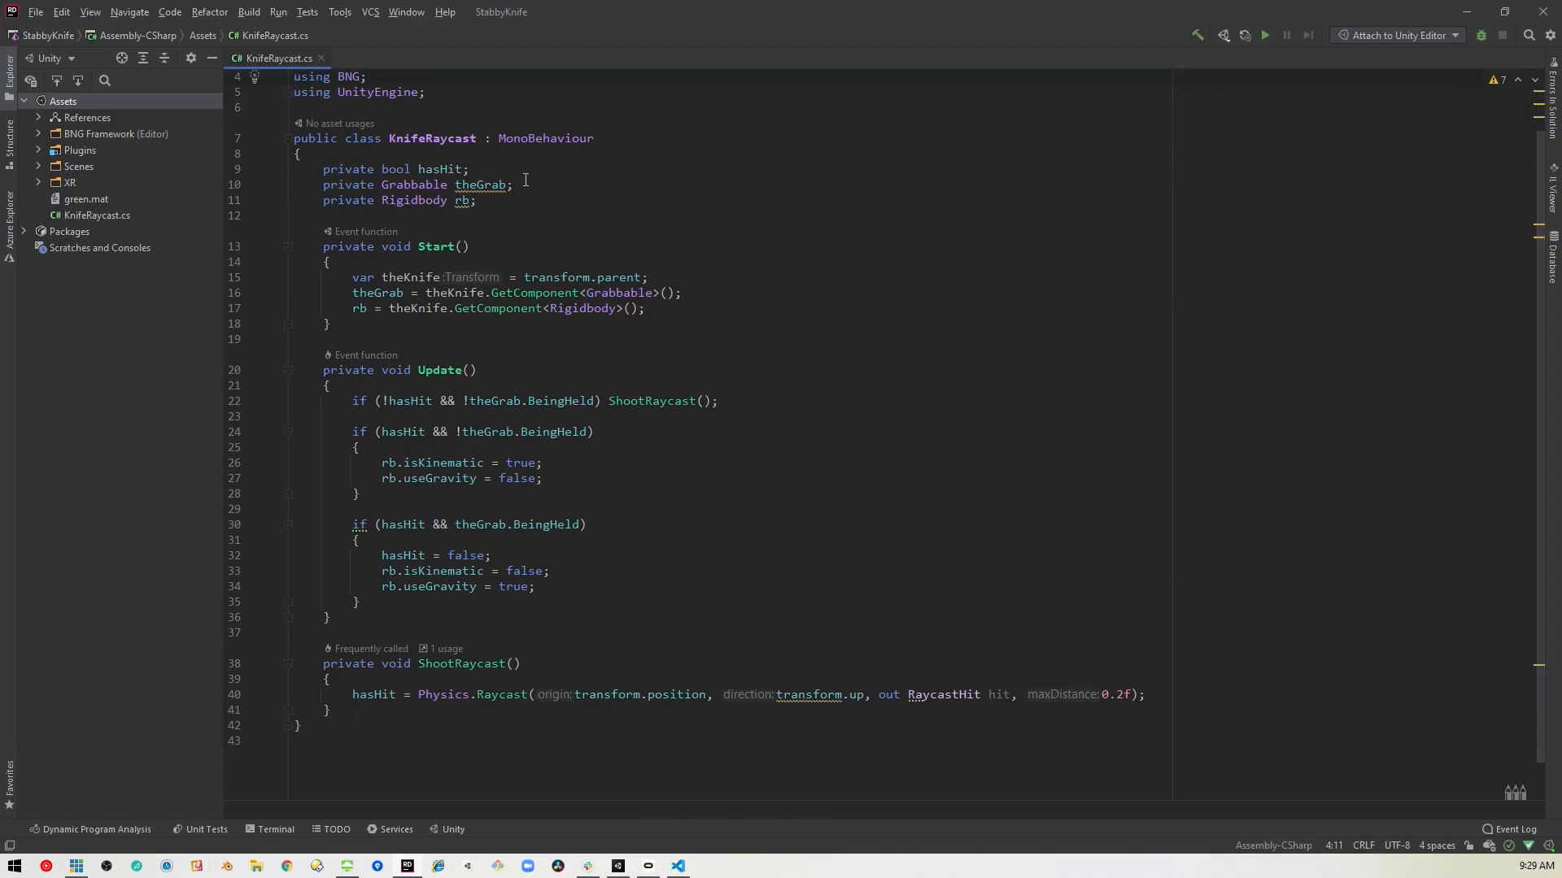
{"action": "mouse_move", "coordinate": [392, 198]}
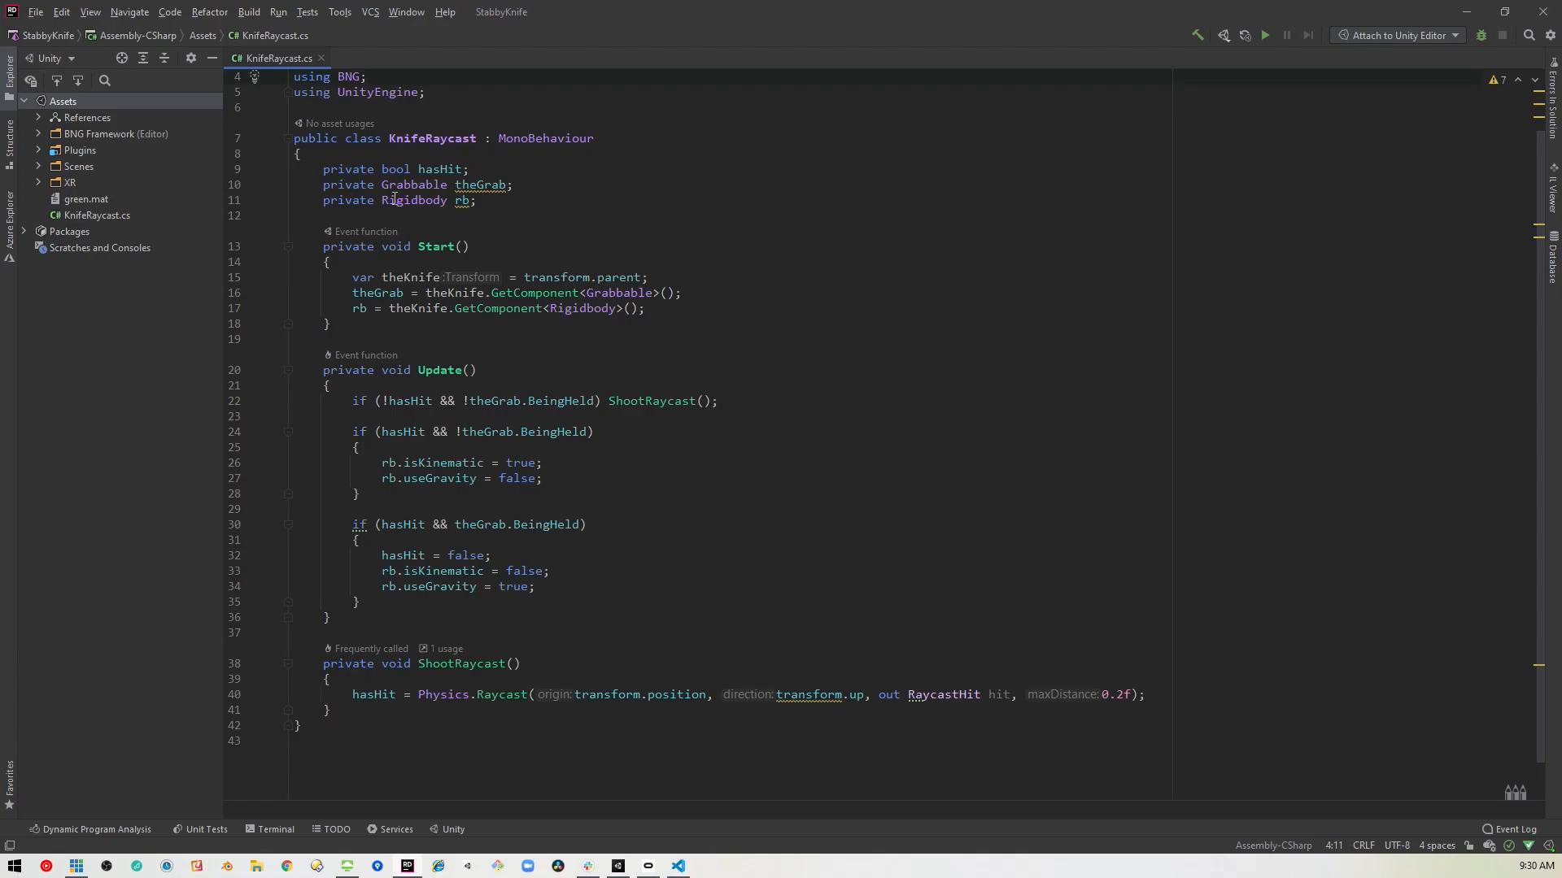
{"action": "mouse_move", "coordinate": [512, 214]}
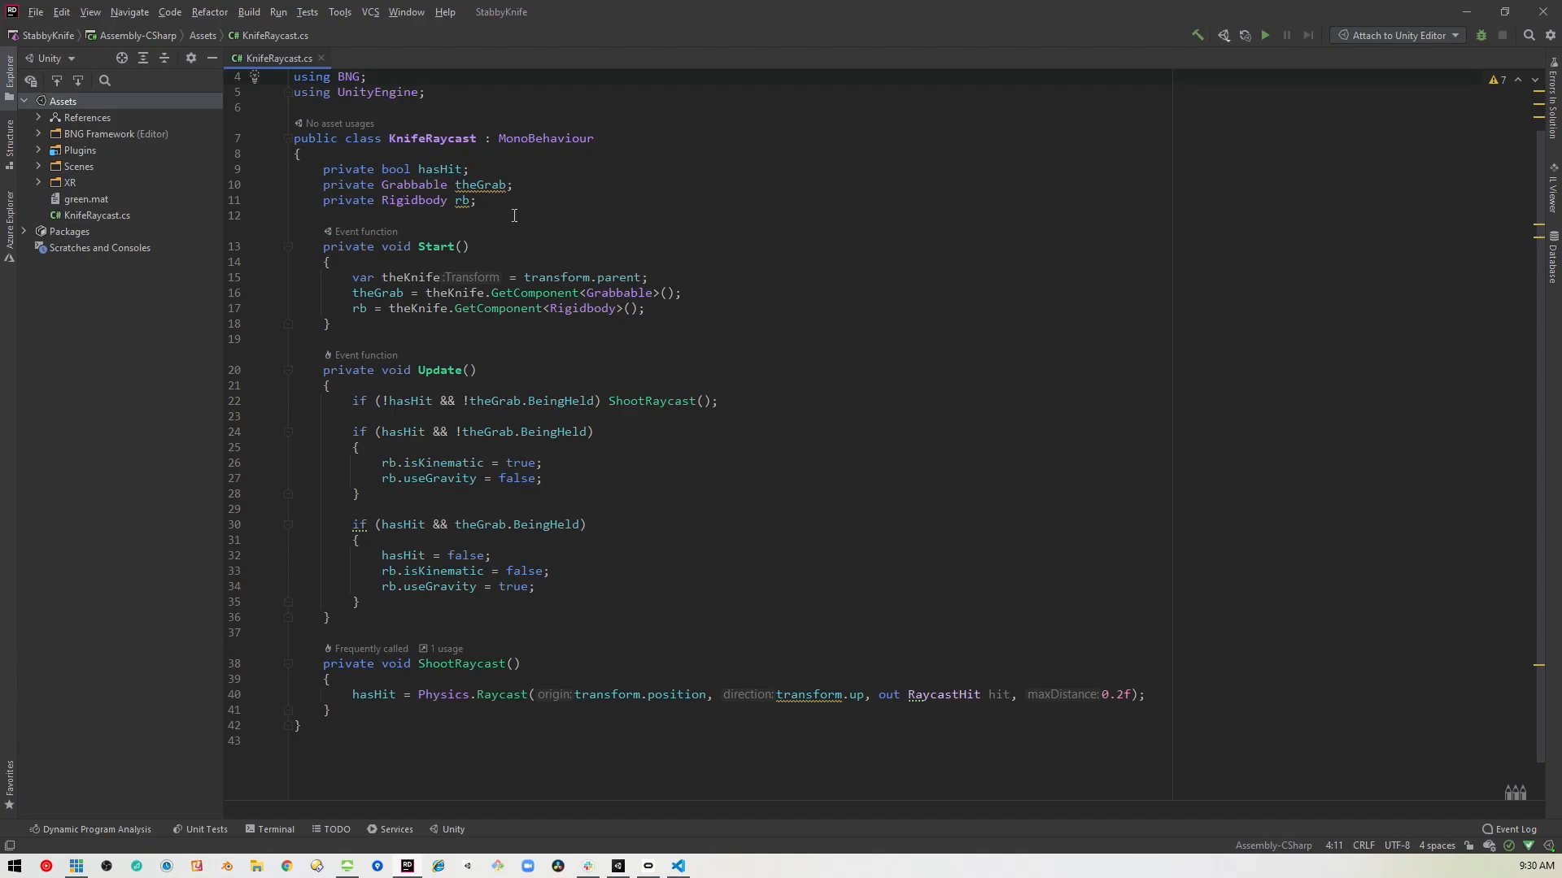
{"action": "mouse_move", "coordinate": [643, 229]}
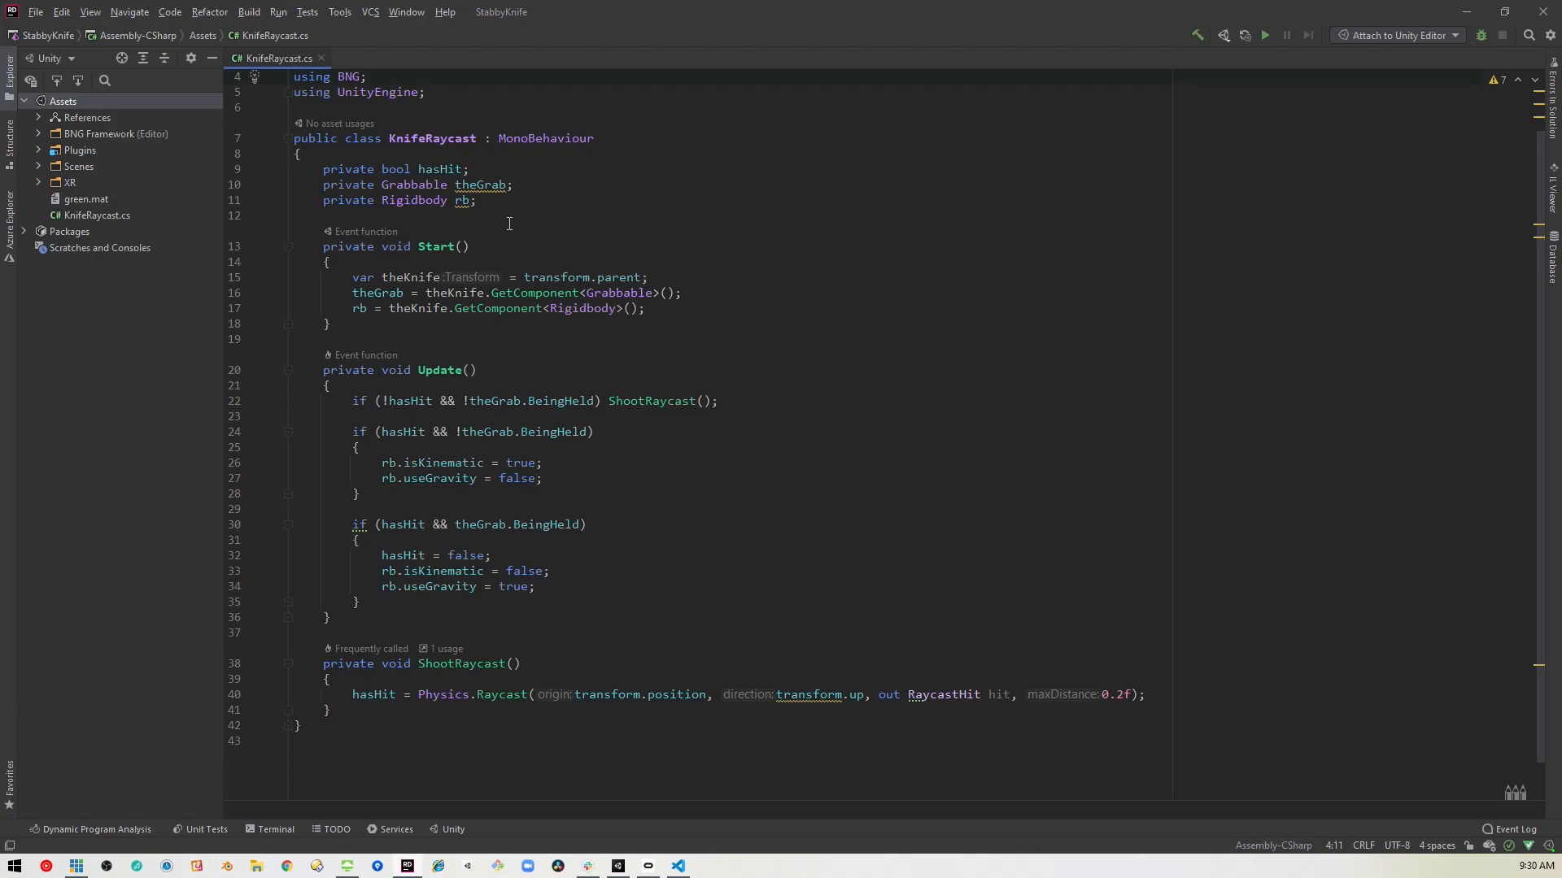
{"action": "mouse_move", "coordinate": [513, 206]}
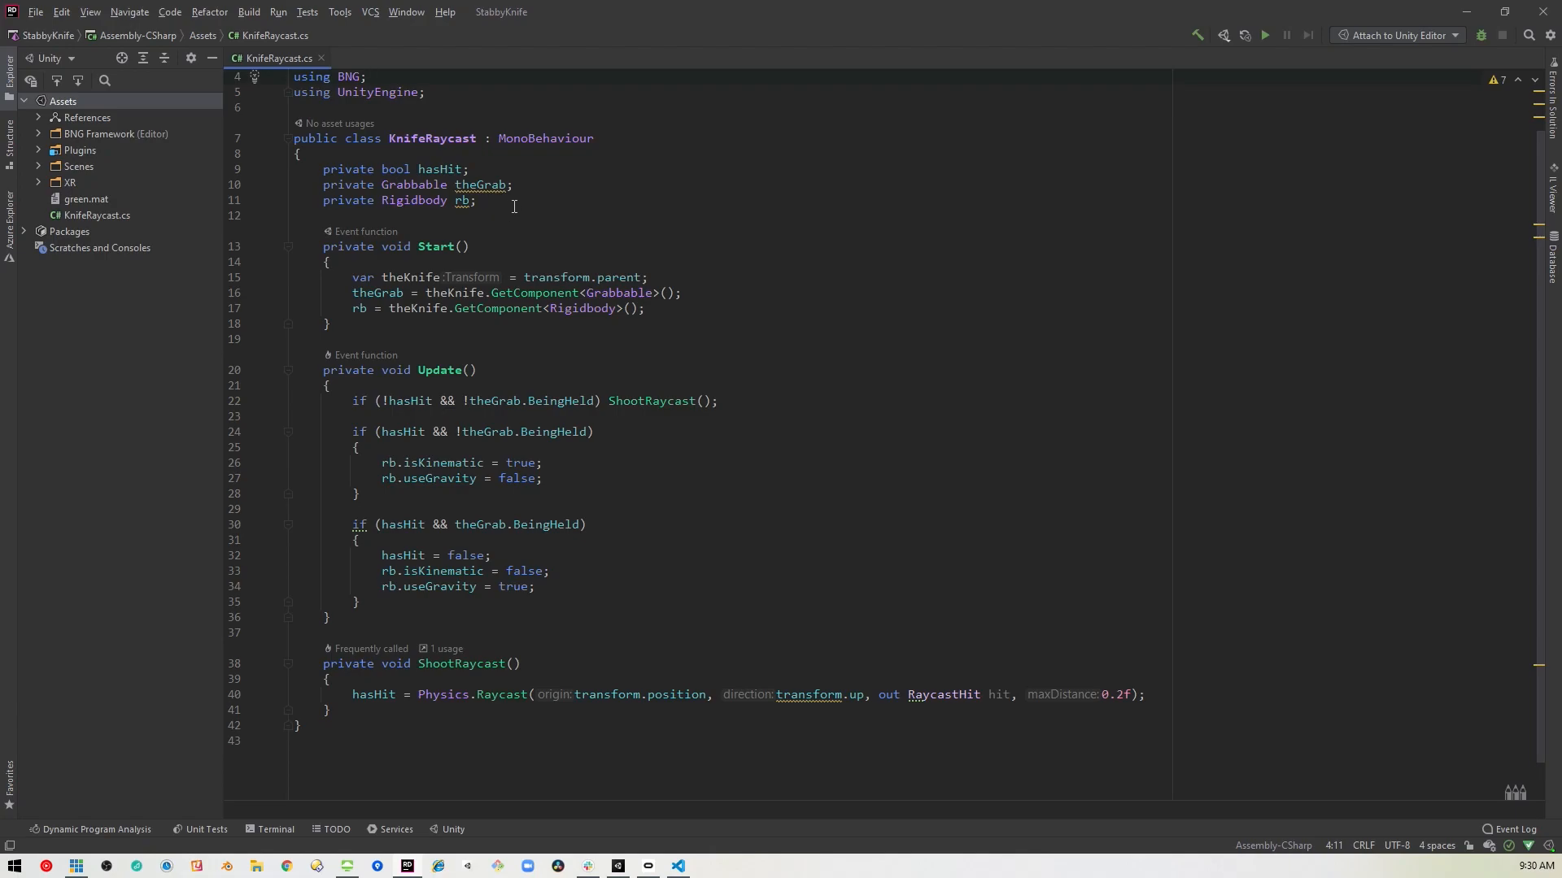
{"action": "mouse_move", "coordinate": [531, 182]}
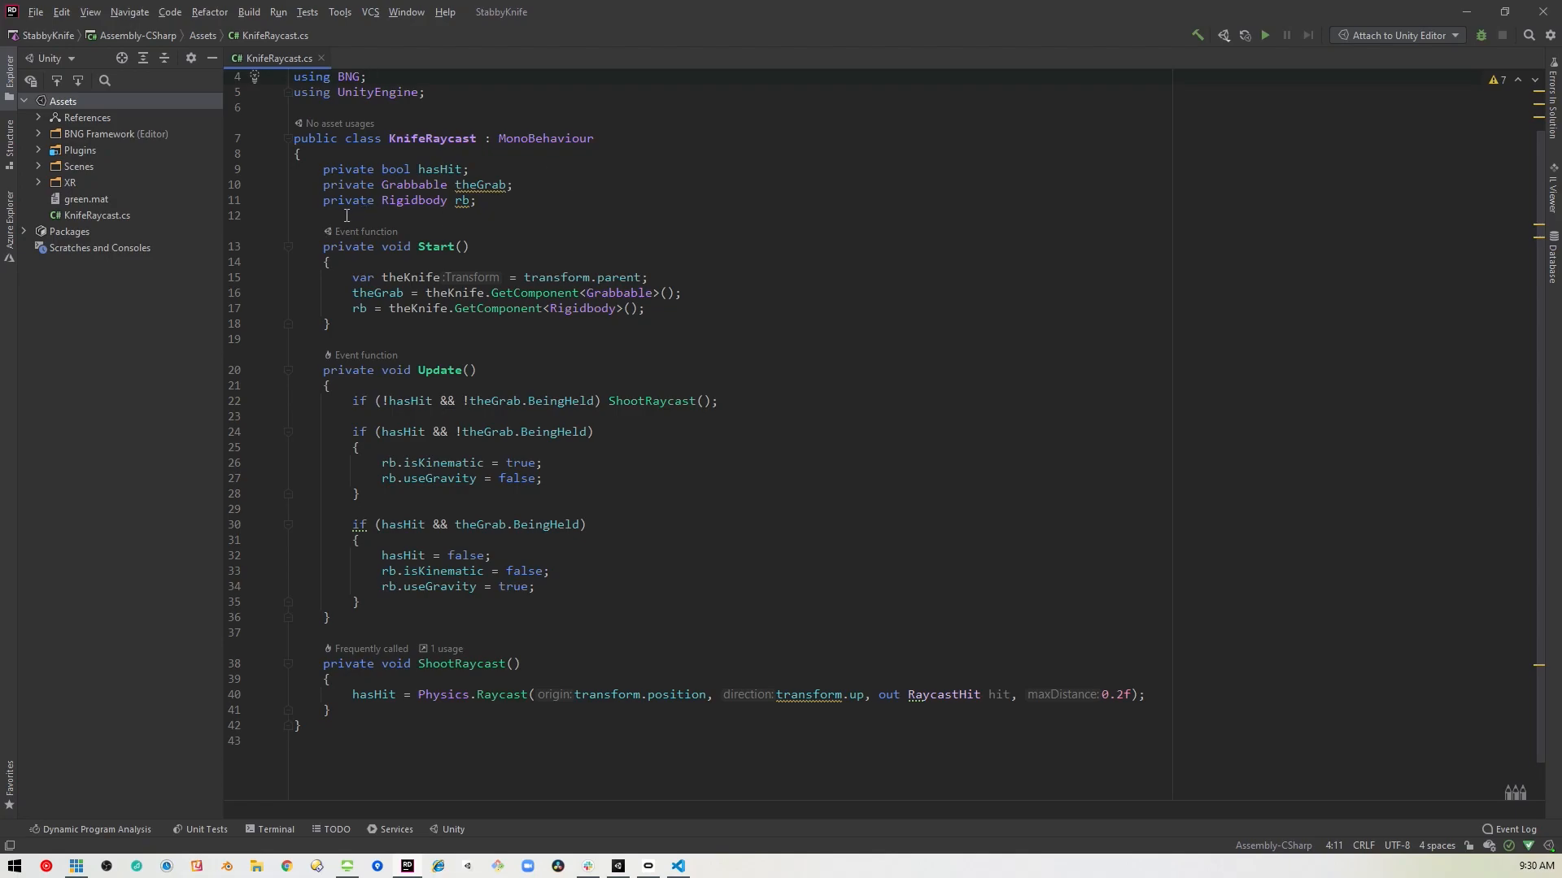
{"action": "mouse_move", "coordinate": [467, 224]}
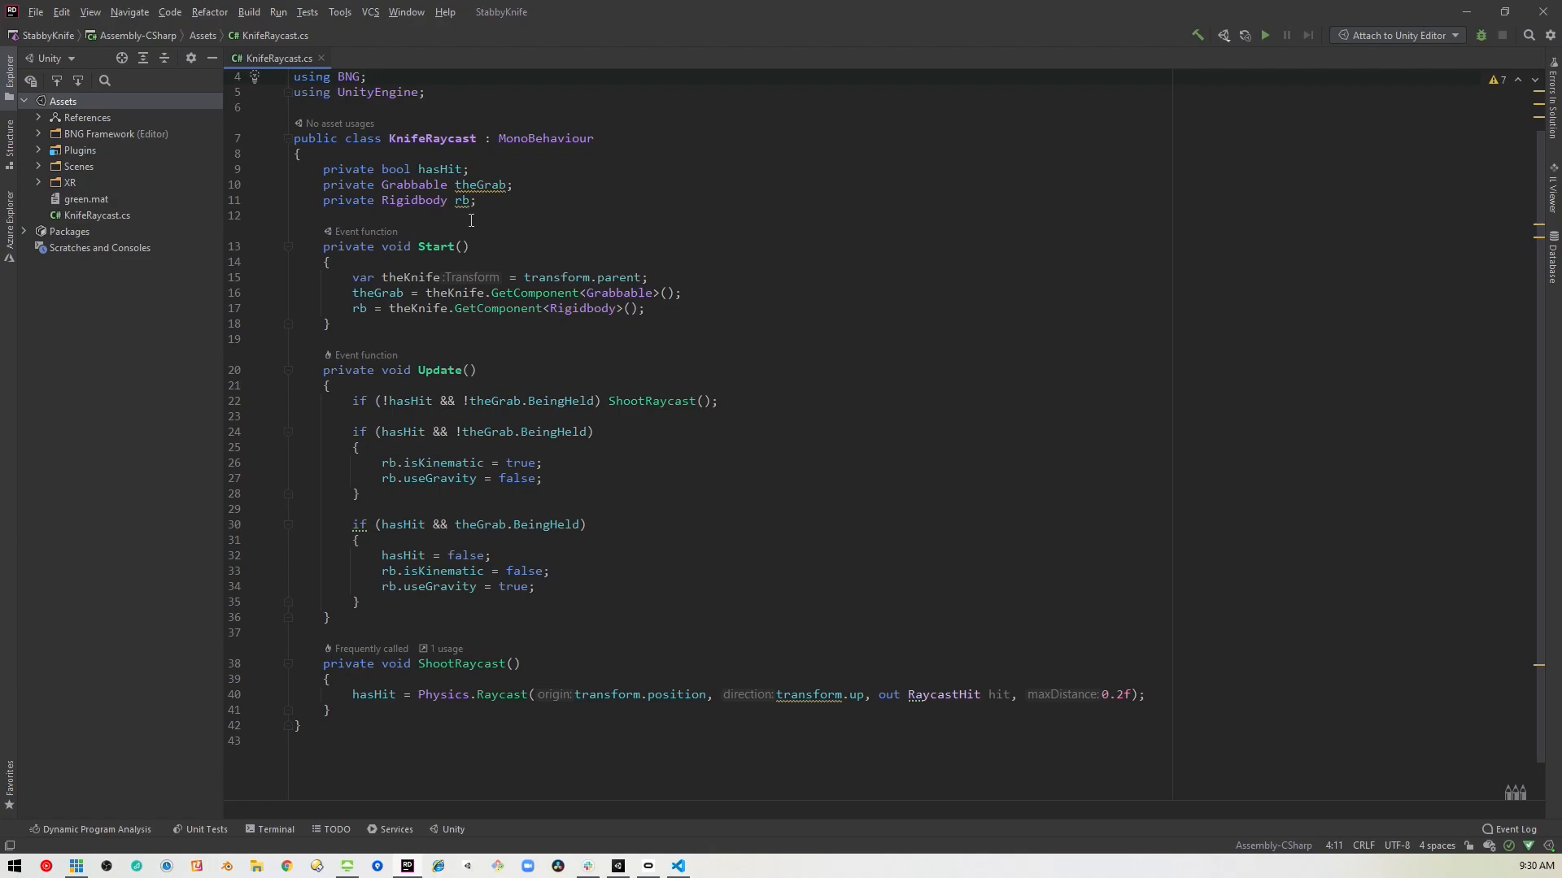
{"action": "left_click", "coordinate": [366, 76]}
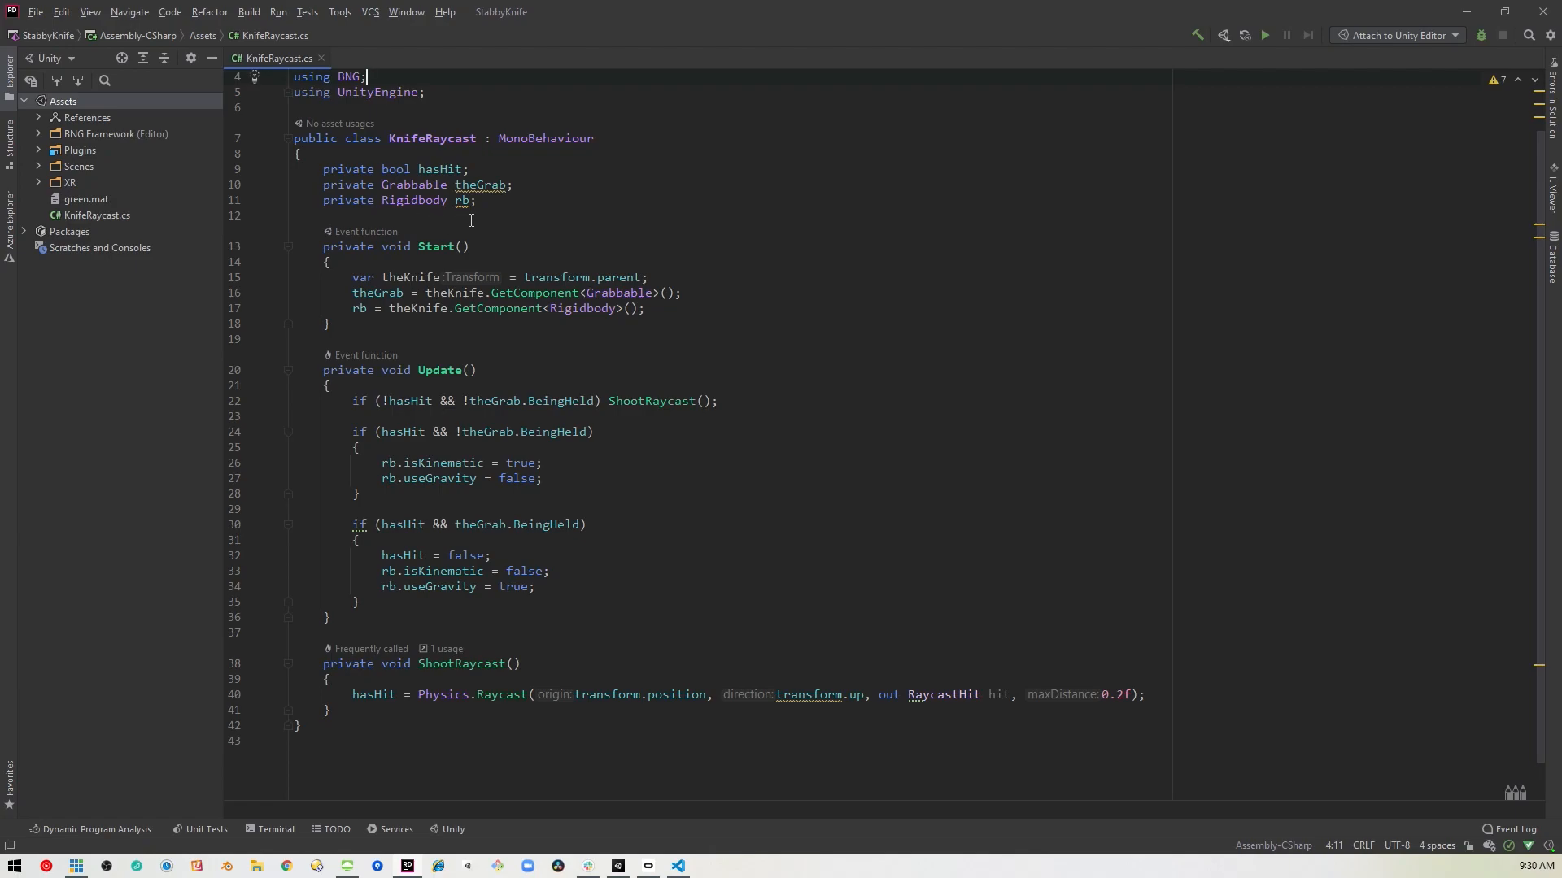
{"action": "mouse_move", "coordinate": [498, 202]}
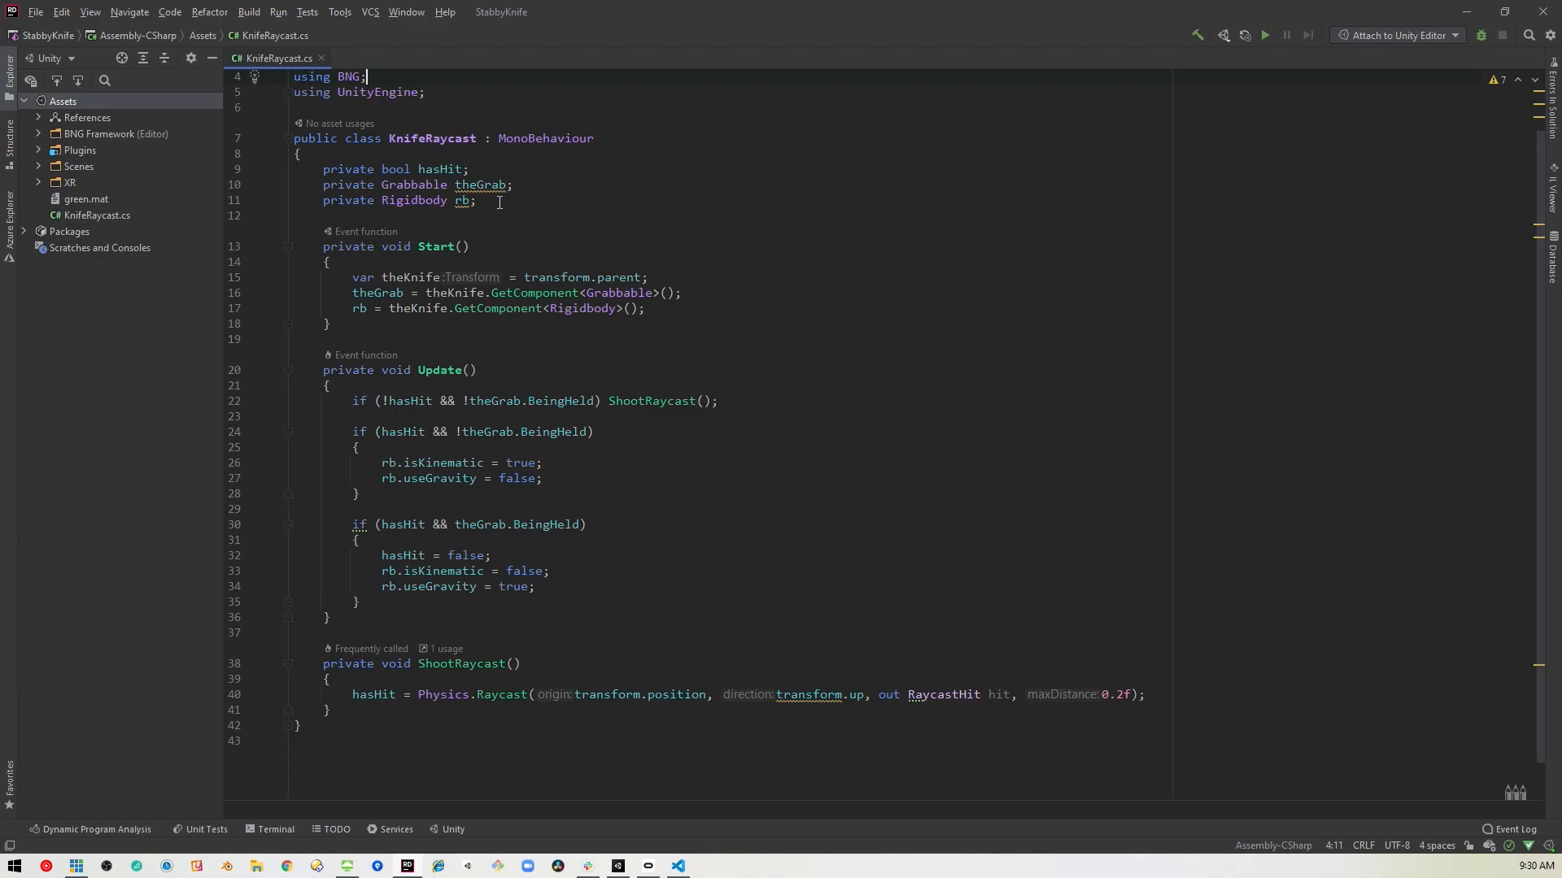
{"action": "mouse_move", "coordinate": [369, 246]}
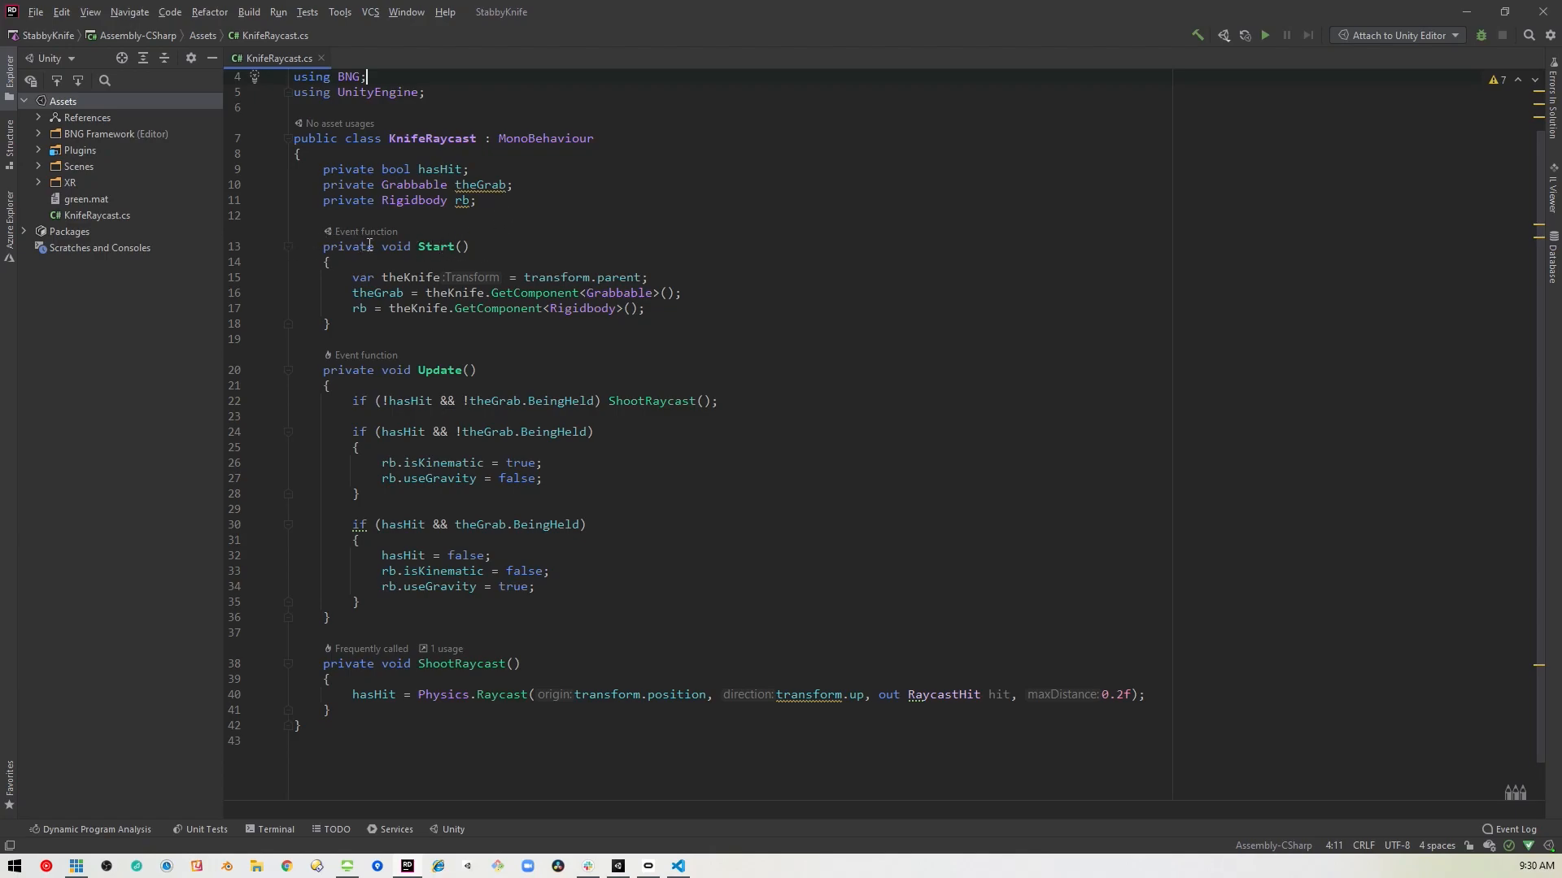
{"action": "mouse_move", "coordinate": [407, 287]}
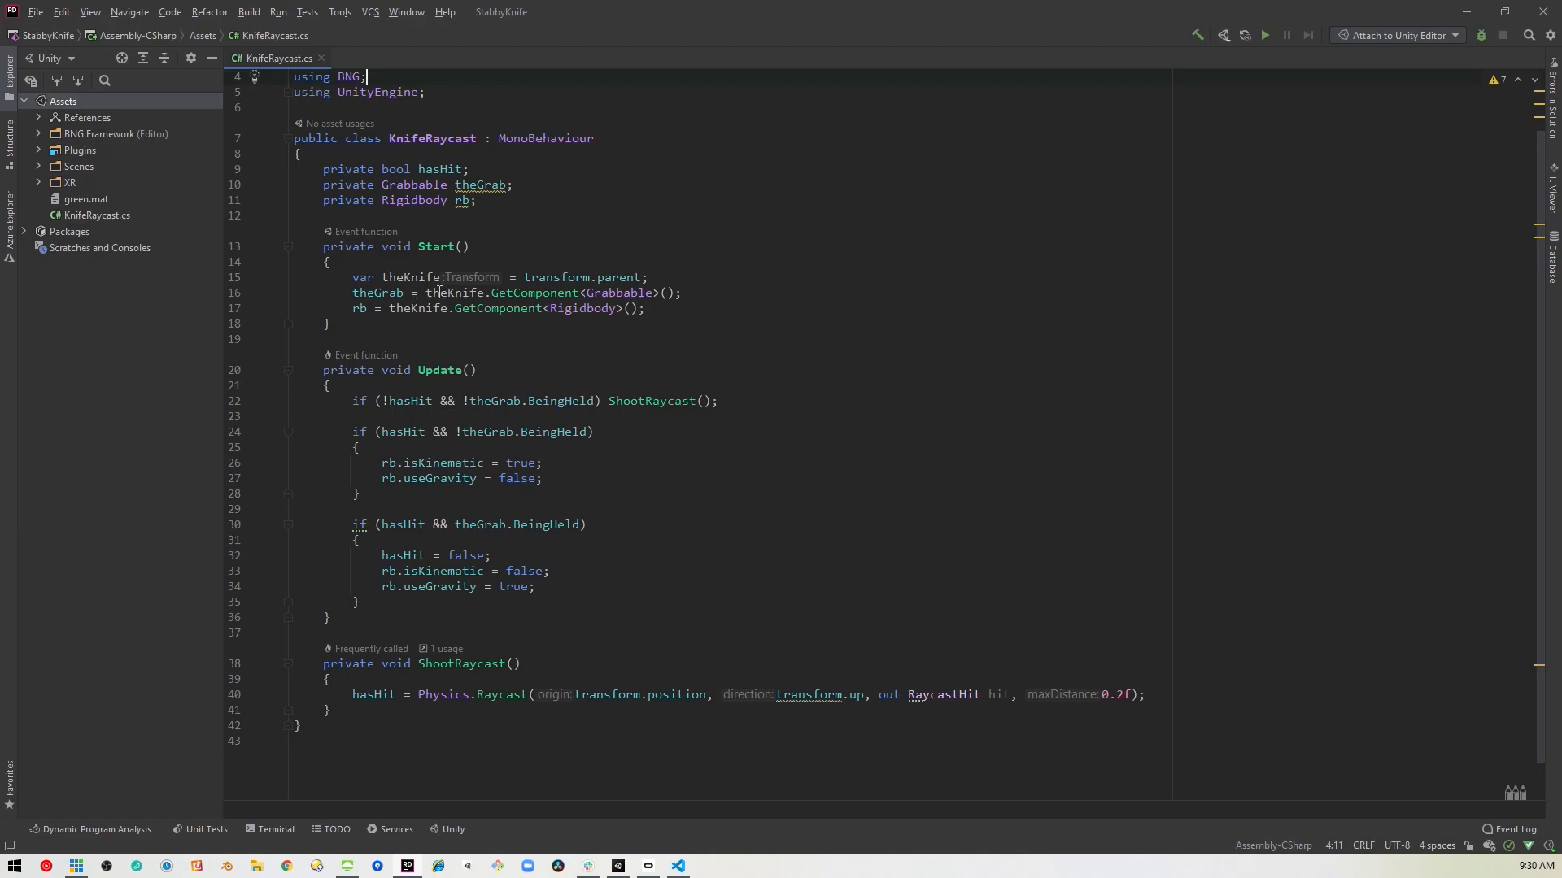
{"action": "mouse_move", "coordinate": [556, 292]}
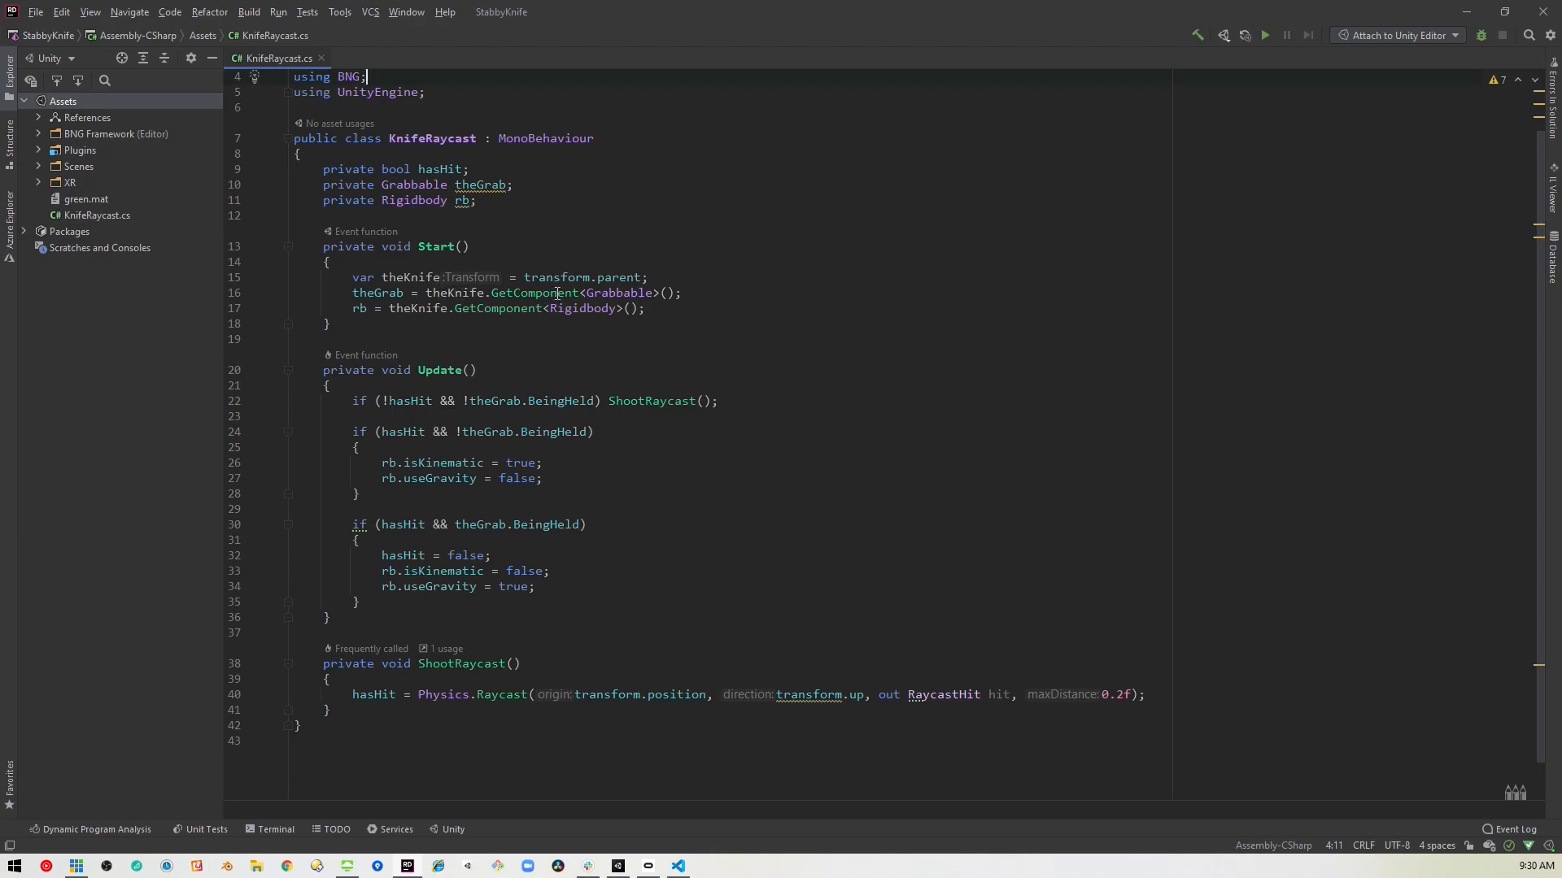
{"action": "mouse_move", "coordinate": [608, 741]}
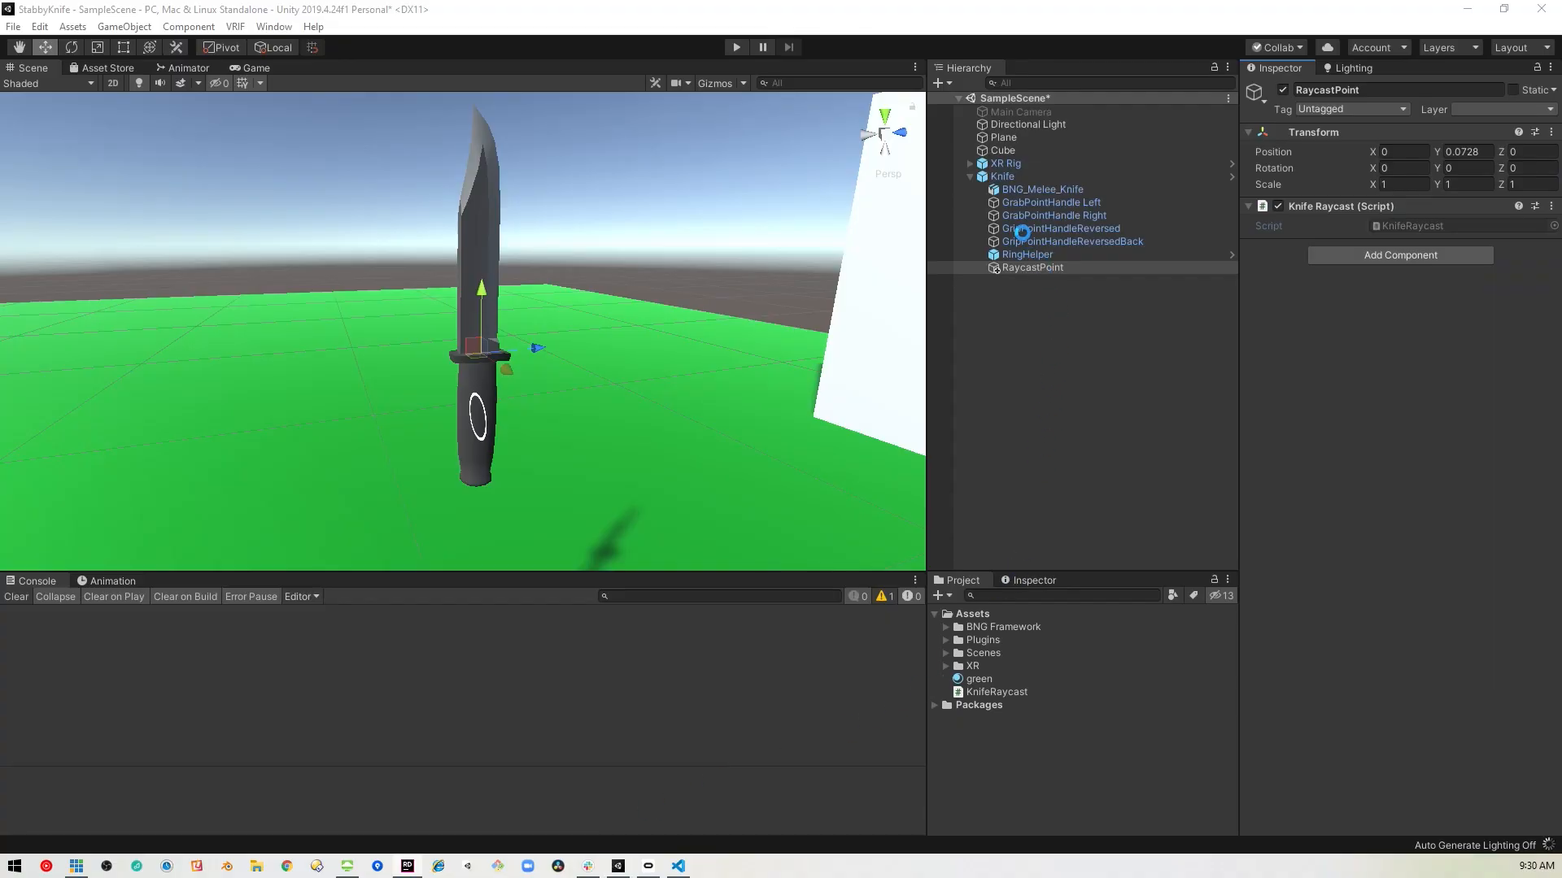
{"action": "mouse_move", "coordinate": [1073, 215]}
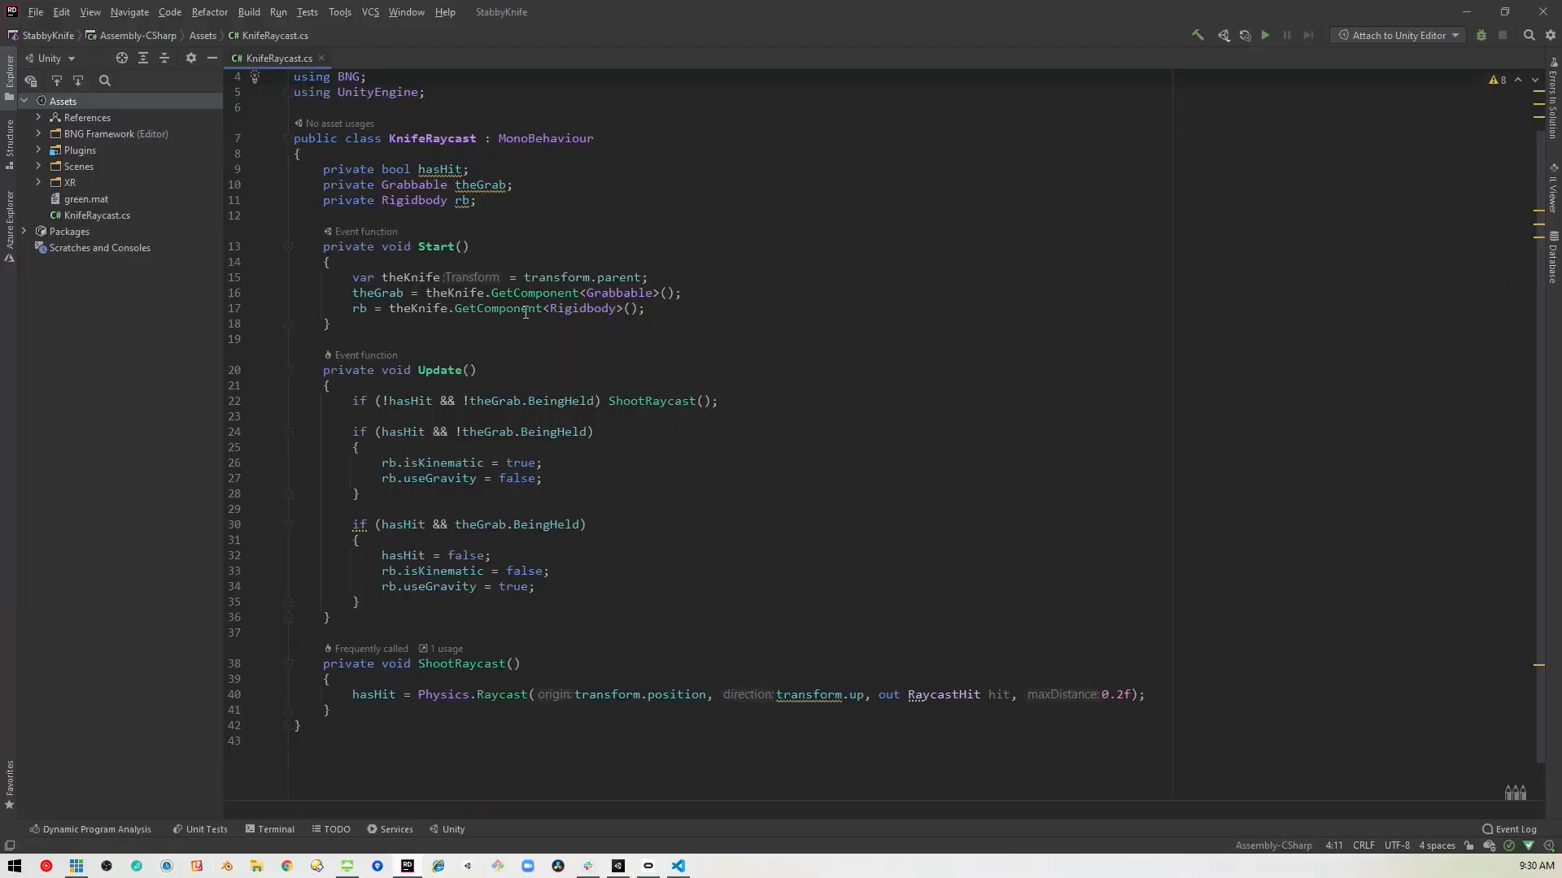
{"action": "mouse_move", "coordinate": [408, 276]}
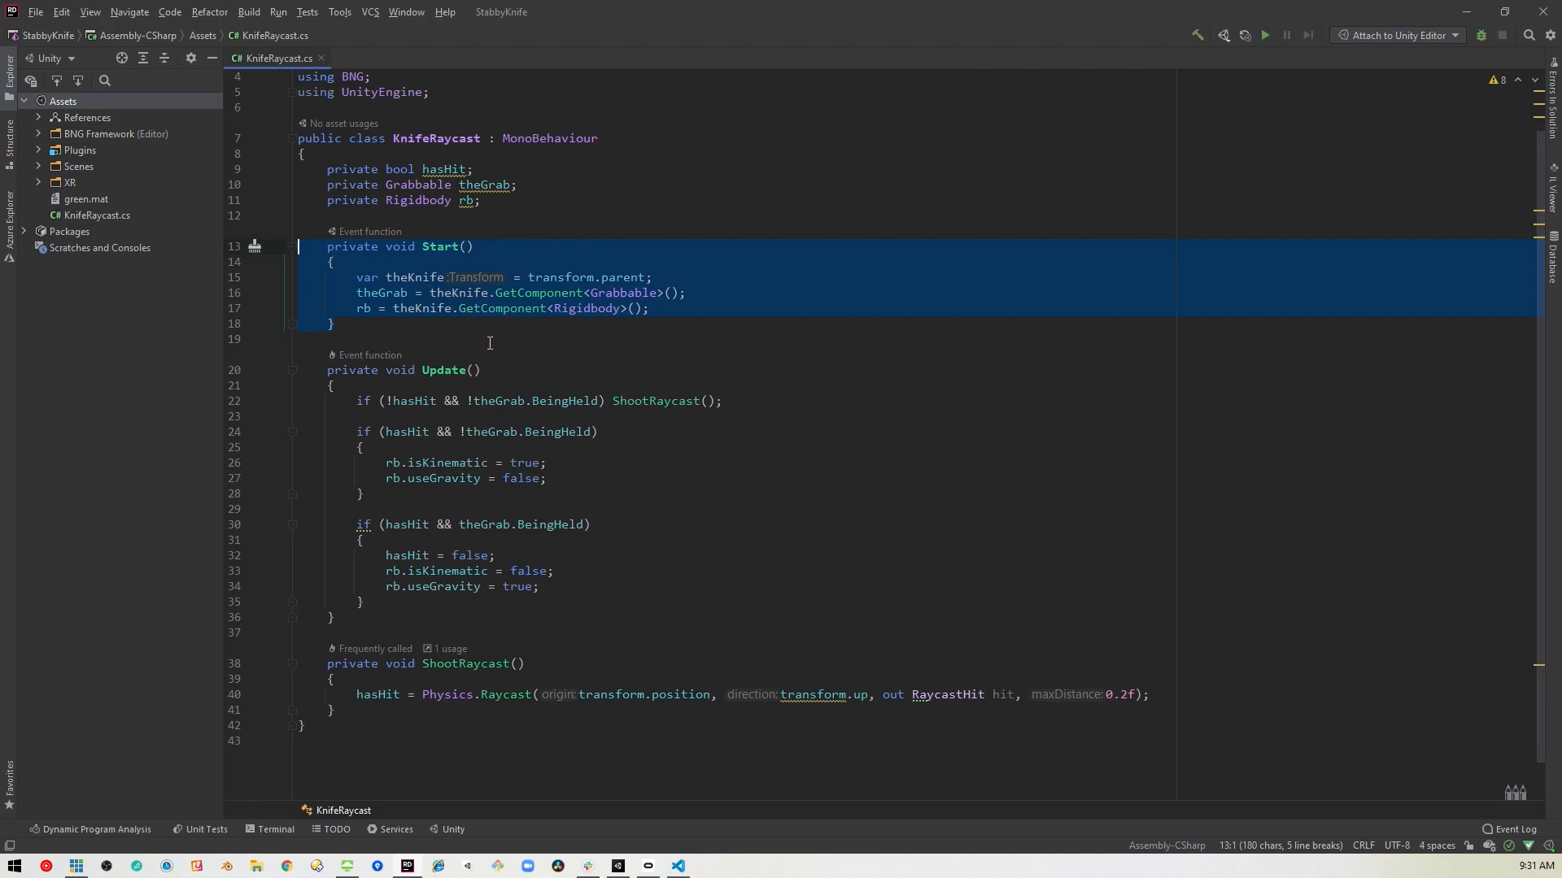
{"action": "left_click", "coordinate": [398, 338]}
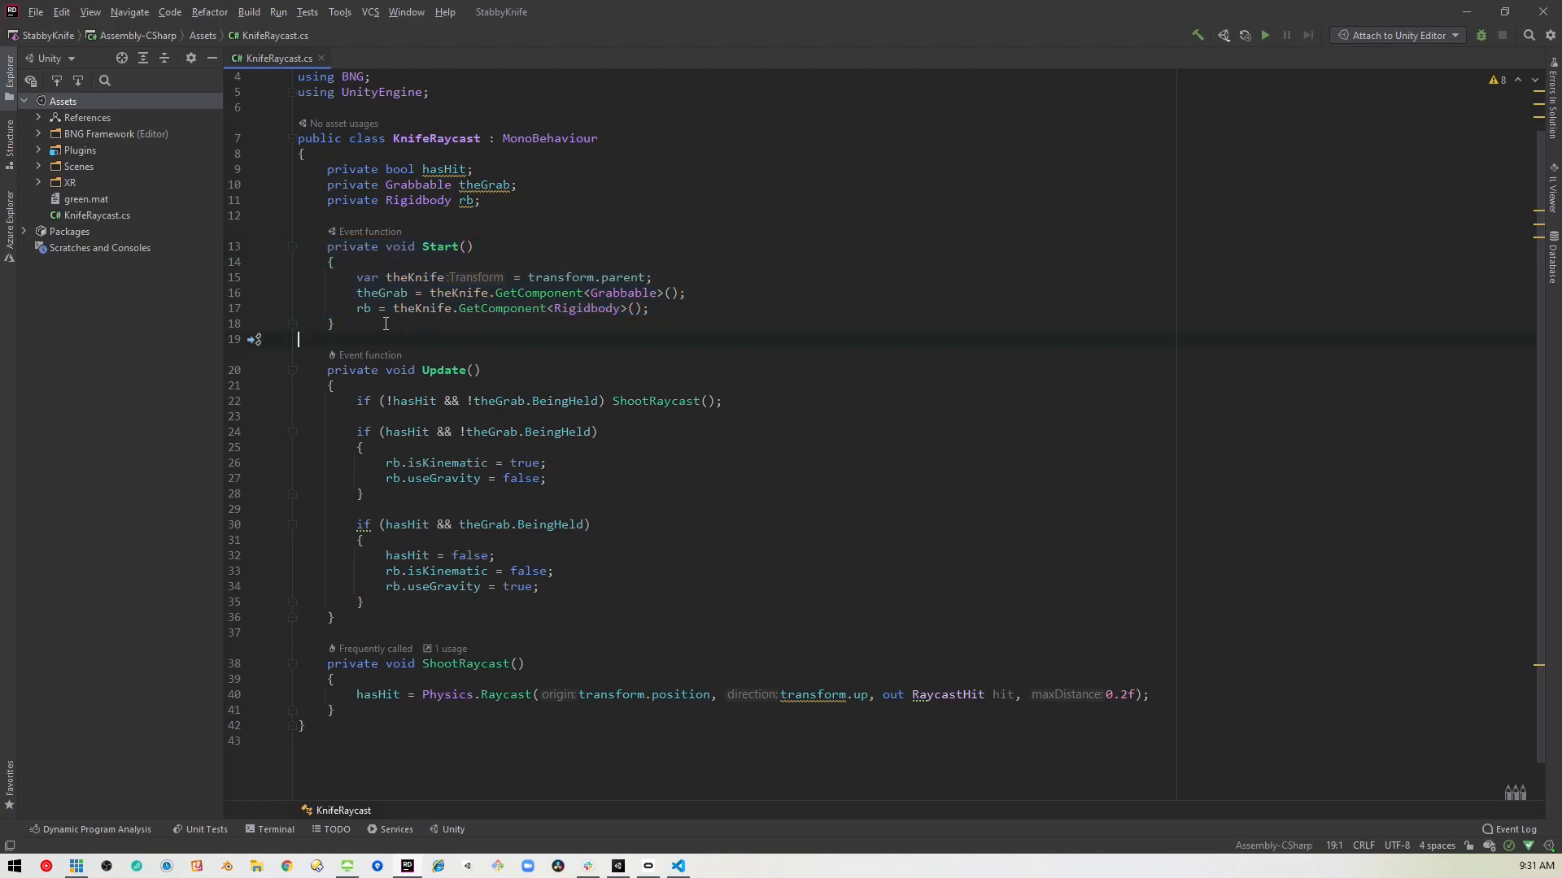
{"action": "scroll", "scroll_direction": "down", "scroll_amount": 3}
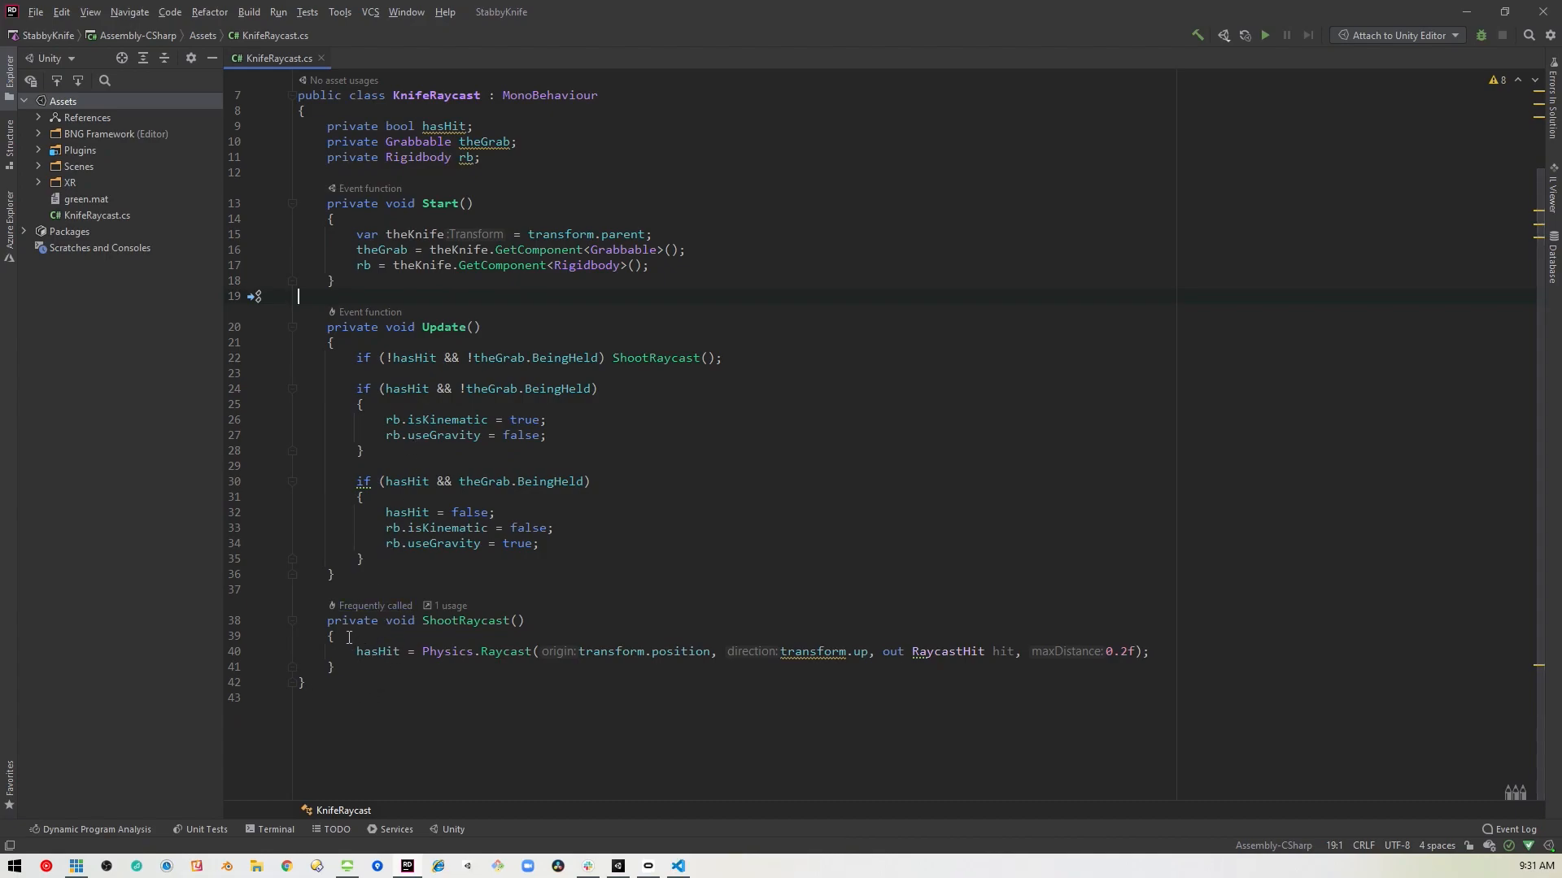
{"action": "mouse_move", "coordinate": [472, 635]}
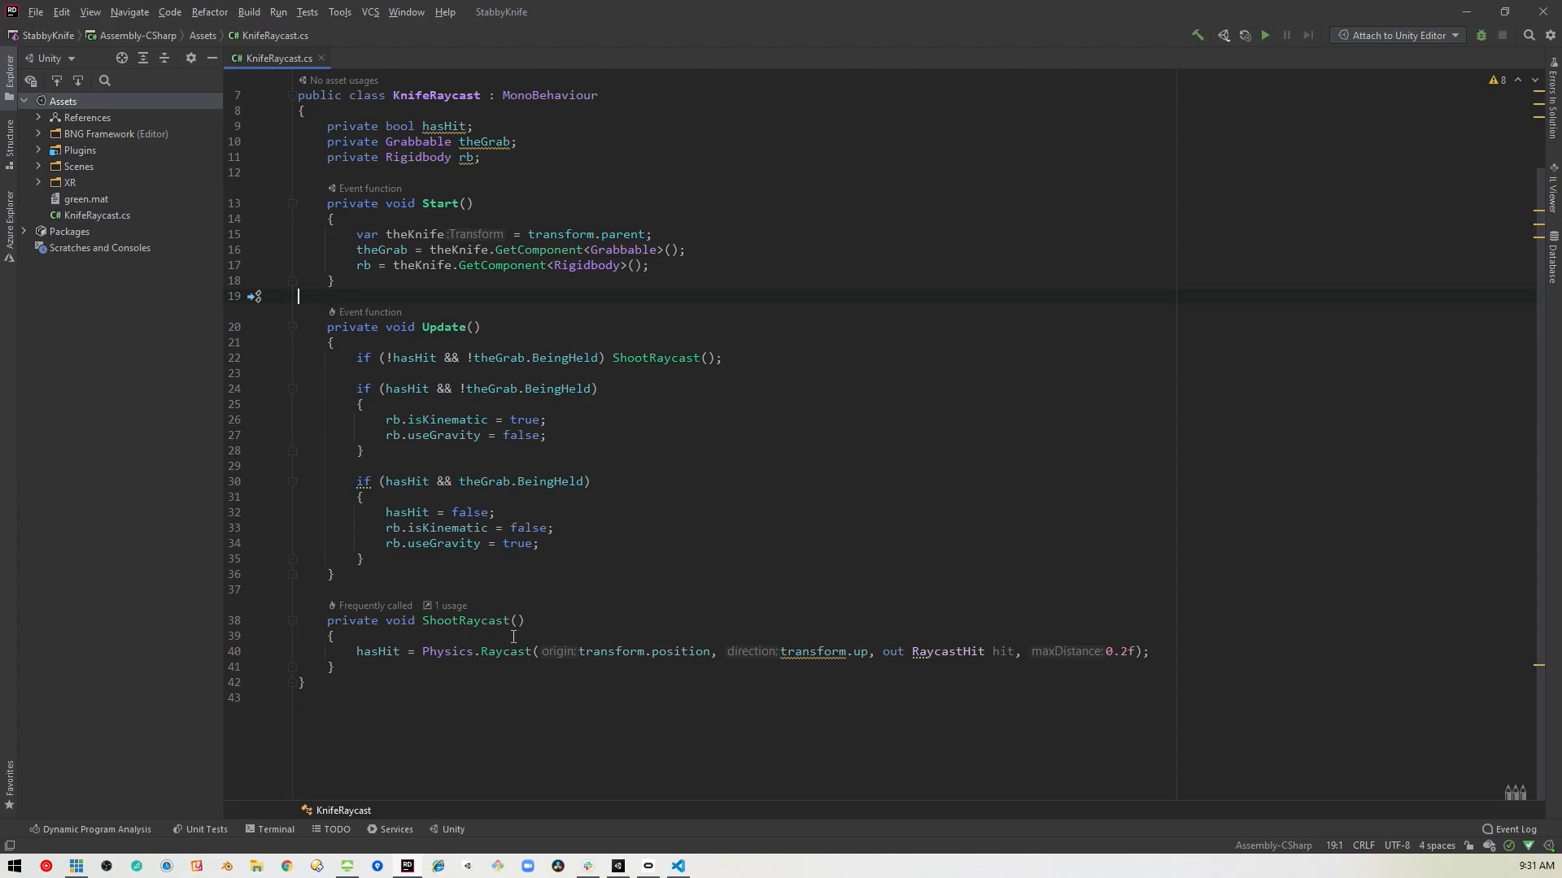
{"action": "mouse_move", "coordinate": [425, 667]}
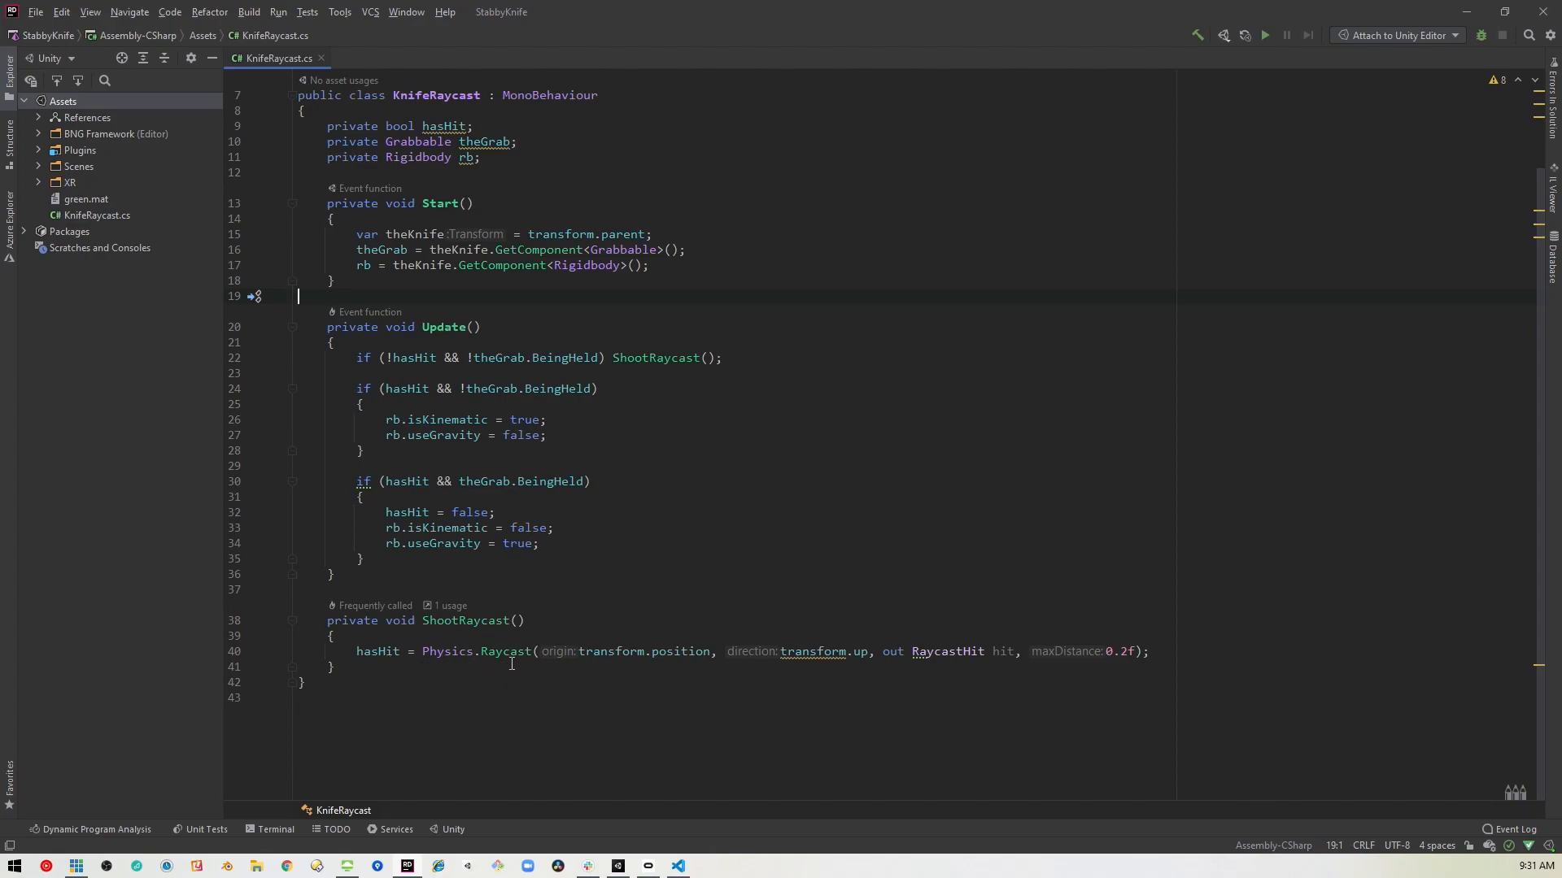
{"action": "mouse_move", "coordinate": [472, 670]}
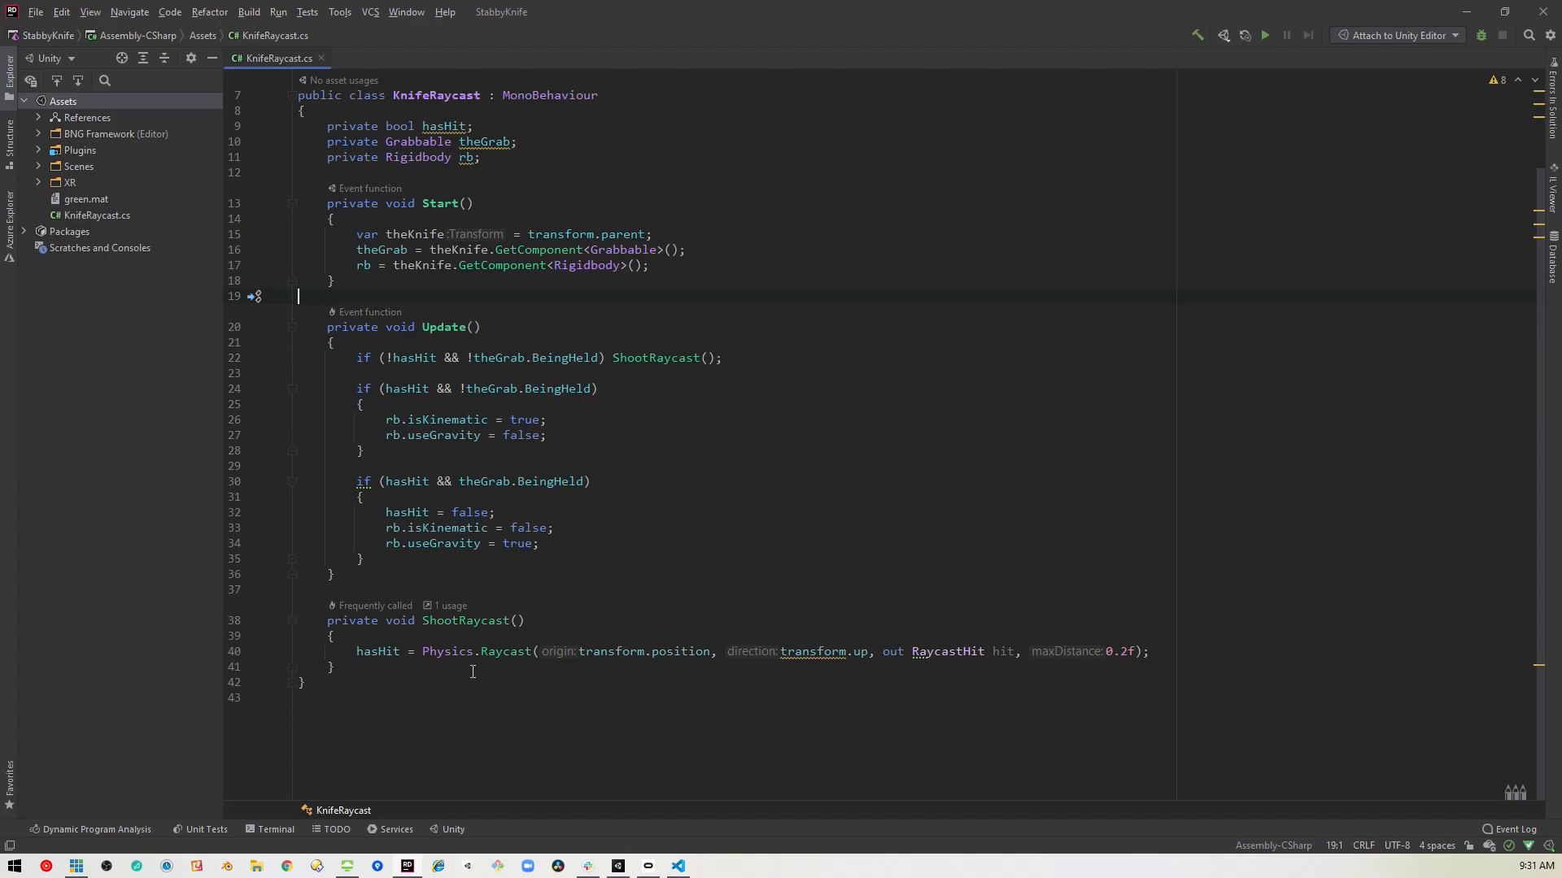
{"action": "mouse_move", "coordinate": [385, 664]}
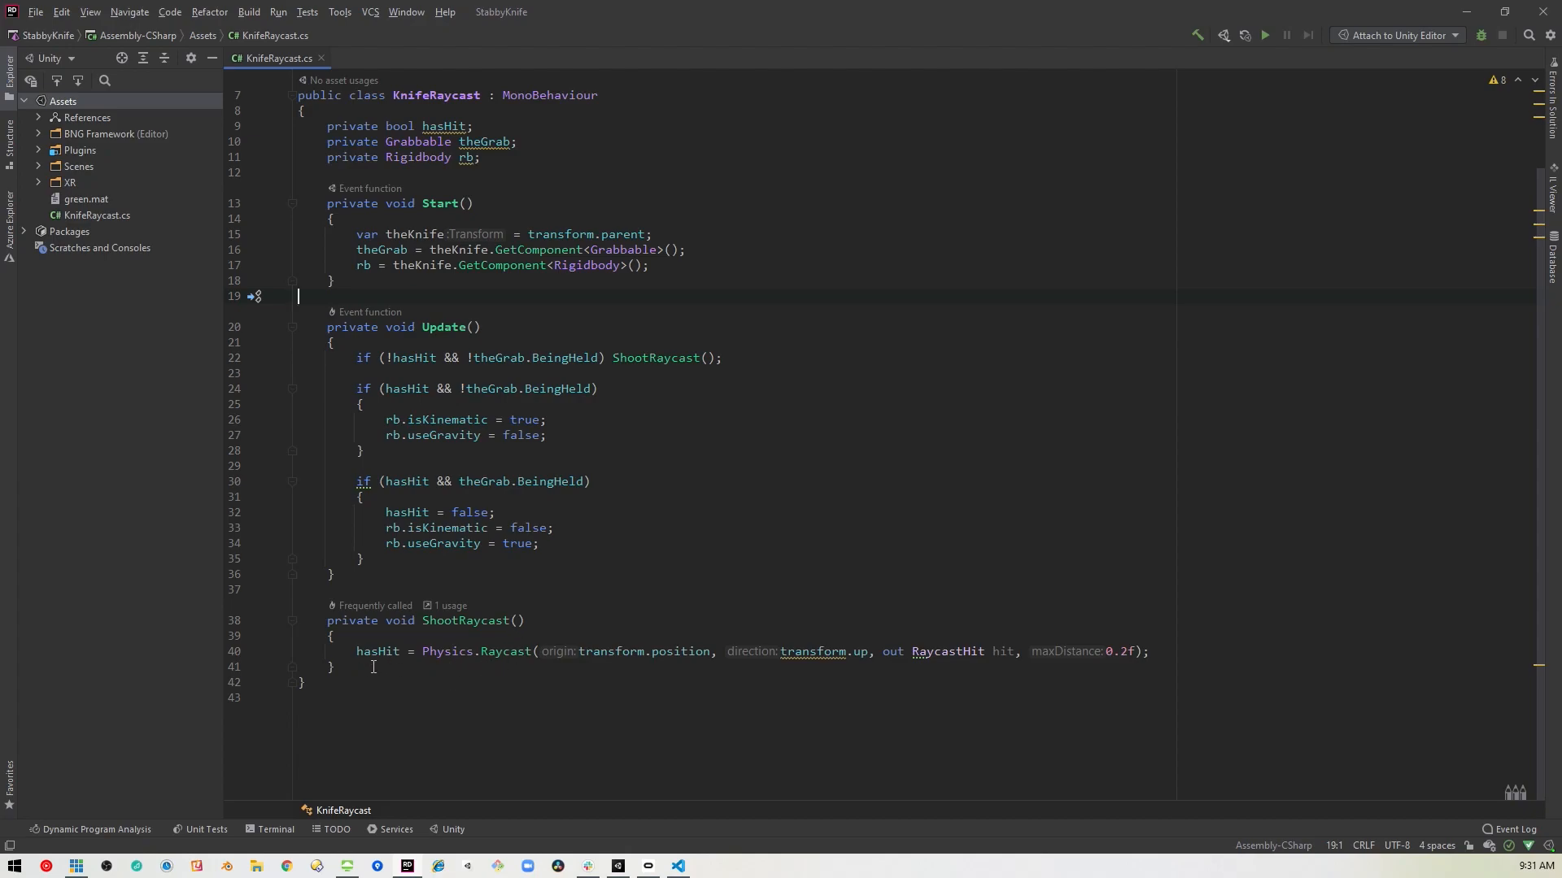
{"action": "mouse_move", "coordinate": [545, 673]}
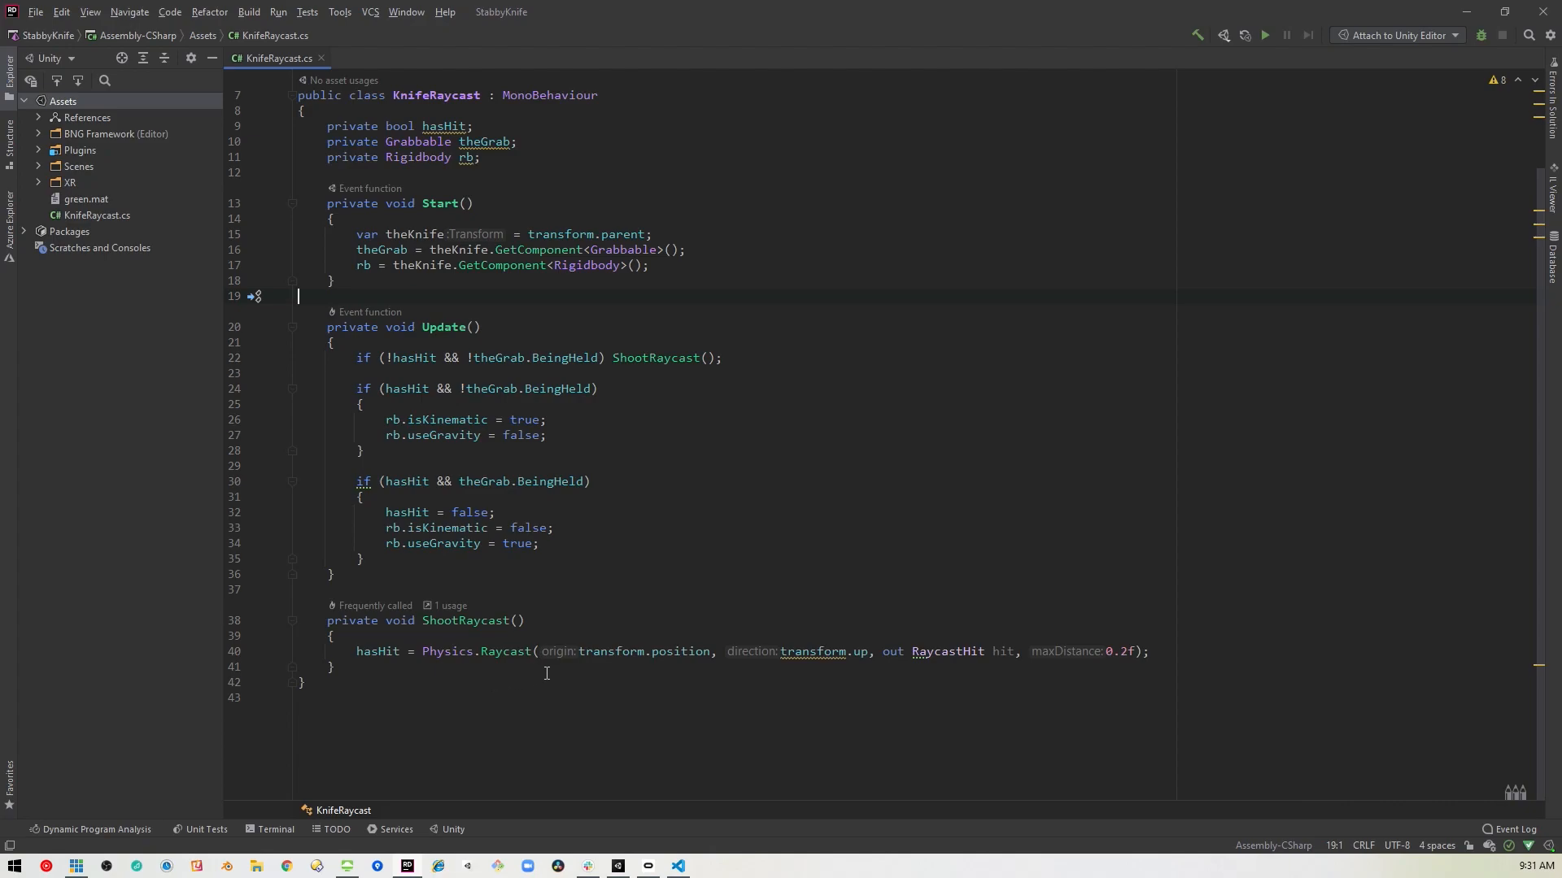
{"action": "mouse_move", "coordinate": [566, 677]}
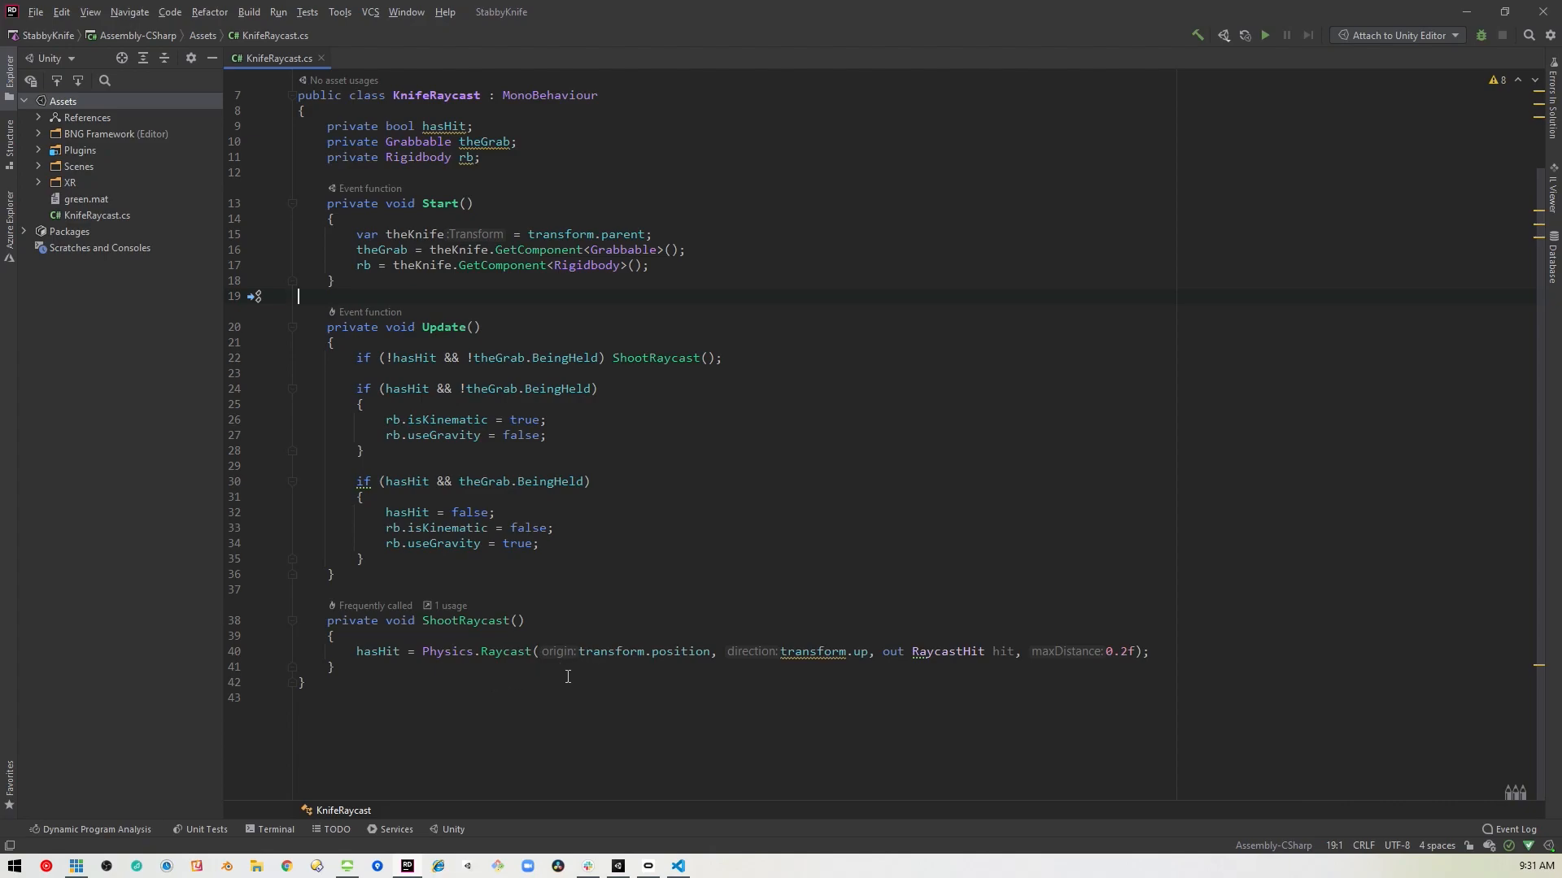
{"action": "mouse_move", "coordinate": [610, 668]}
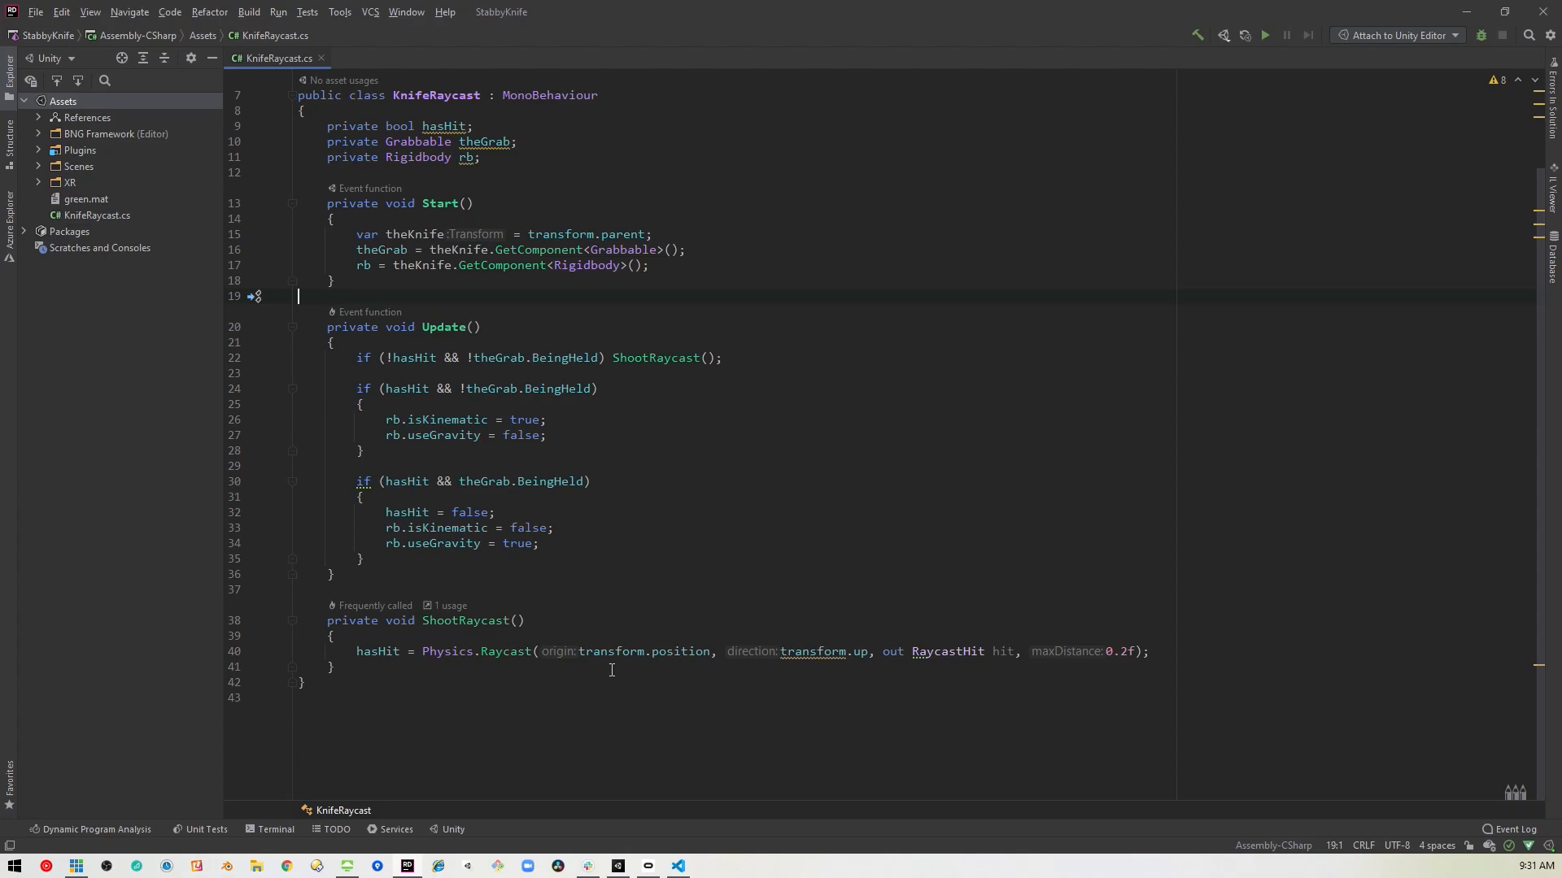
{"action": "mouse_move", "coordinate": [649, 671]}
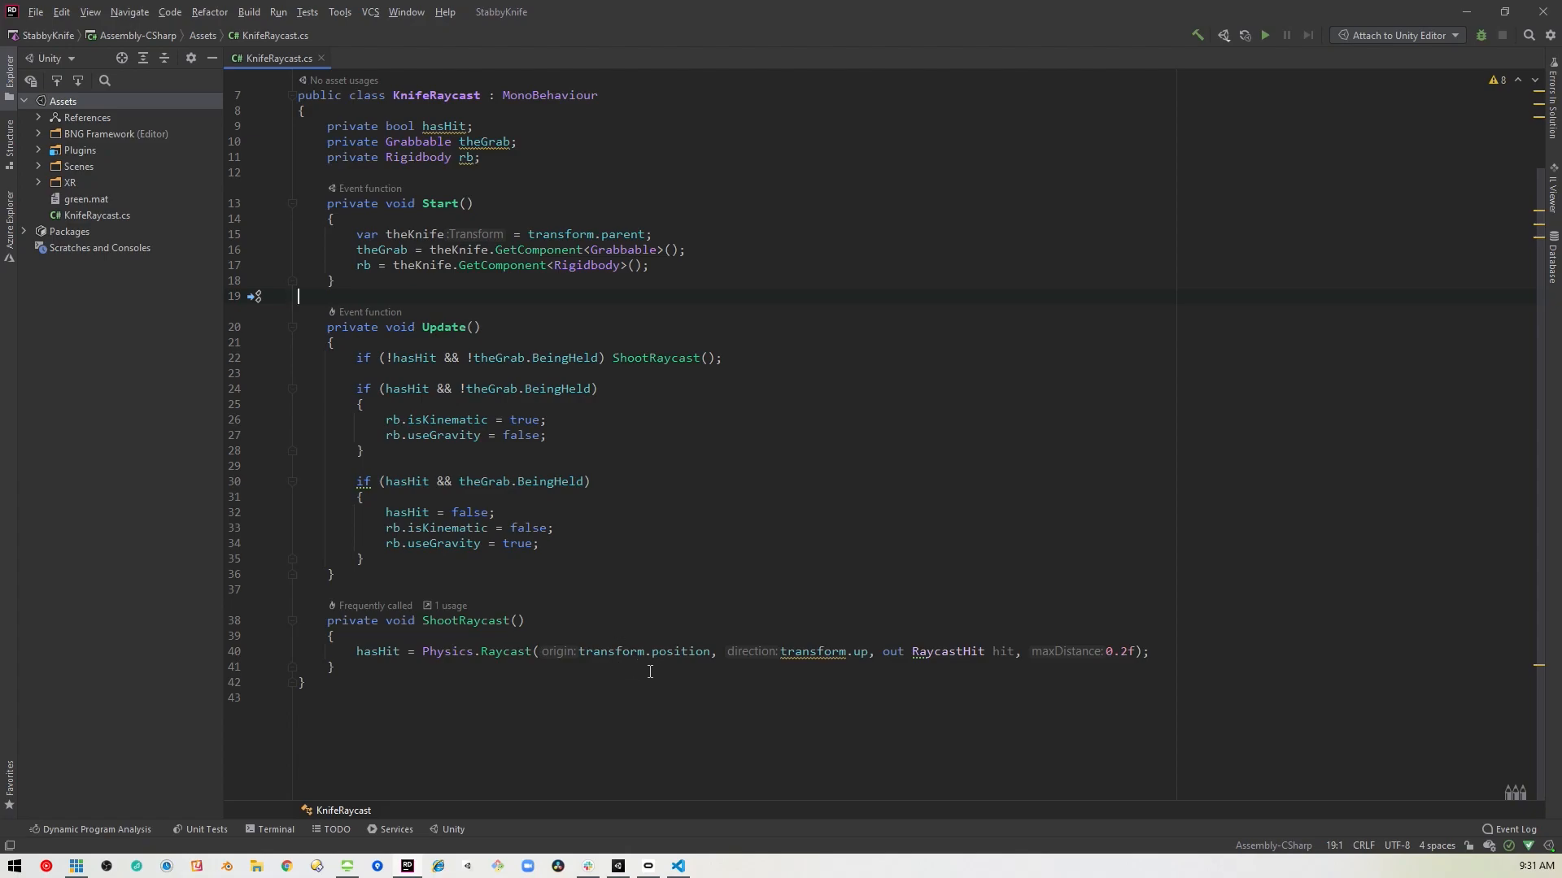
{"action": "mouse_move", "coordinate": [610, 742]}
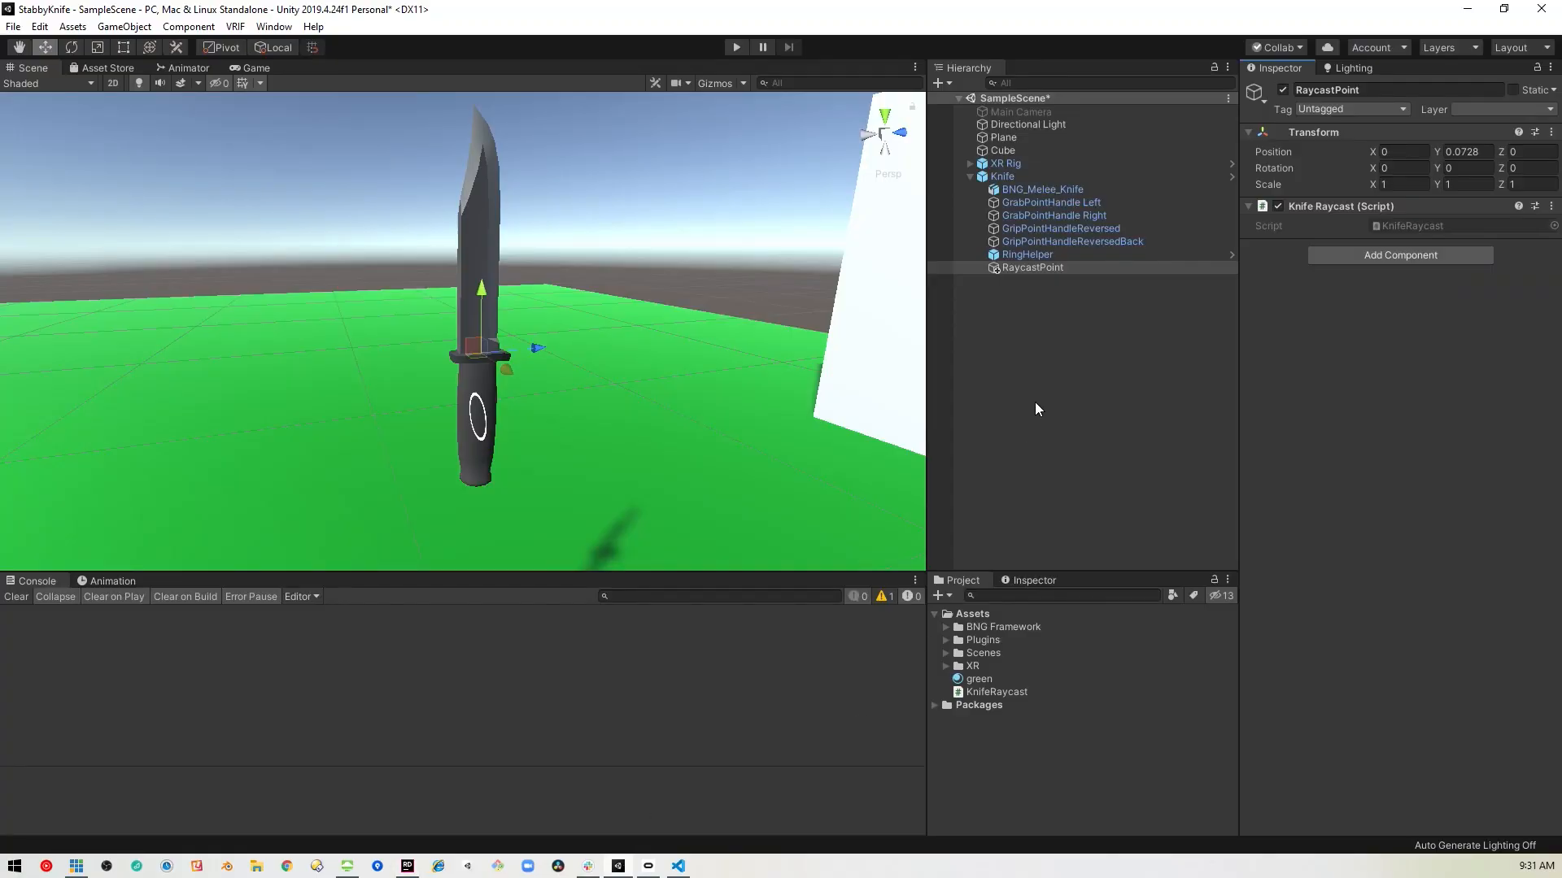
{"action": "left_click", "coordinate": [1033, 267]}
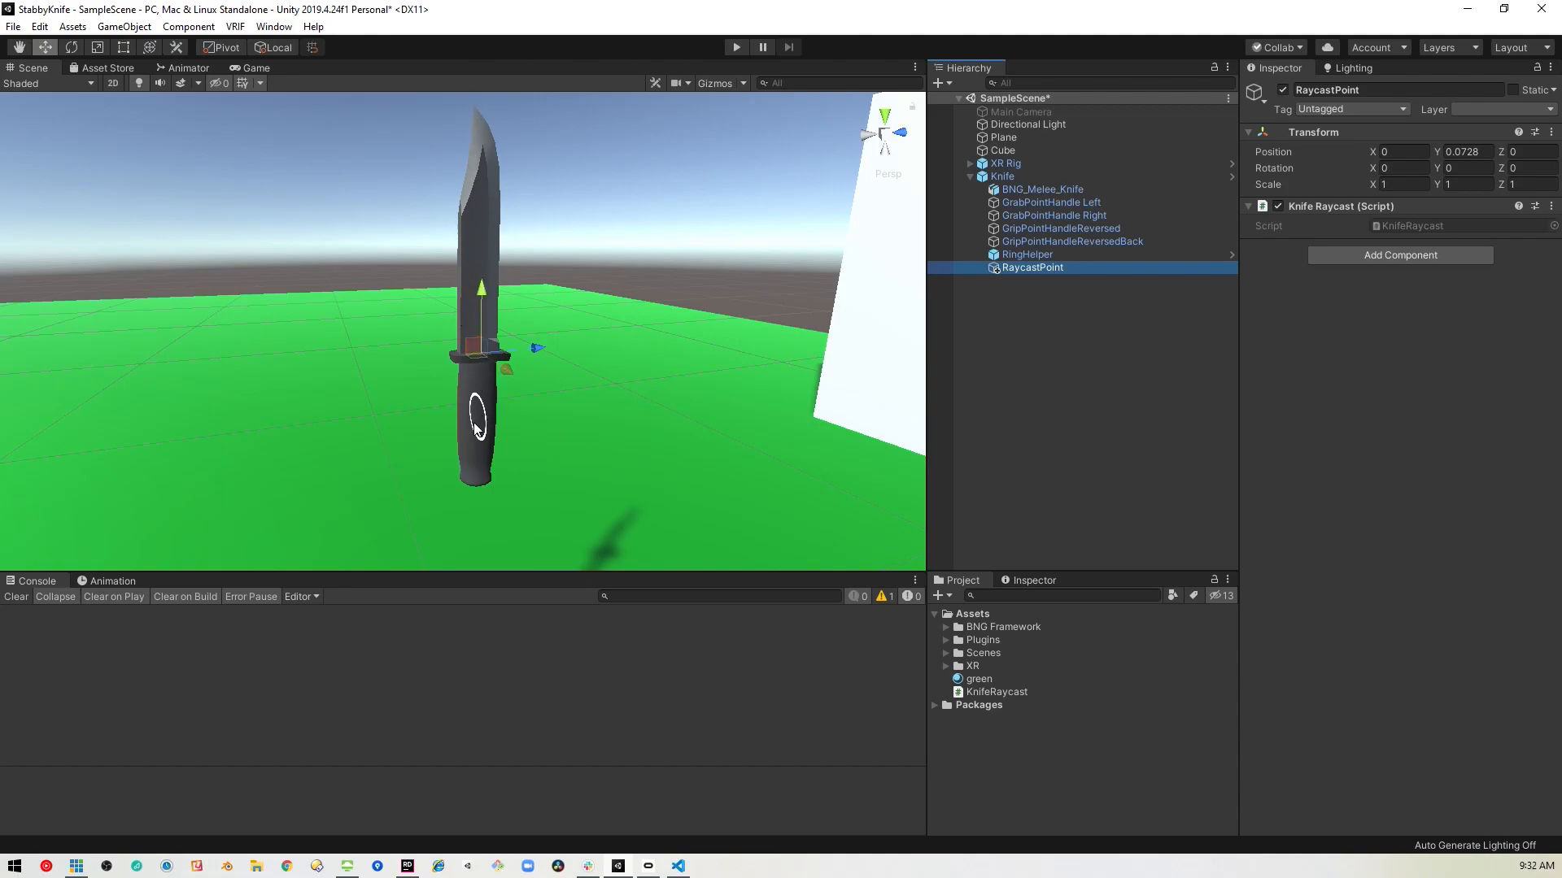
{"action": "mouse_move", "coordinate": [493, 131]}
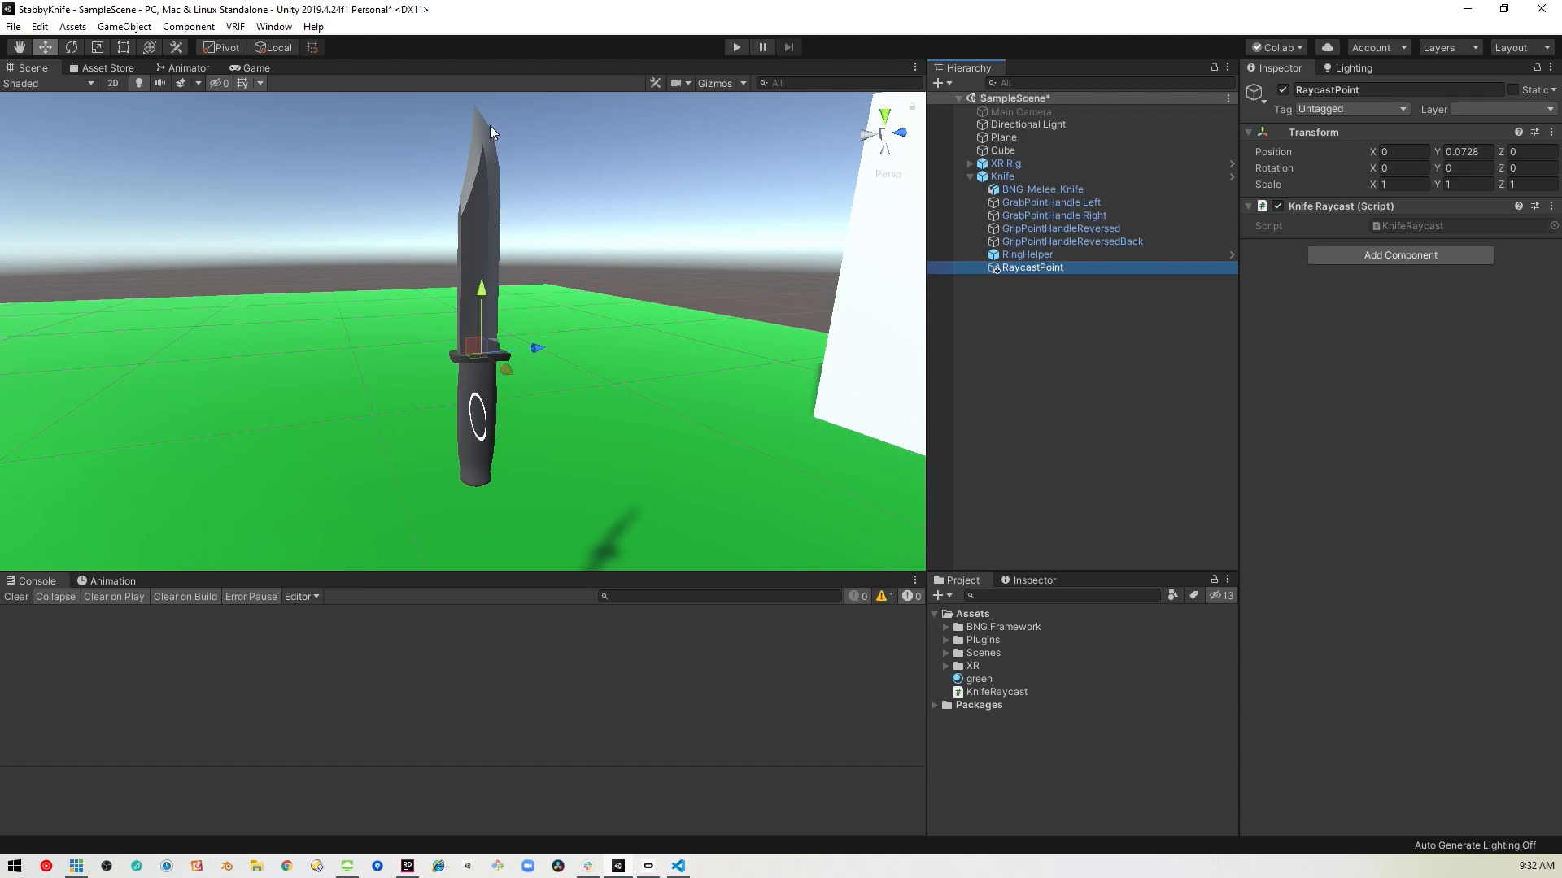
{"action": "mouse_move", "coordinate": [482, 149]}
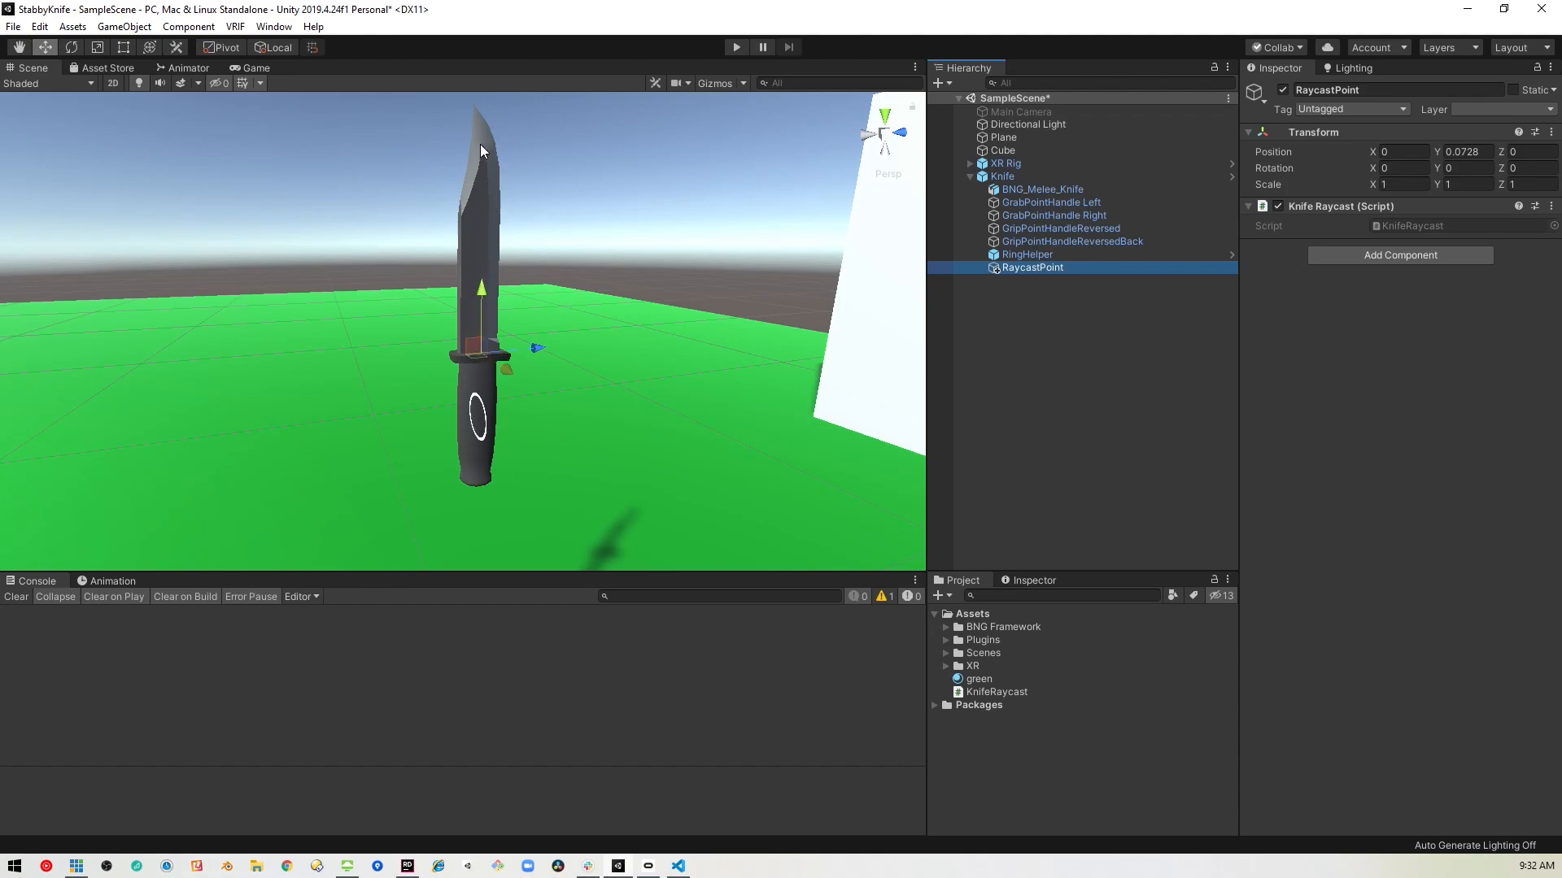
{"action": "mouse_move", "coordinate": [494, 549]}
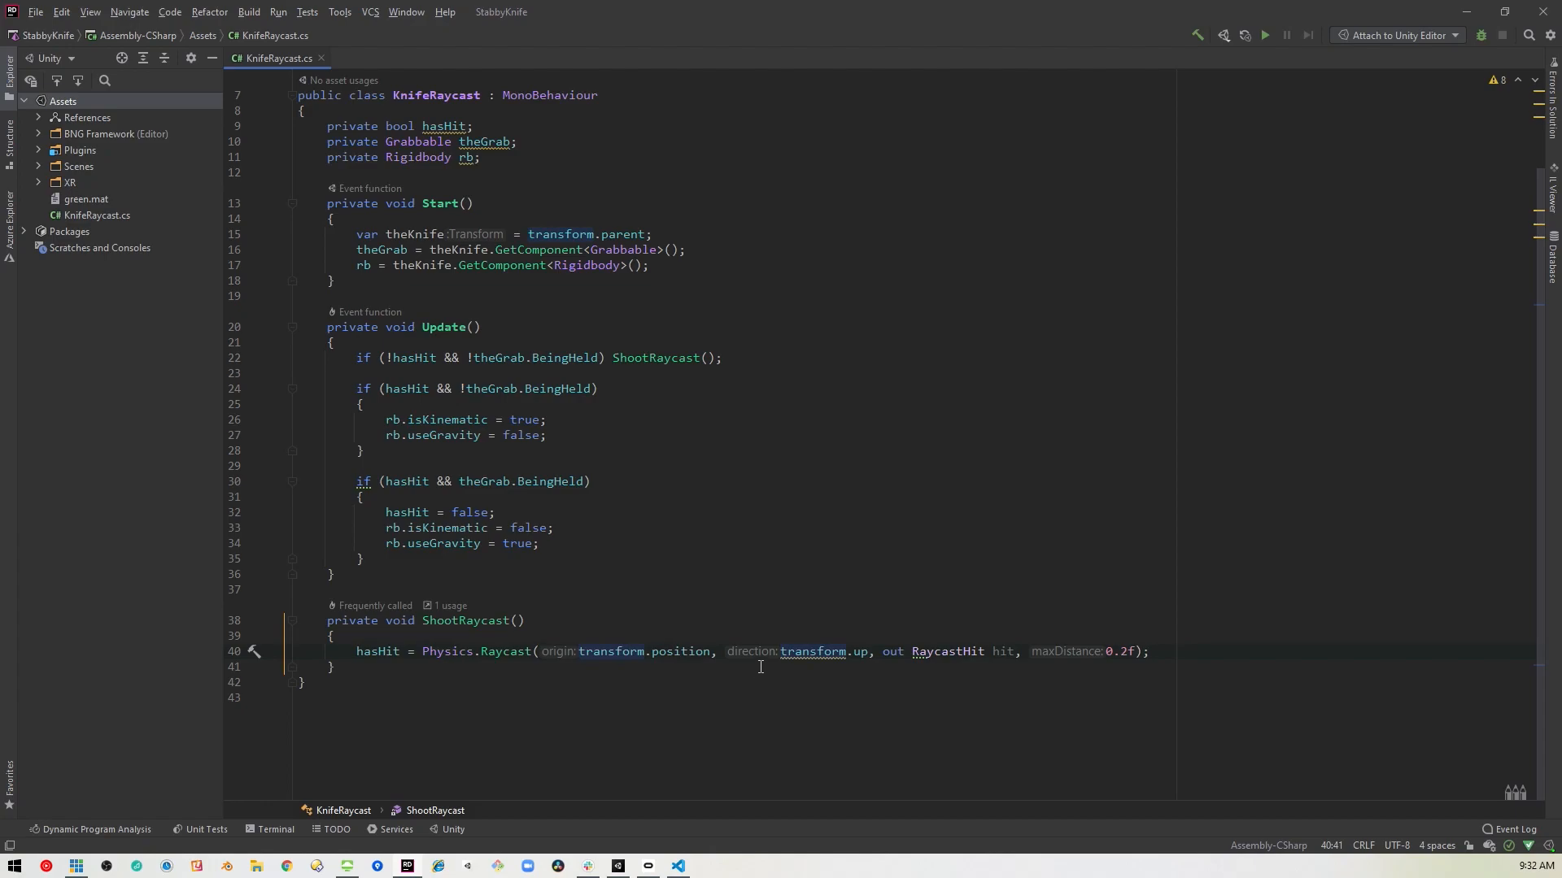
{"action": "mouse_move", "coordinate": [857, 676]}
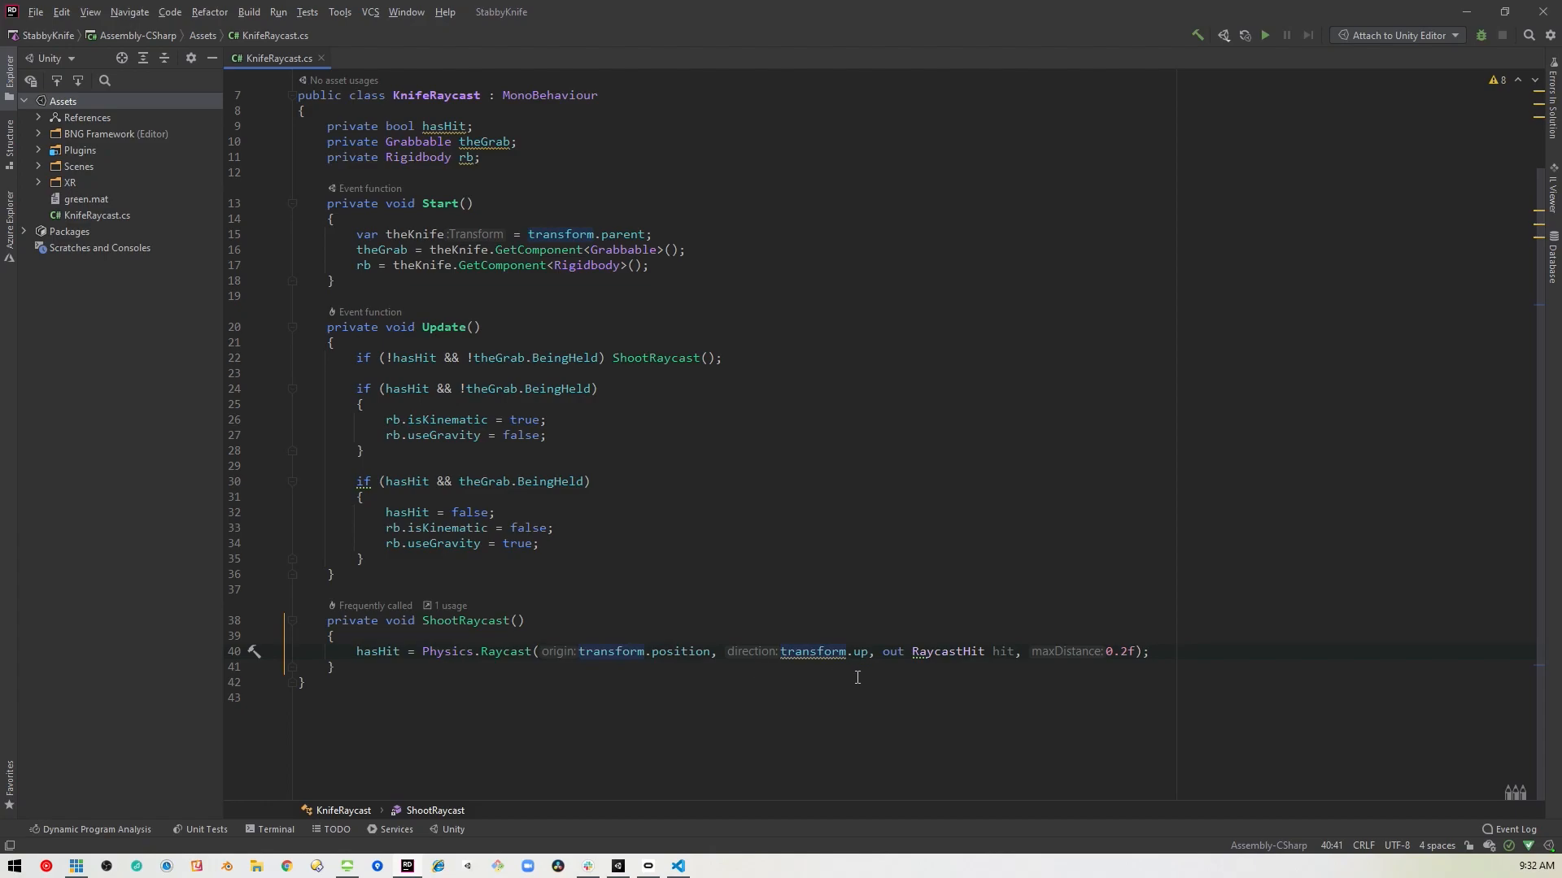
{"action": "mouse_move", "coordinate": [809, 672]}
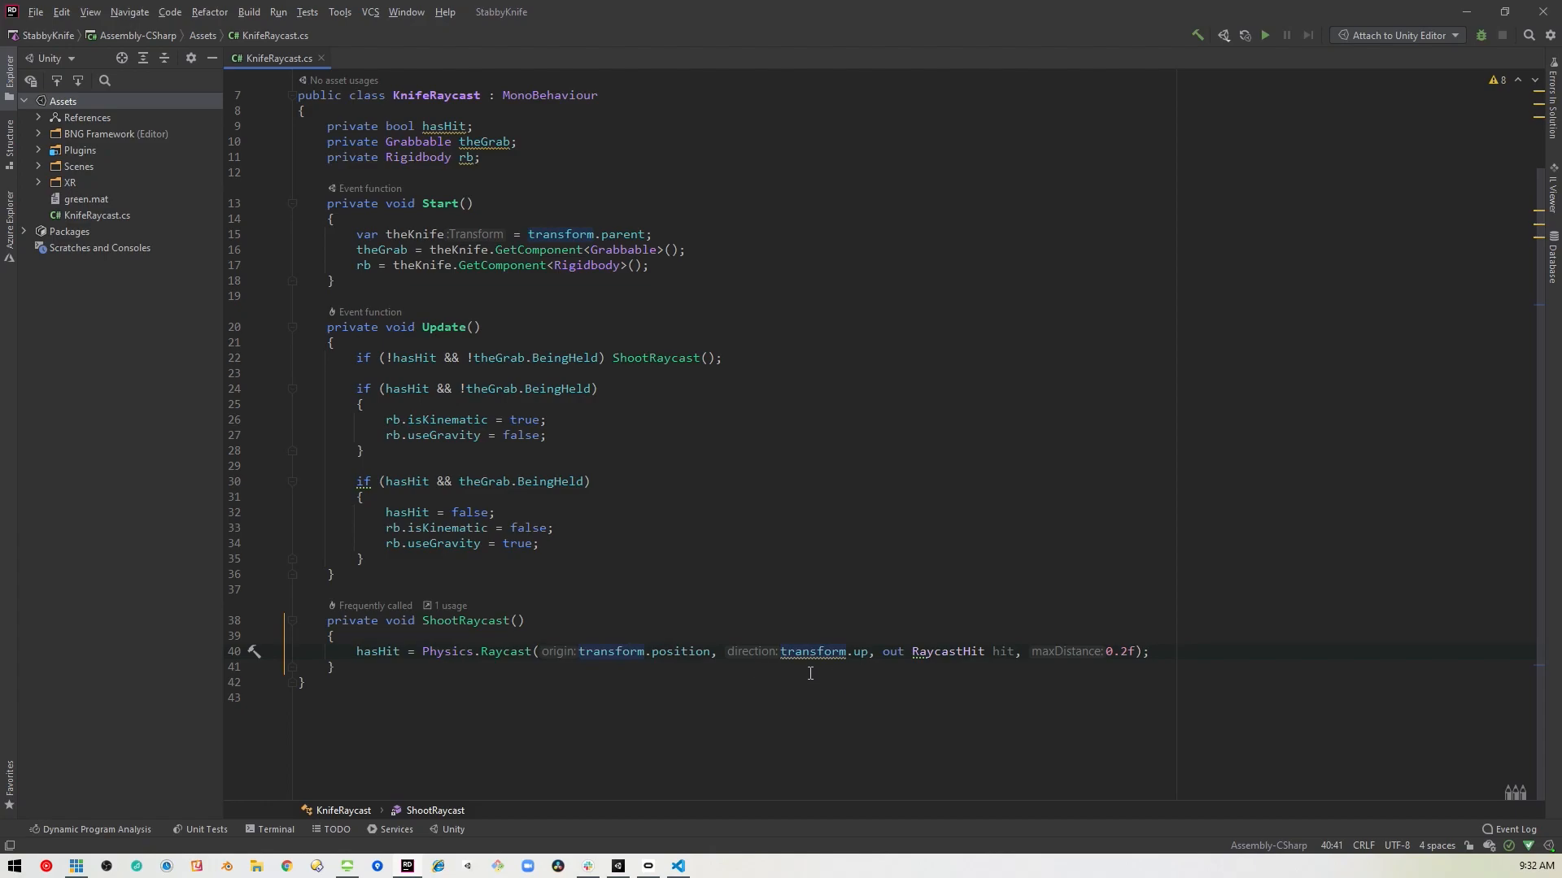
{"action": "mouse_move", "coordinate": [1014, 651]}
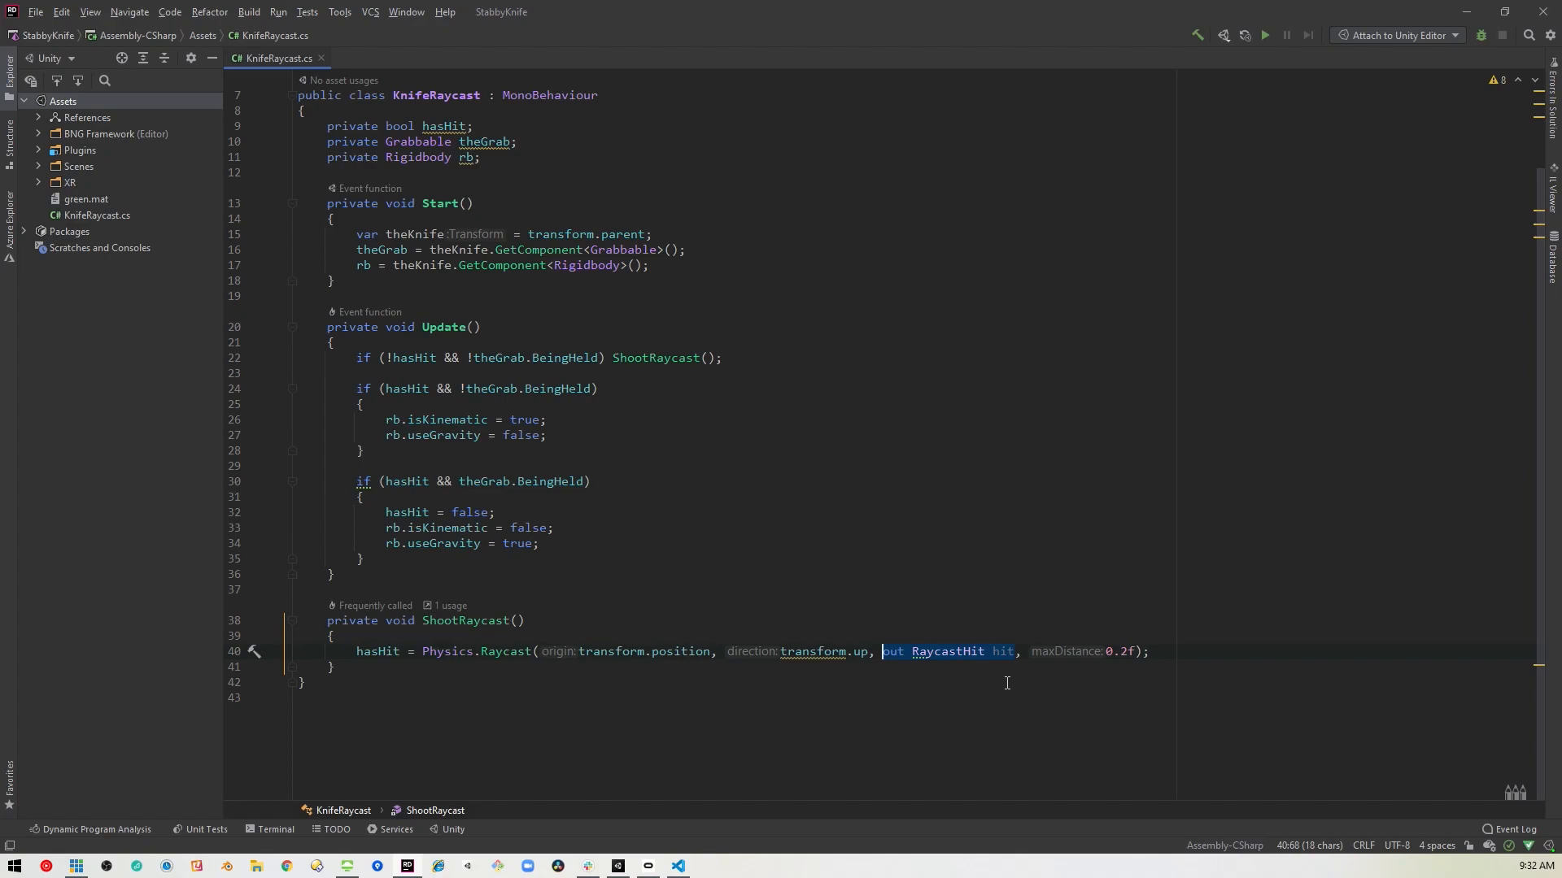
{"action": "mouse_move", "coordinate": [1101, 654]}
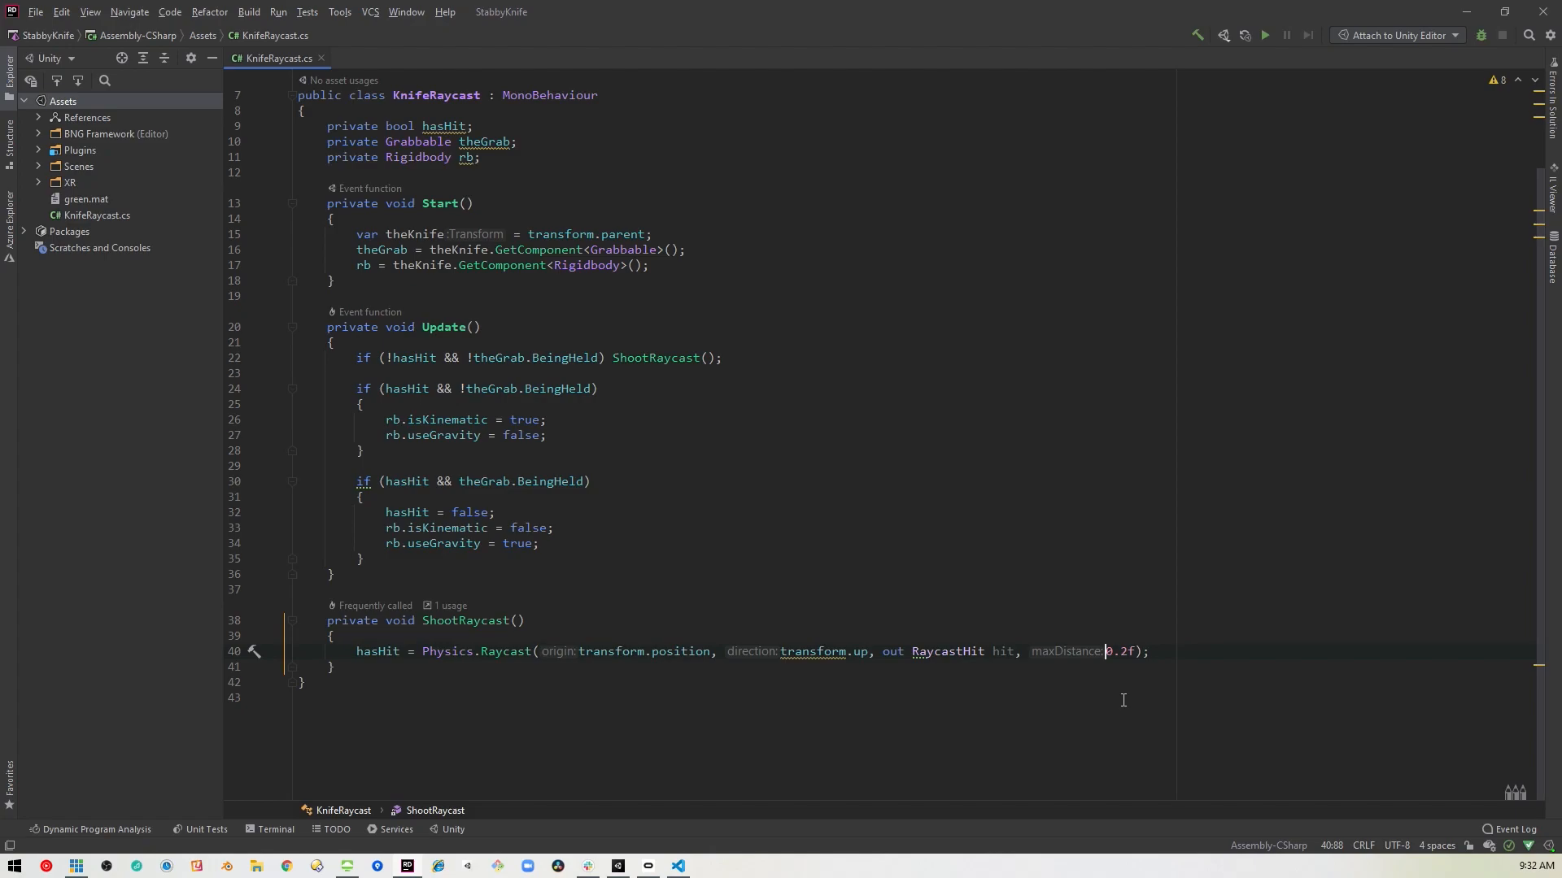
{"action": "mouse_move", "coordinate": [1113, 666]}
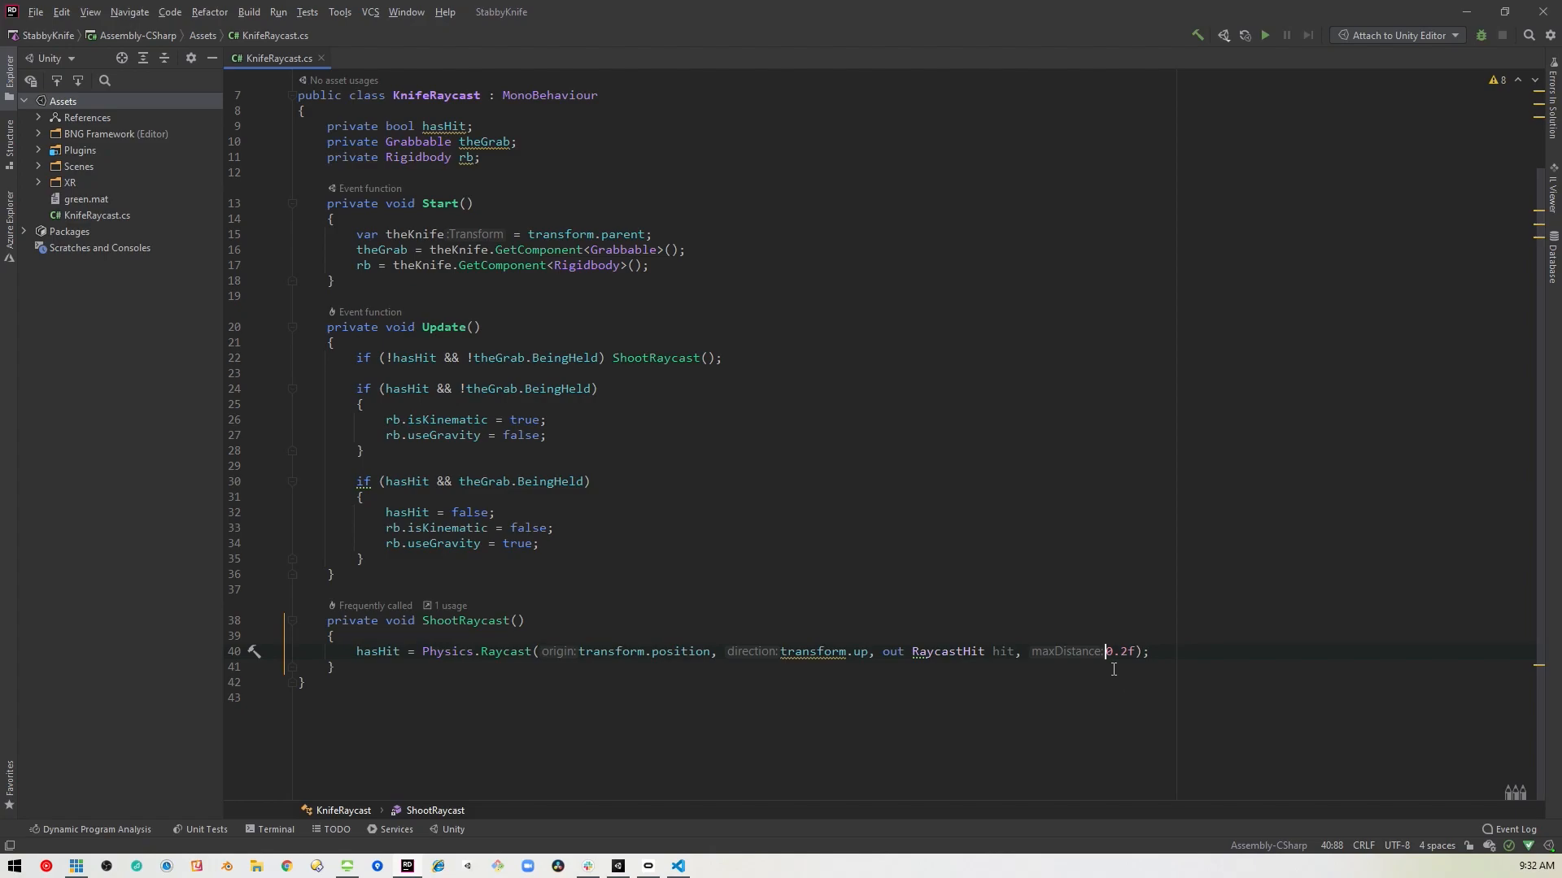
{"action": "mouse_move", "coordinate": [587, 793]}
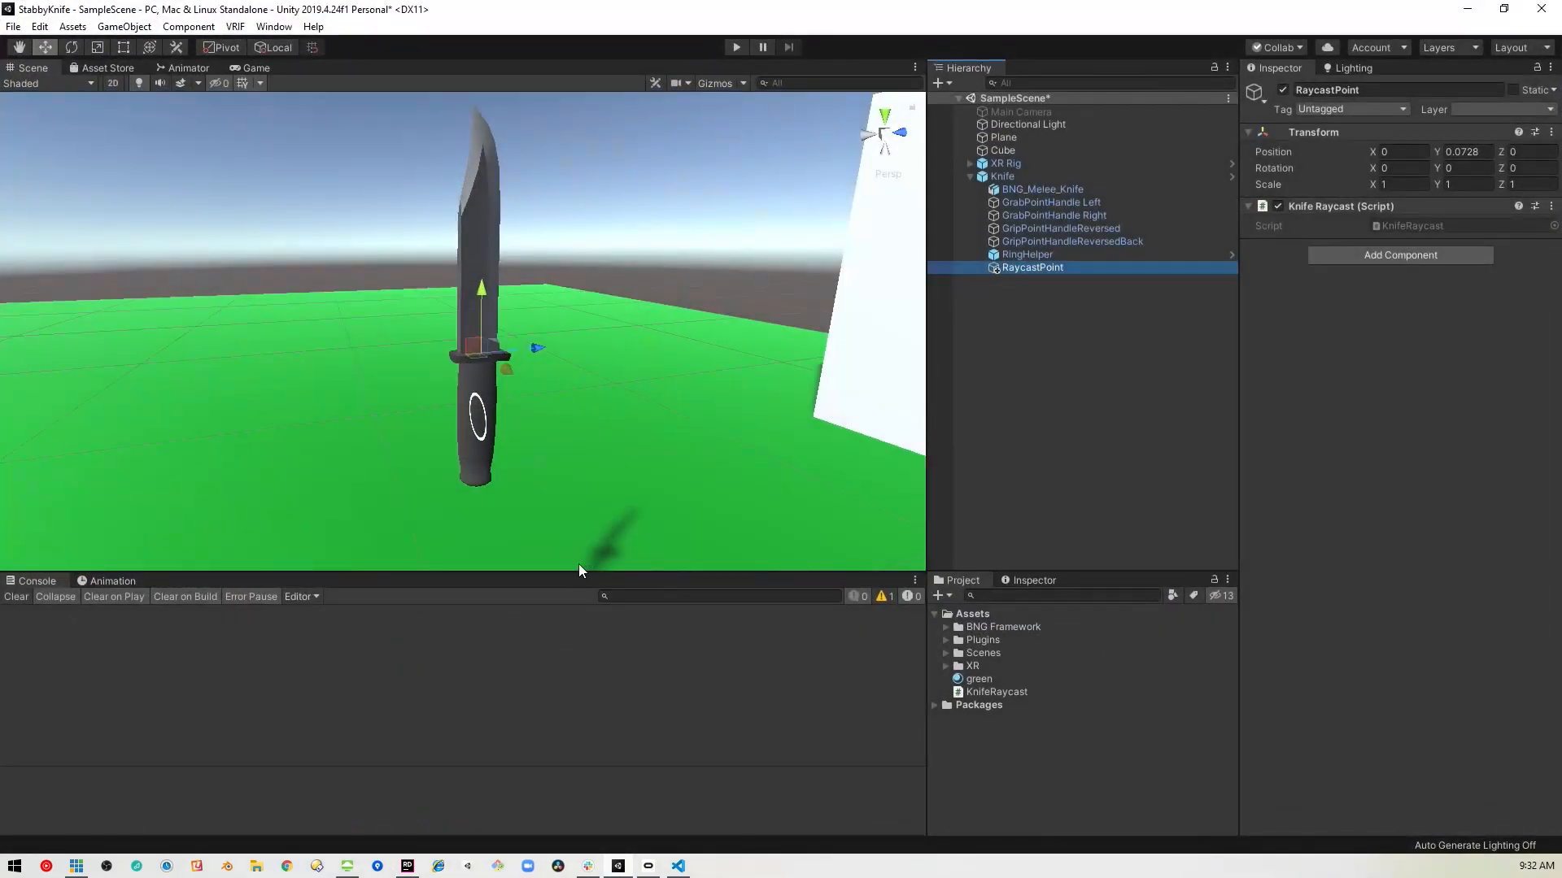
{"action": "mouse_move", "coordinate": [481, 117]}
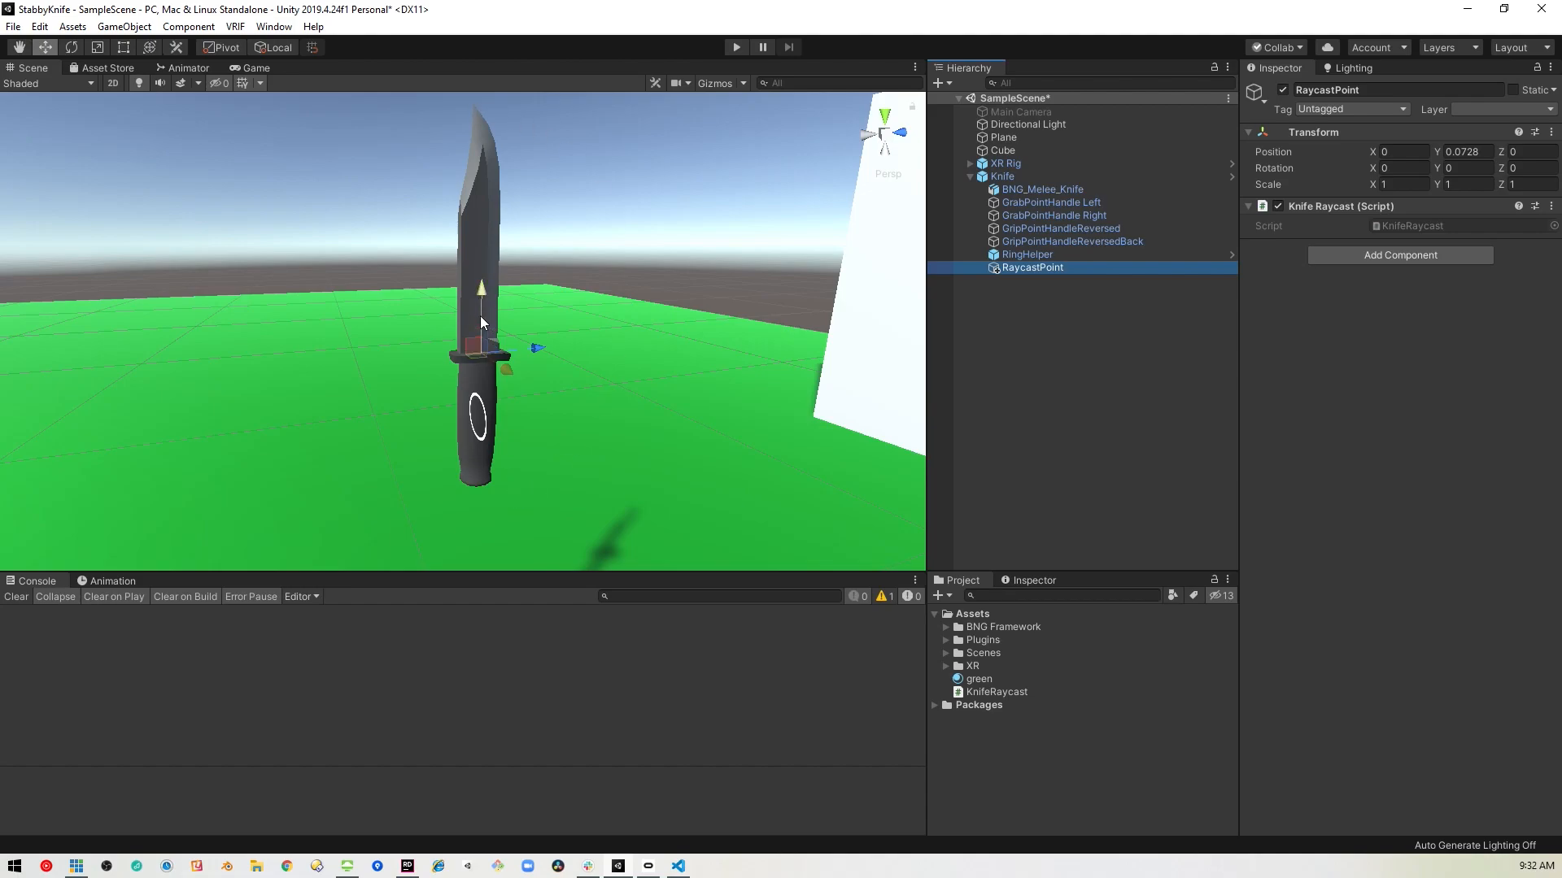
{"action": "mouse_move", "coordinate": [482, 109]}
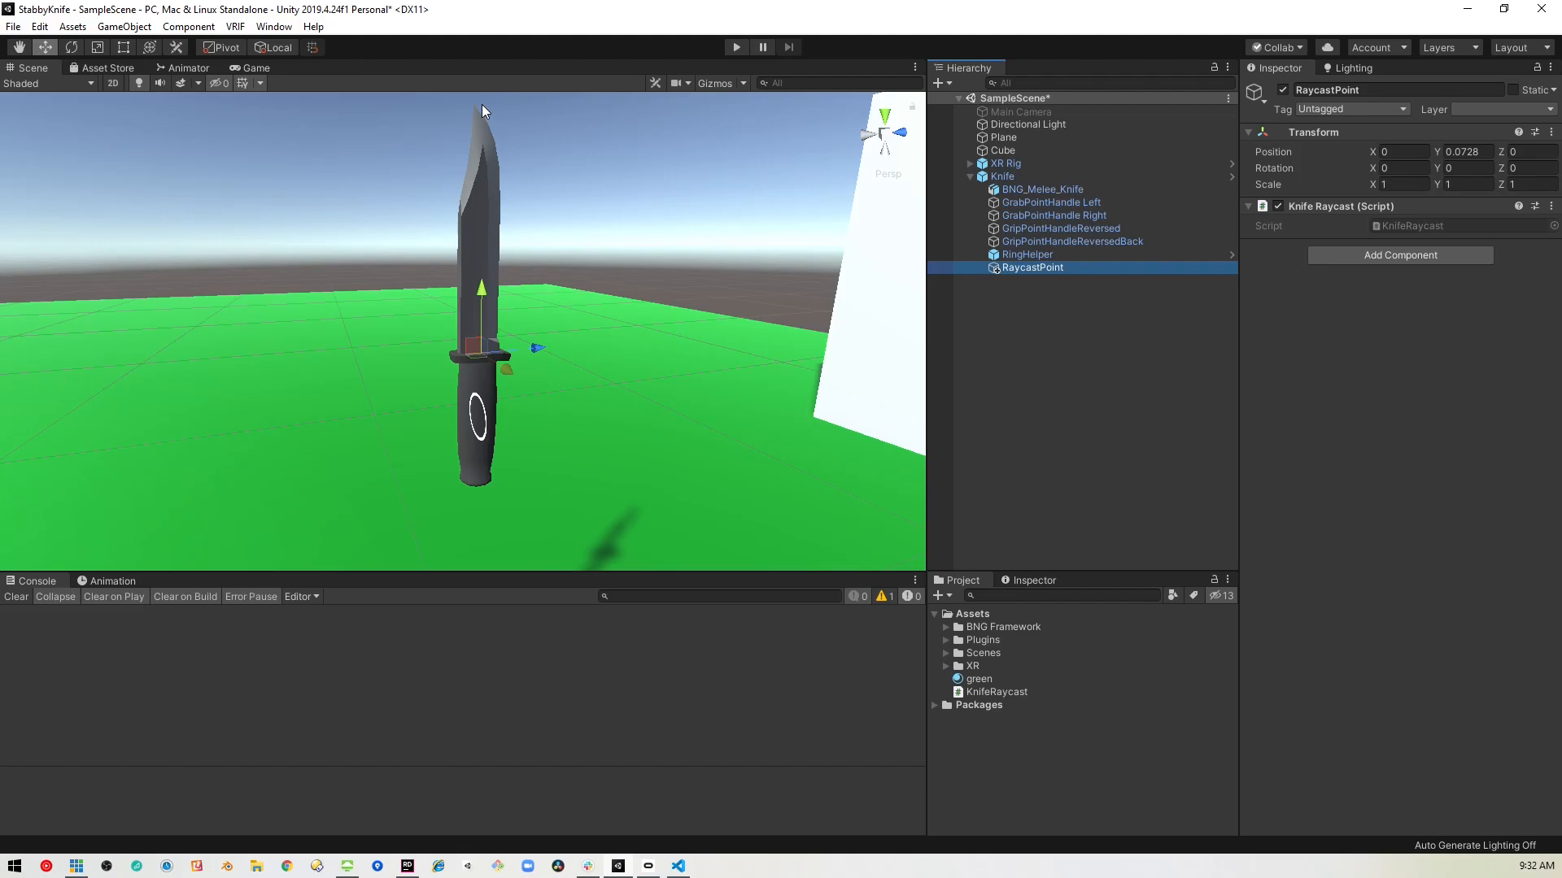
{"action": "left_click", "coordinate": [405, 866]}
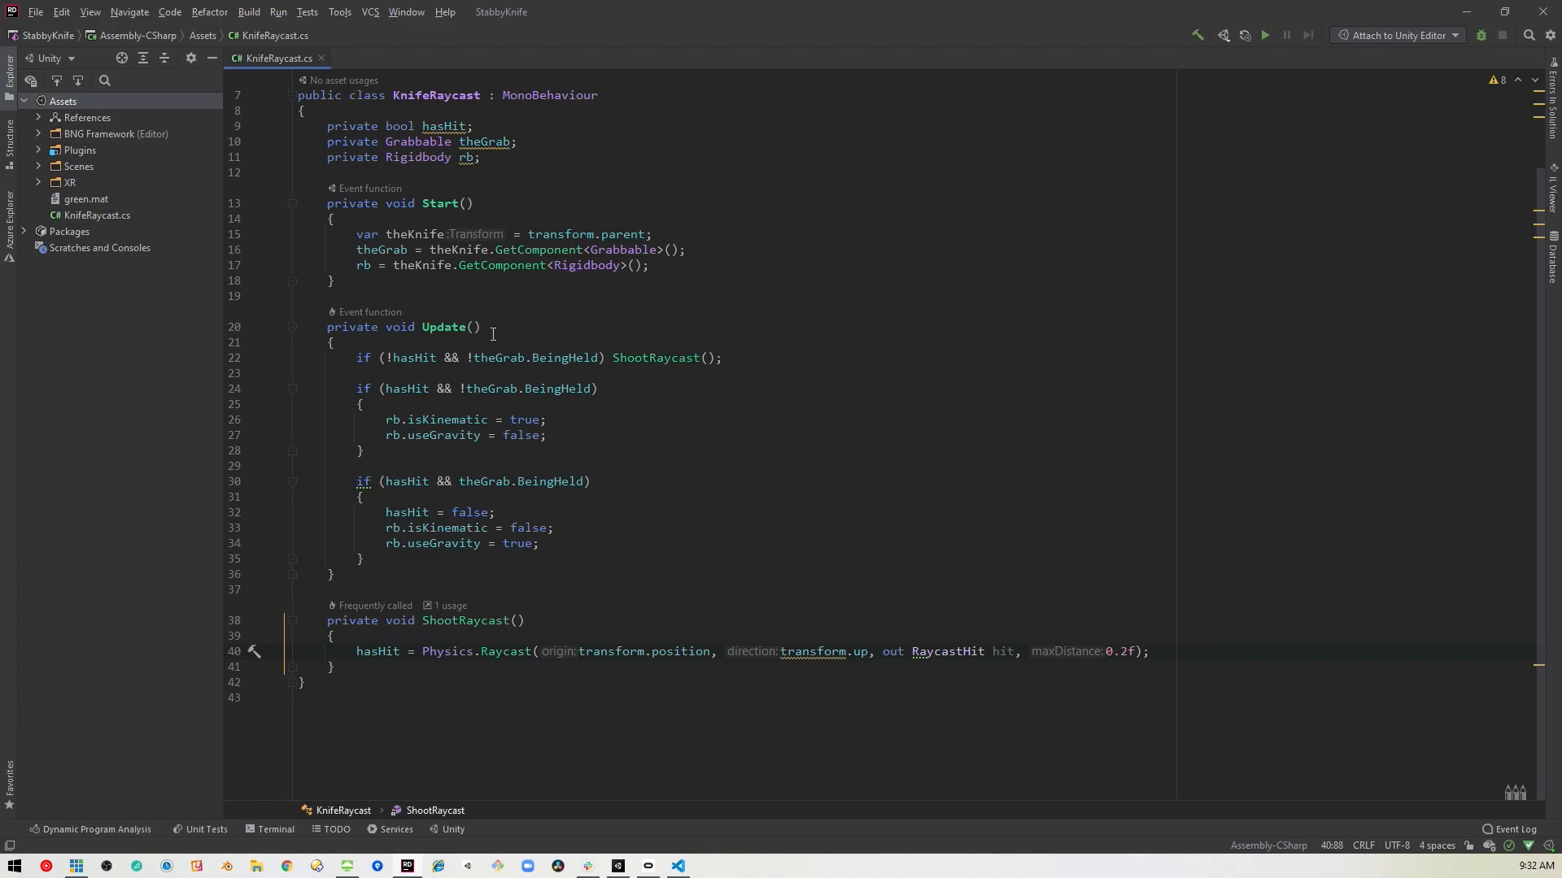
{"action": "mouse_move", "coordinate": [364, 525]}
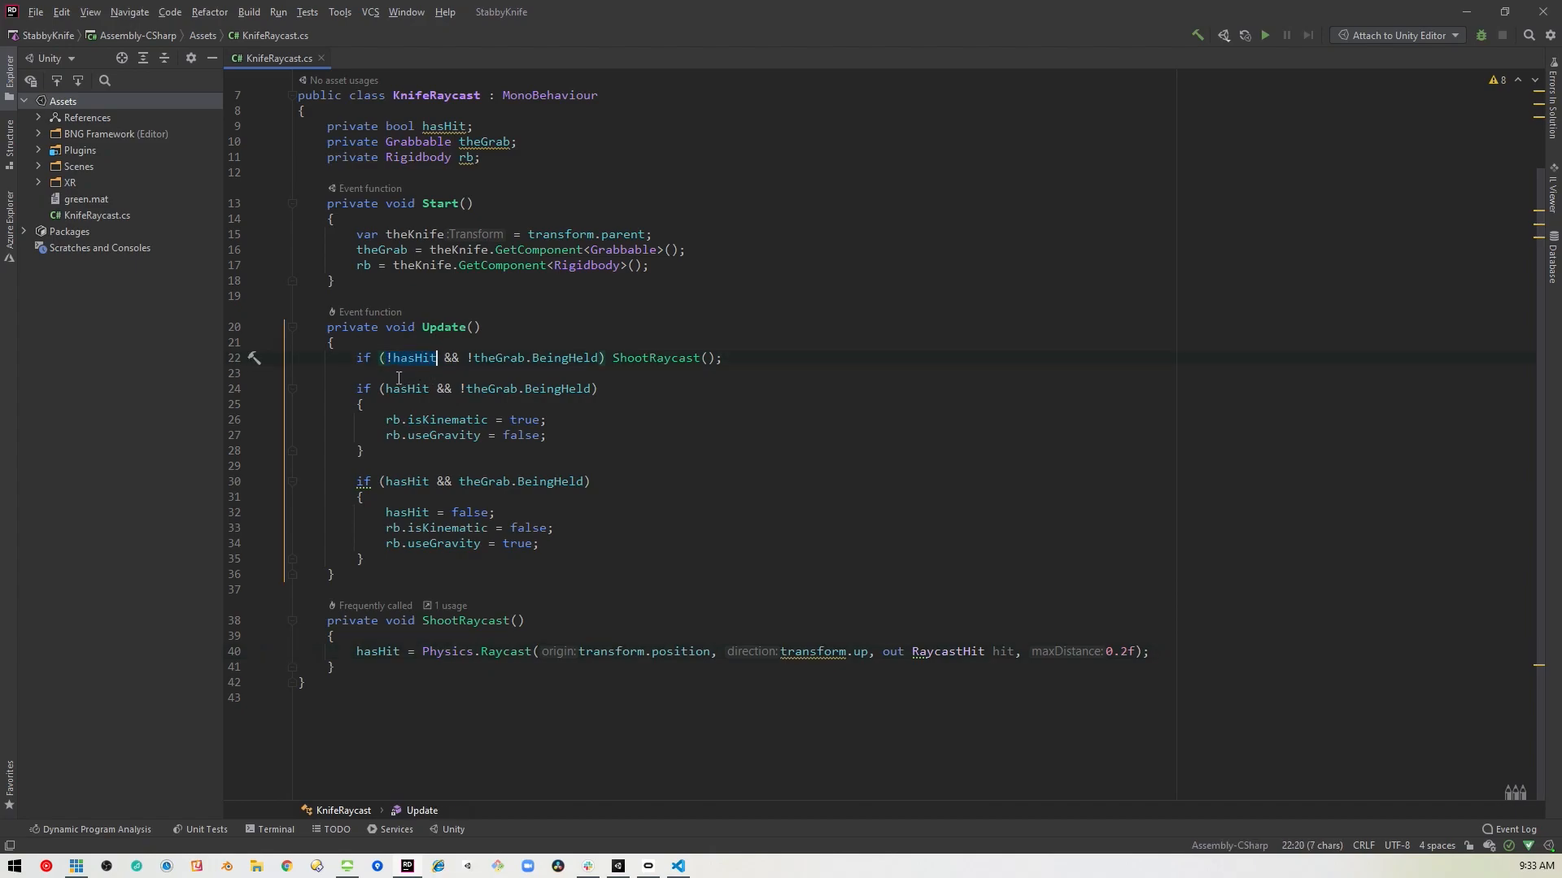
- Review the Update method's first hasHit raycast condition in KnifeRaycast
{"action": "left_click", "coordinate": [408, 371]}
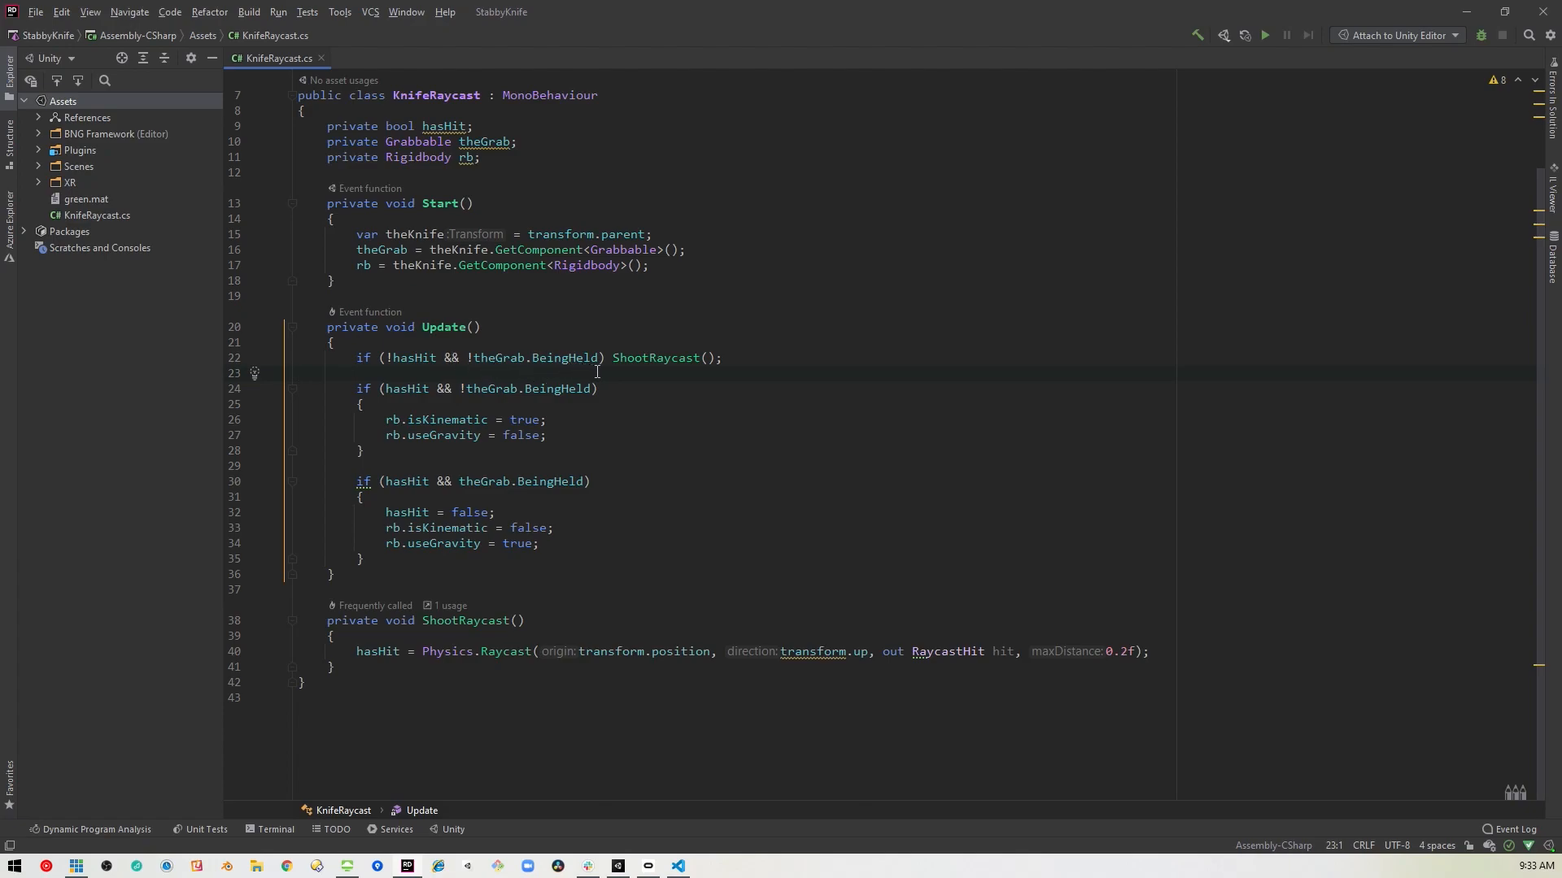
{"action": "mouse_move", "coordinate": [644, 251]}
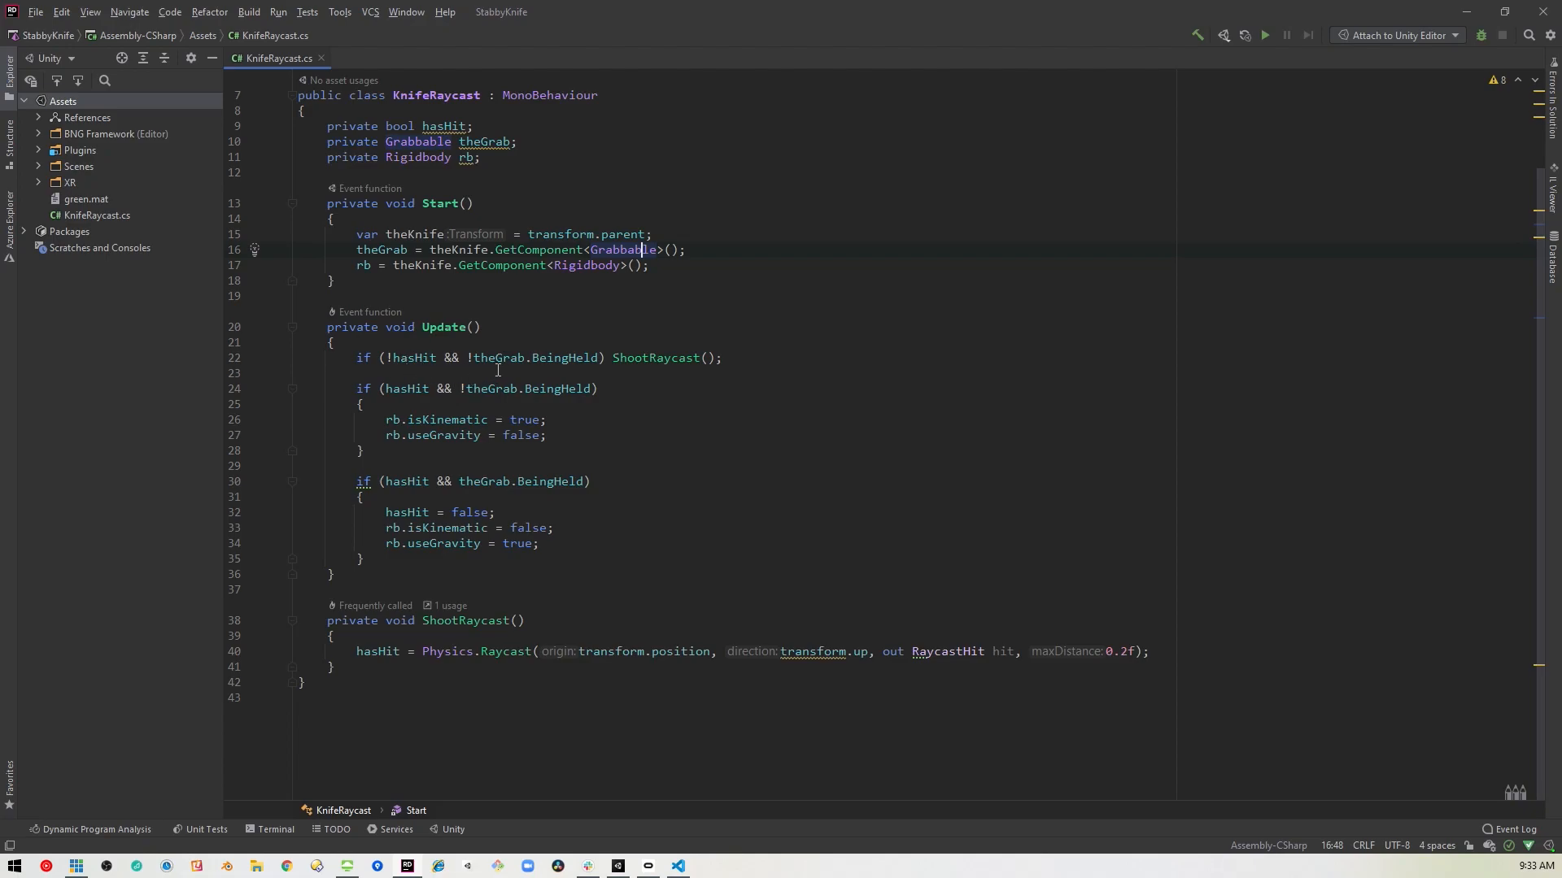
{"action": "mouse_move", "coordinate": [654, 378]}
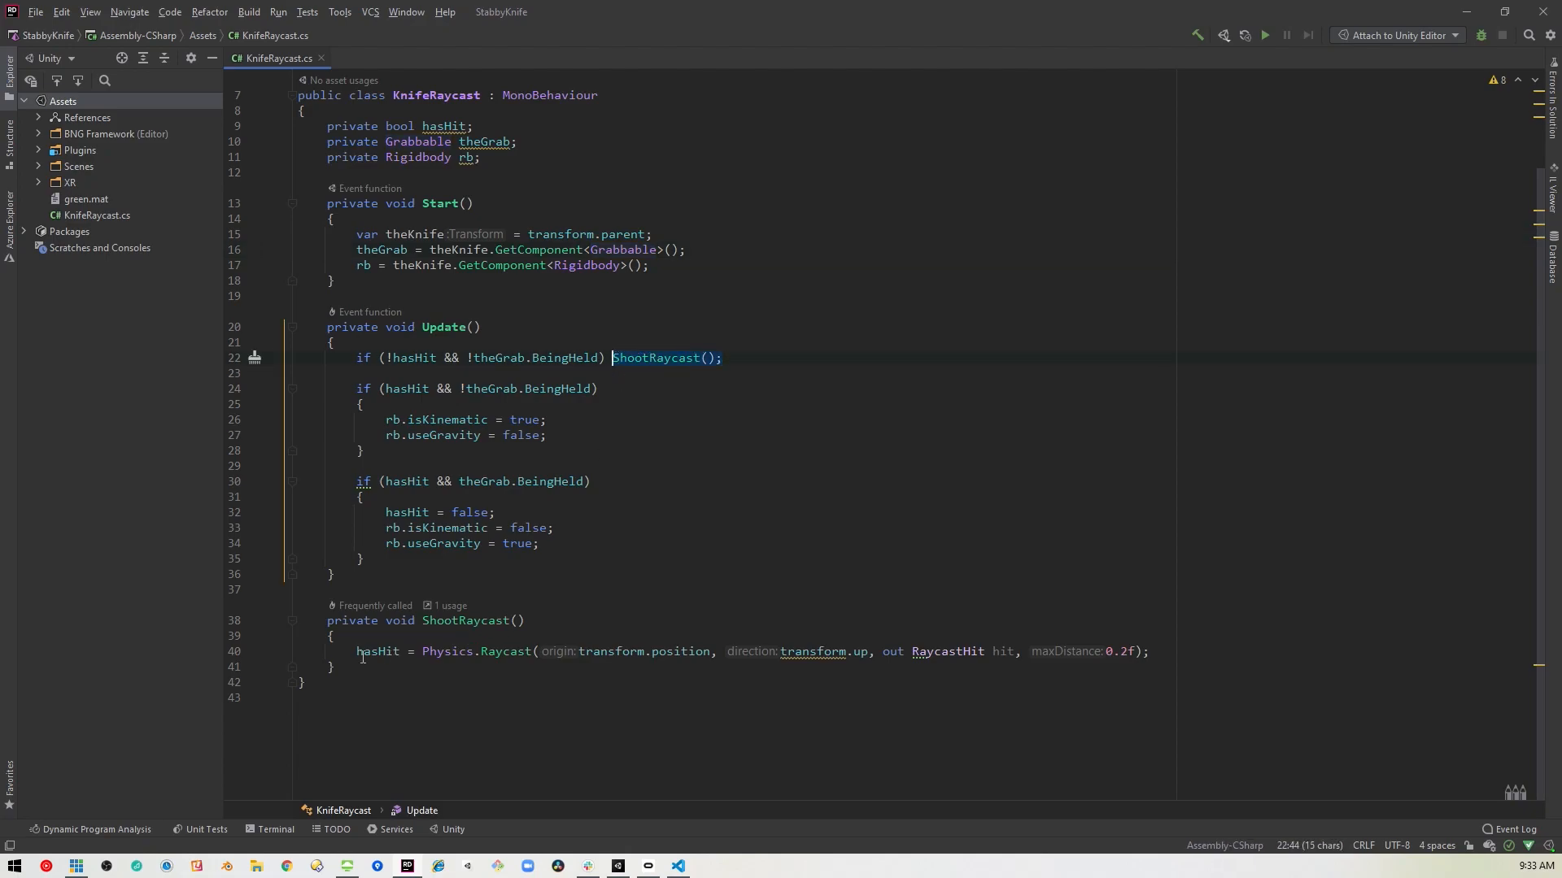
{"action": "mouse_move", "coordinate": [729, 358]}
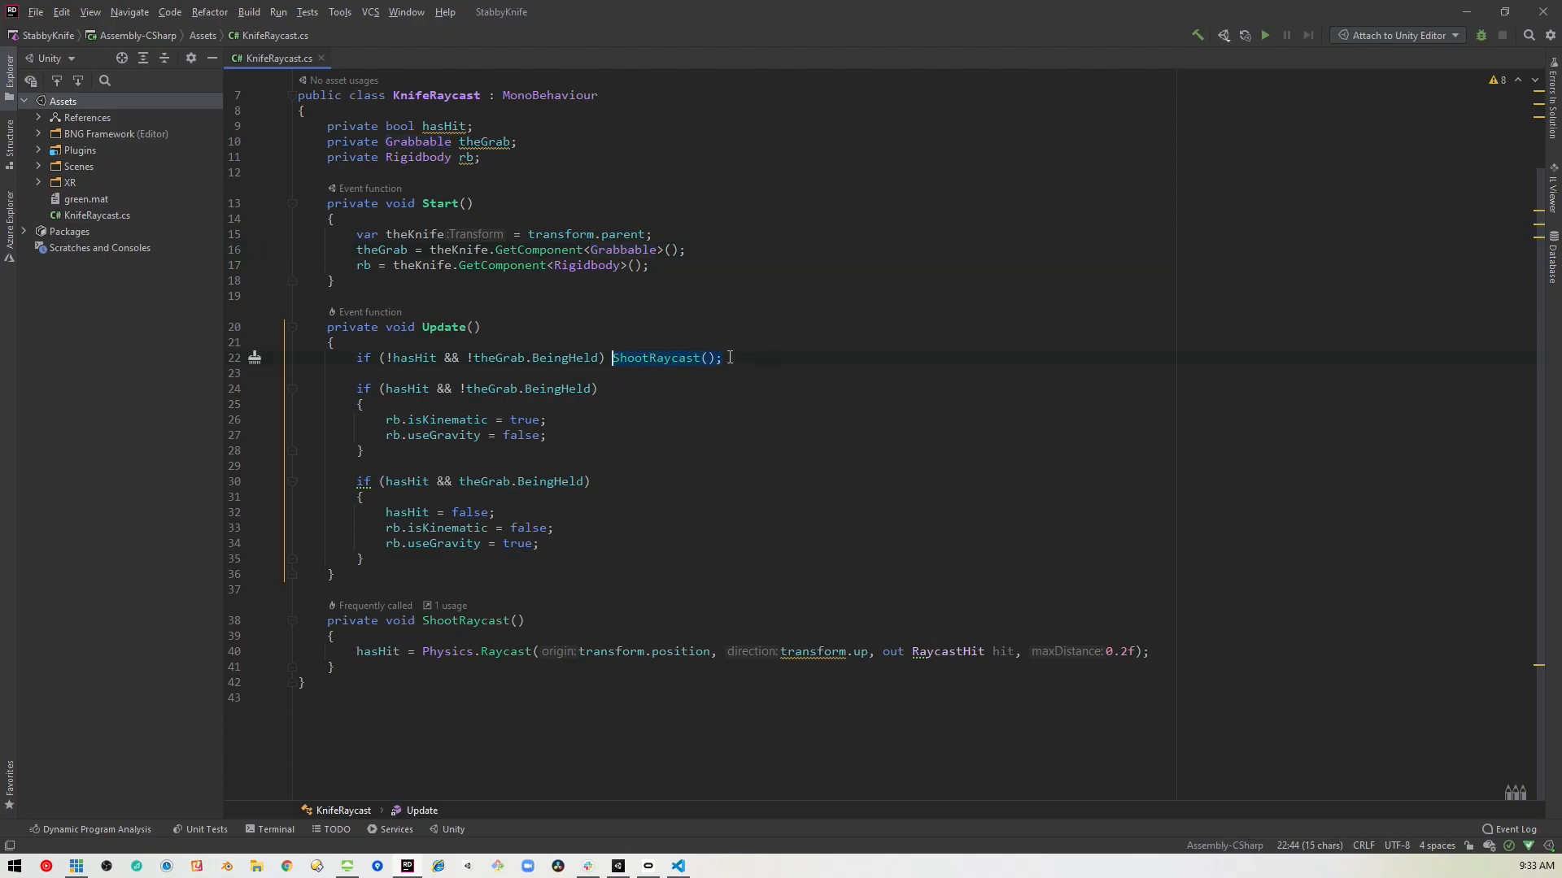
{"action": "mouse_move", "coordinate": [405, 385]}
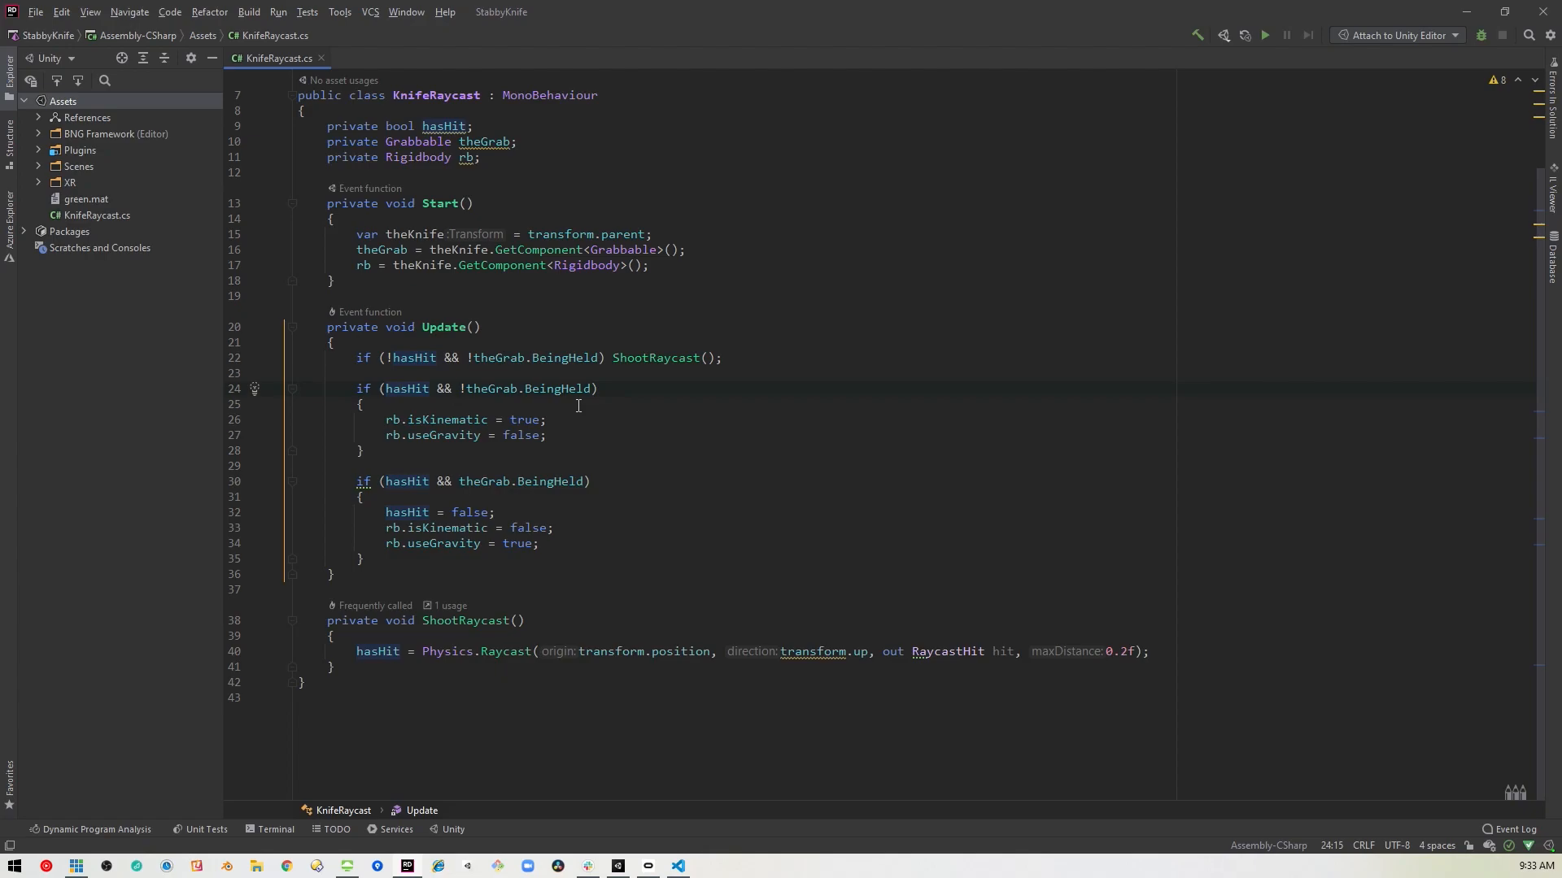
{"action": "mouse_move", "coordinate": [415, 457]}
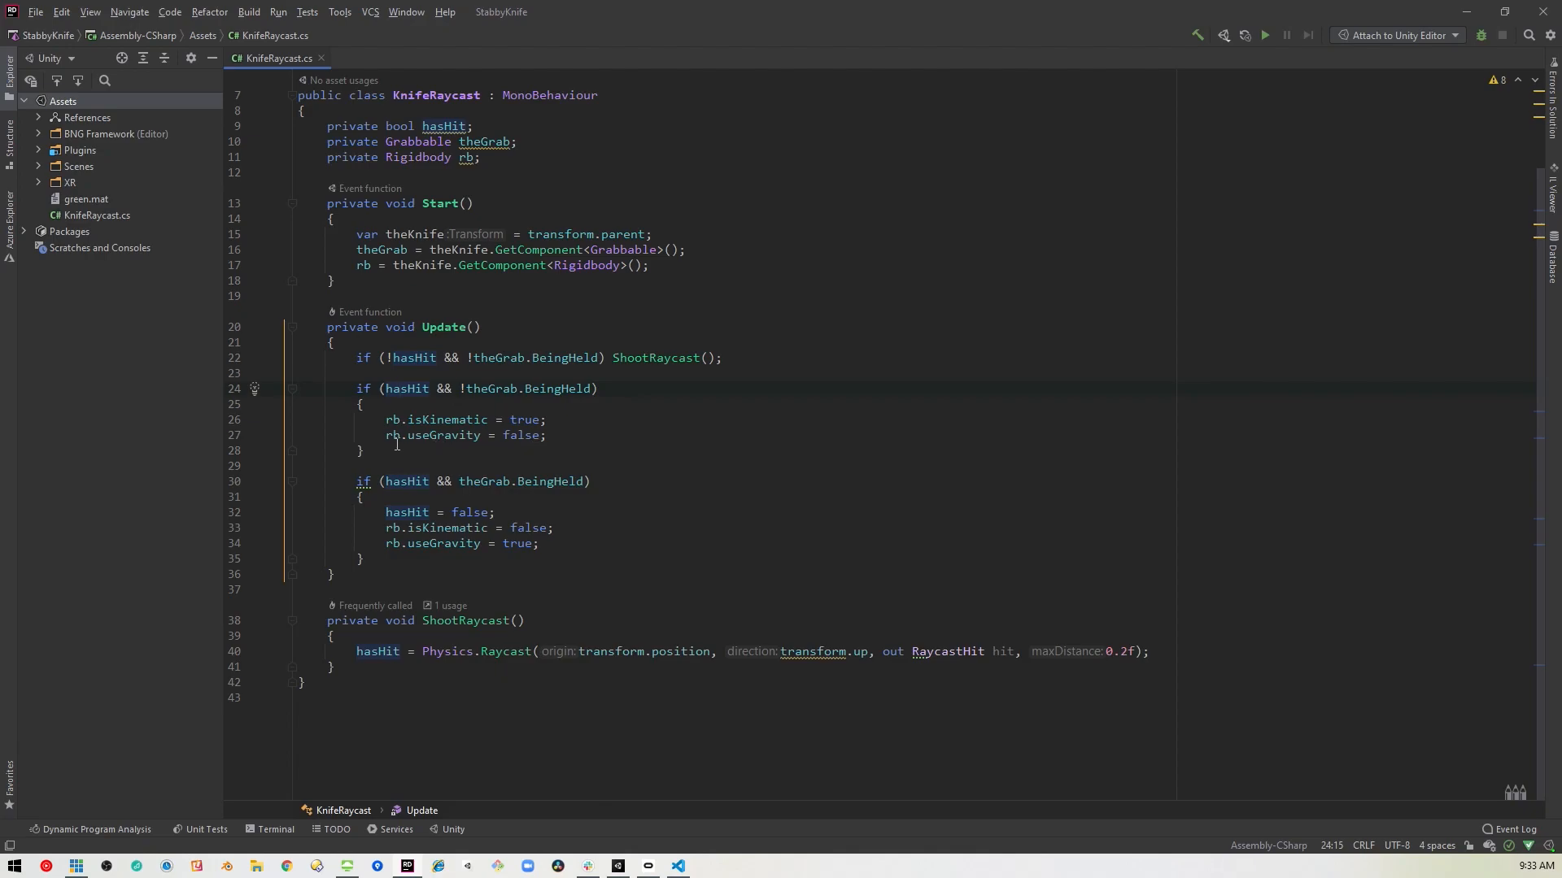
{"action": "mouse_move", "coordinate": [501, 436]}
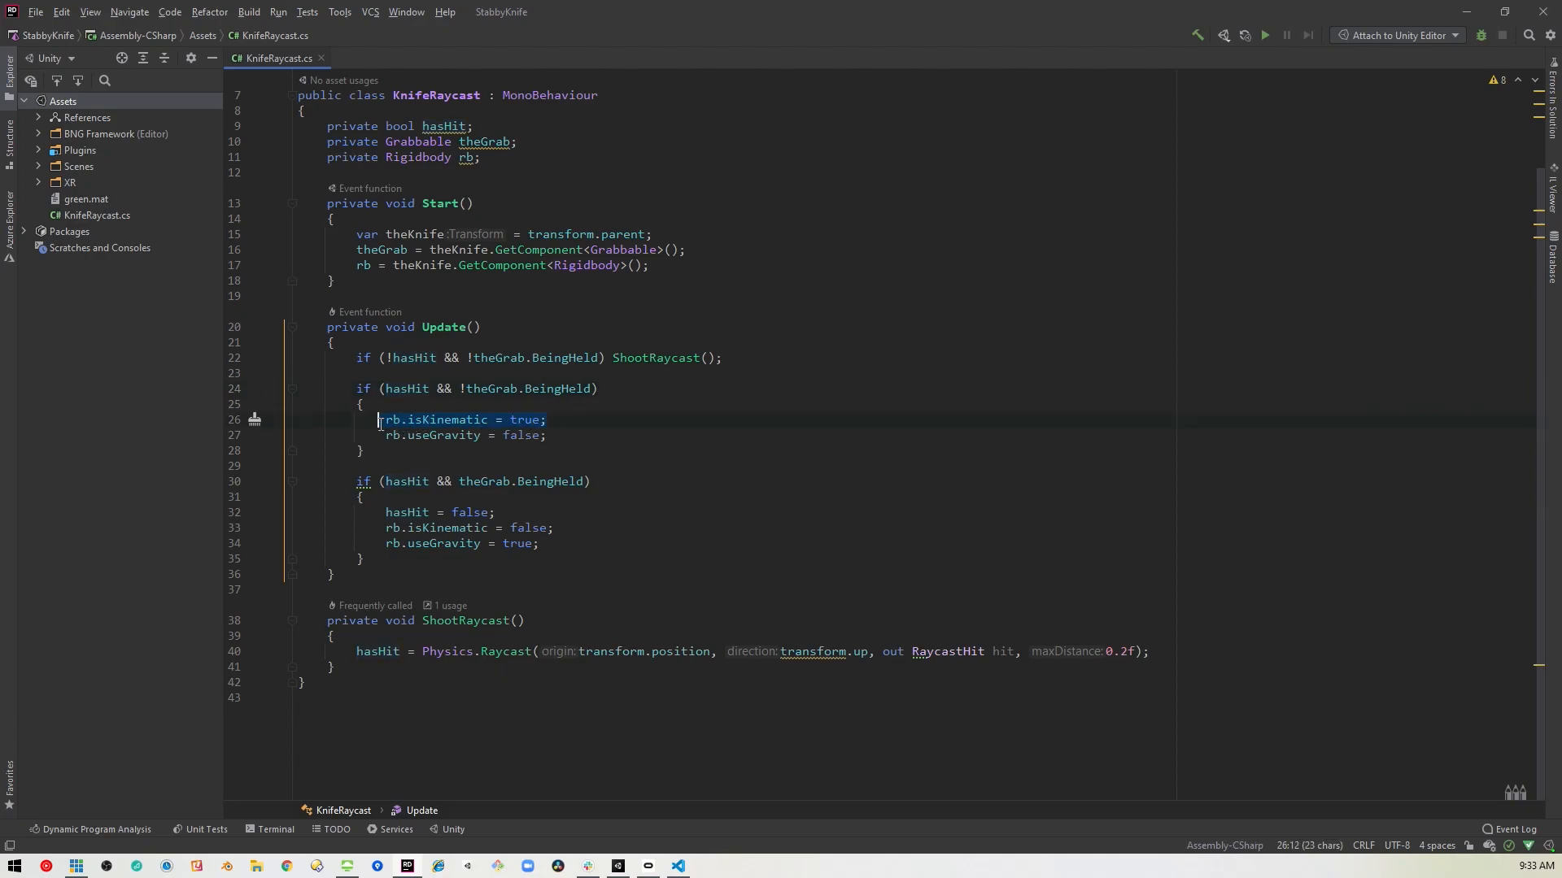
{"action": "mouse_move", "coordinate": [562, 436]}
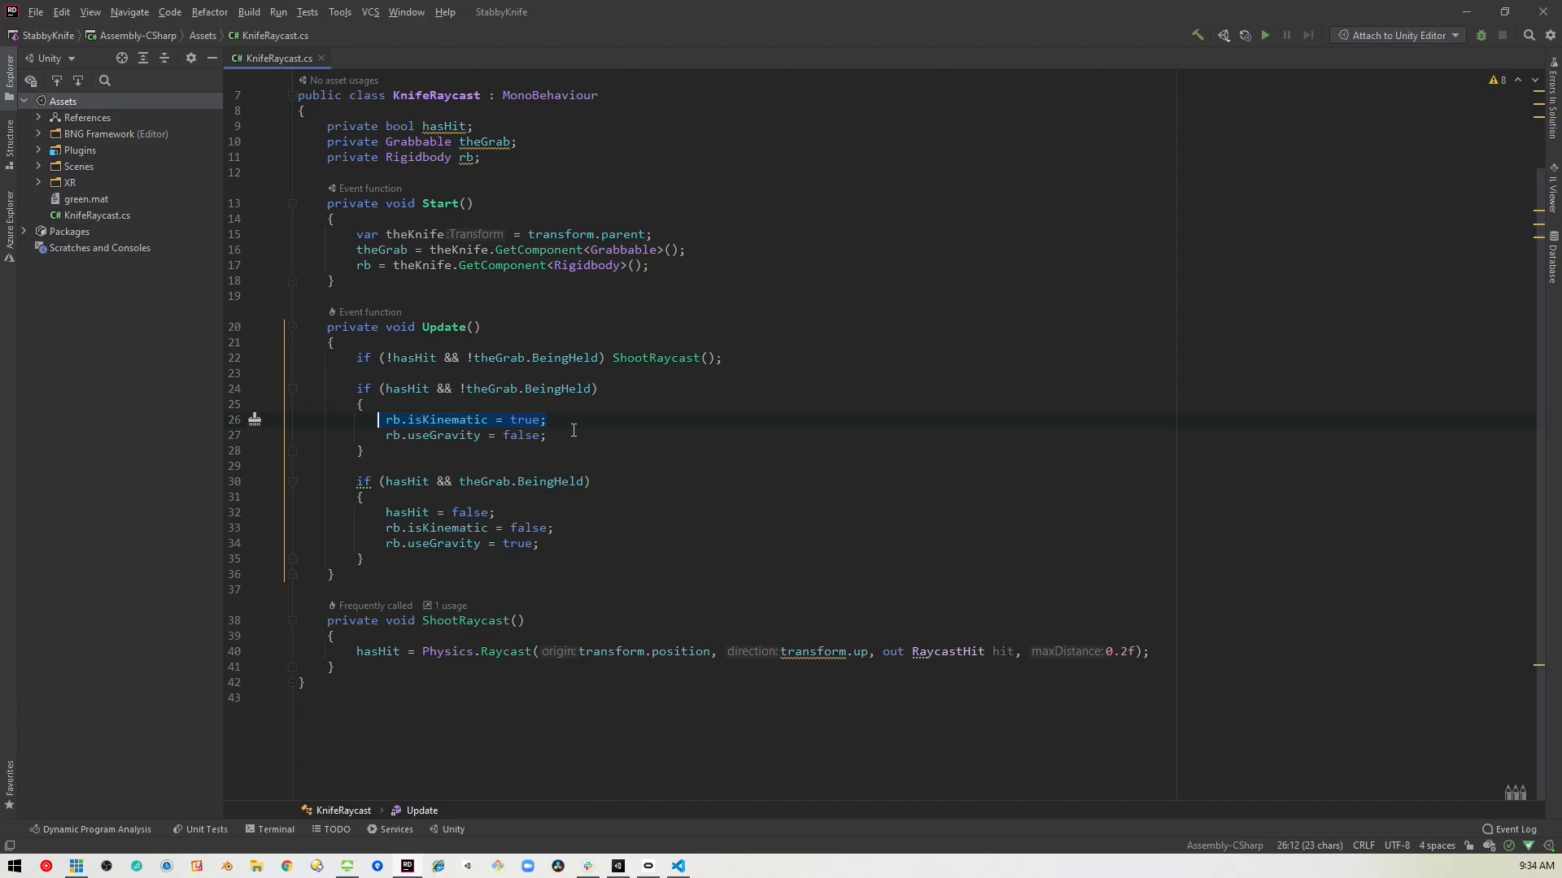
{"action": "mouse_move", "coordinate": [375, 512]}
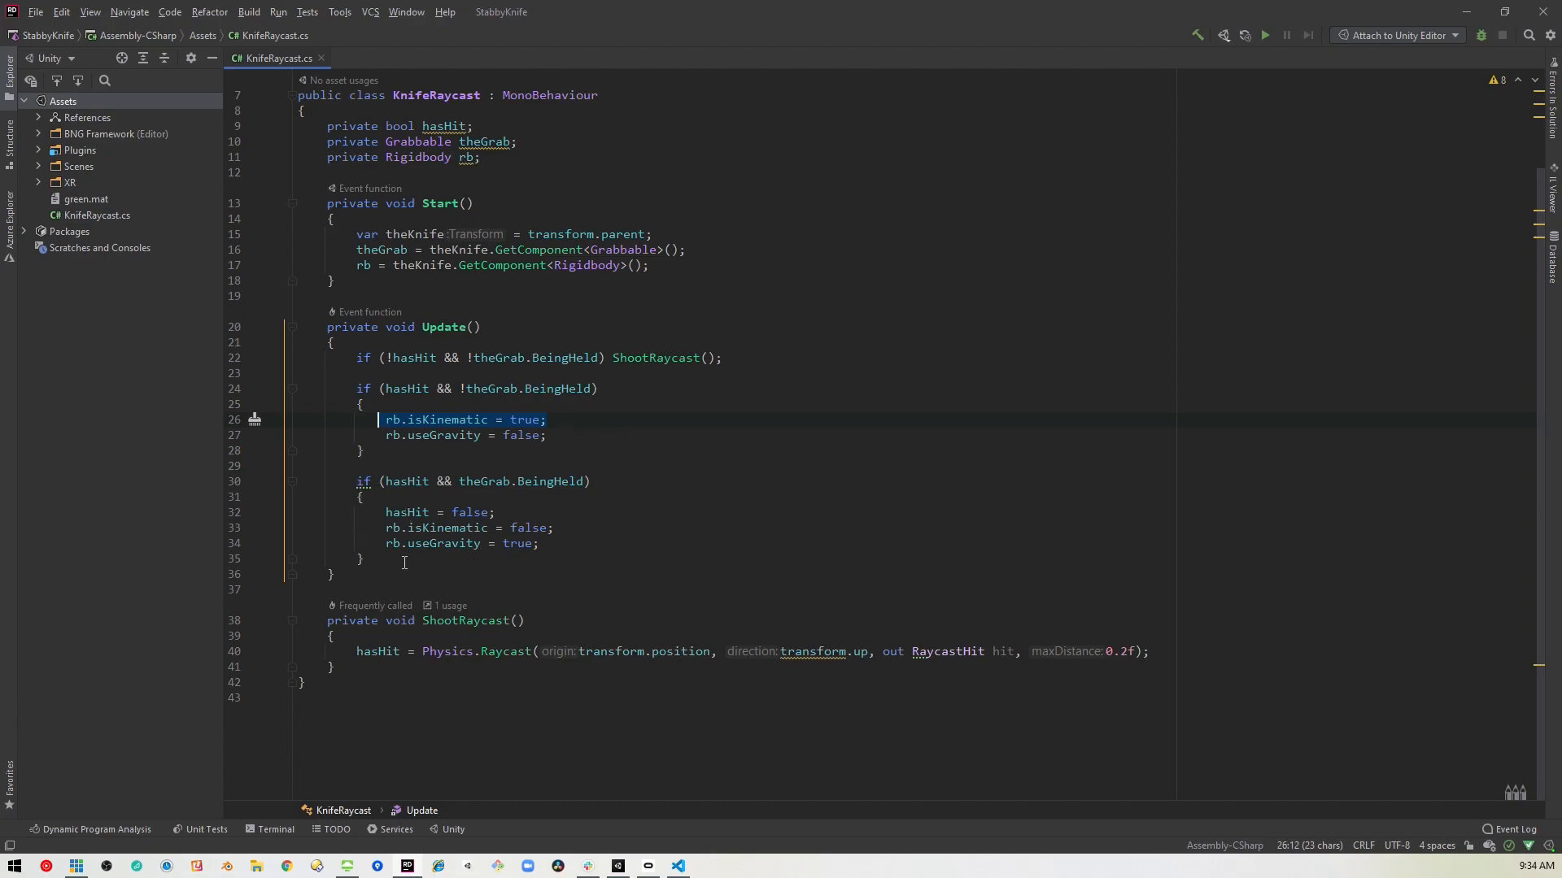
{"action": "mouse_move", "coordinate": [401, 483]}
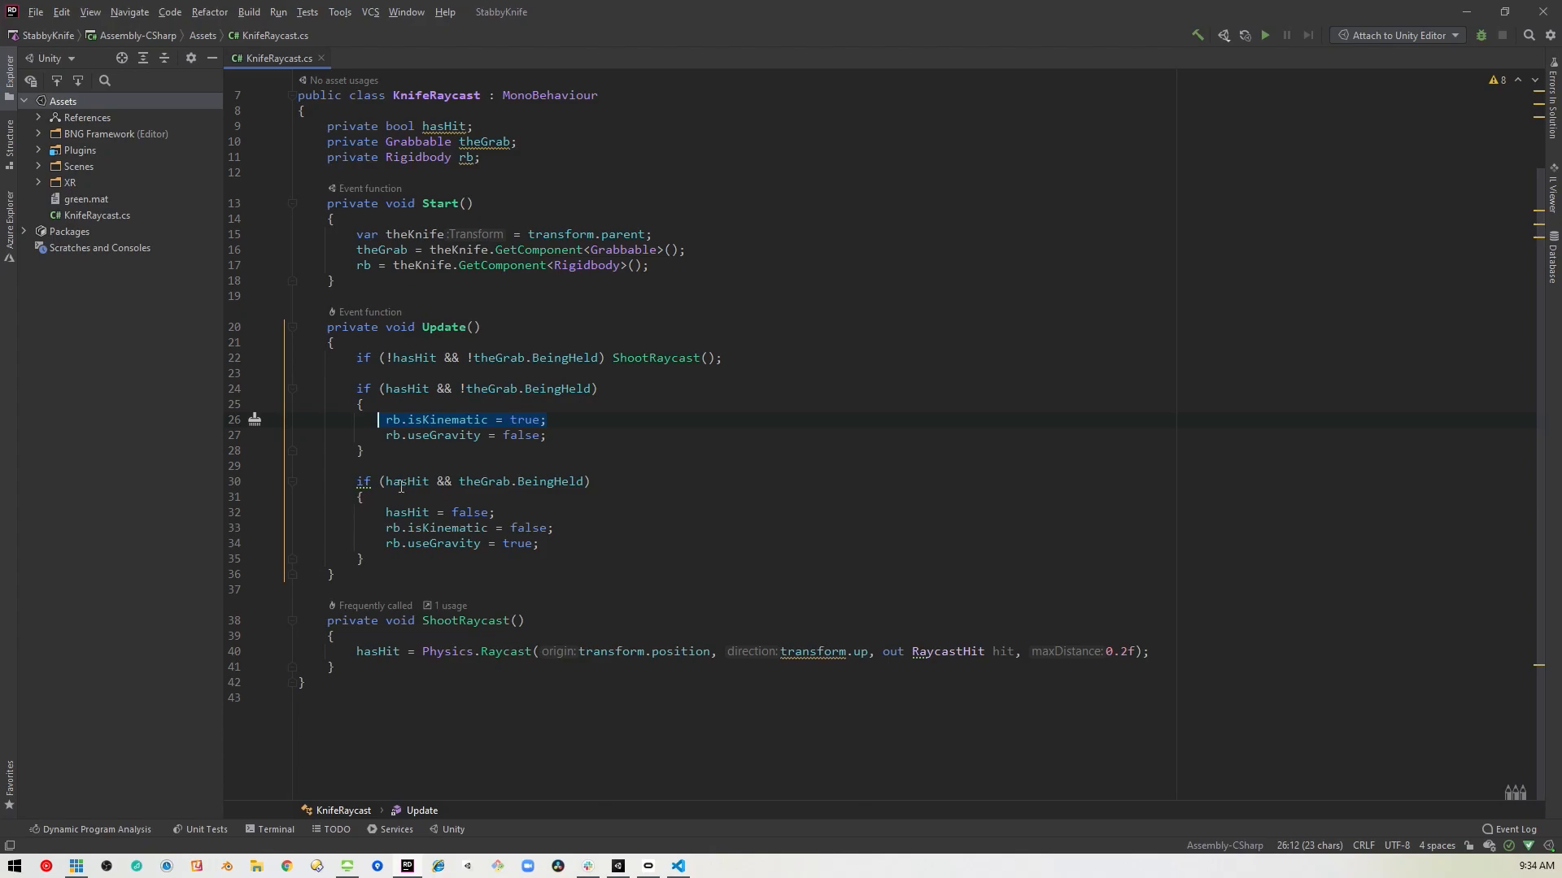
{"action": "mouse_move", "coordinate": [405, 513]}
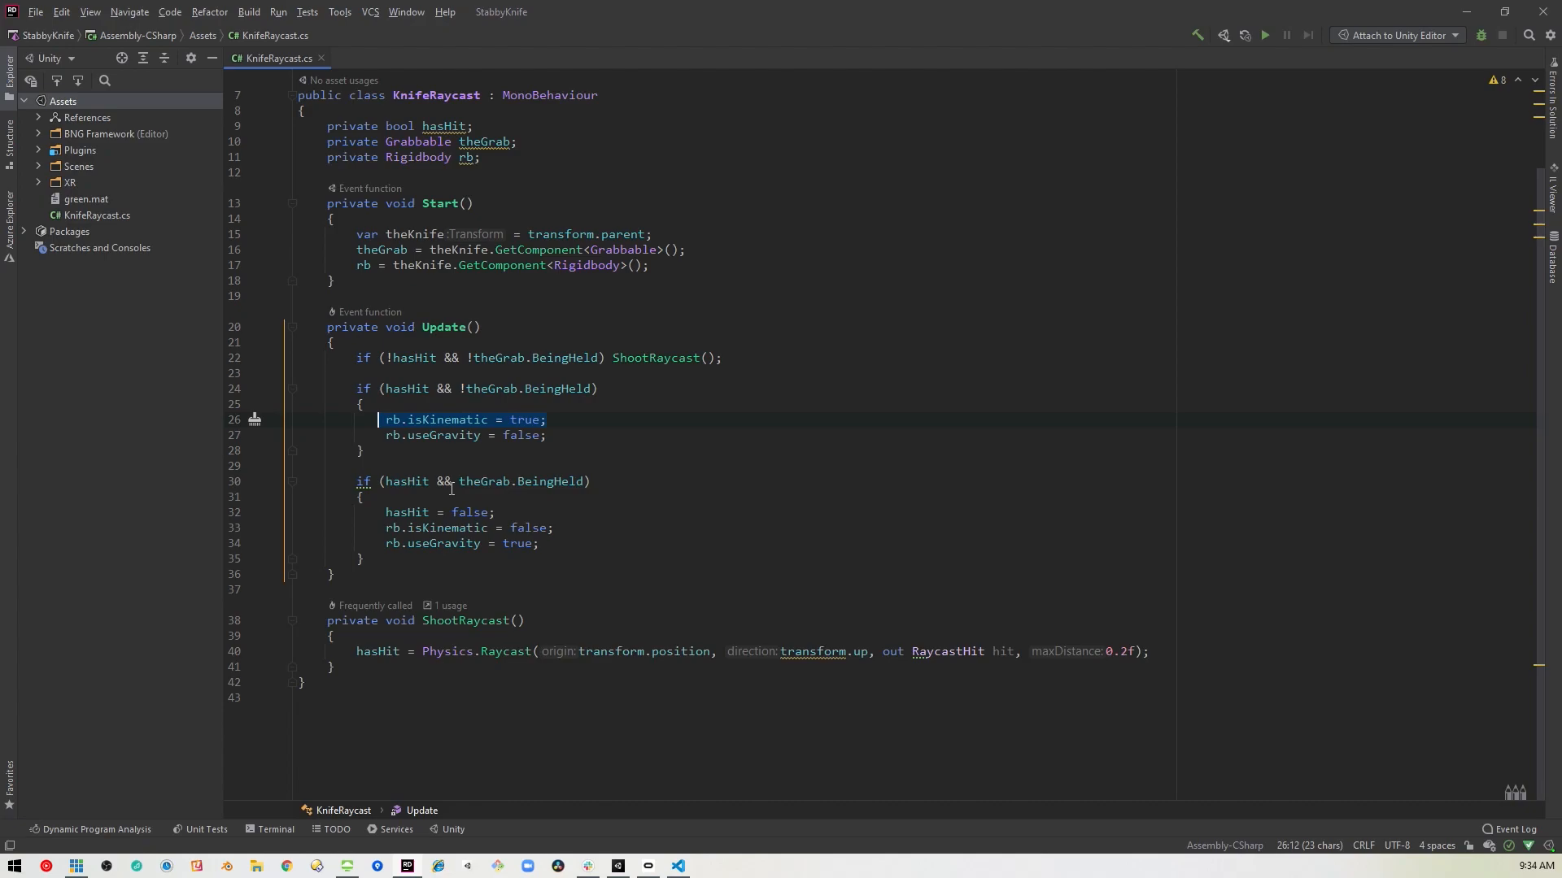
{"action": "mouse_move", "coordinate": [545, 486]}
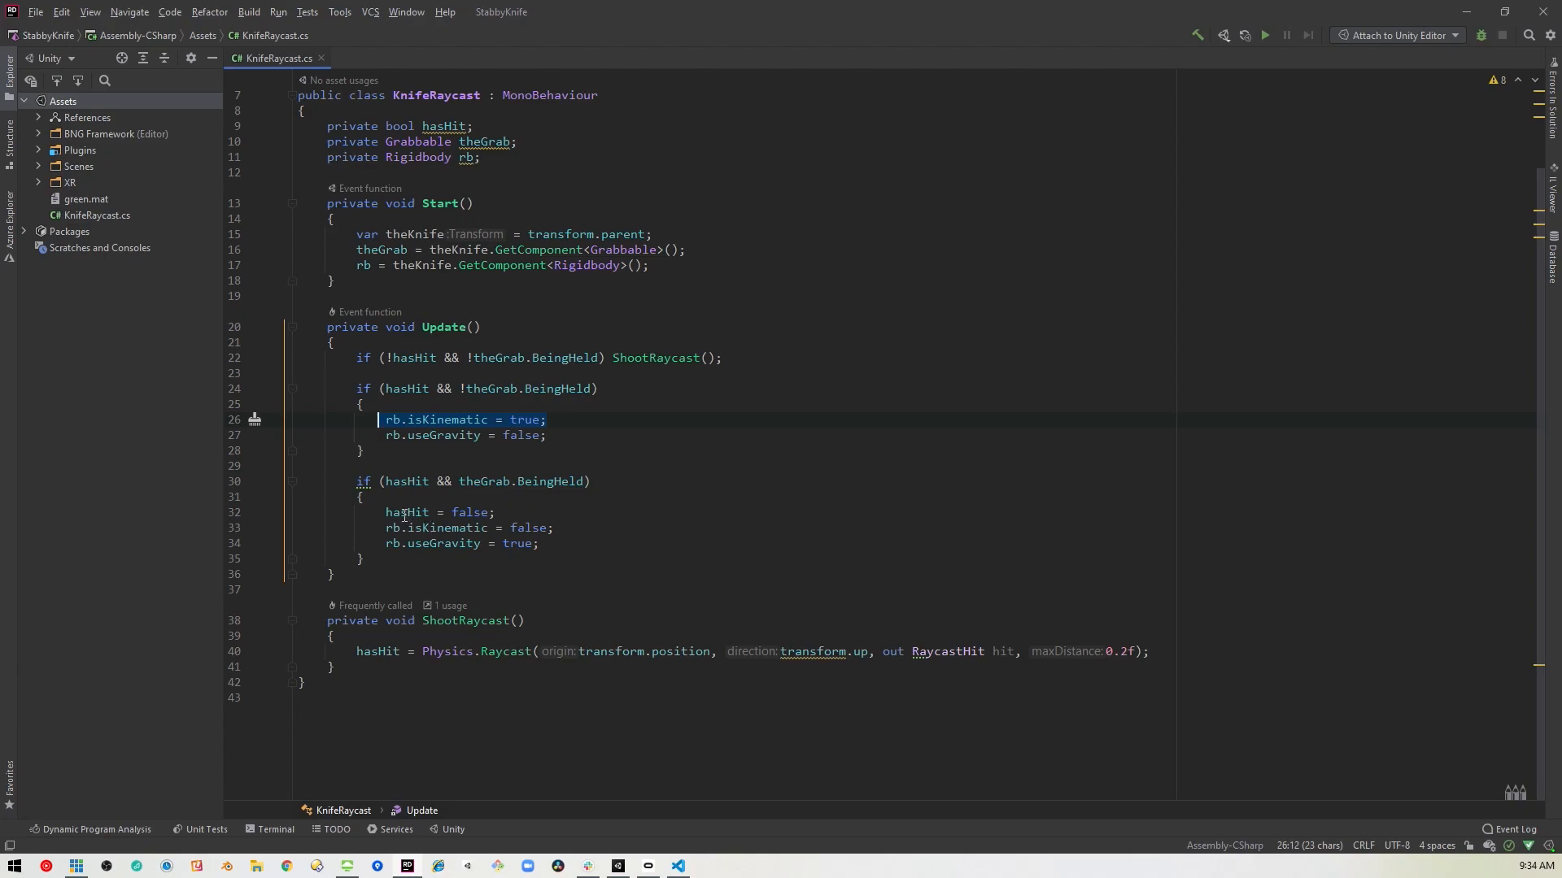
{"action": "left_click", "coordinate": [397, 512]}
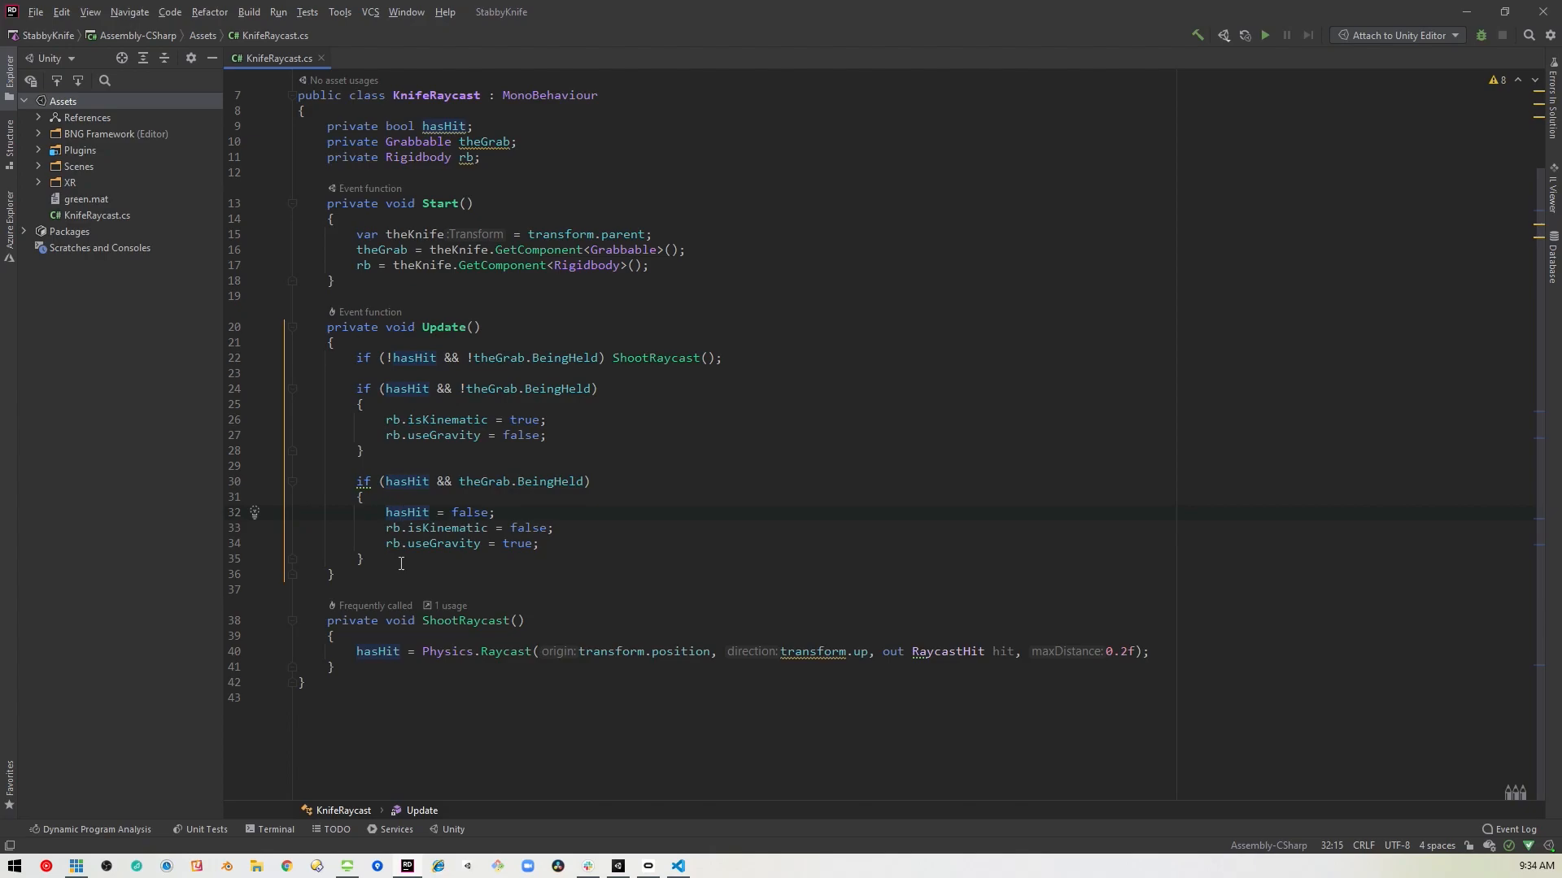
{"action": "mouse_move", "coordinate": [432, 568]}
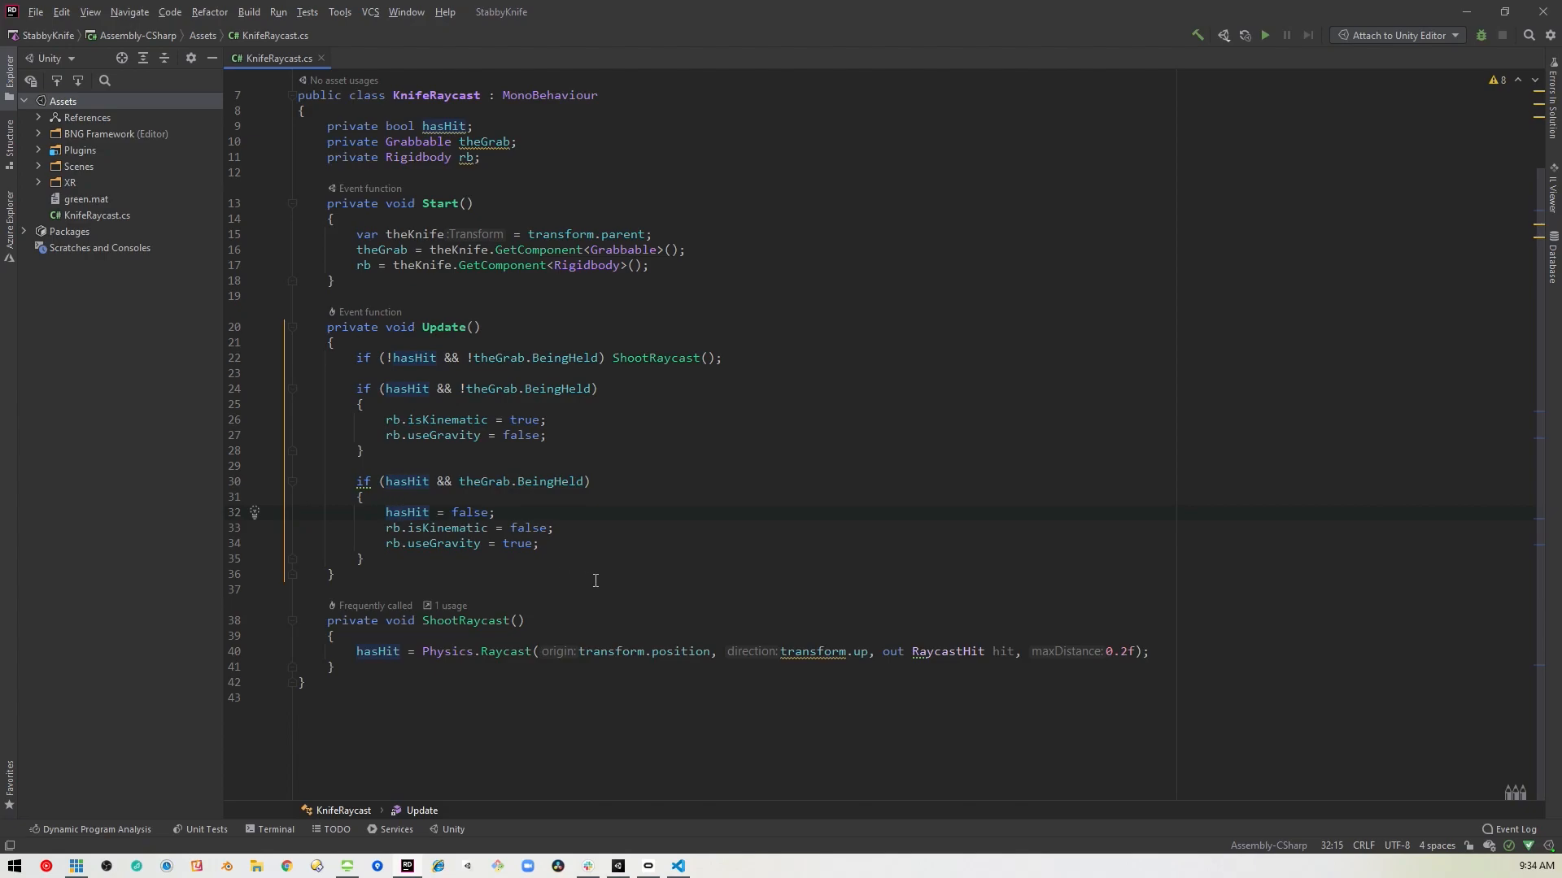
{"action": "mouse_move", "coordinate": [379, 358]}
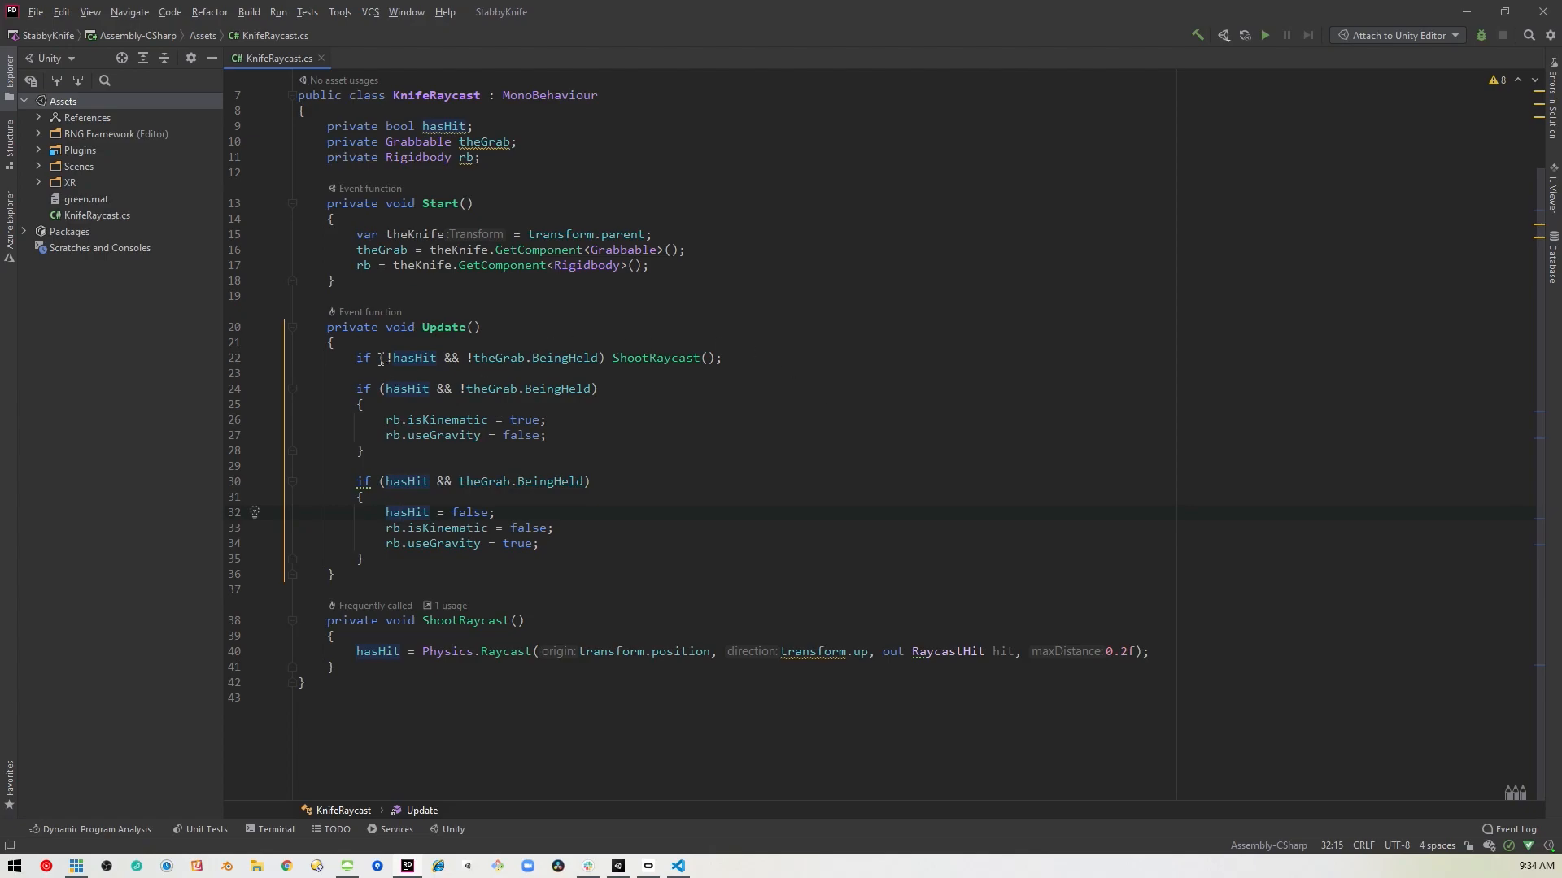
{"action": "mouse_move", "coordinate": [447, 543]}
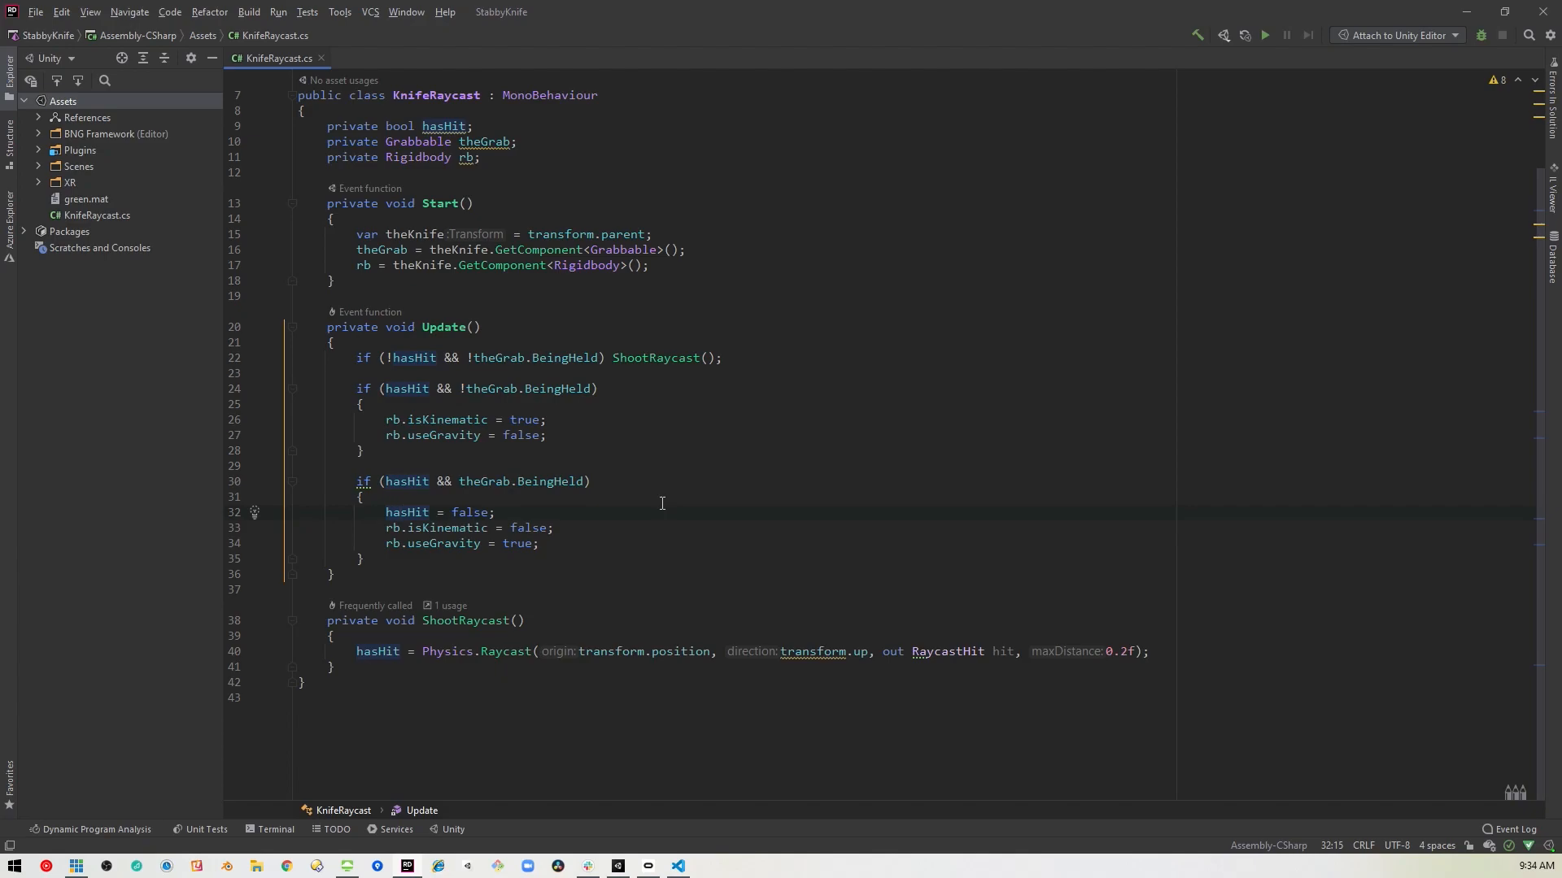
{"action": "mouse_move", "coordinate": [392, 374]}
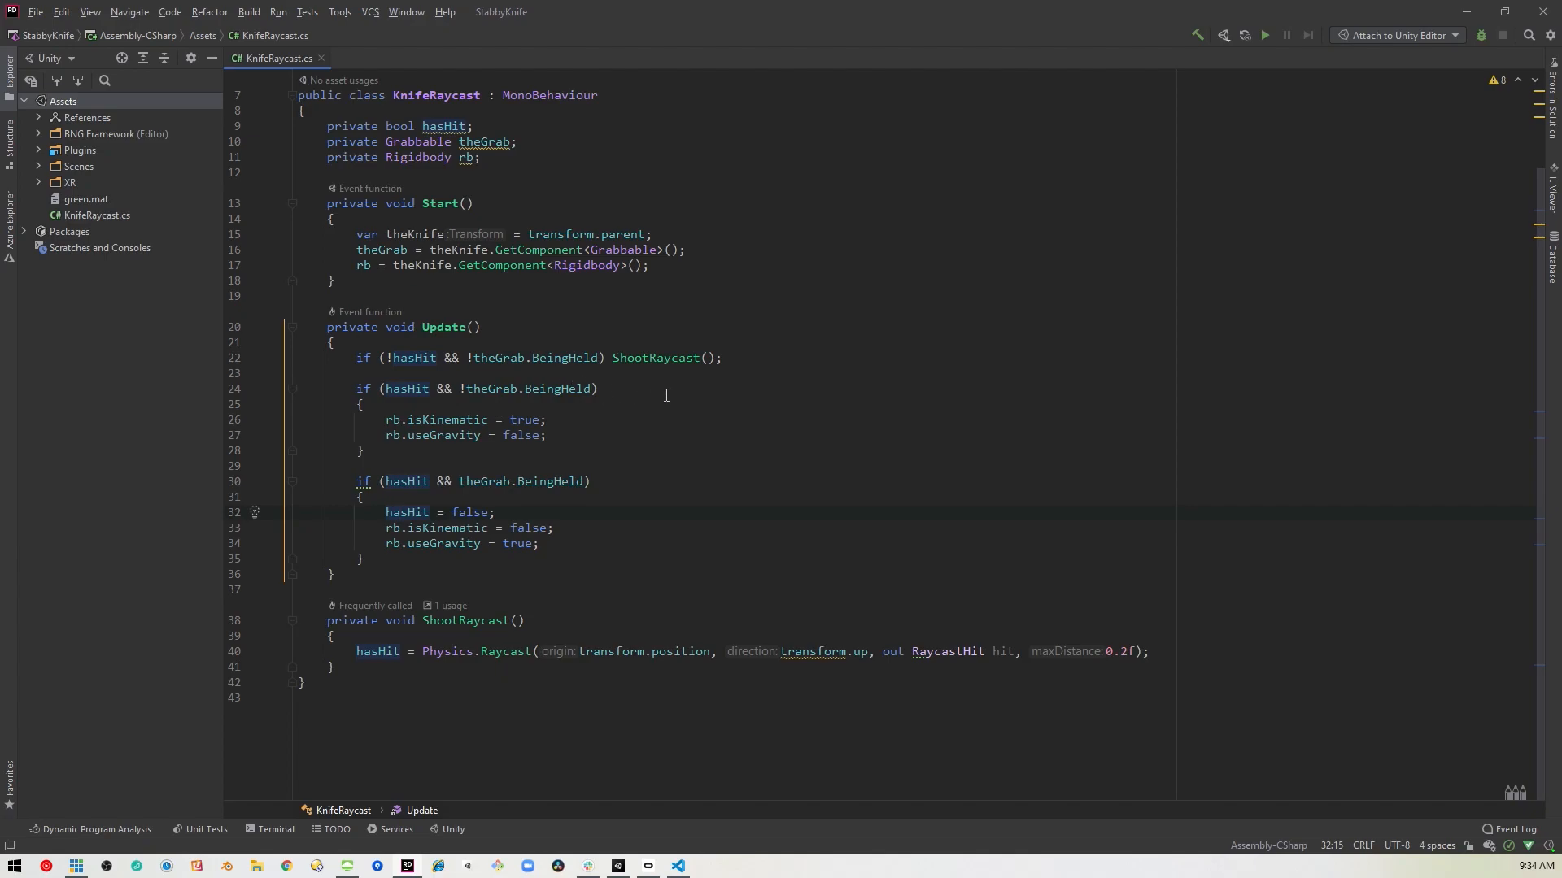
{"action": "mouse_move", "coordinate": [654, 358]}
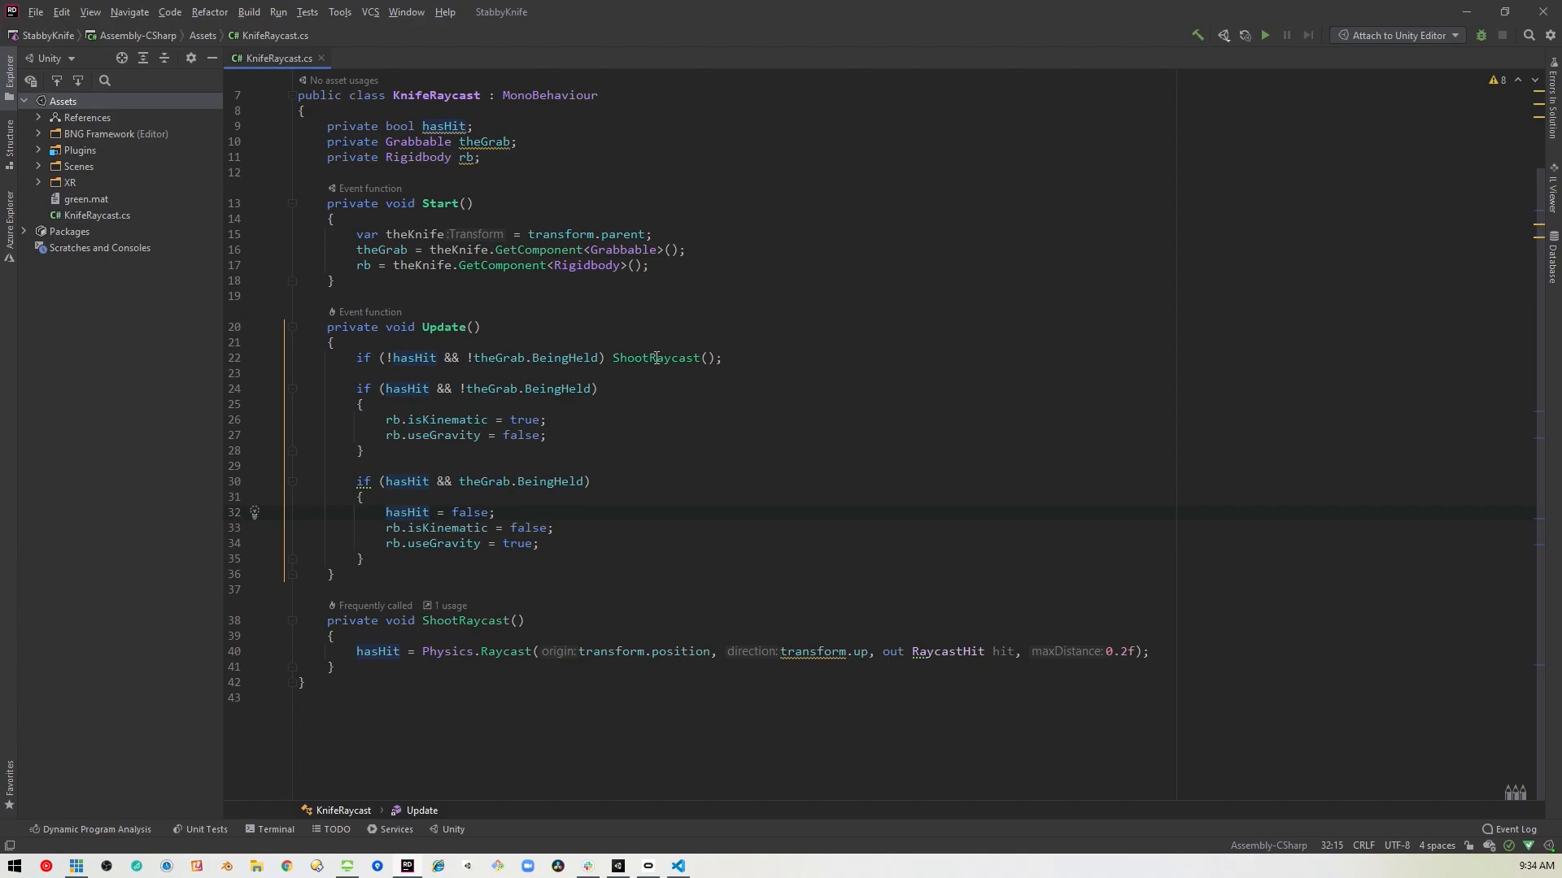
{"action": "mouse_move", "coordinate": [748, 394]}
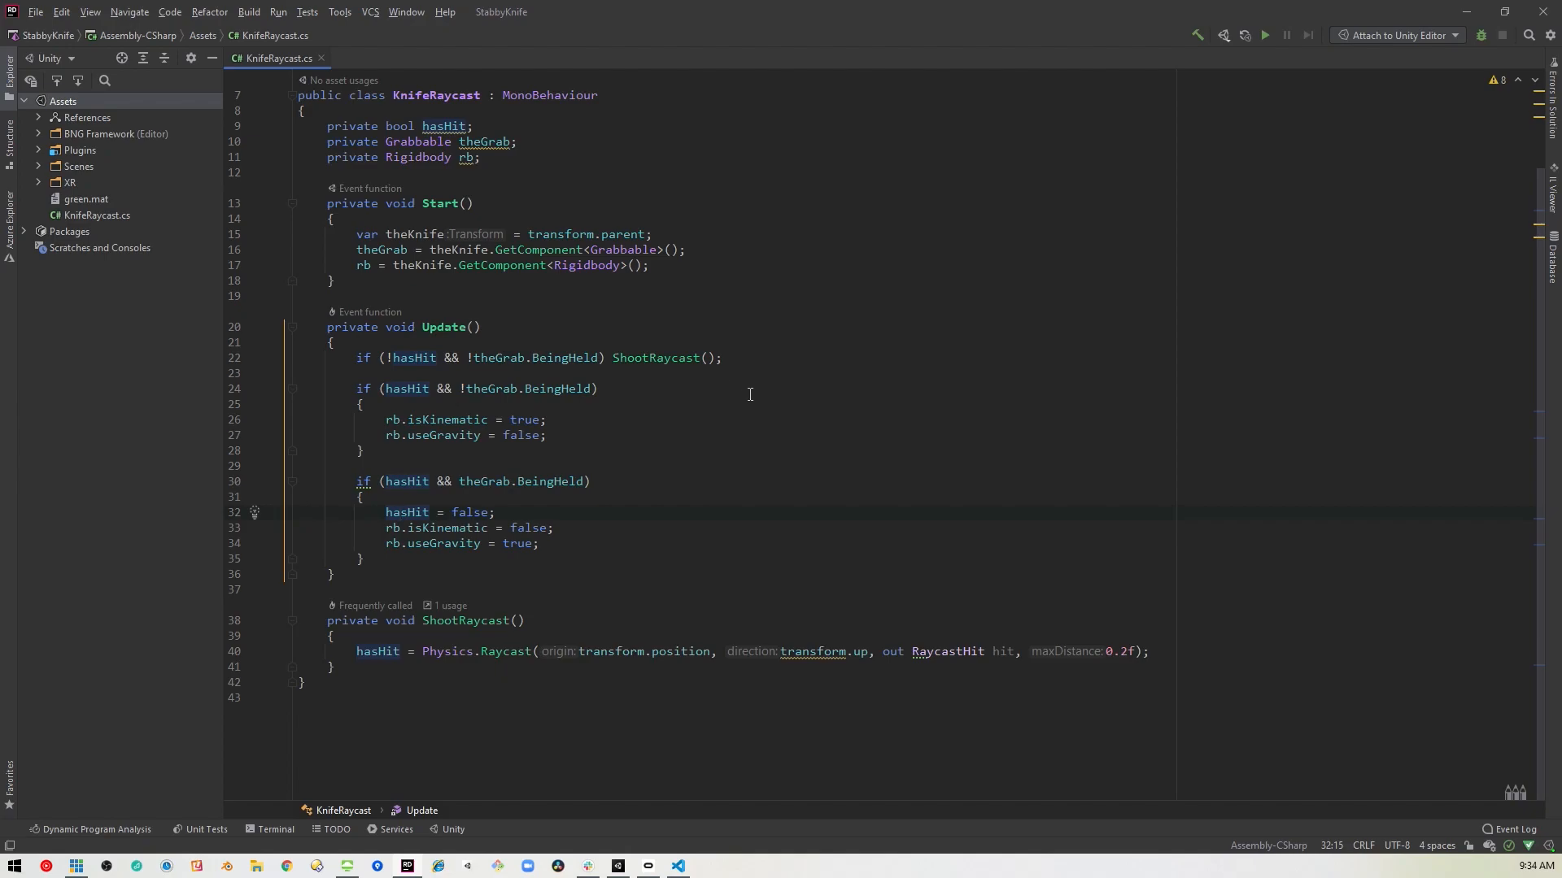
{"action": "mouse_move", "coordinate": [745, 363]}
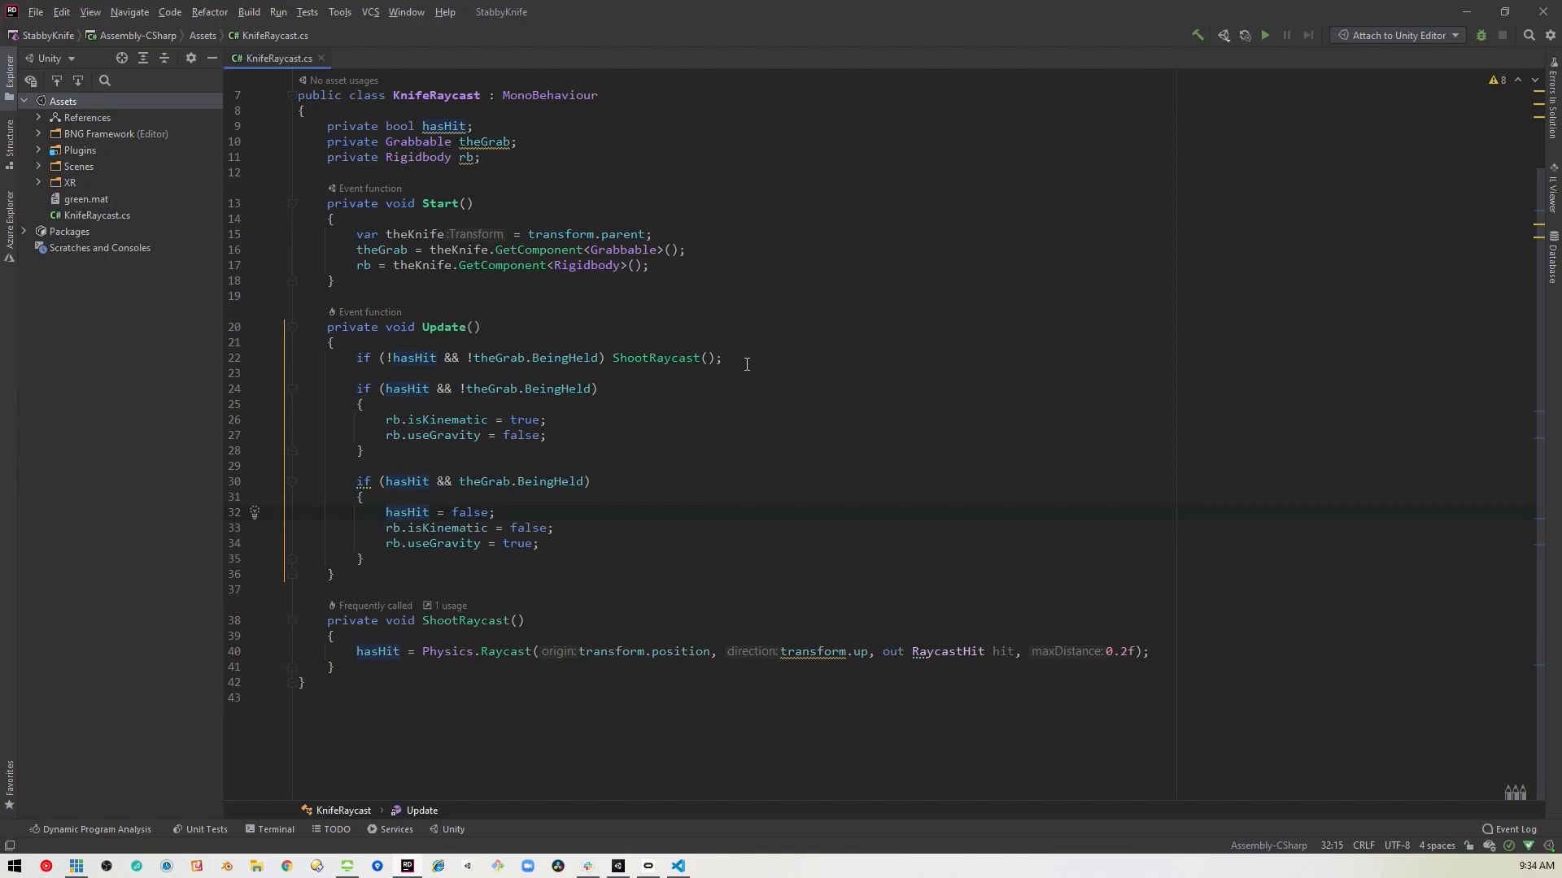
{"action": "mouse_move", "coordinate": [412, 395]}
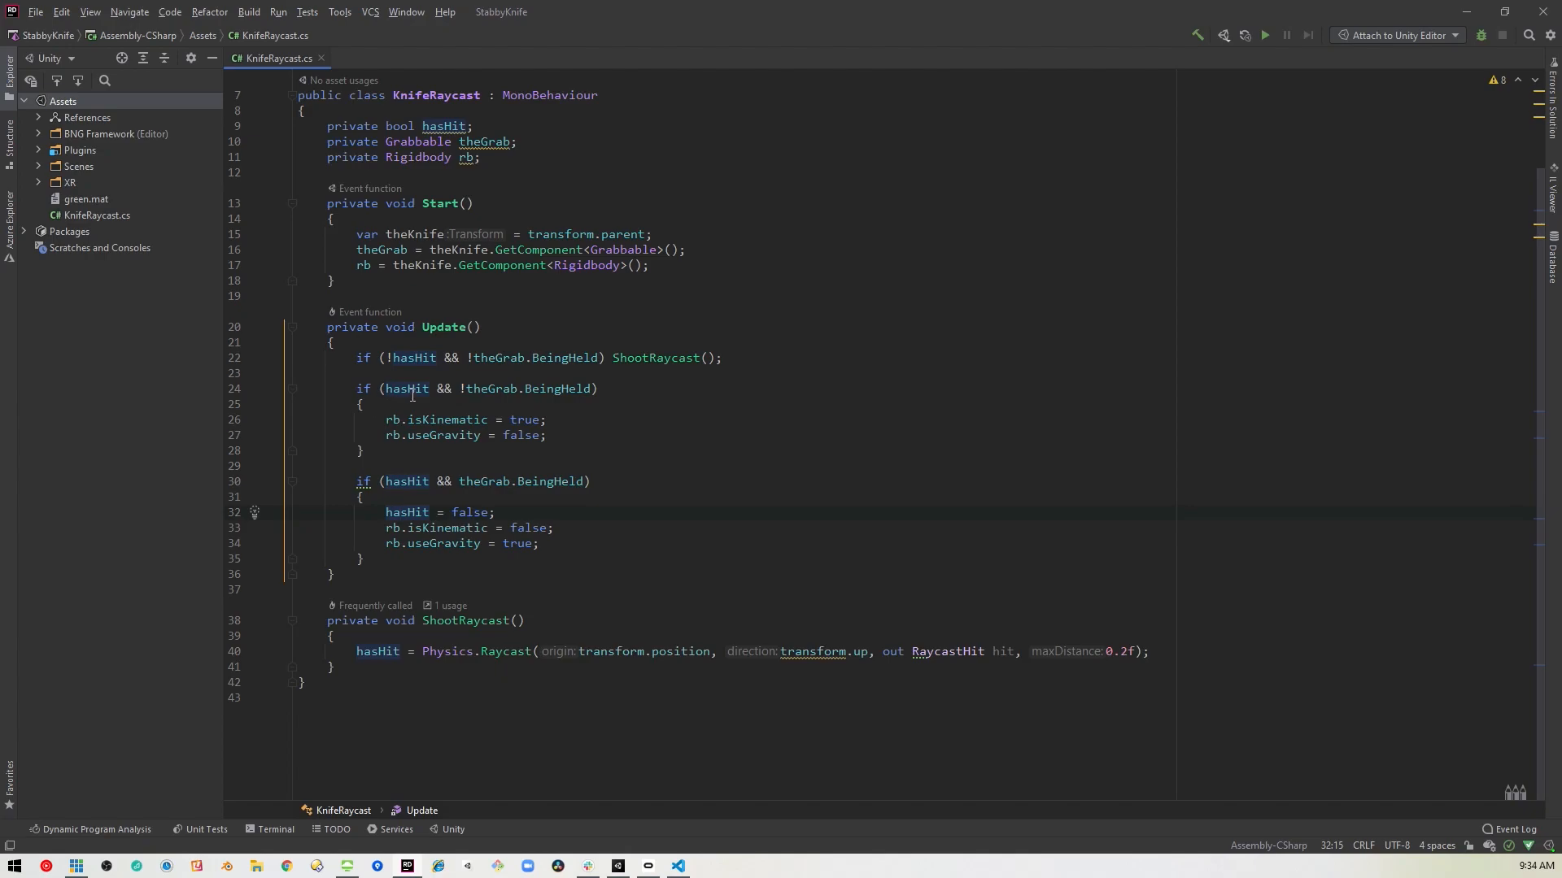
{"action": "mouse_move", "coordinate": [677, 423]}
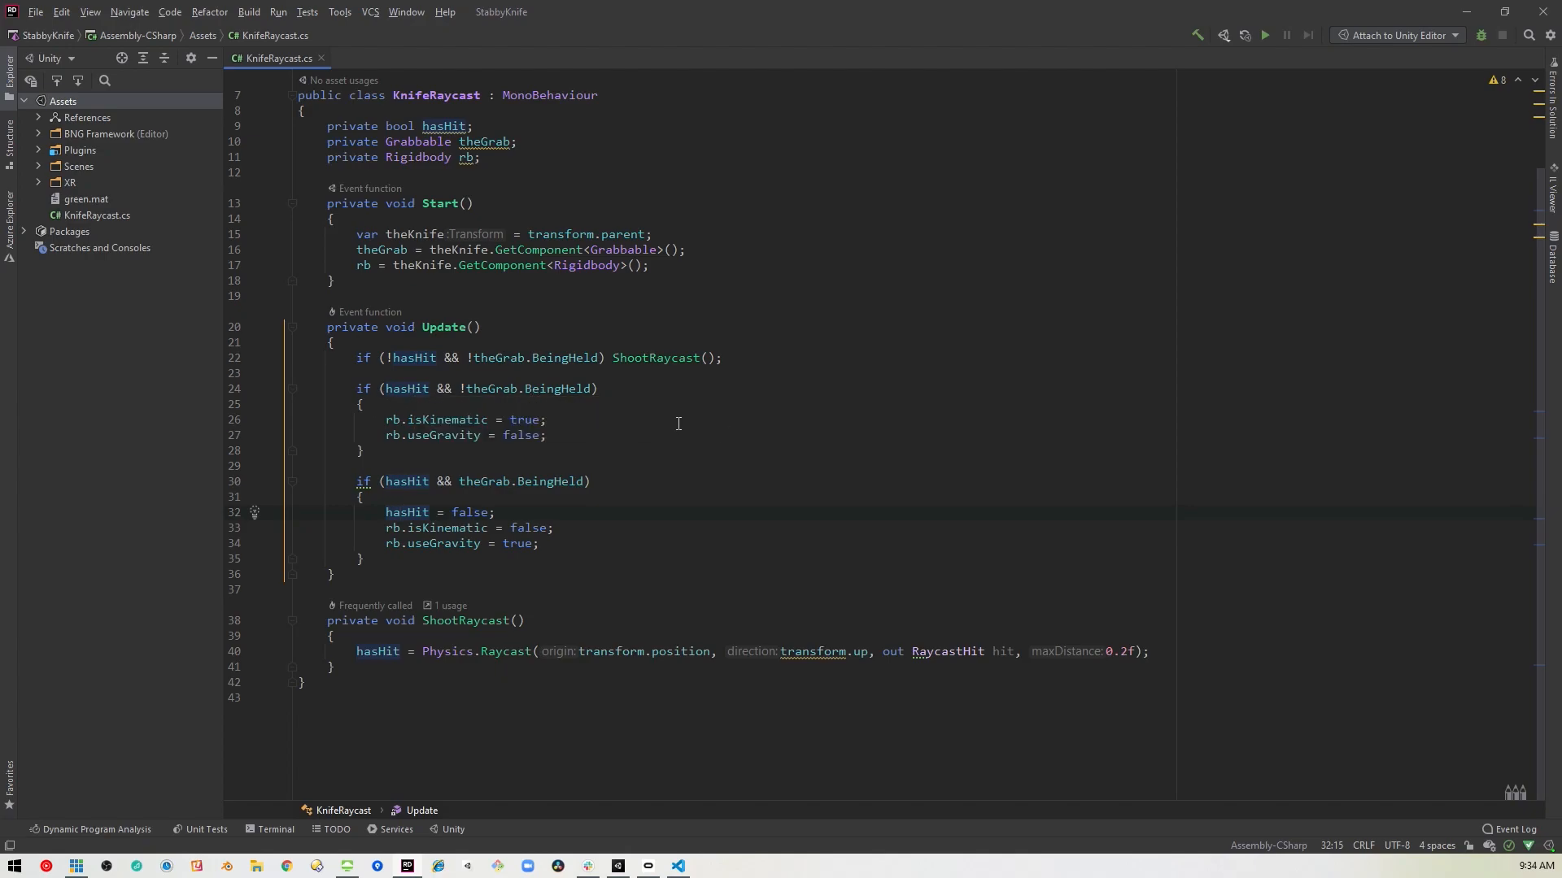
{"action": "mouse_move", "coordinate": [442, 454]}
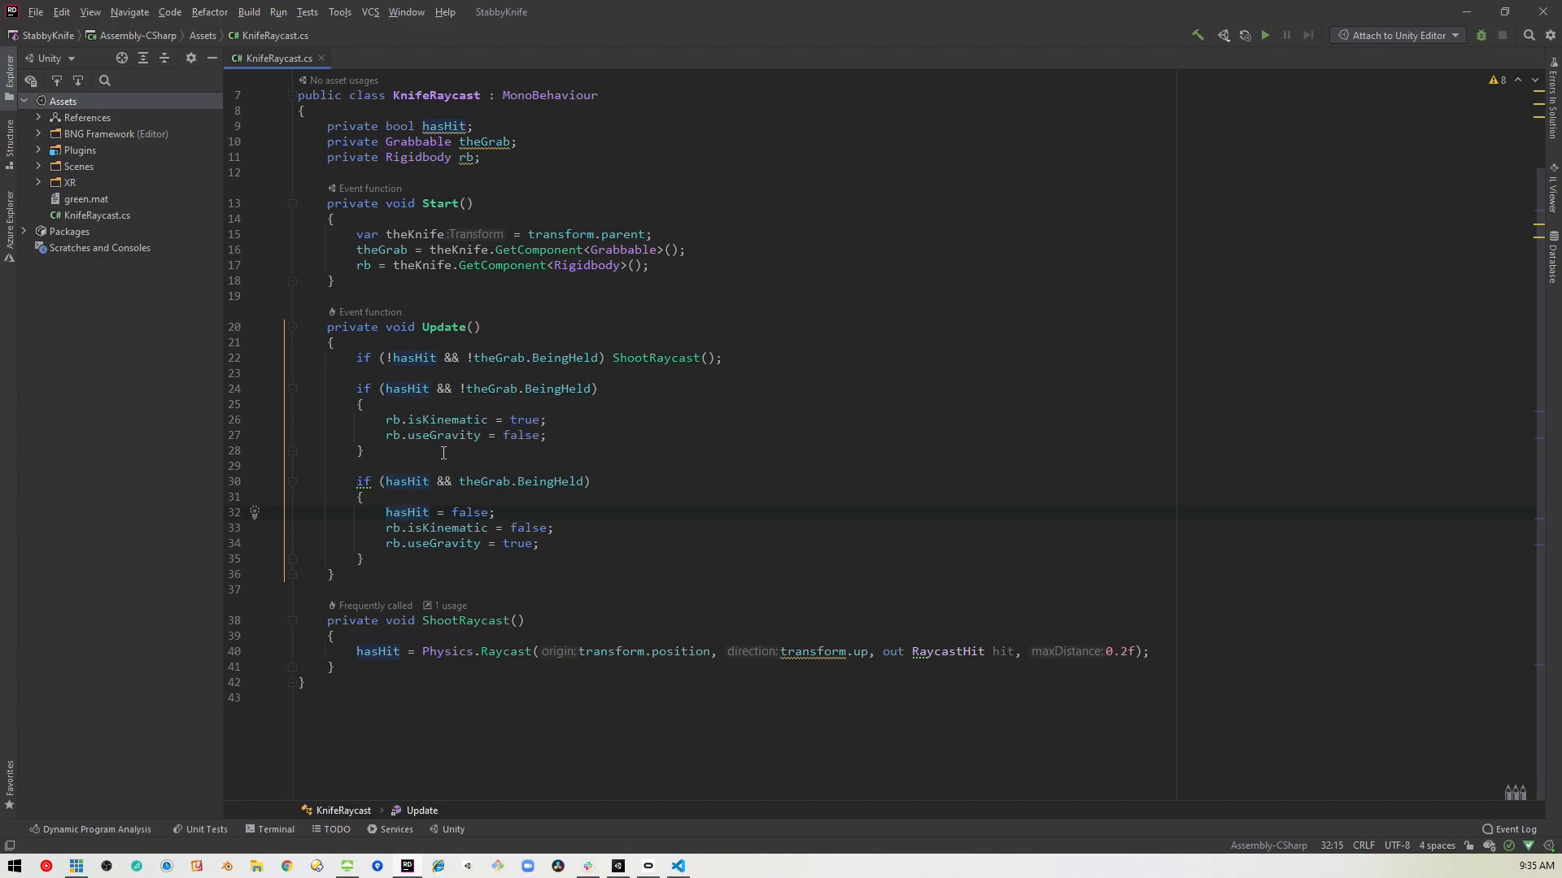
{"action": "mouse_move", "coordinate": [651, 473]}
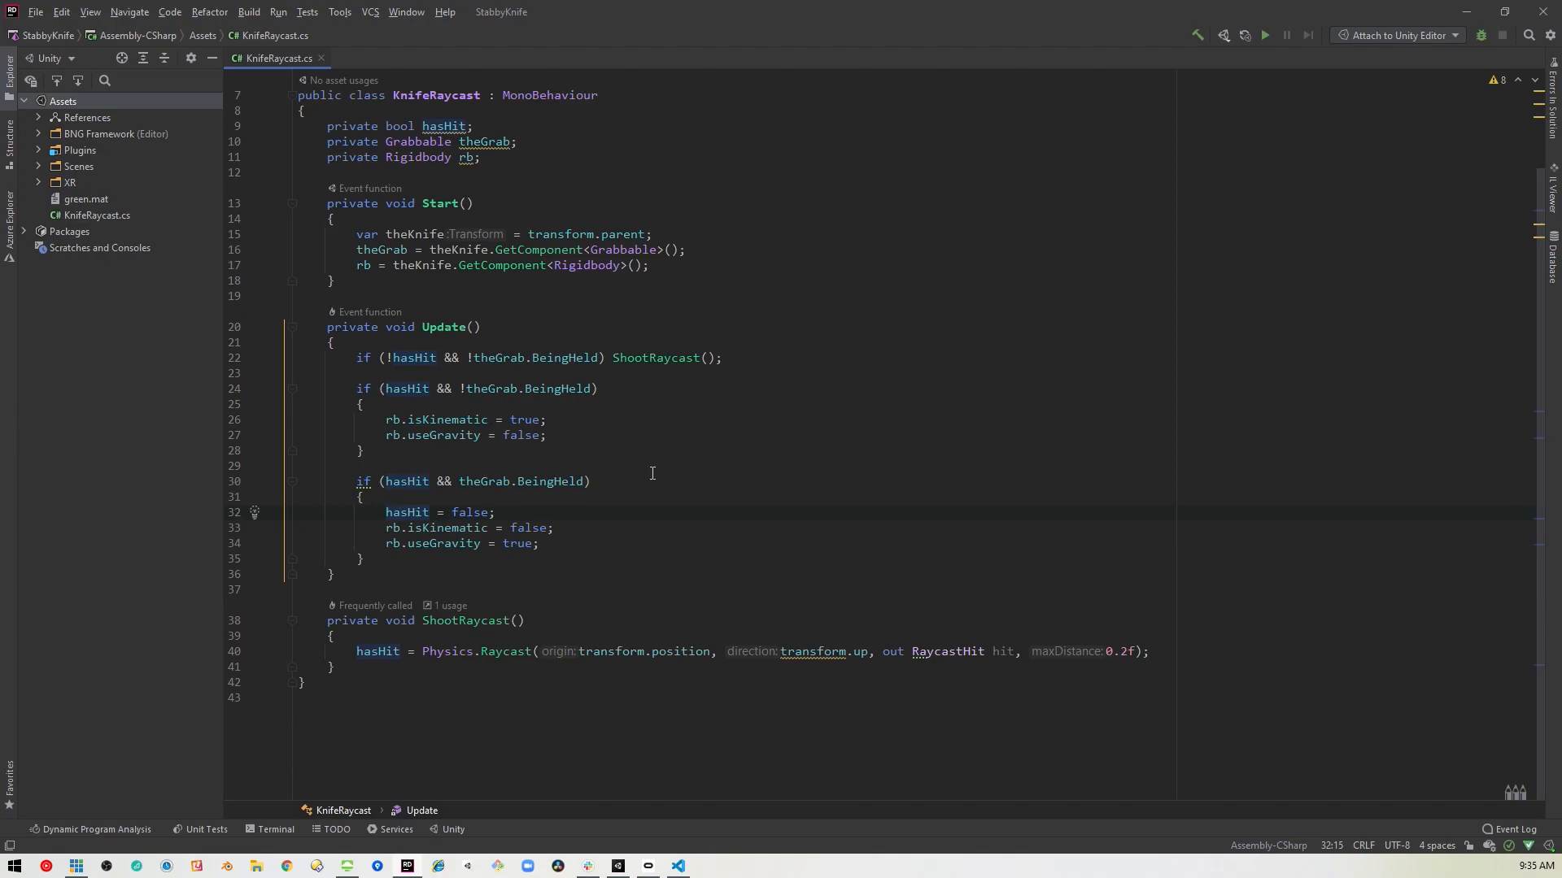
{"action": "mouse_move", "coordinate": [597, 555]}
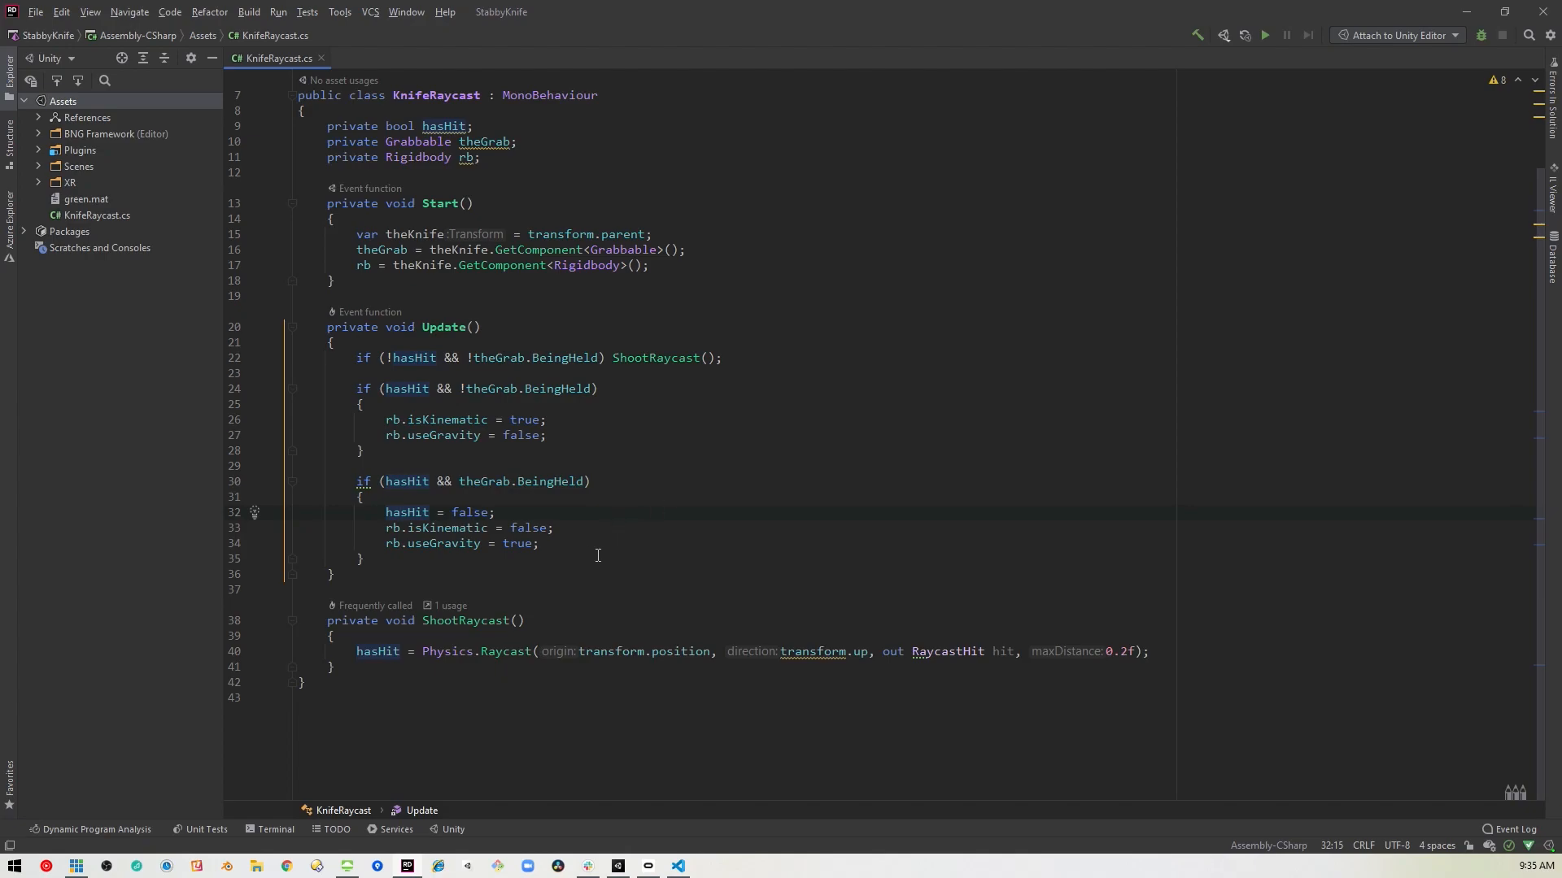
{"action": "mouse_move", "coordinate": [600, 555]}
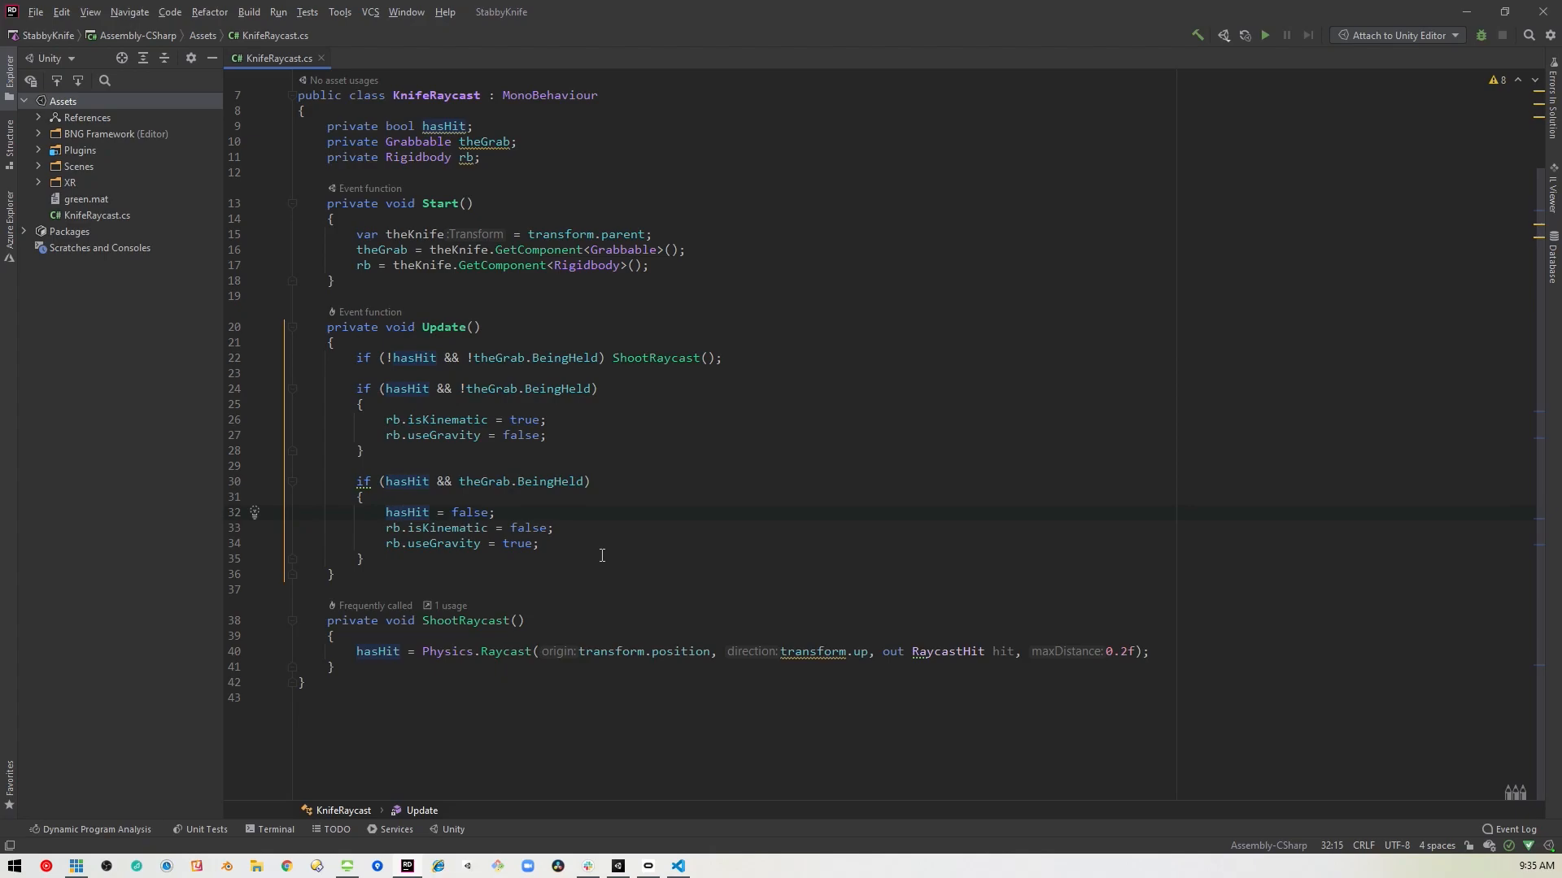
{"action": "mouse_move", "coordinate": [624, 582]}
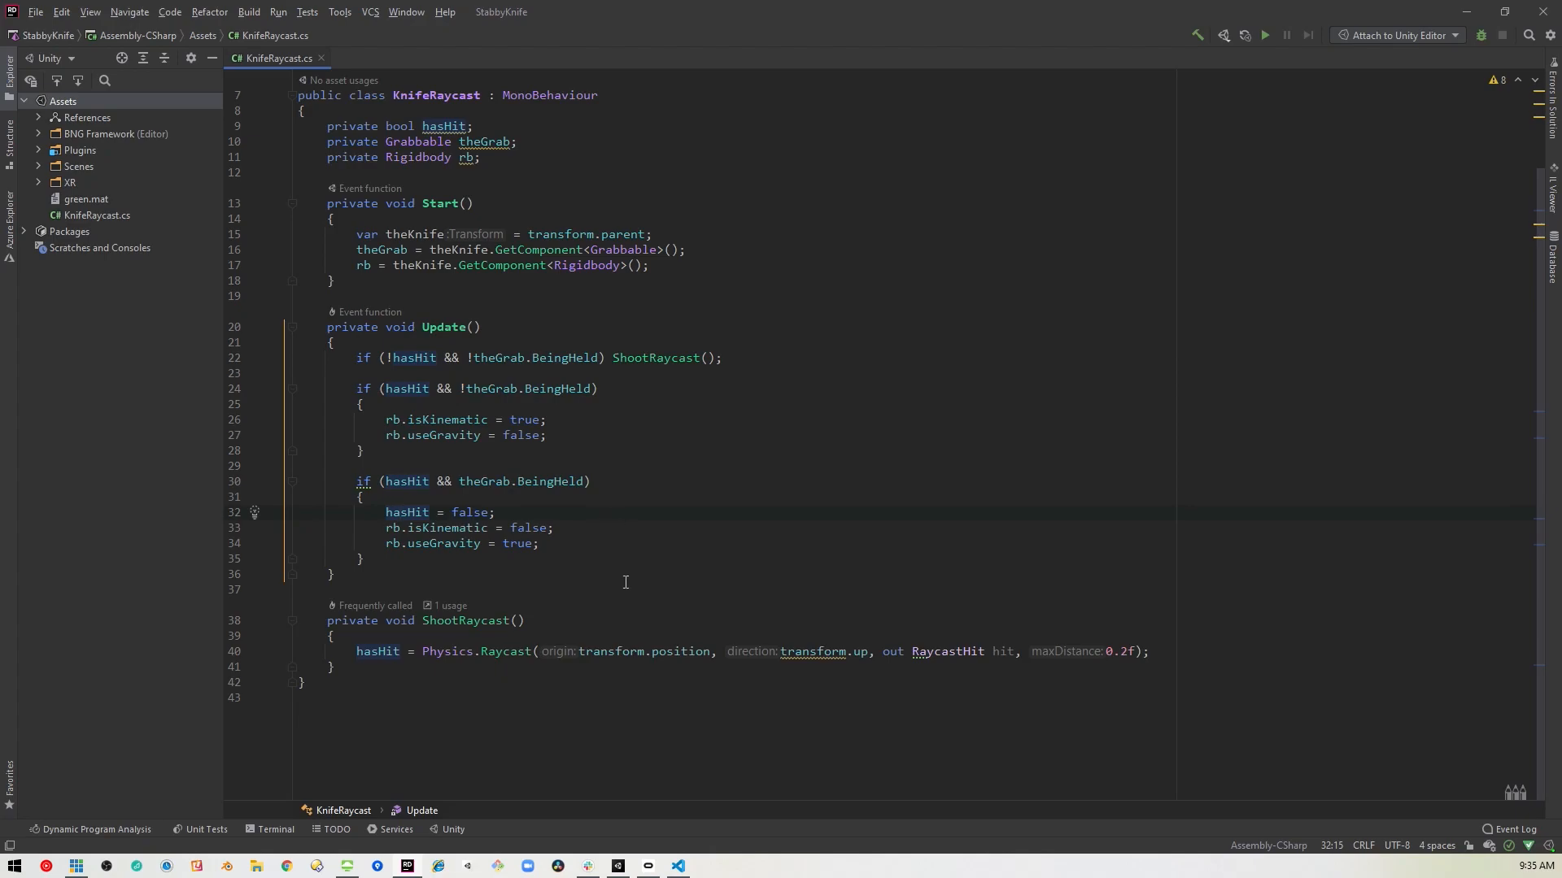
{"action": "mouse_move", "coordinate": [610, 864]}
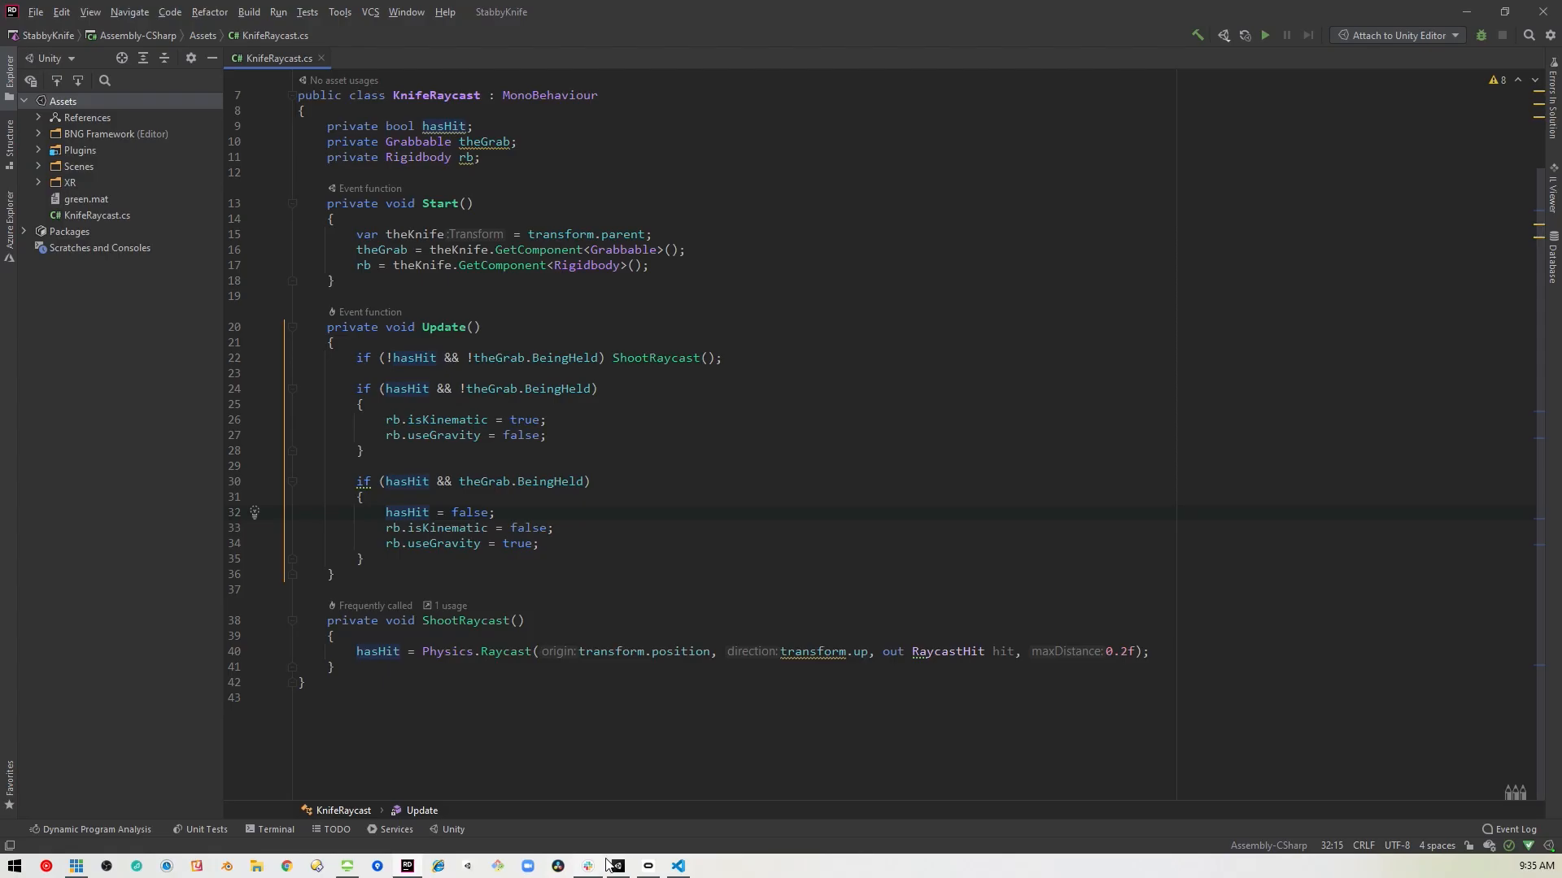
- Return to the Unity editor and start play mode to test the knife
{"action": "left_click", "coordinate": [618, 865]}
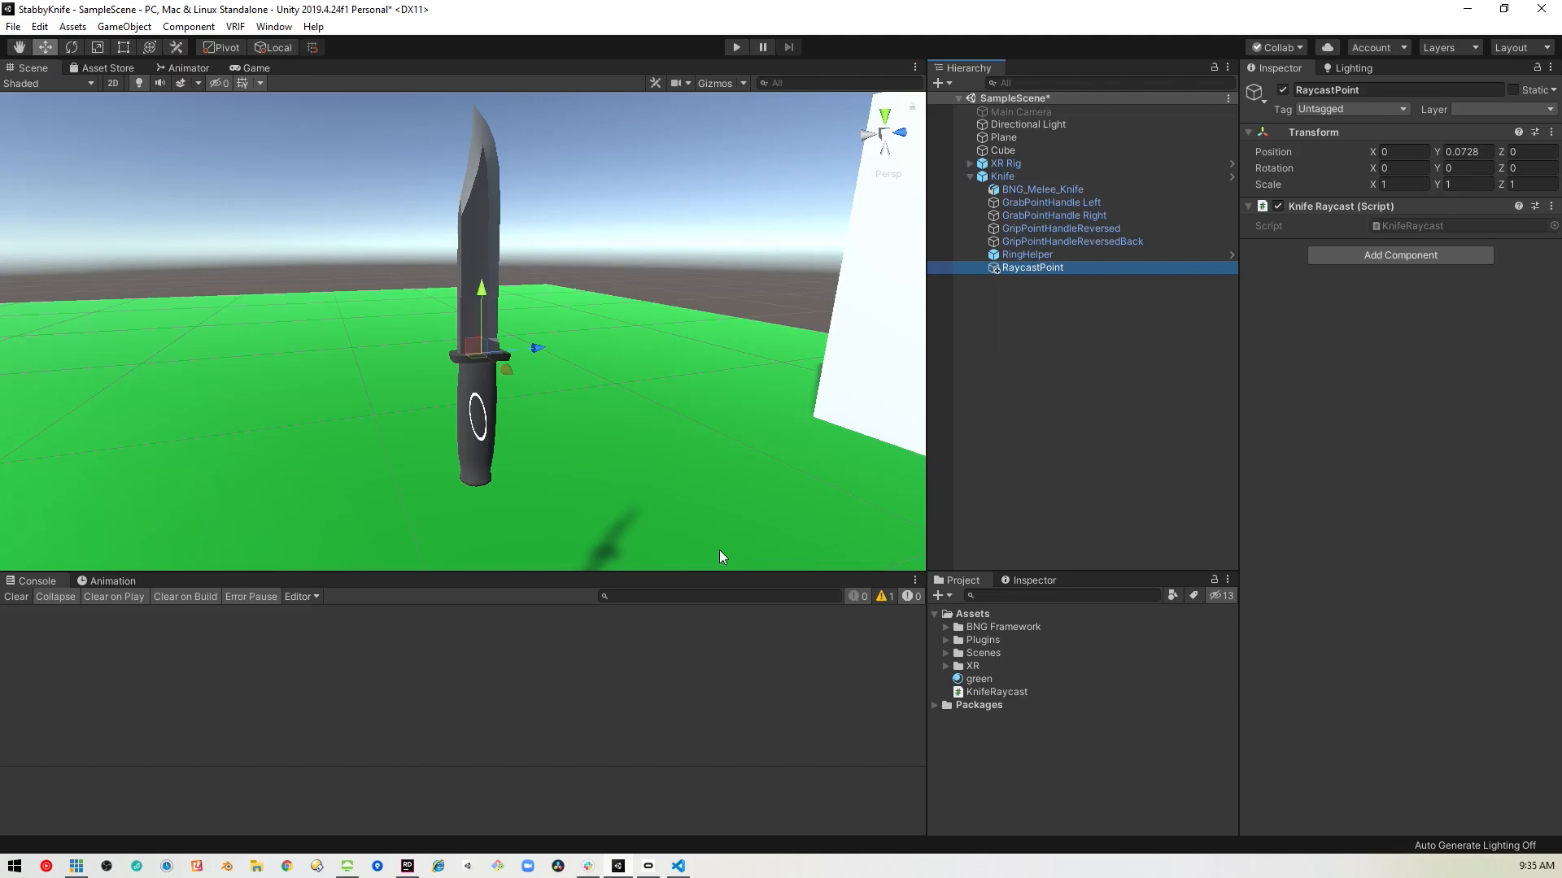
{"action": "left_click", "coordinate": [735, 48]}
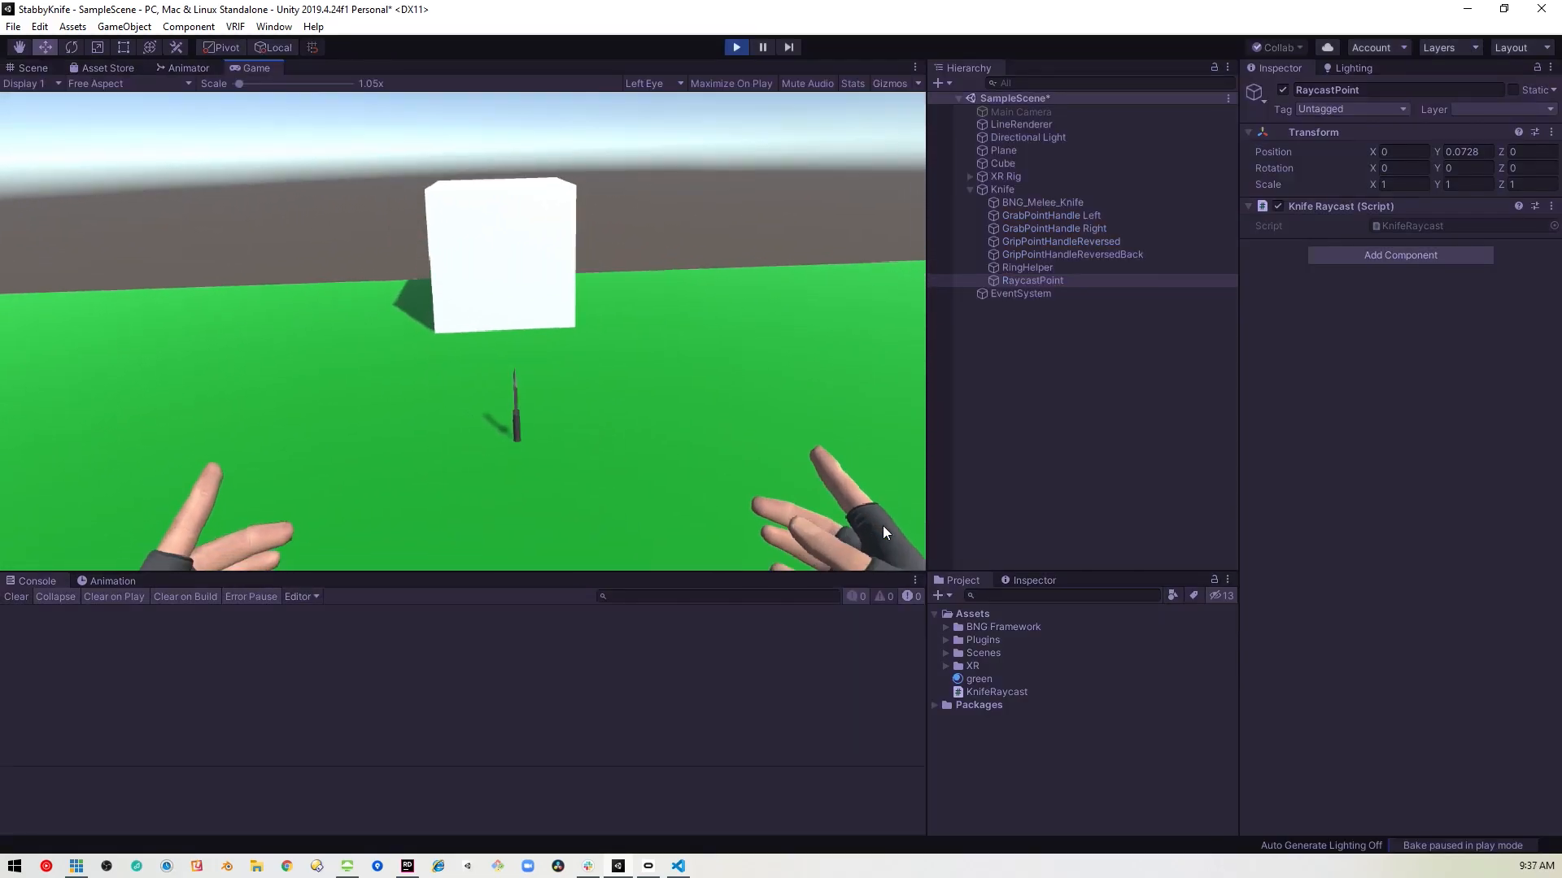